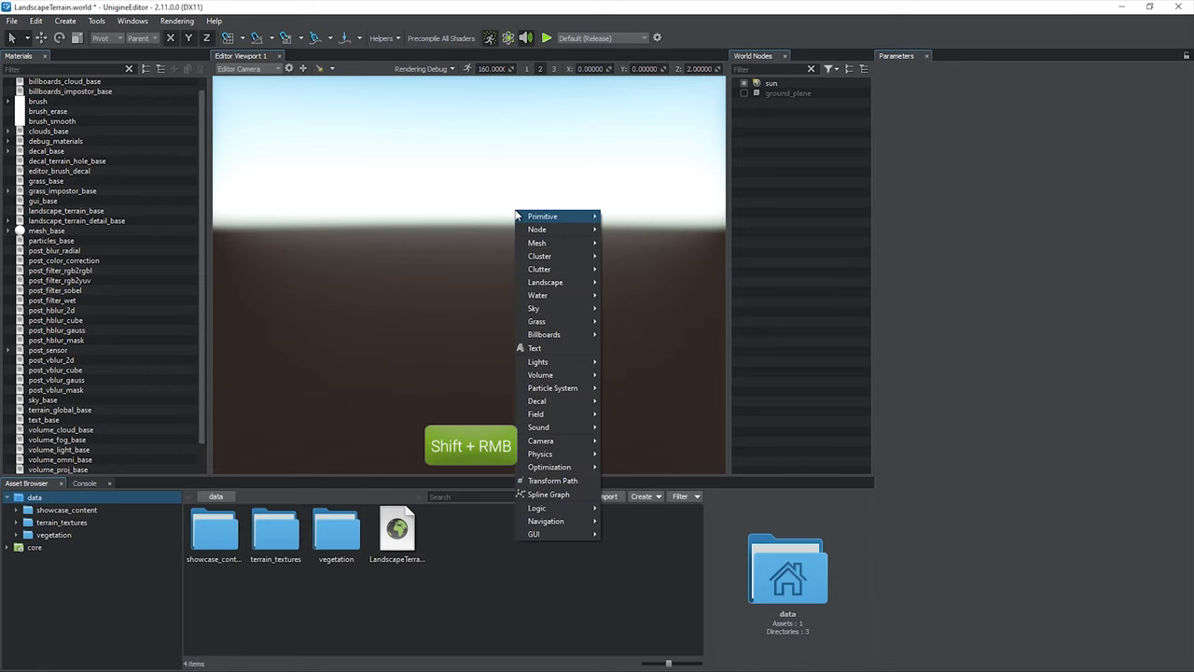
mouse_move(541, 216)
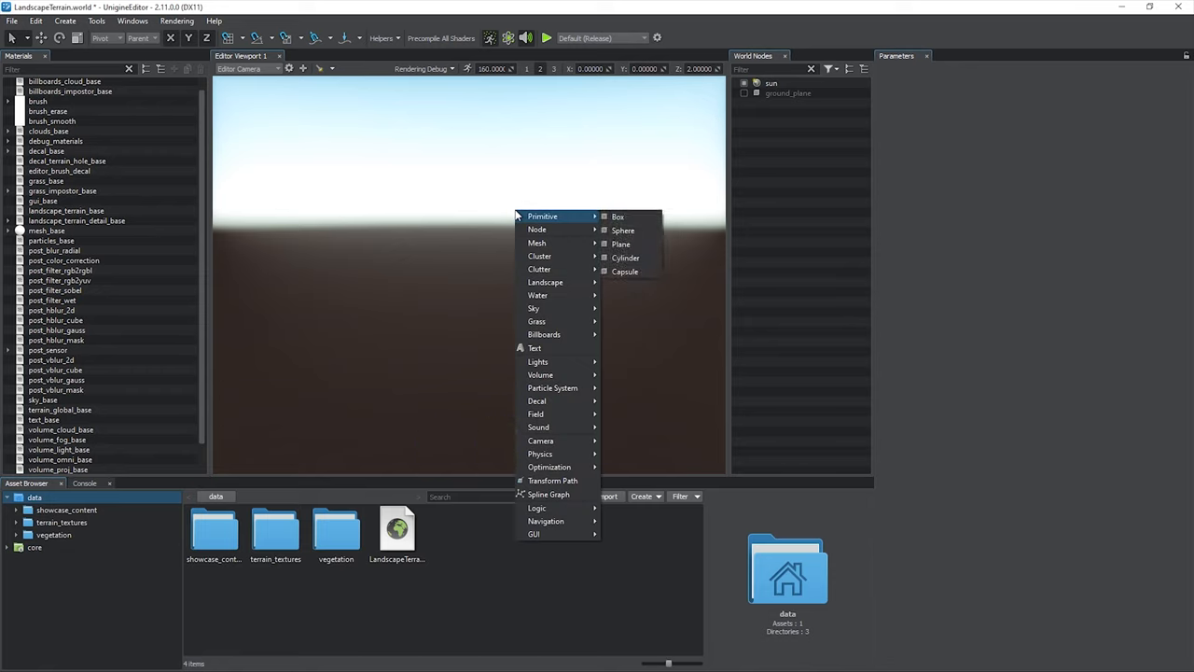
mouse_move(545, 282)
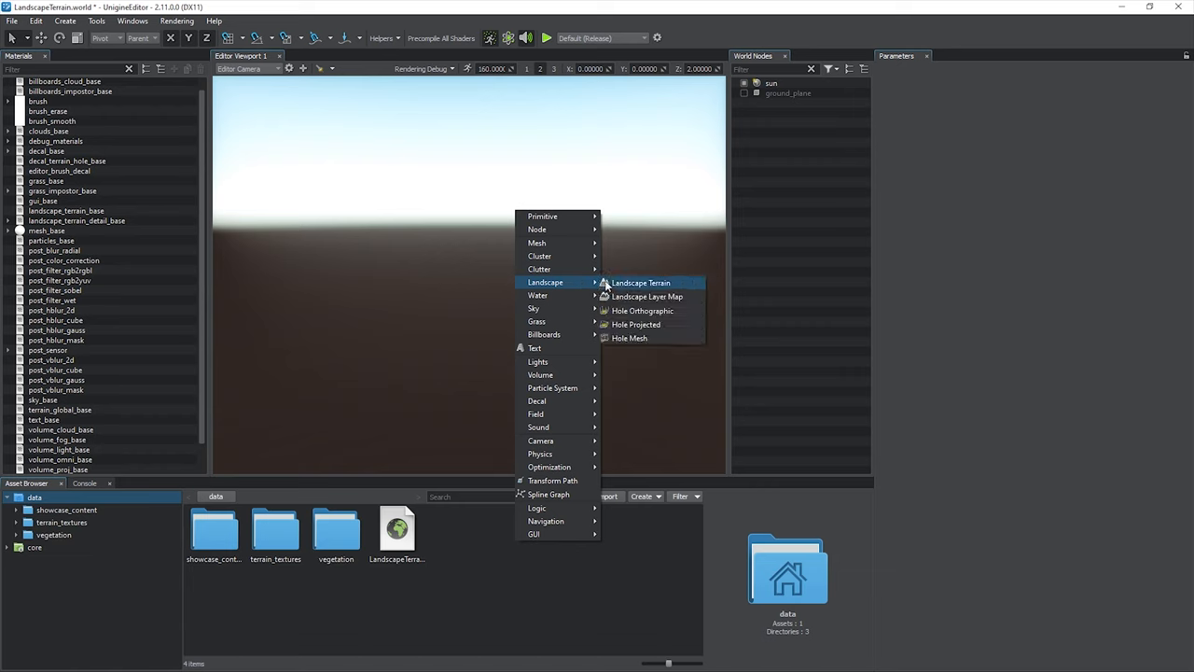
Step: Add a Landscape Terrain object with its Landscape Layer Map child to the world
click(642, 282)
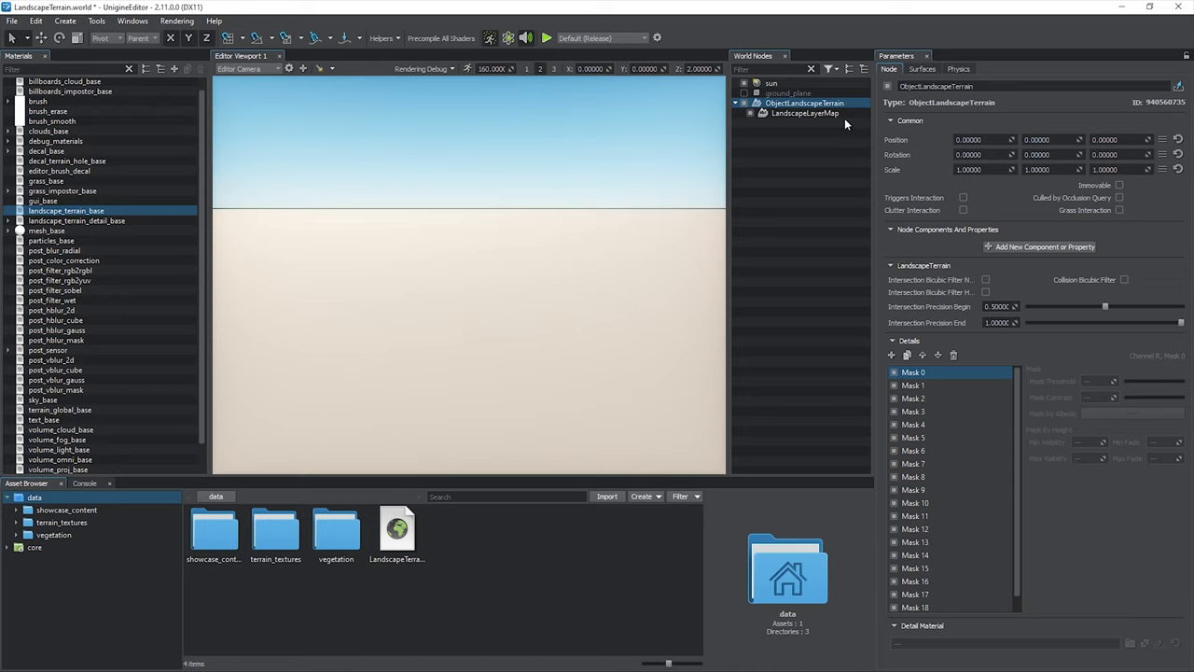
mouse_move(847, 123)
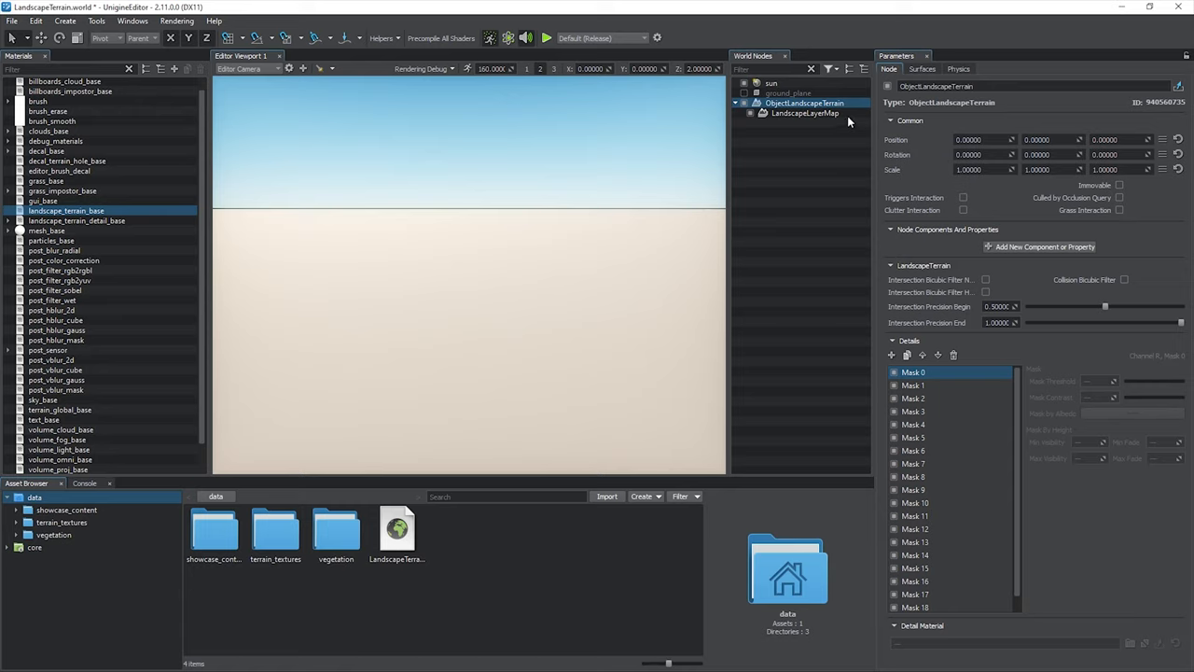
Step: Focus the viewport on LandscapeLayerMap and create a new landscape asset for it
right_click(806, 113)
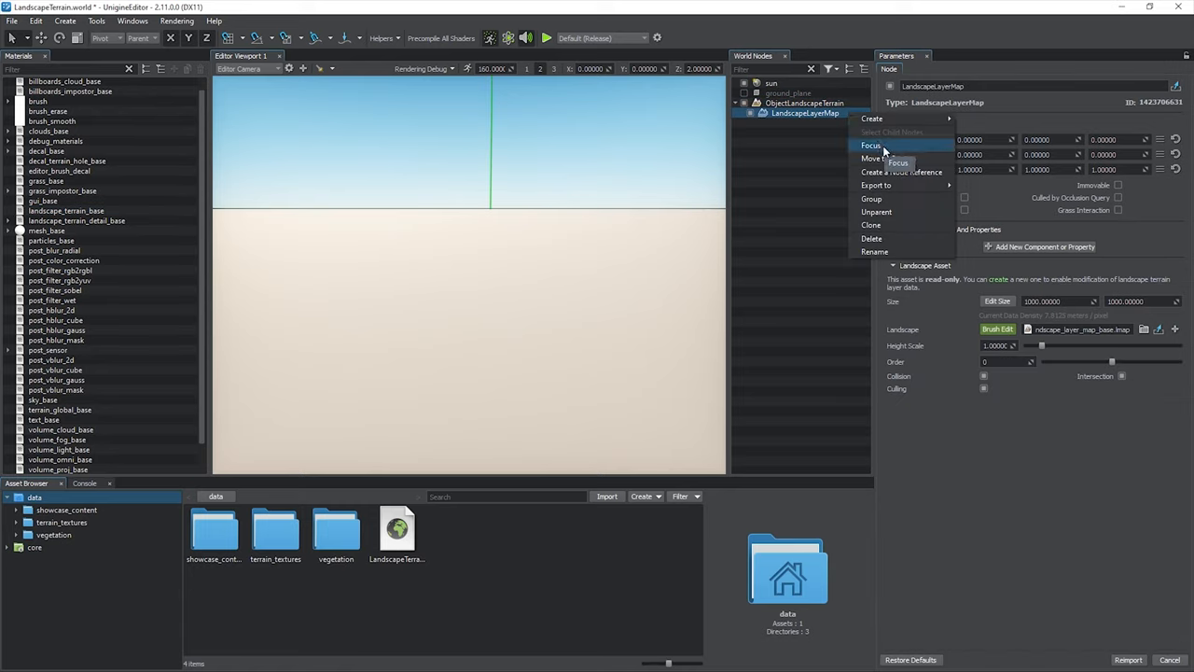
click(870, 146)
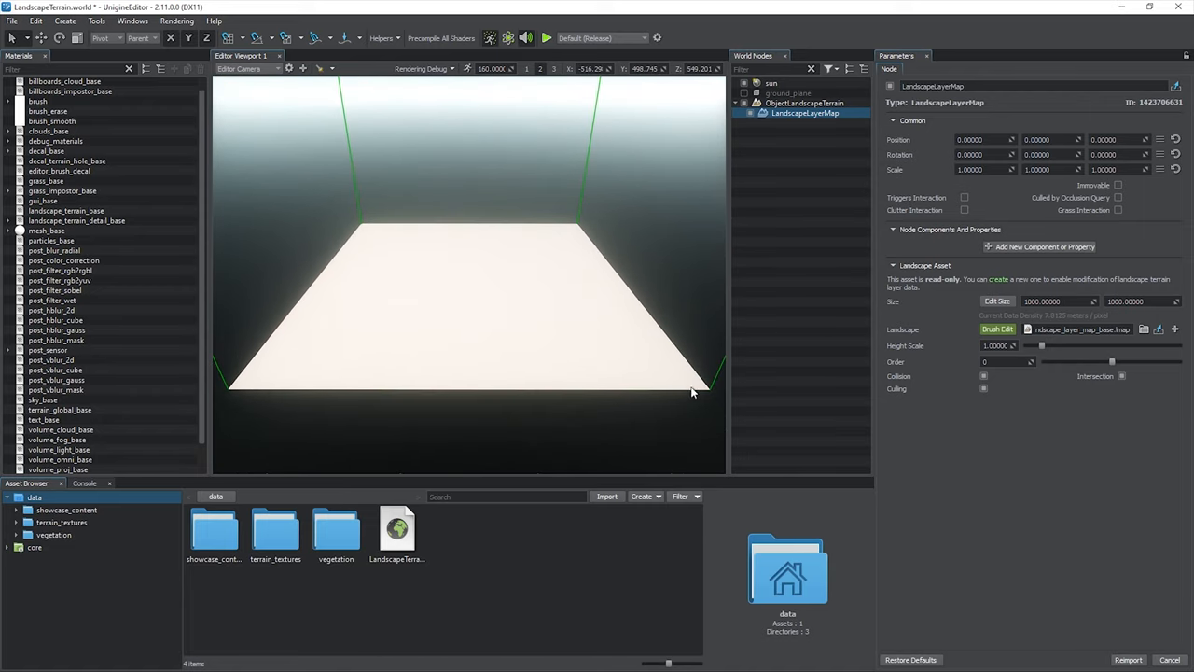
click(770, 82)
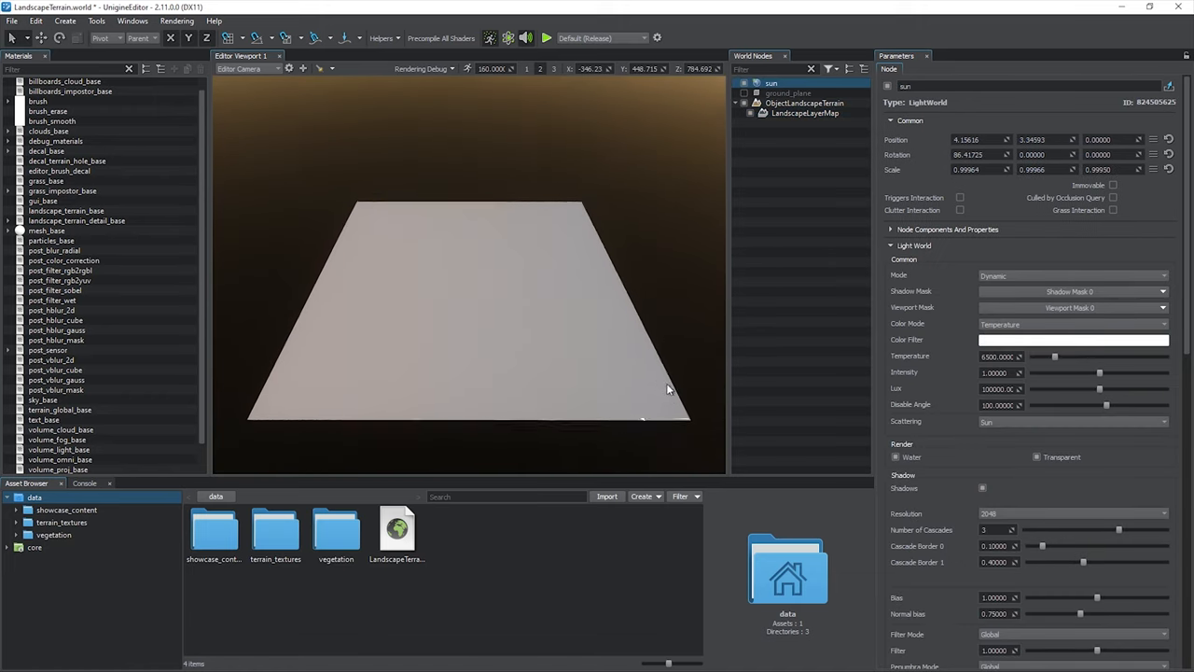
click(804, 112)
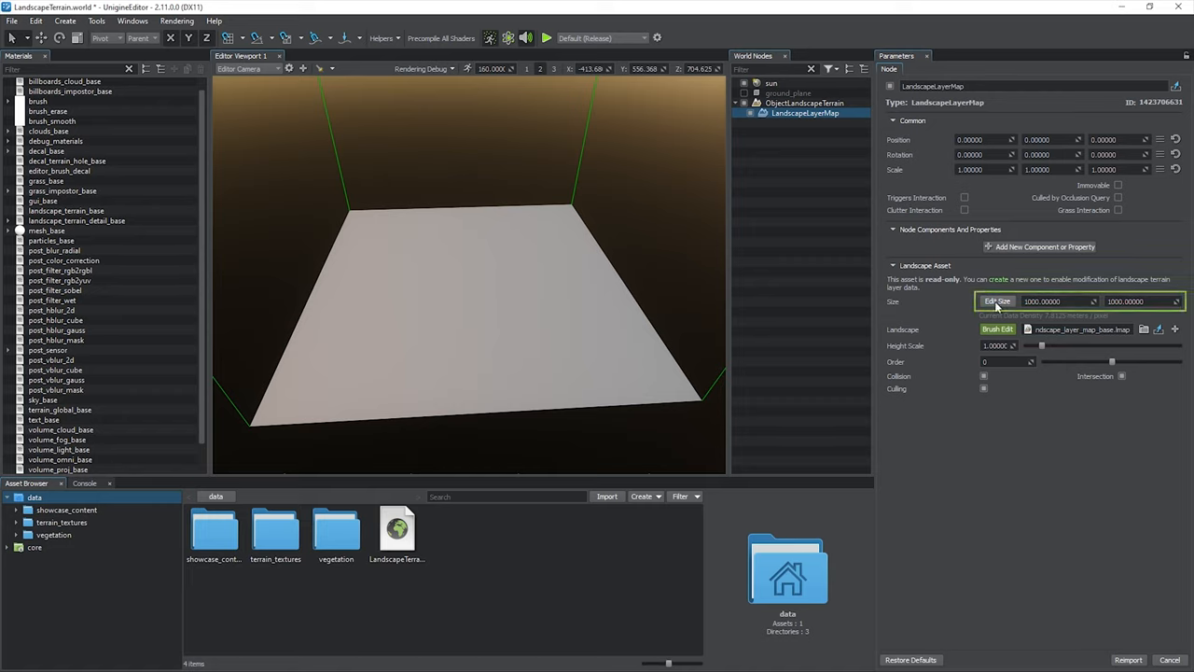
click(997, 300)
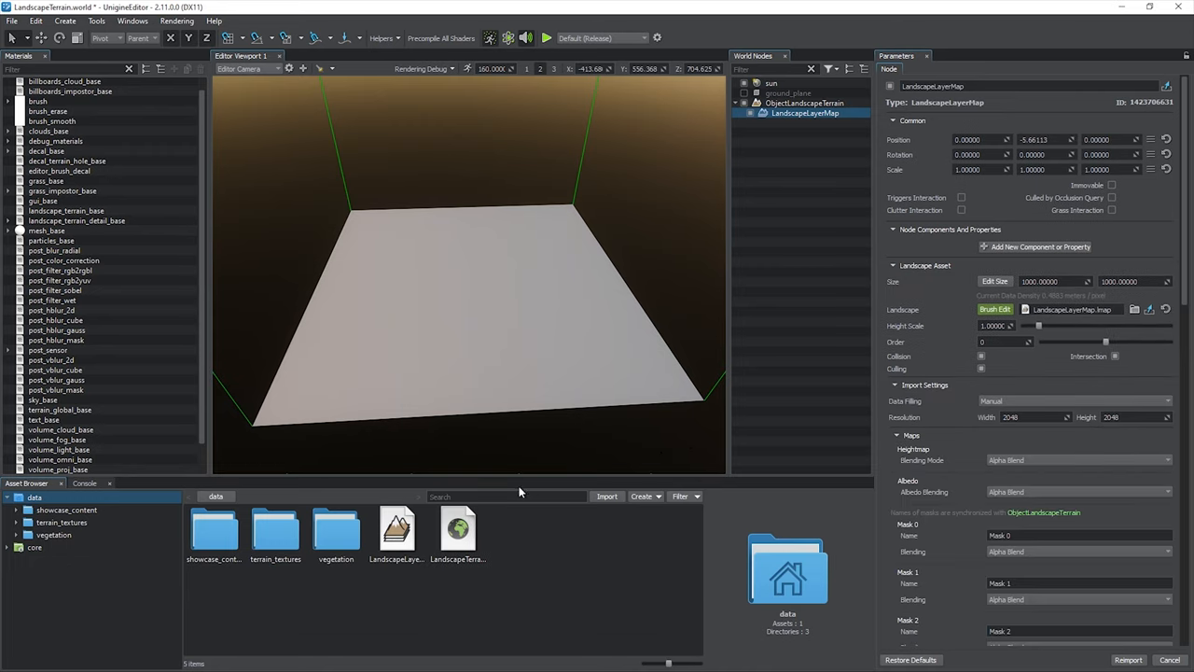
Step: Rename the new layer map asset to BaseLayer and reselect the LandscapeLayerMap node
right_click(396, 526)
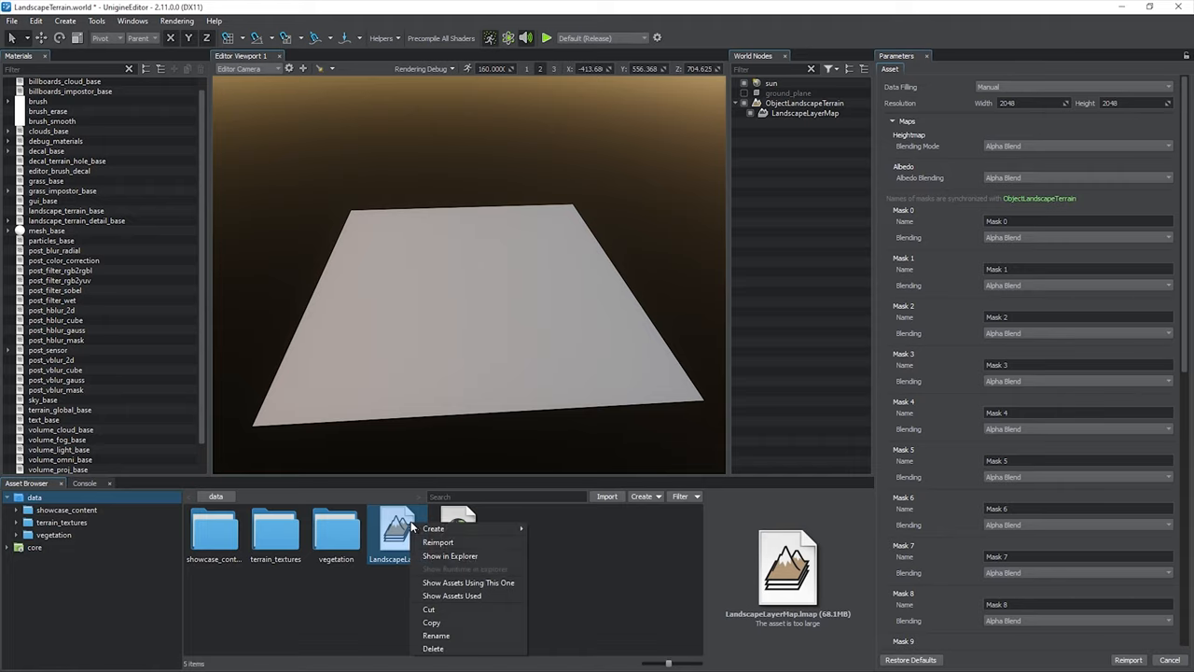
click(437, 635)
text(BaseLayer.lmap)
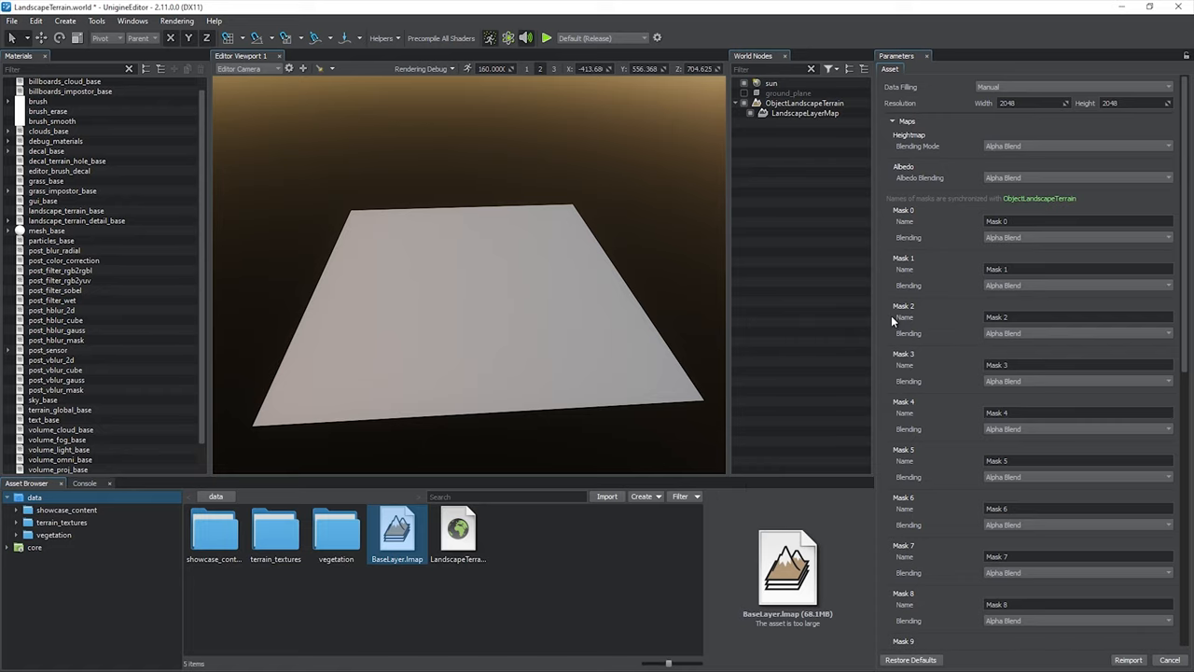
mouse_move(832, 116)
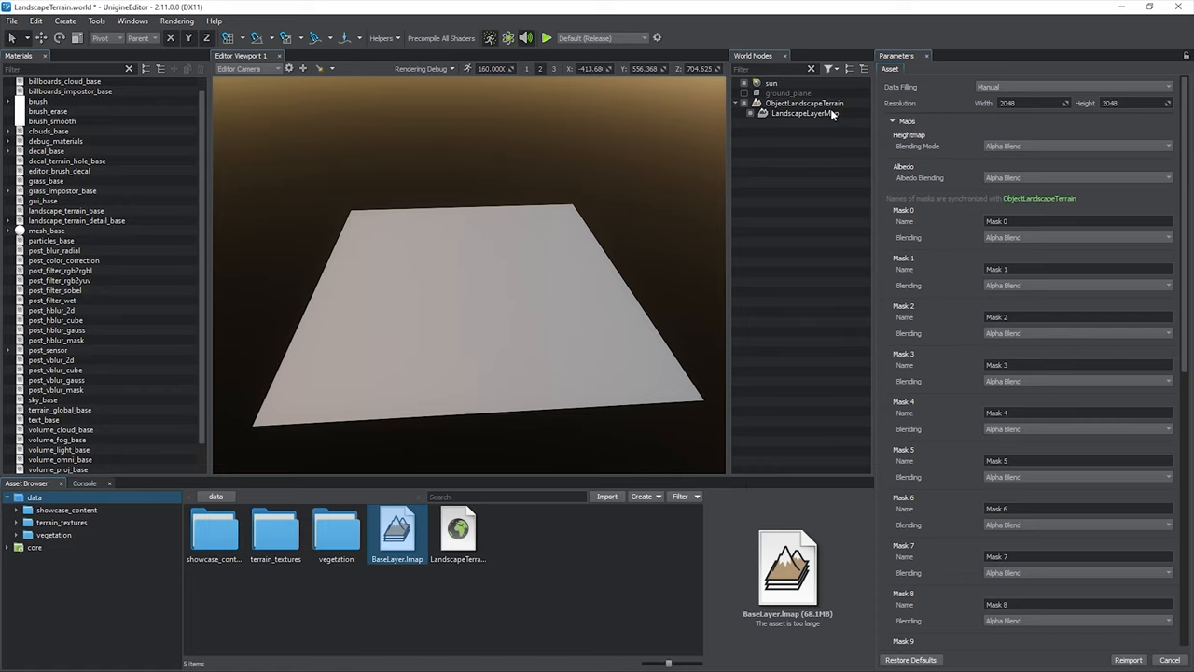
click(804, 113)
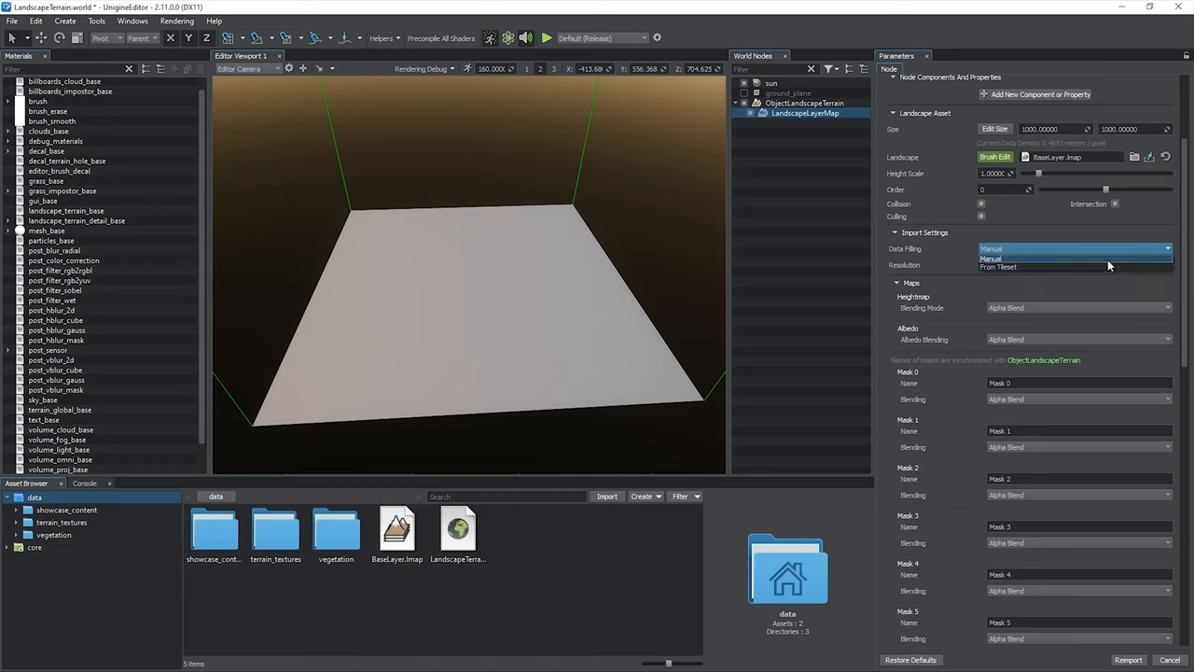
Step: Keep Manual data filling at 2500×2500 resolution and reimport the layer map, confirming with Yes
click(989, 257)
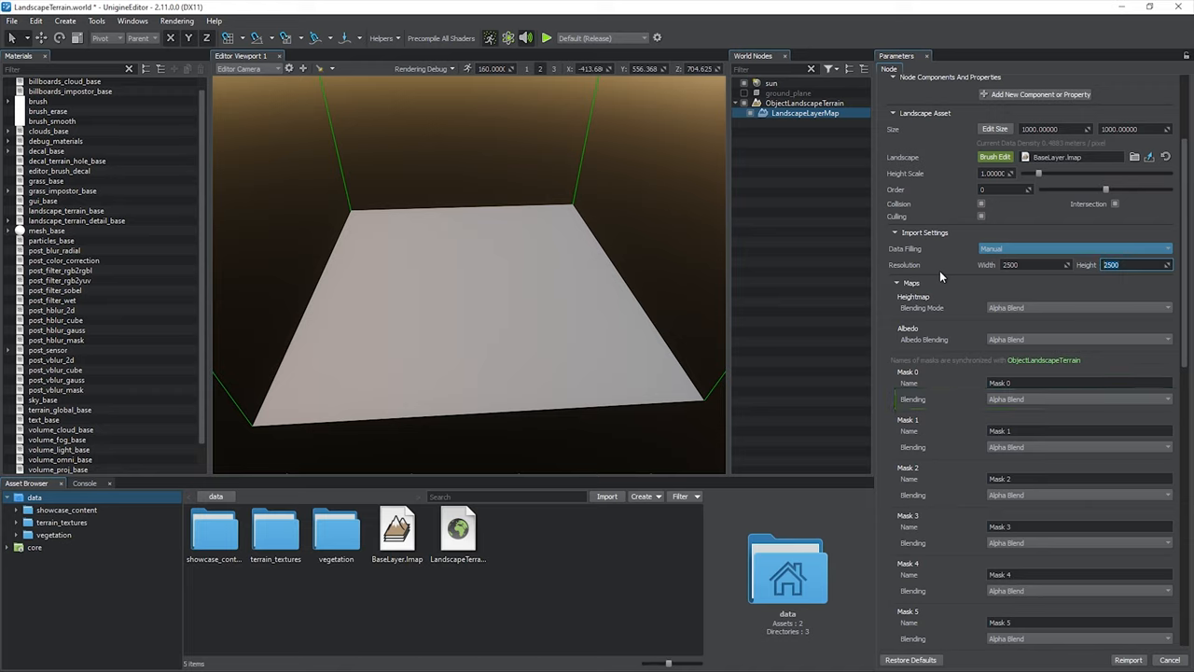
mouse_move(967, 332)
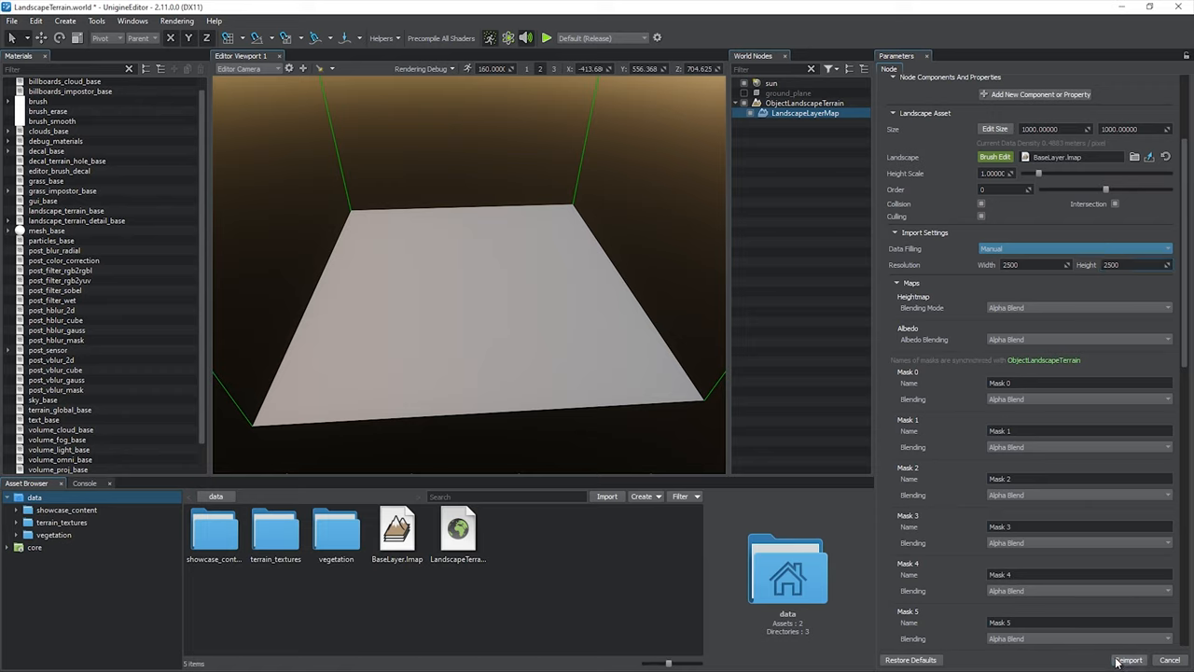
click(1129, 661)
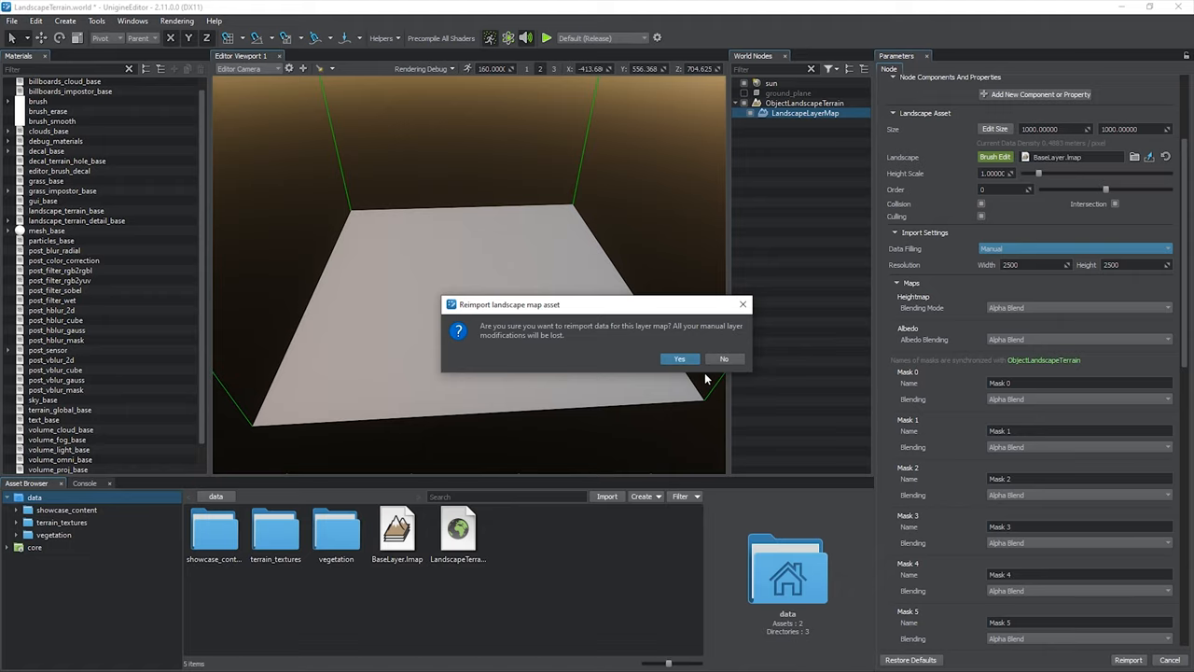
mouse_move(694, 370)
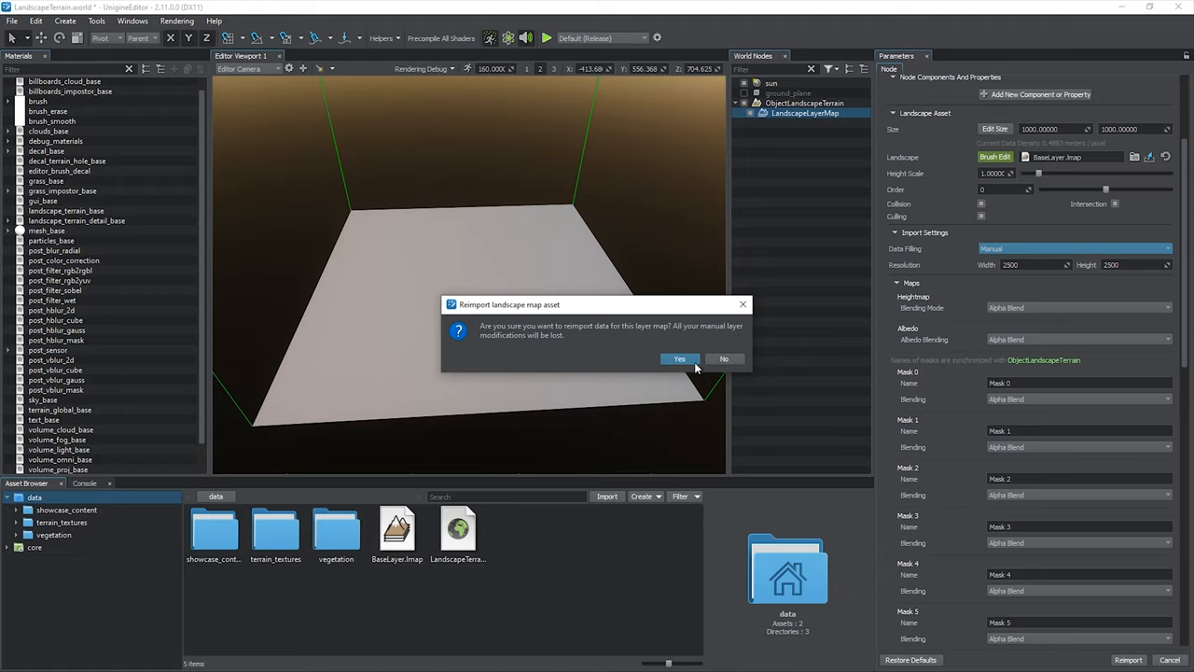
click(679, 358)
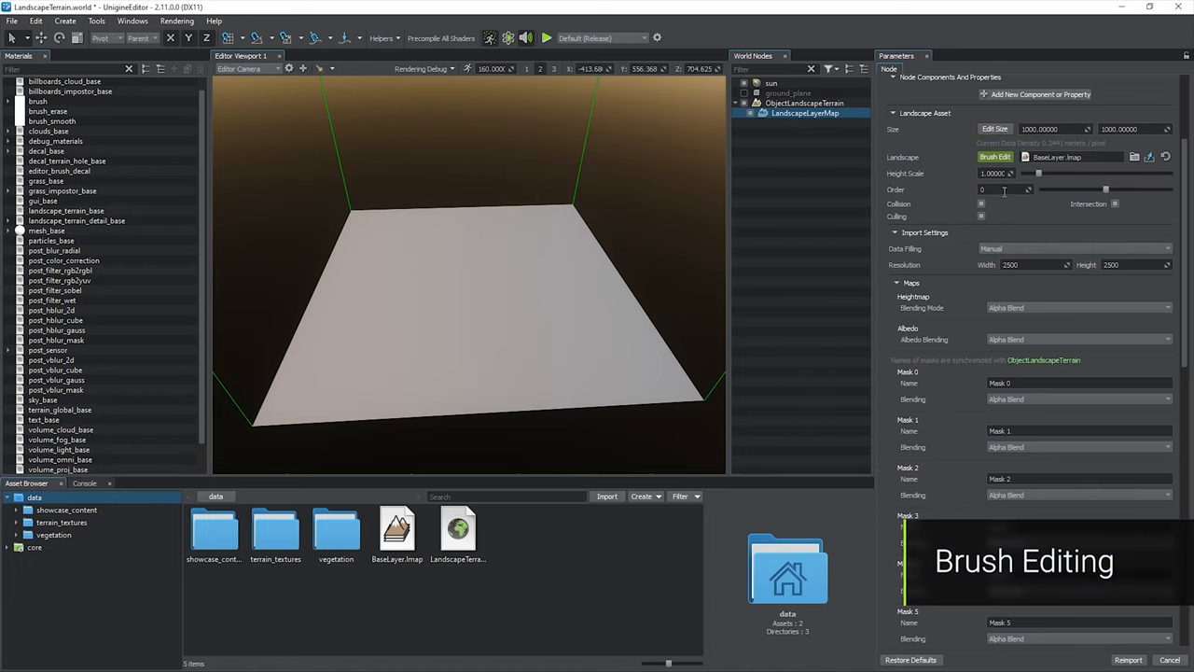
Step: Start Brush Edit on the Heightmap with the Brush tool (B) and a round brush shape
click(994, 157)
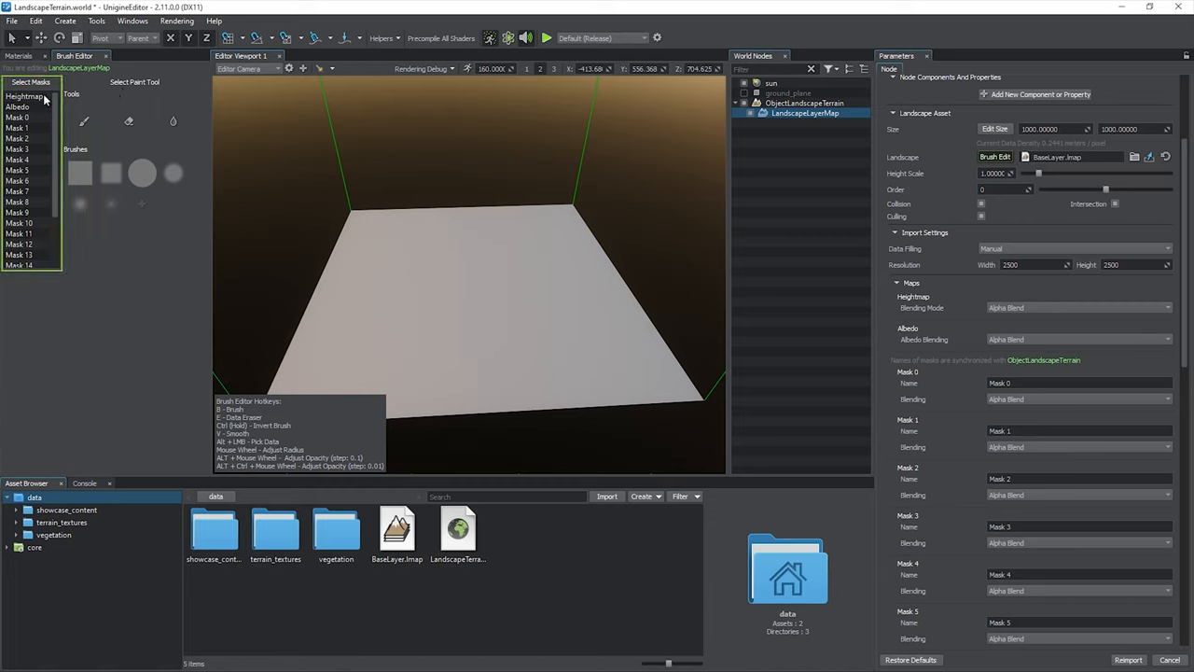
click(26, 97)
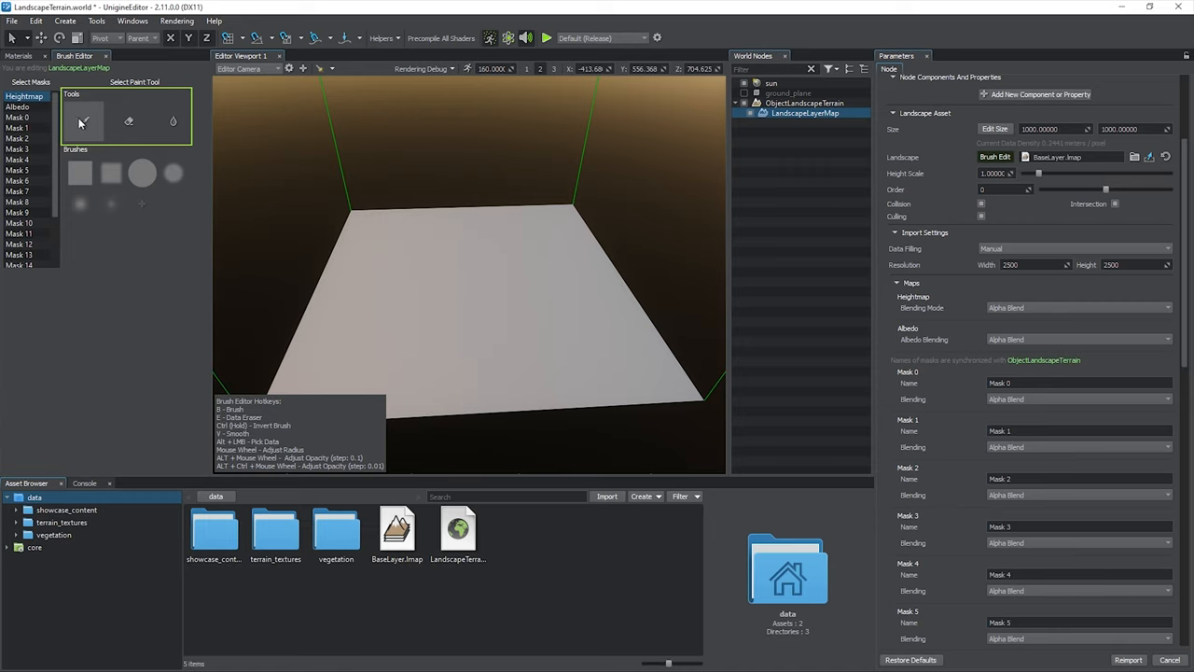
key(b)
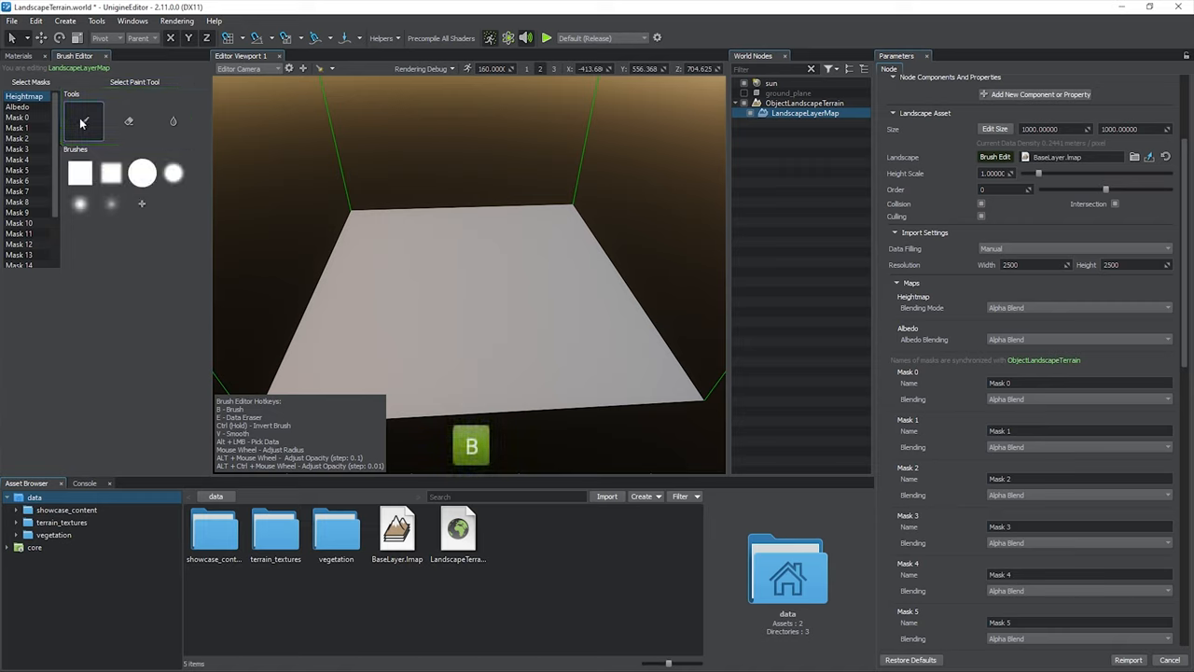
click(174, 174)
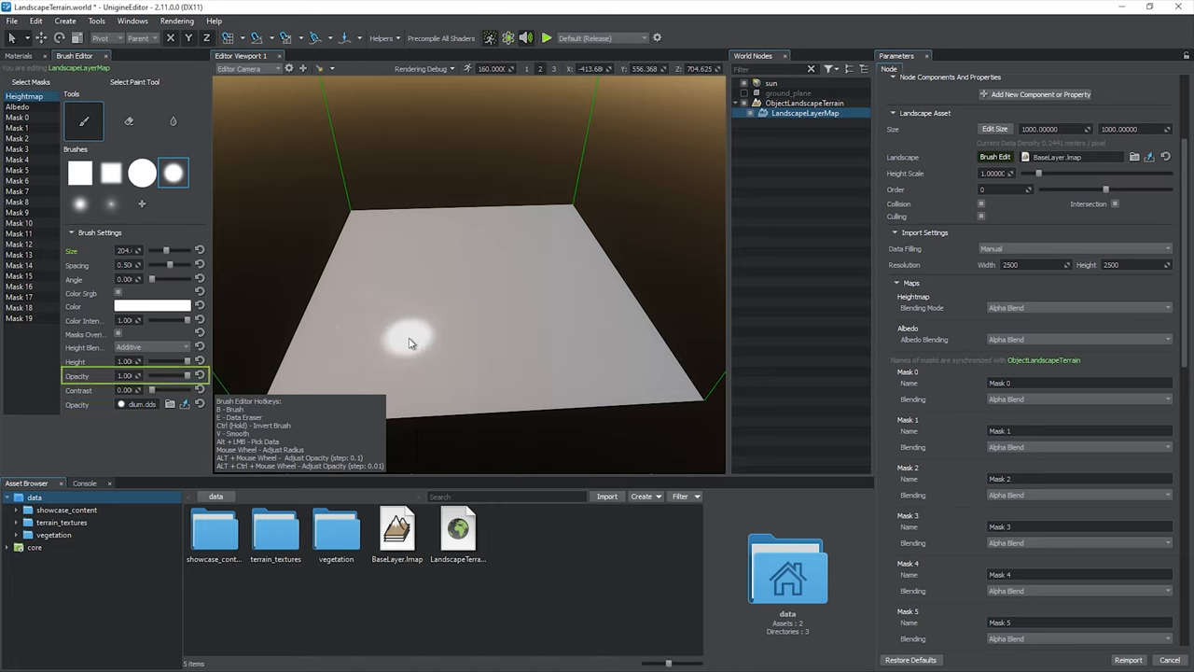
mouse_move(399, 340)
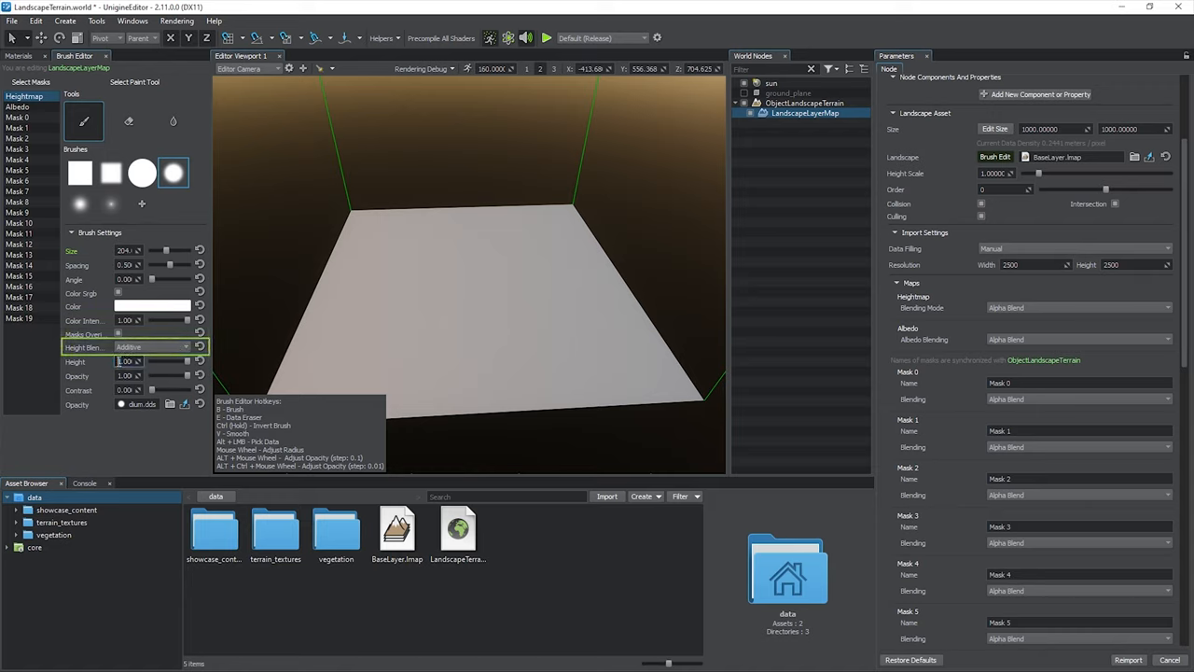
Step: Adjust brush Height and paint raised plateaus across the centre of the terrain
click(363, 362)
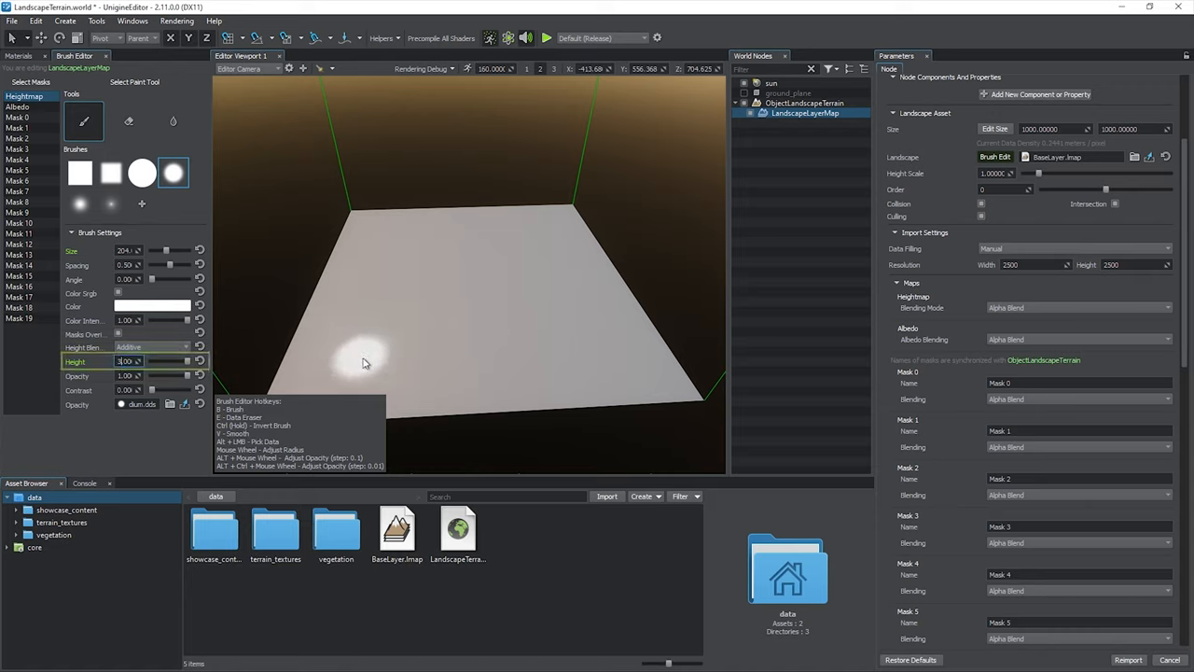
drag(363, 364, 476, 257)
text(-3)
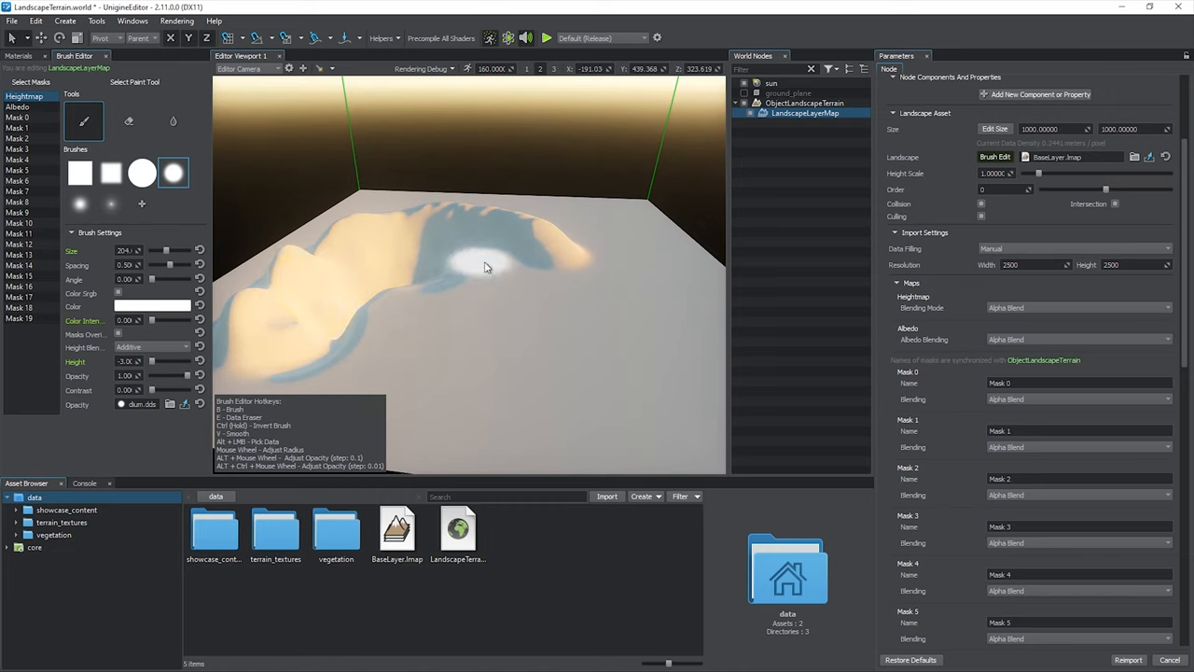
drag(485, 265, 586, 298)
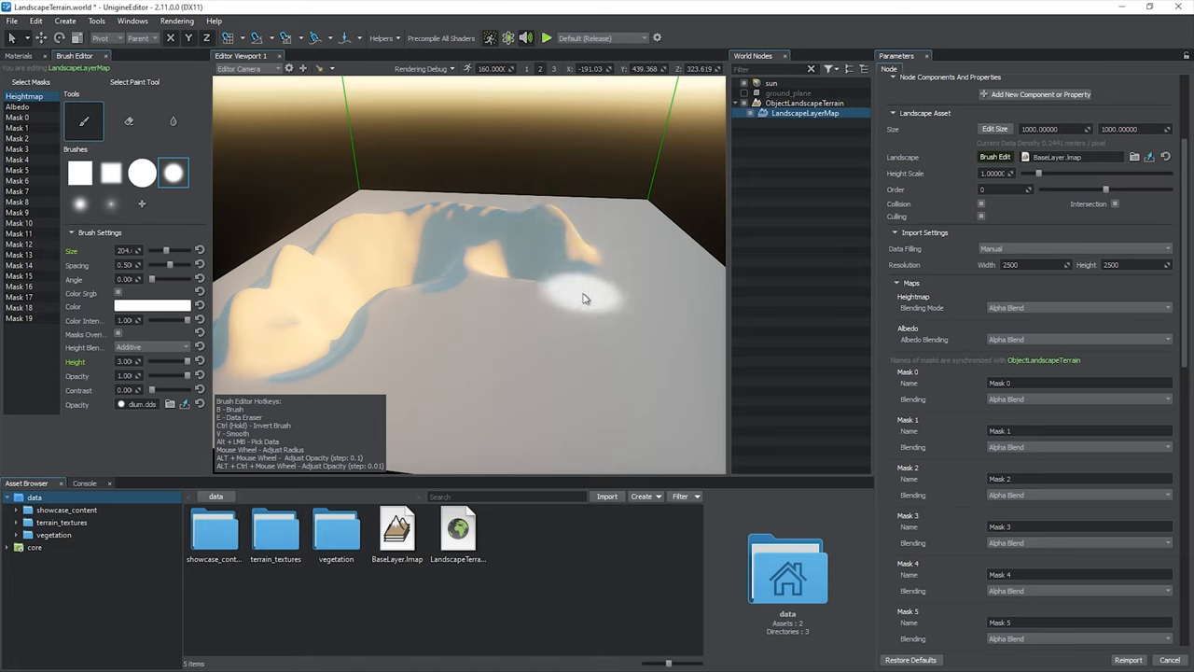
click(149, 347)
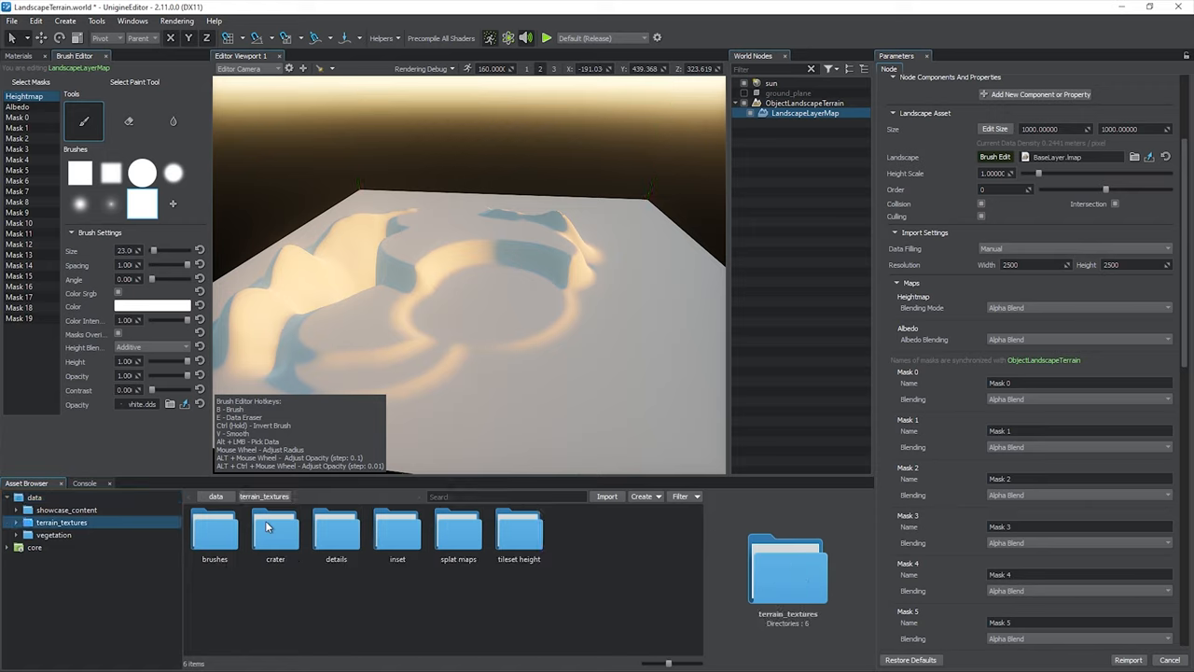
Step: Pick a brush from the terrain_textures brushes folder, resize it and sculpt the mountain ridges
double_click(214, 532)
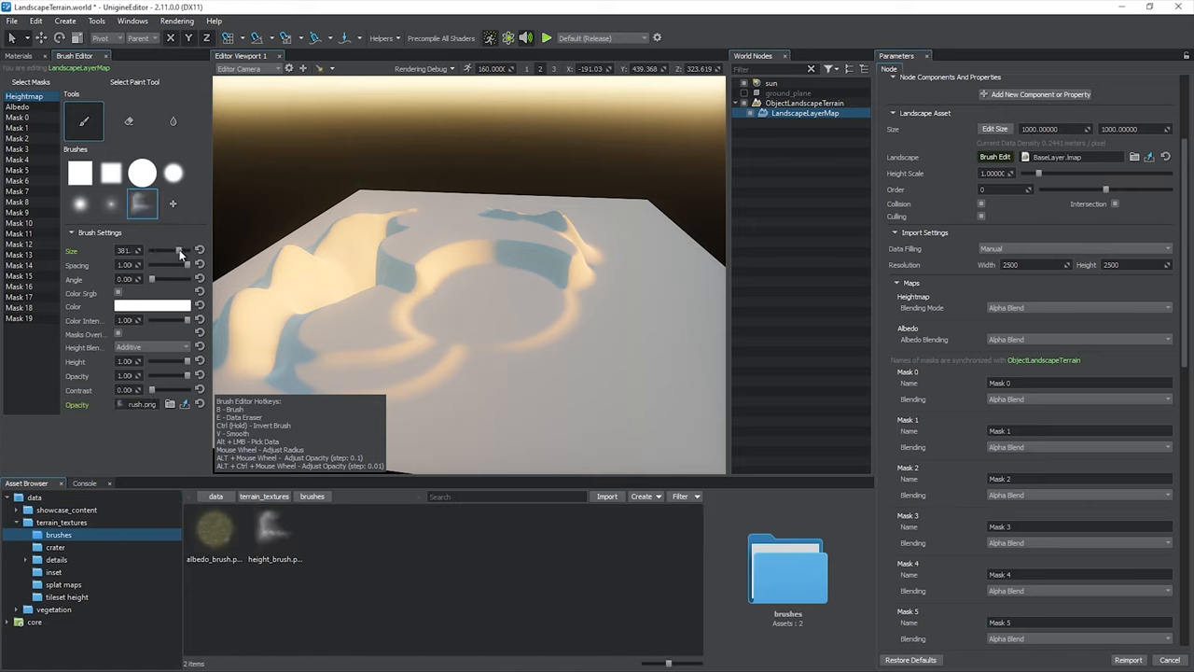
drag(164, 253, 187, 254)
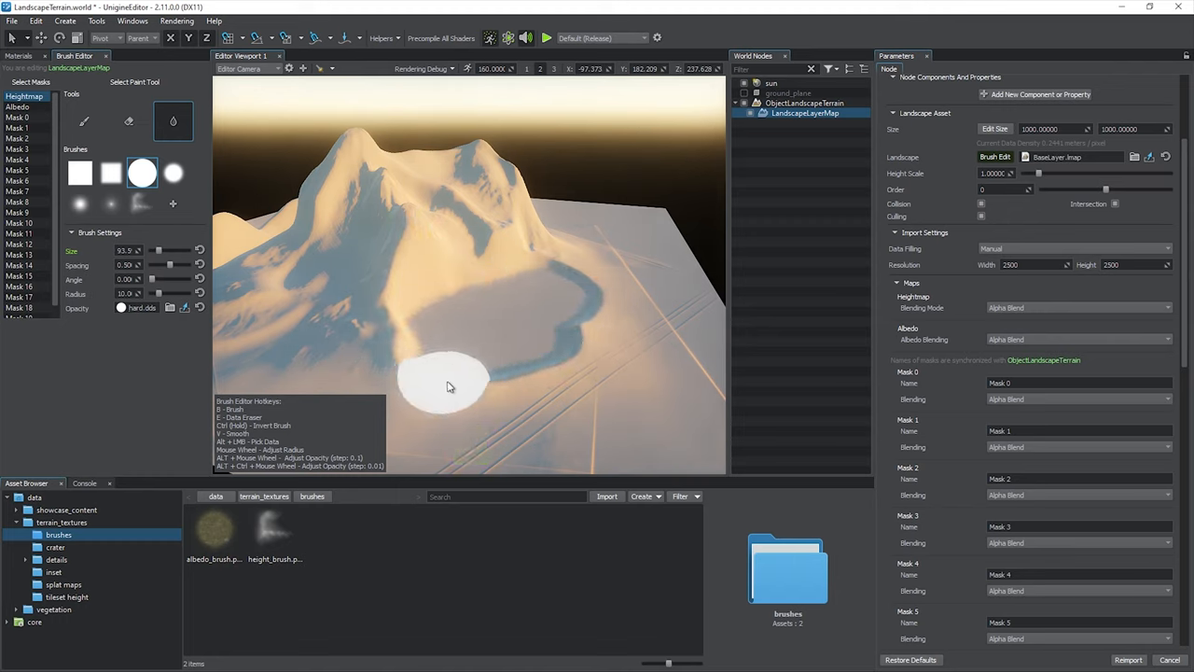
drag(452, 386, 538, 283)
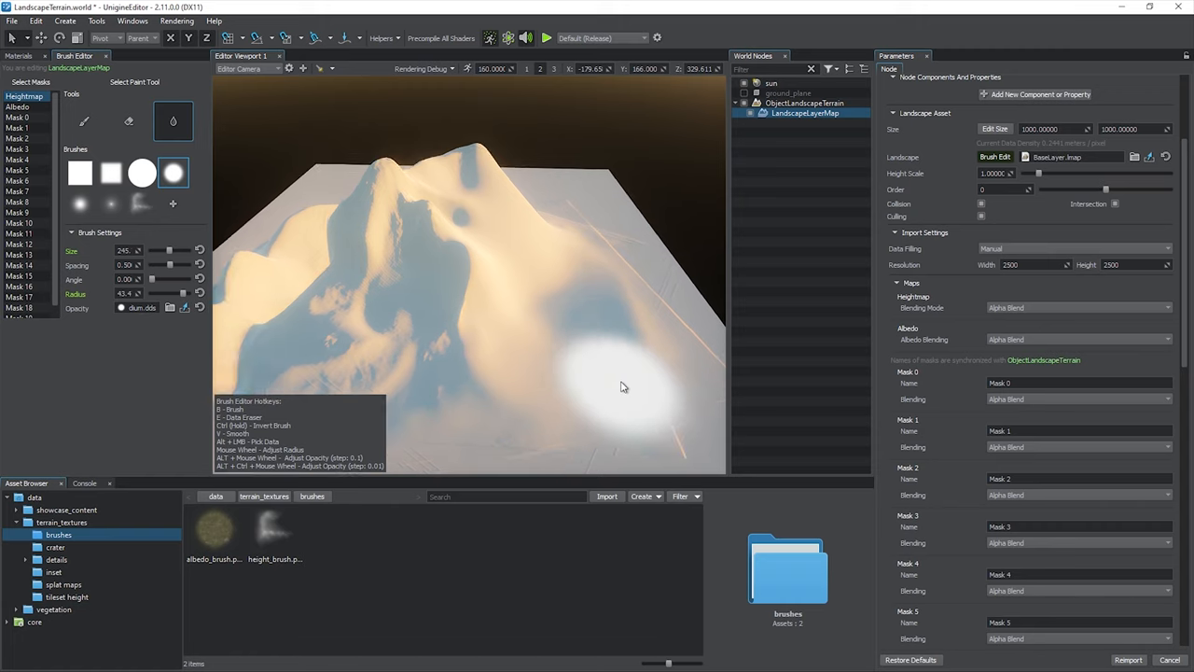
Step: Paint the Albedo layer in orange-brown tones over the terrain and close the Brush Editor
click(17, 106)
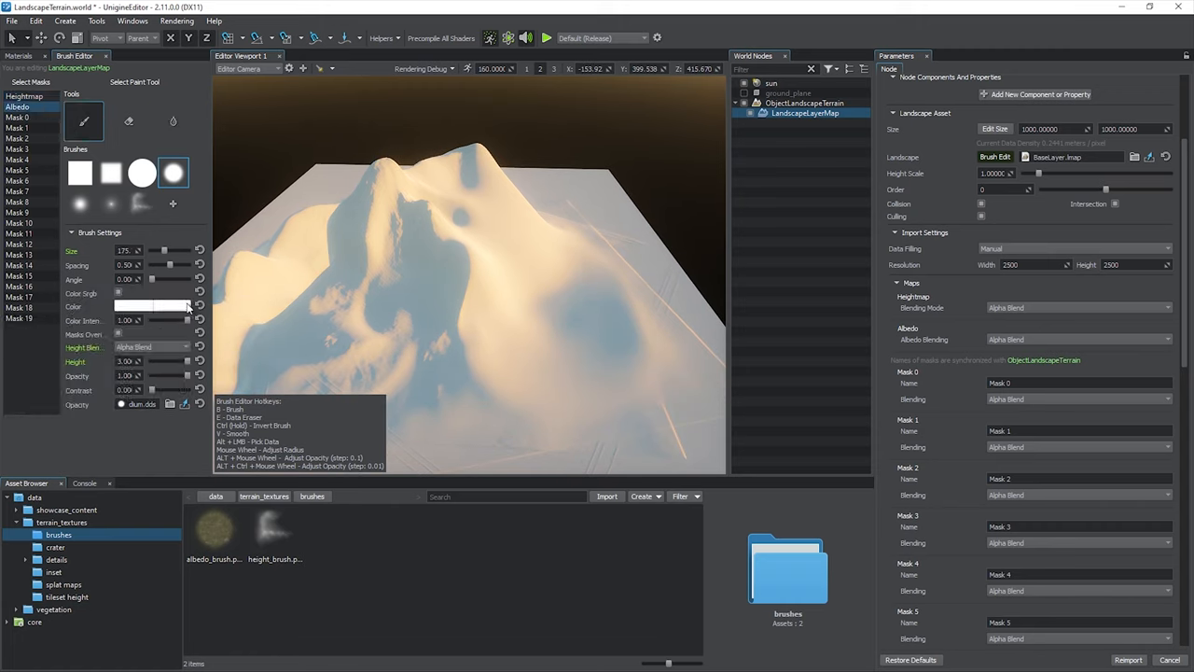
click(537, 401)
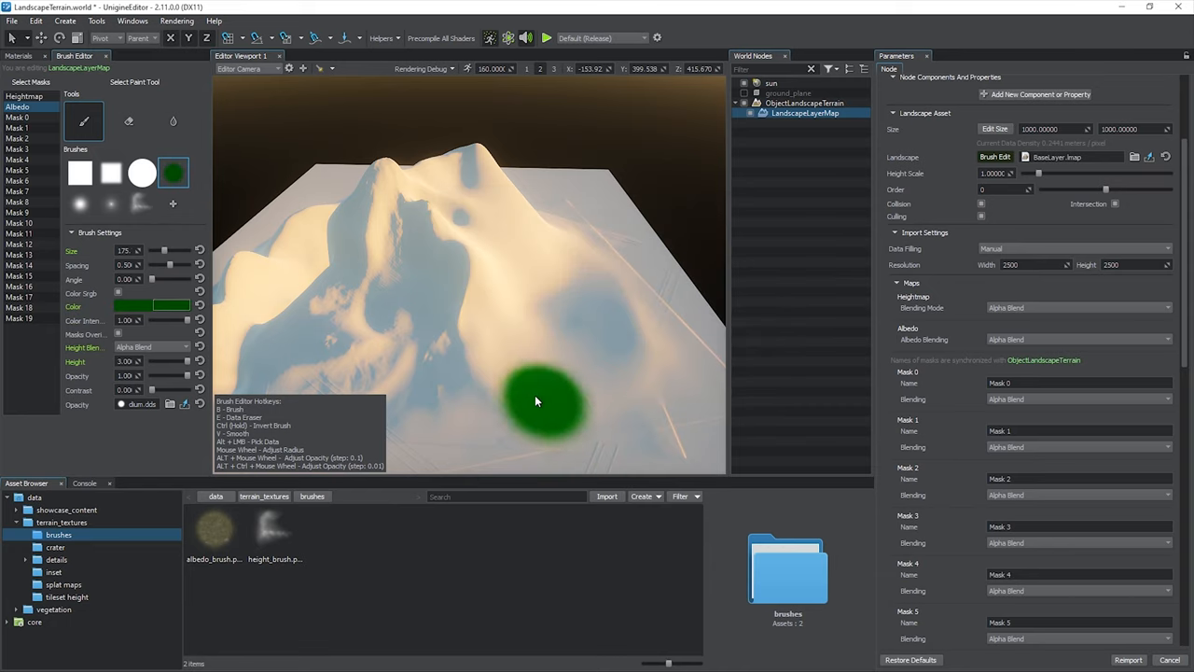
drag(538, 401, 482, 283)
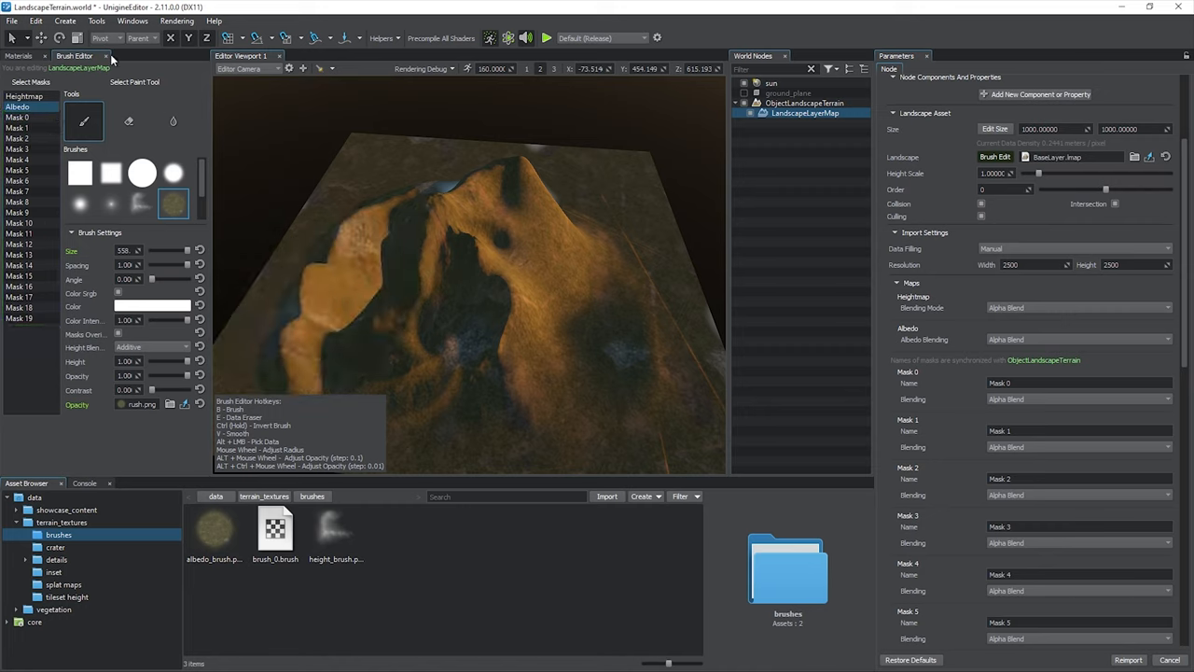
click(19, 56)
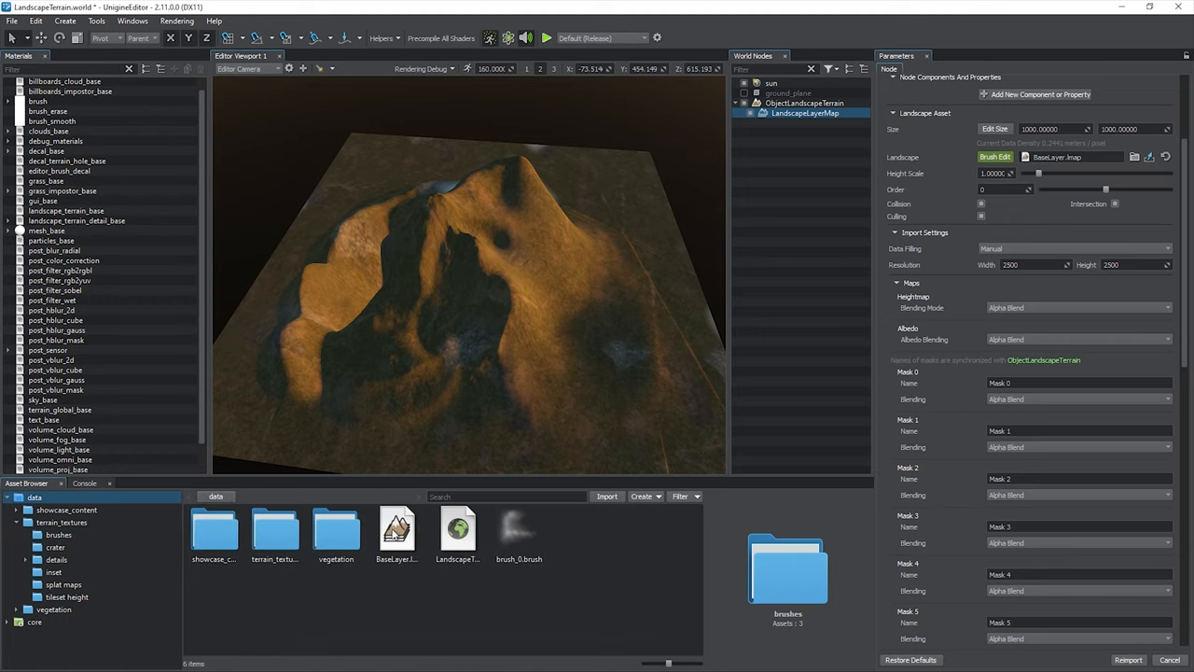
mouse_move(477, 519)
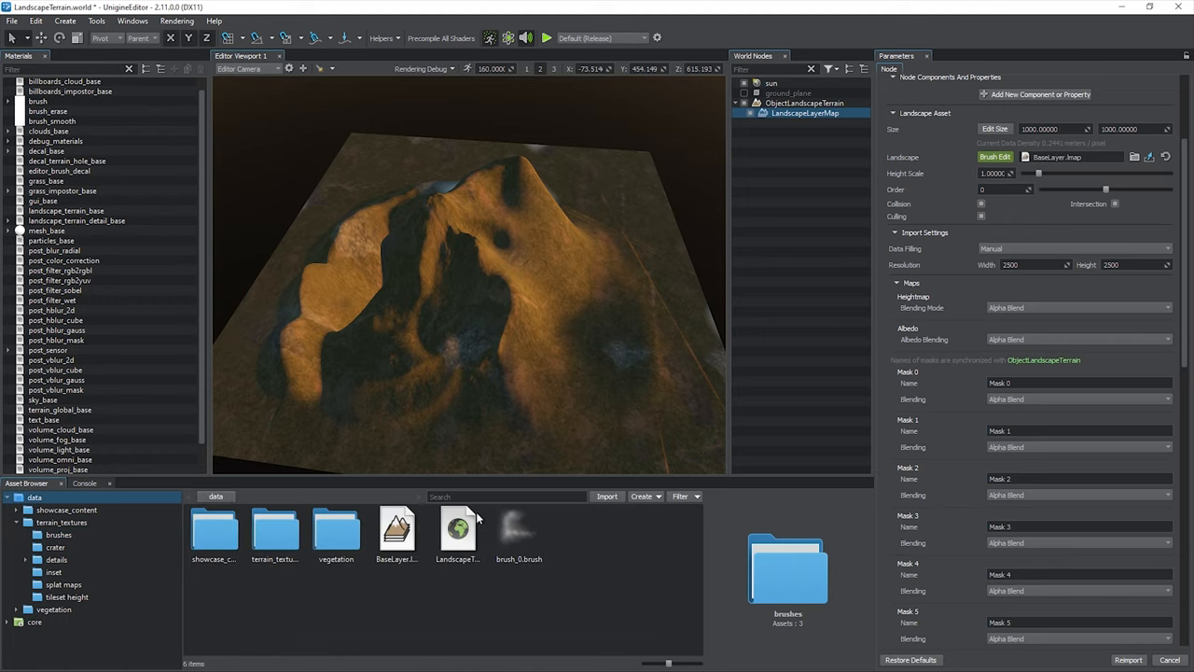
Step: Reset the layer map Position to the origin and set its Size to 5000×5000
drag(1037, 174, 1045, 173)
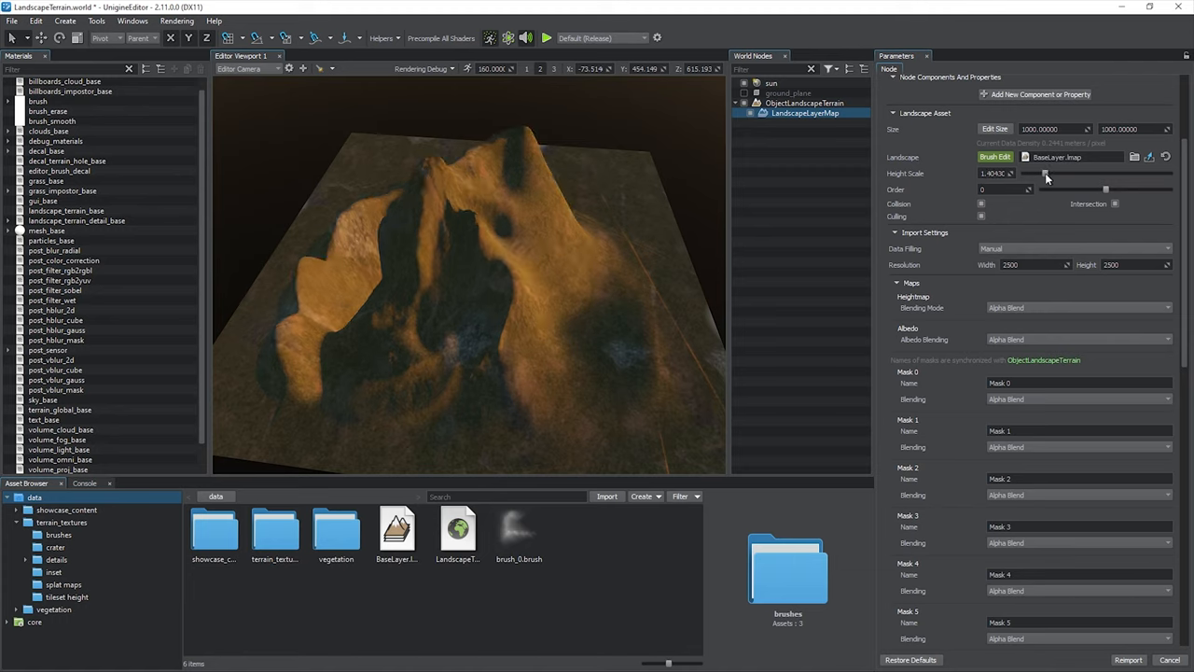
drag(1045, 174, 1034, 174)
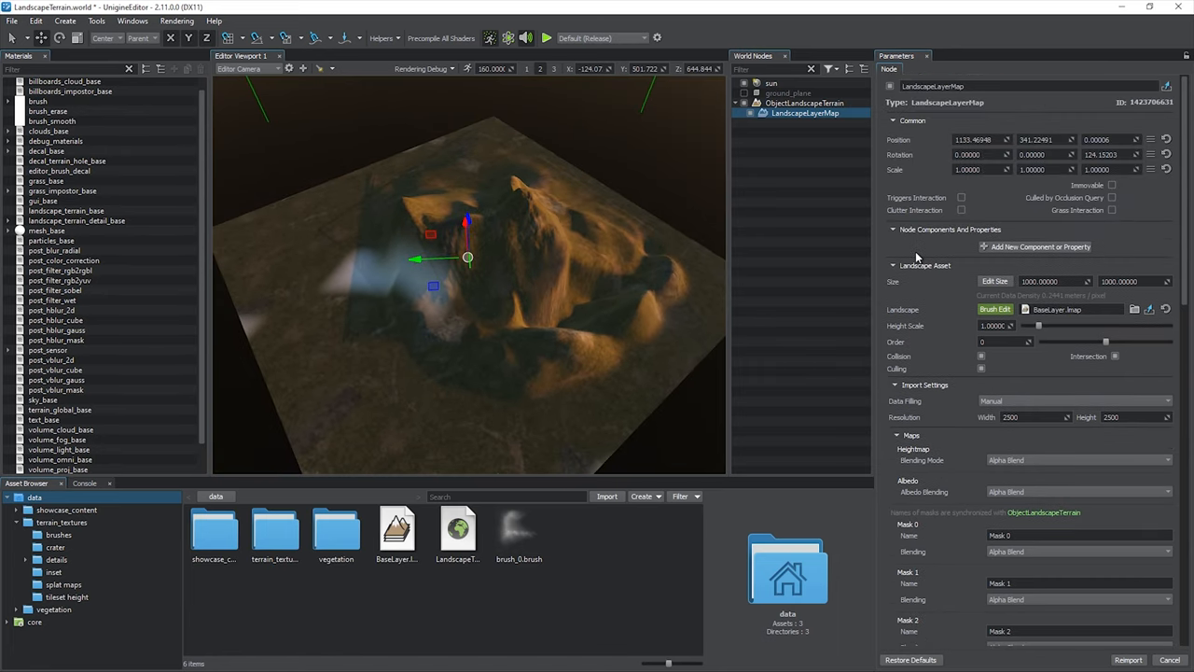
click(1164, 138)
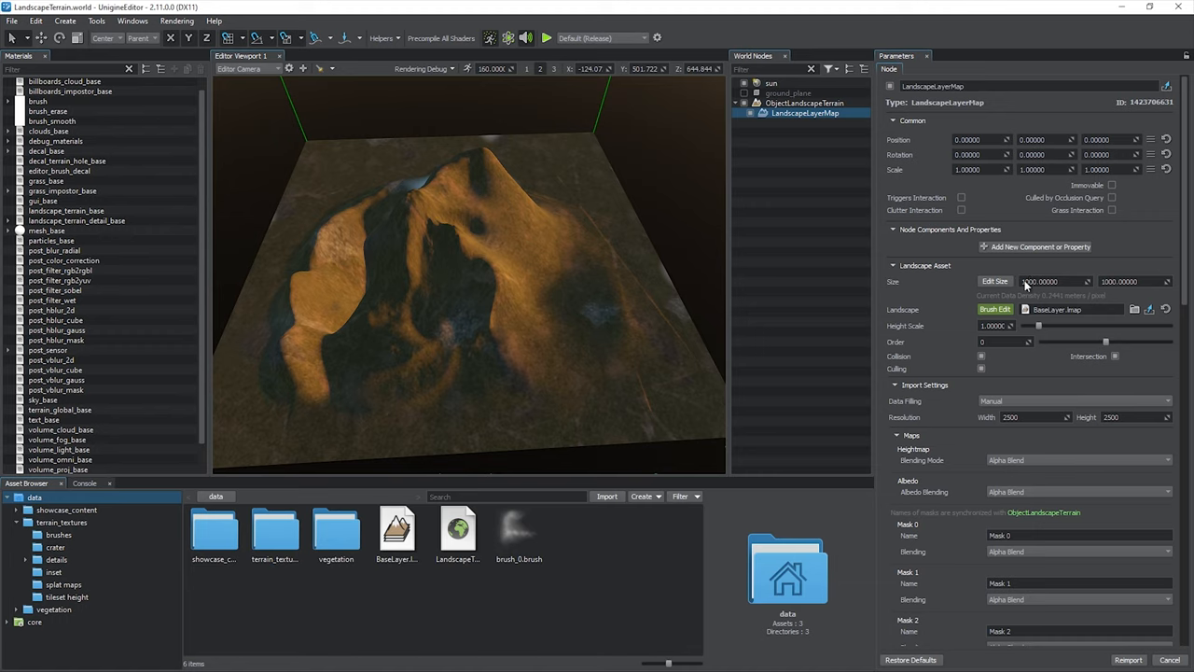
click(1054, 280)
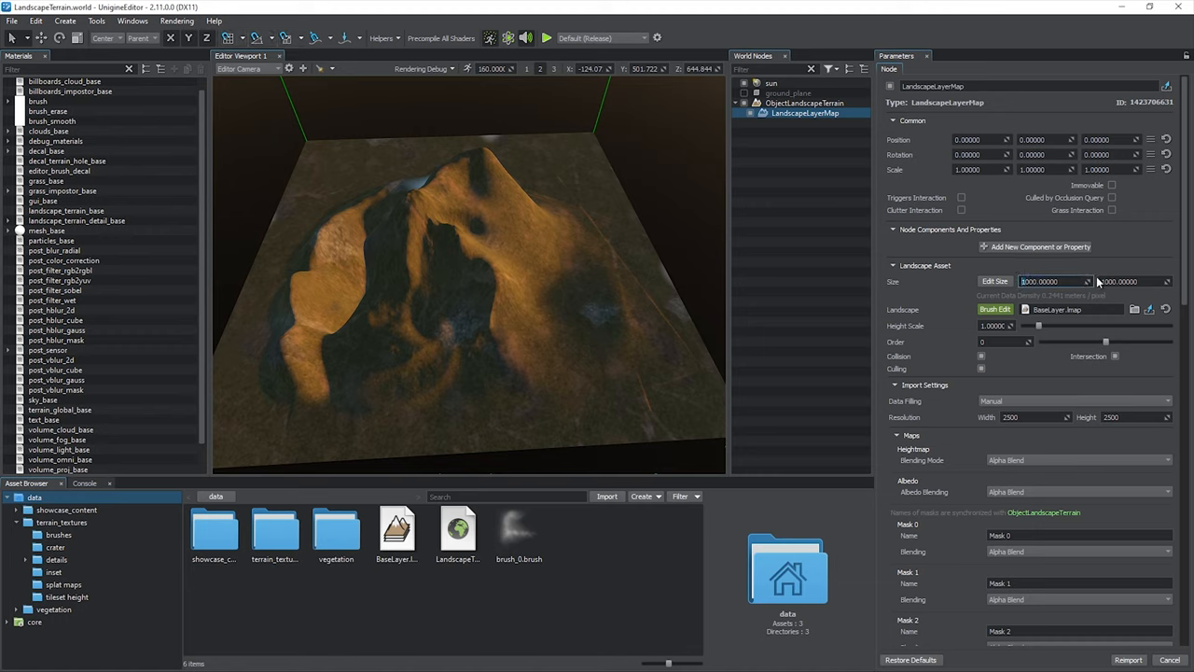
text(5000.00000)
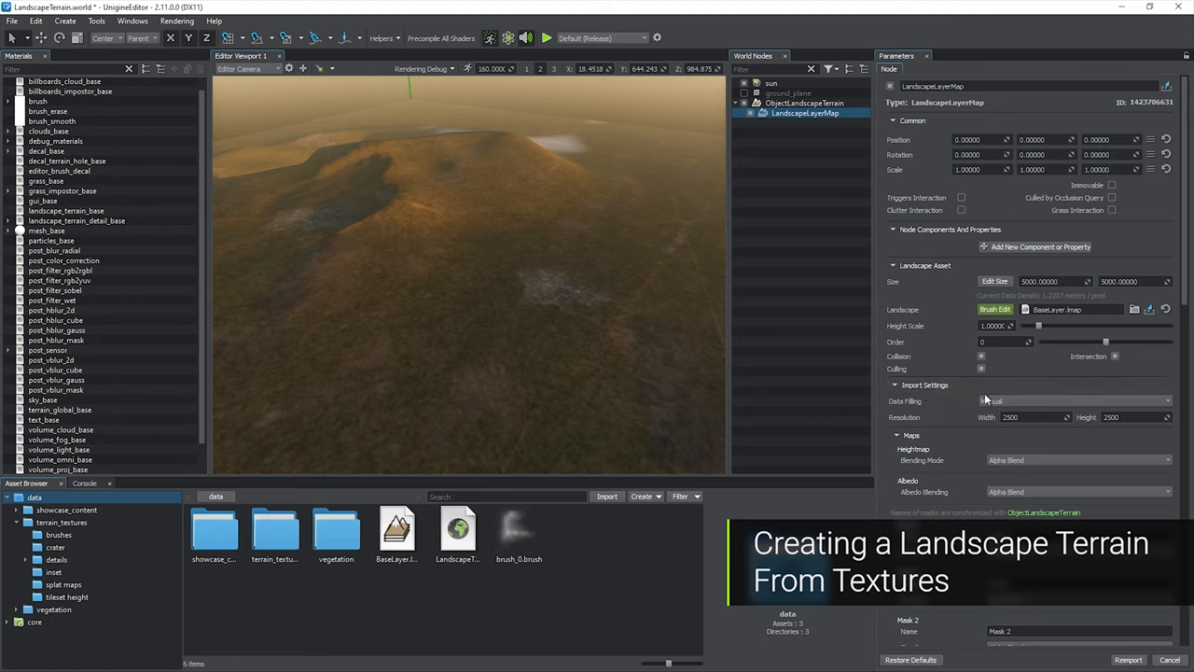
Step: Set Data Filling to From Tileset with project Assets as the data source
click(1073, 399)
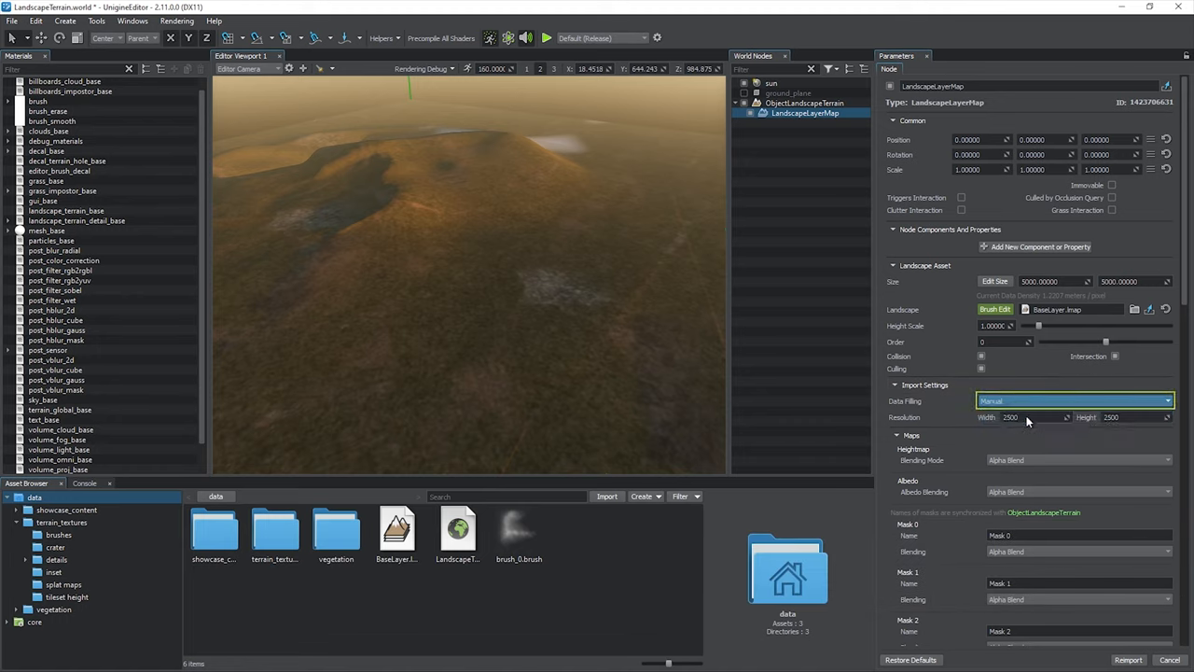
click(1073, 399)
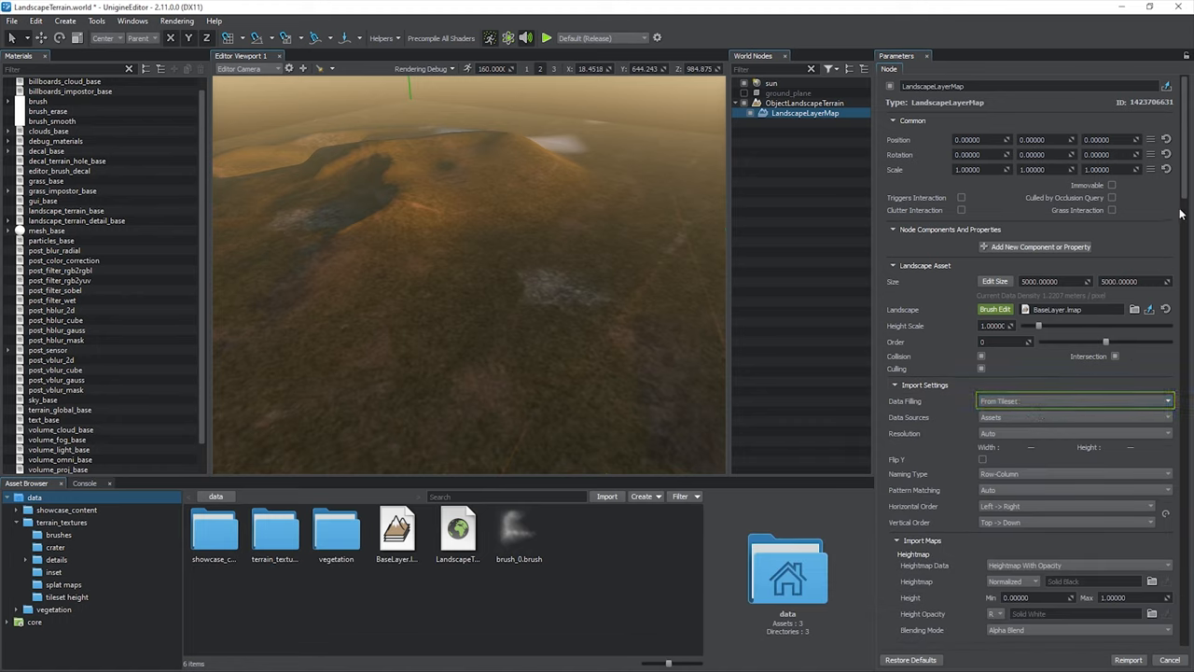
scroll(down, 3)
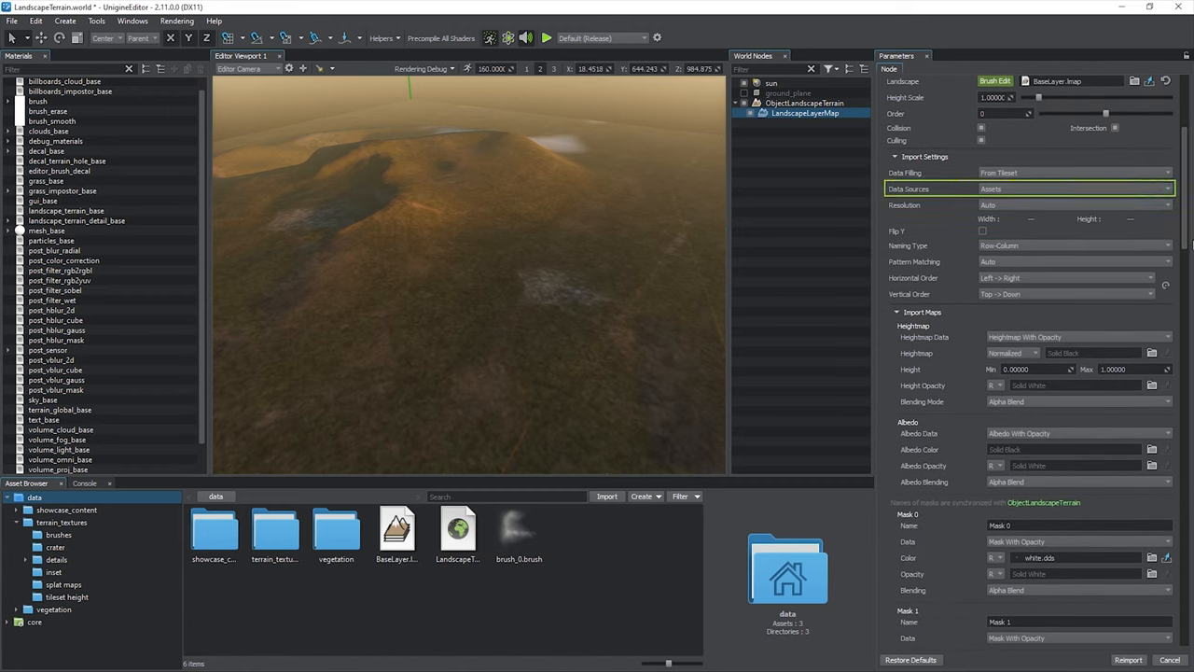
click(1073, 189)
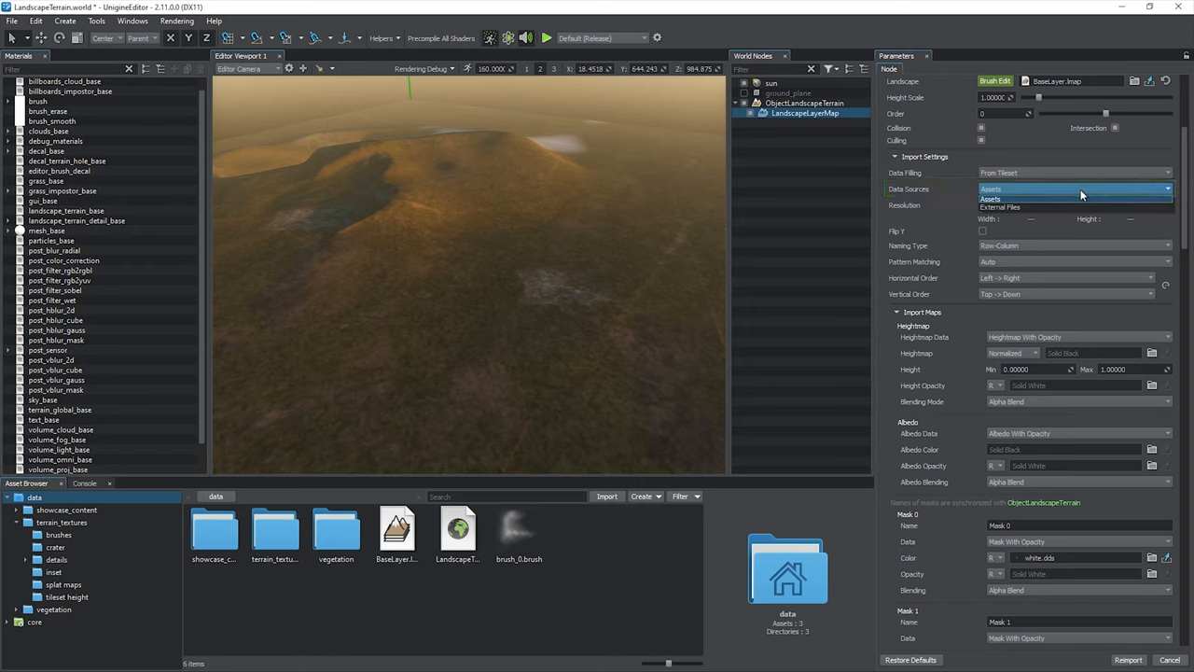
click(989, 198)
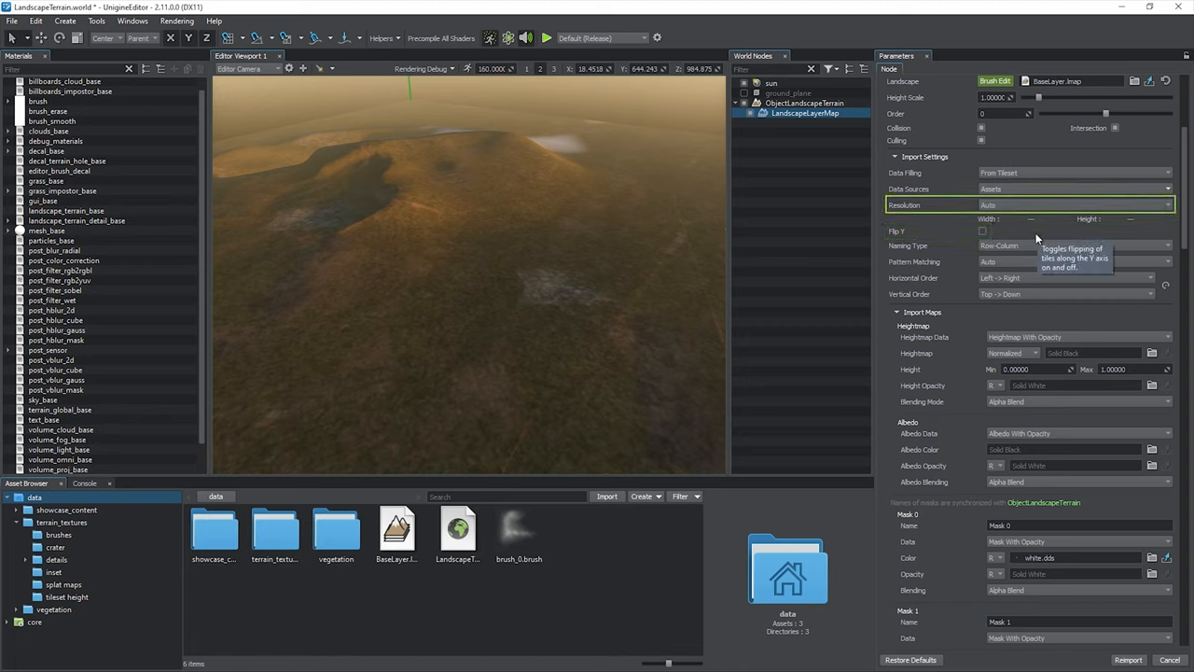
mouse_move(967, 251)
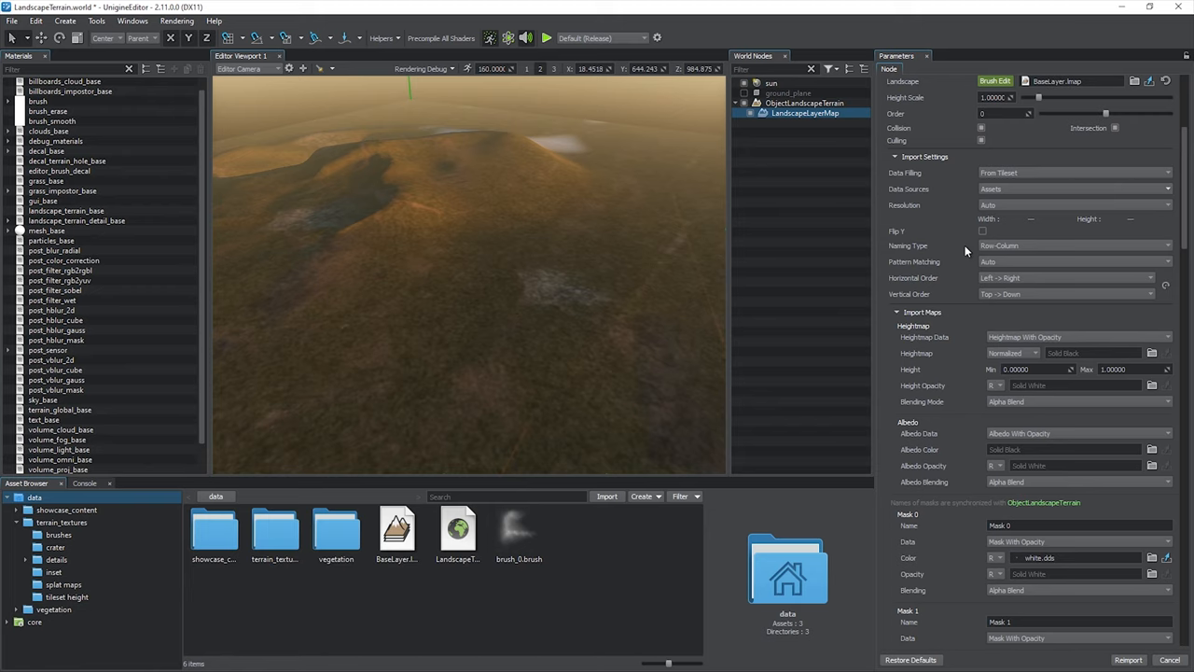
mouse_move(1026, 250)
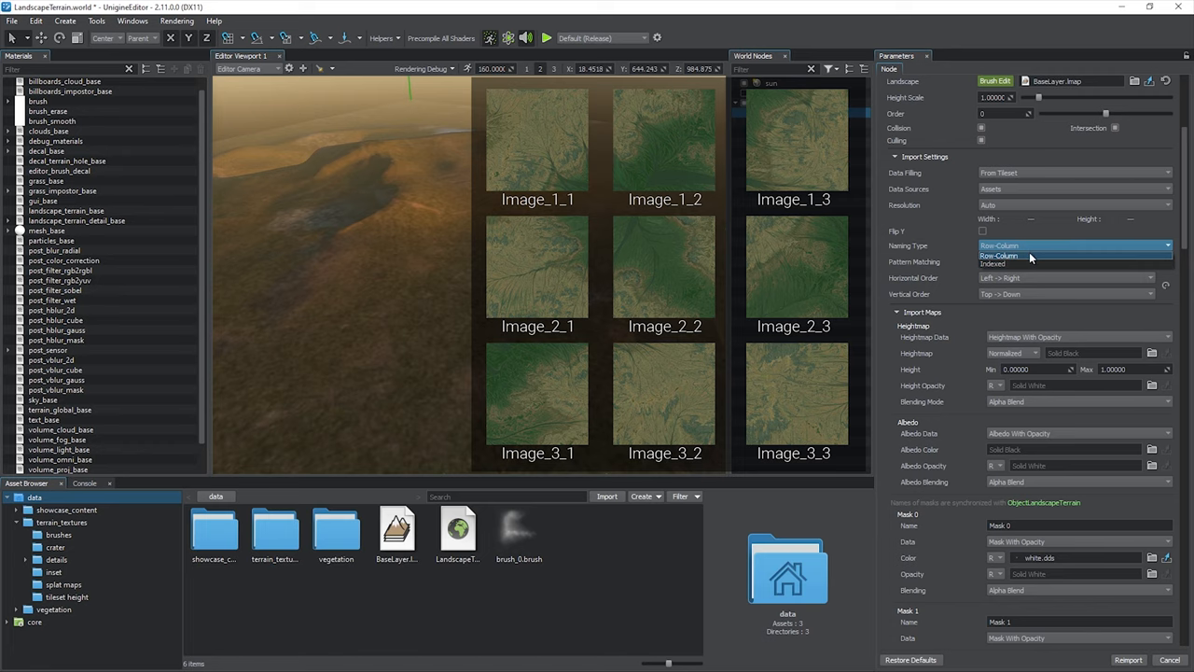
Step: Use Row-Column tile naming, Manual pattern matching and Down→Top vertical order
click(1000, 254)
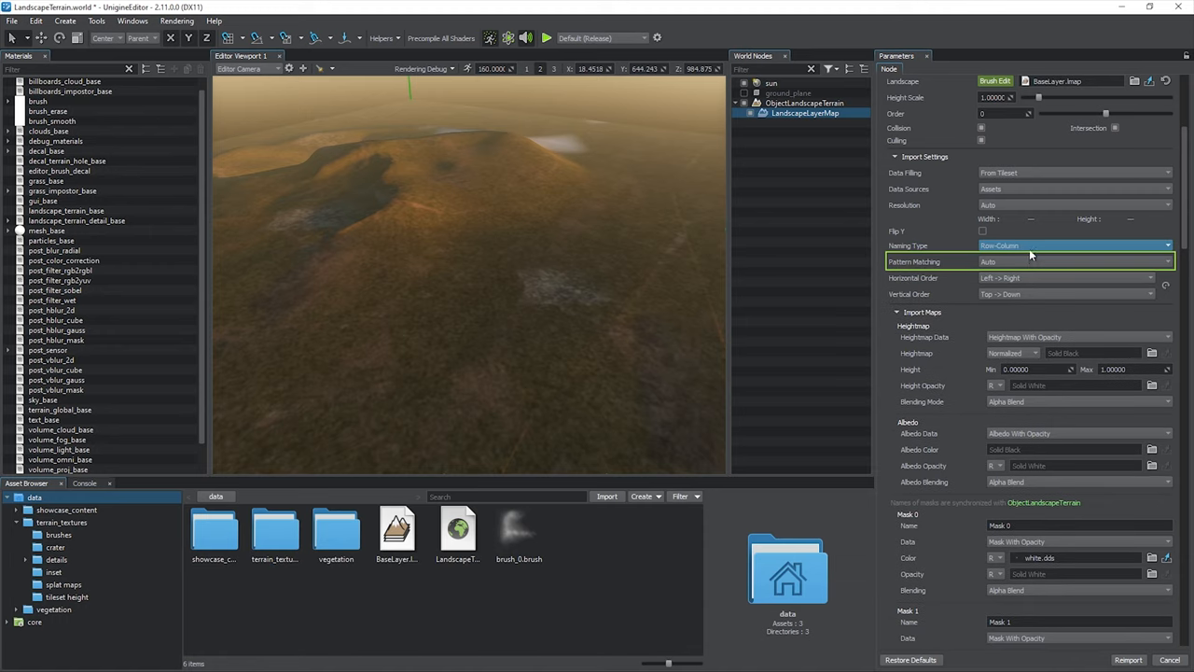
click(1073, 261)
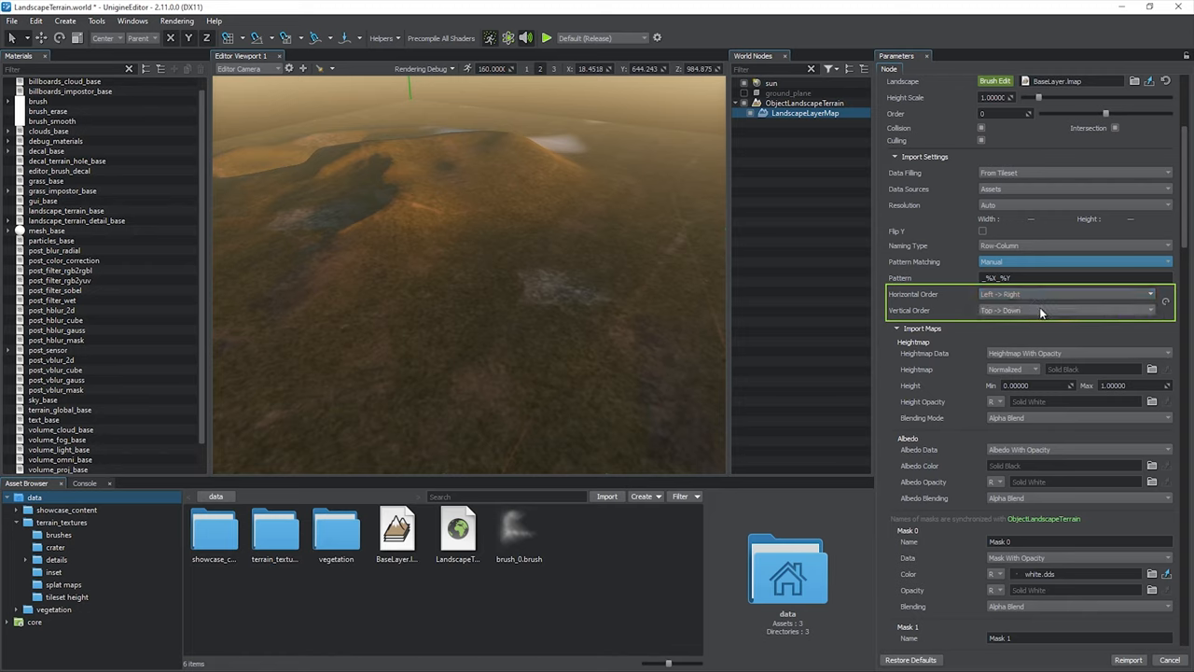
click(1067, 309)
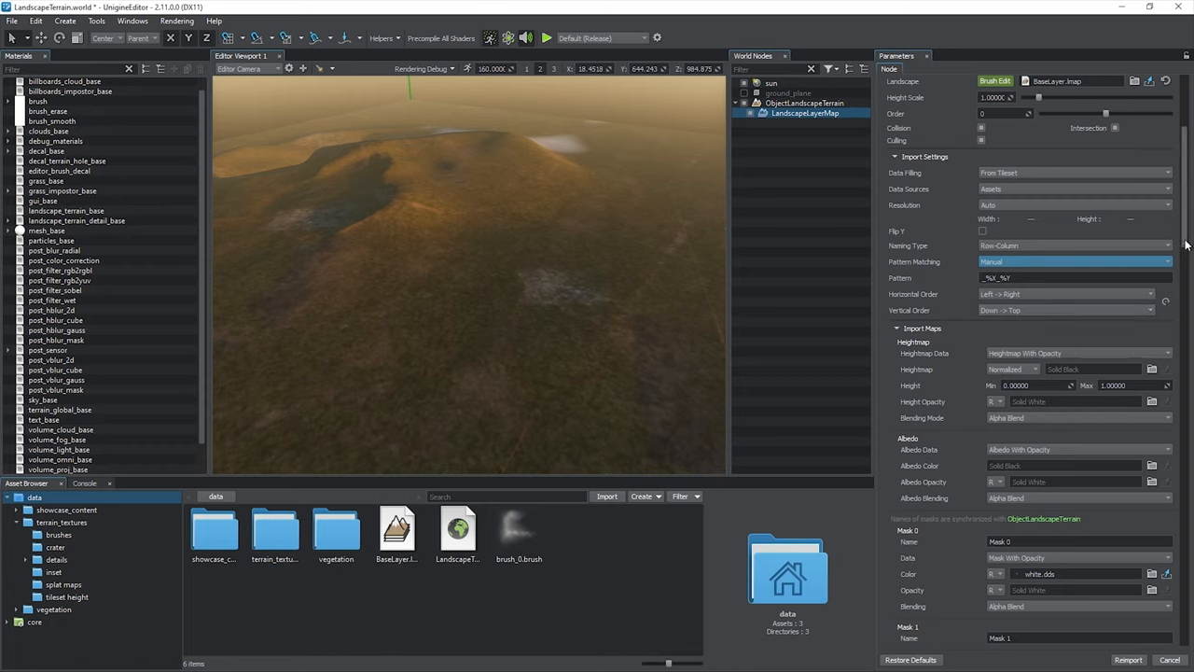
Step: Set Heightmap data to height-only and import the terrain_x0_y0 height tiles from terrain_textures
scroll(down, 3)
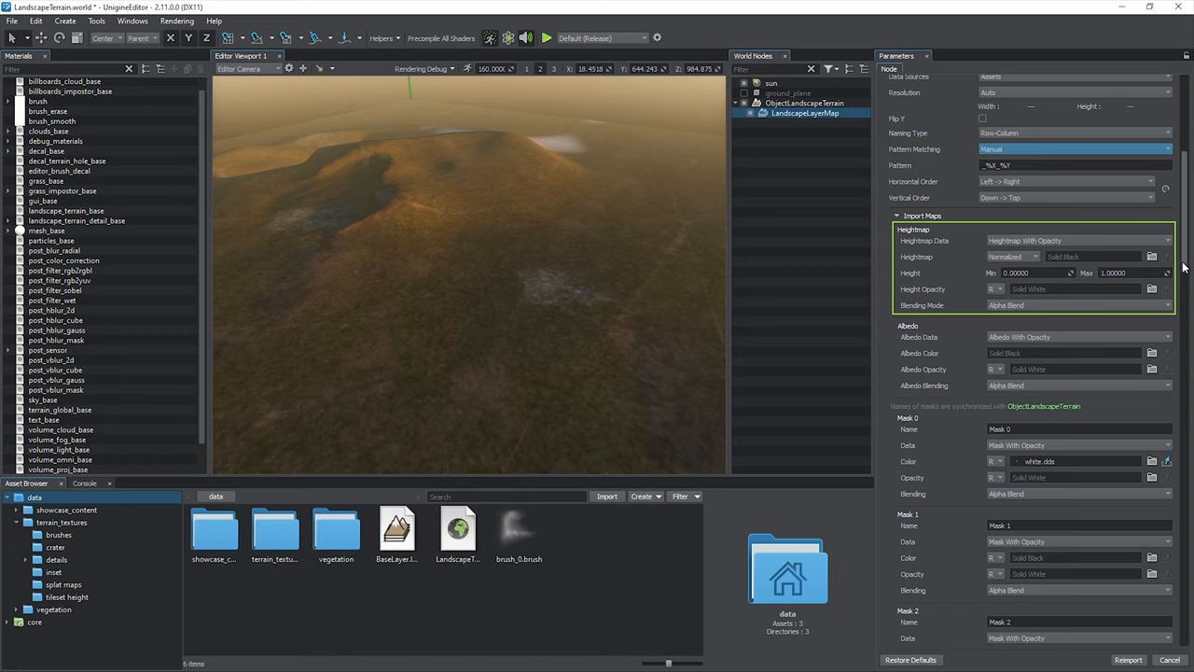
click(1079, 241)
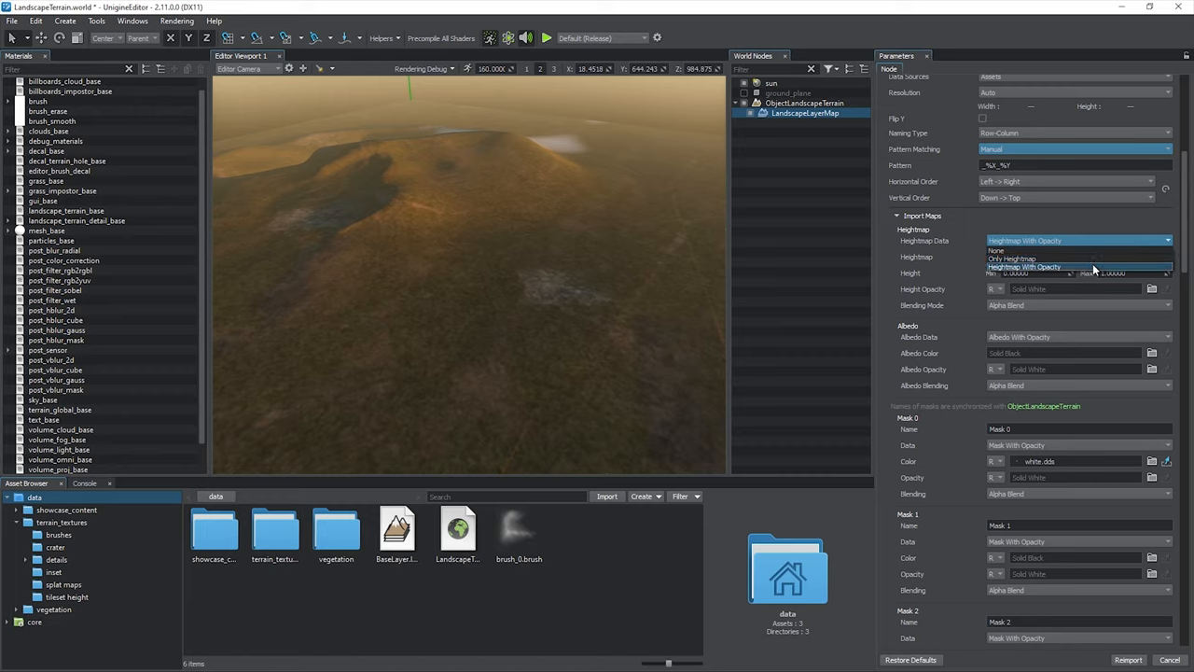
click(1017, 258)
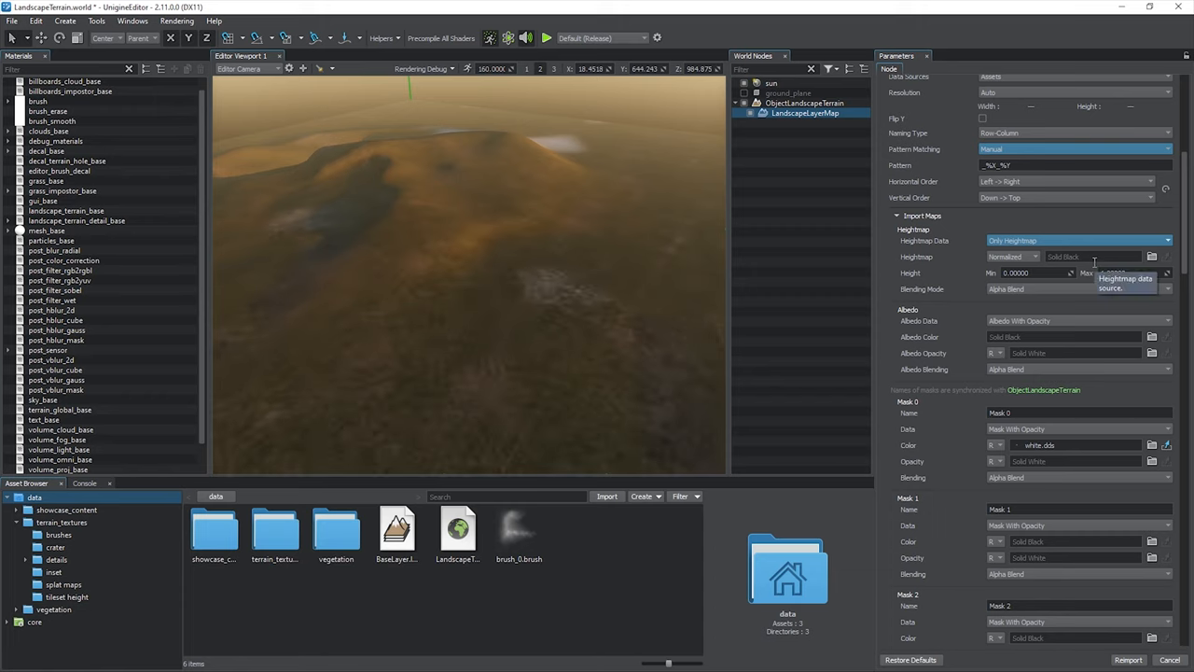
double_click(272, 530)
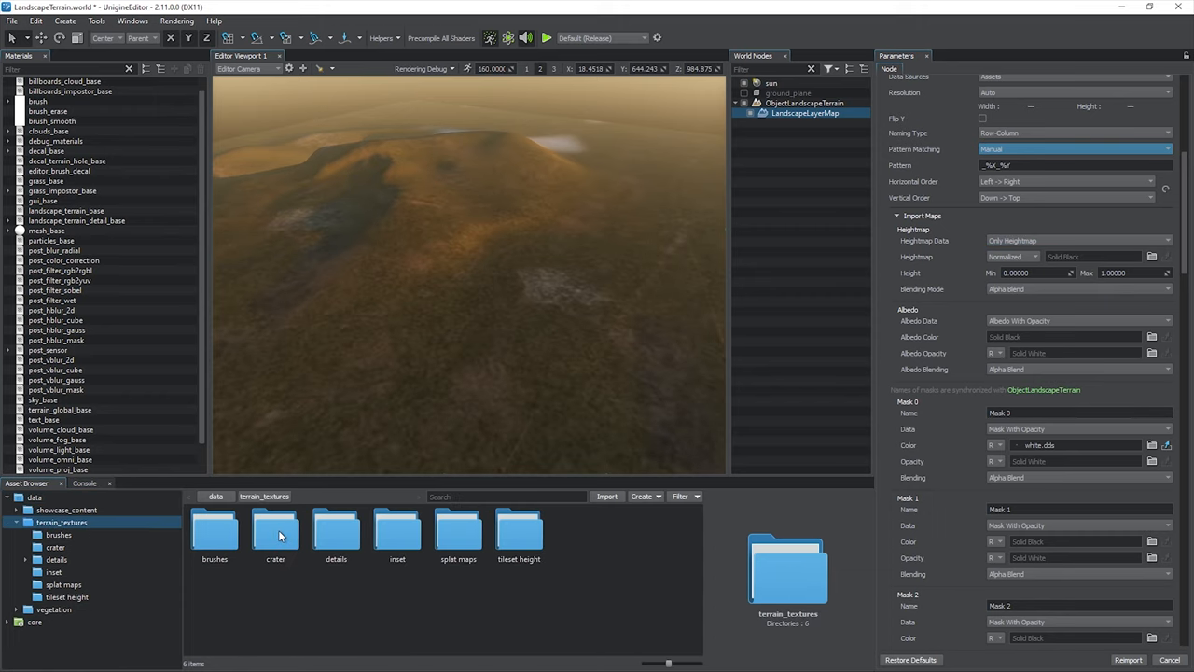
click(607, 496)
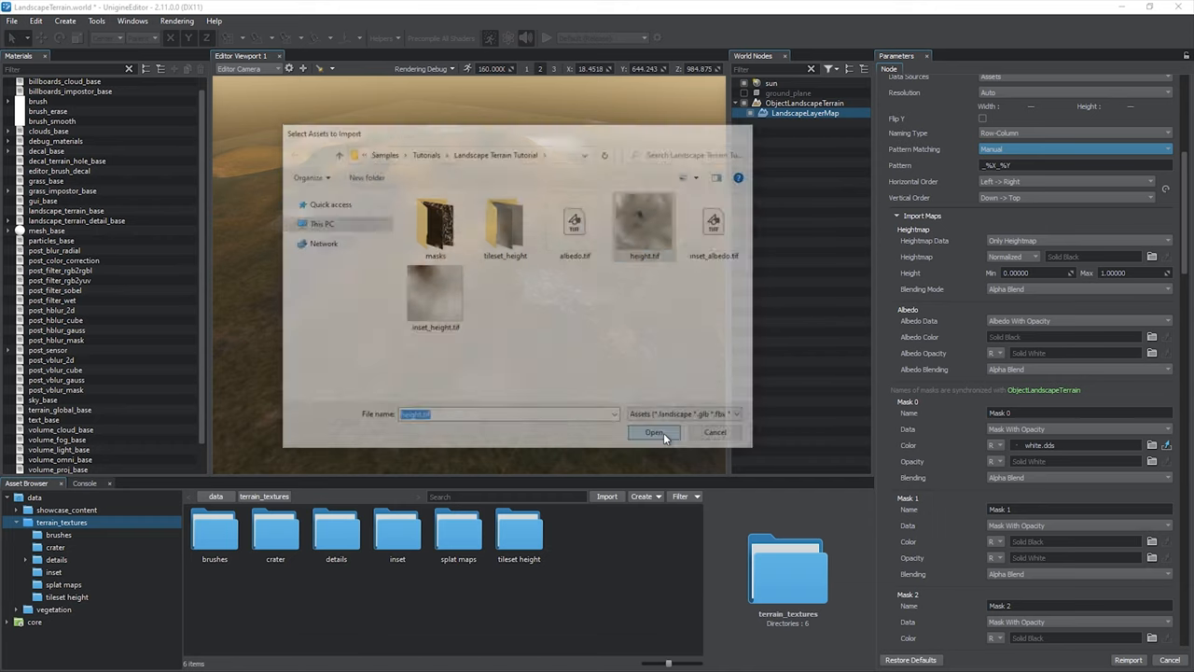
click(653, 433)
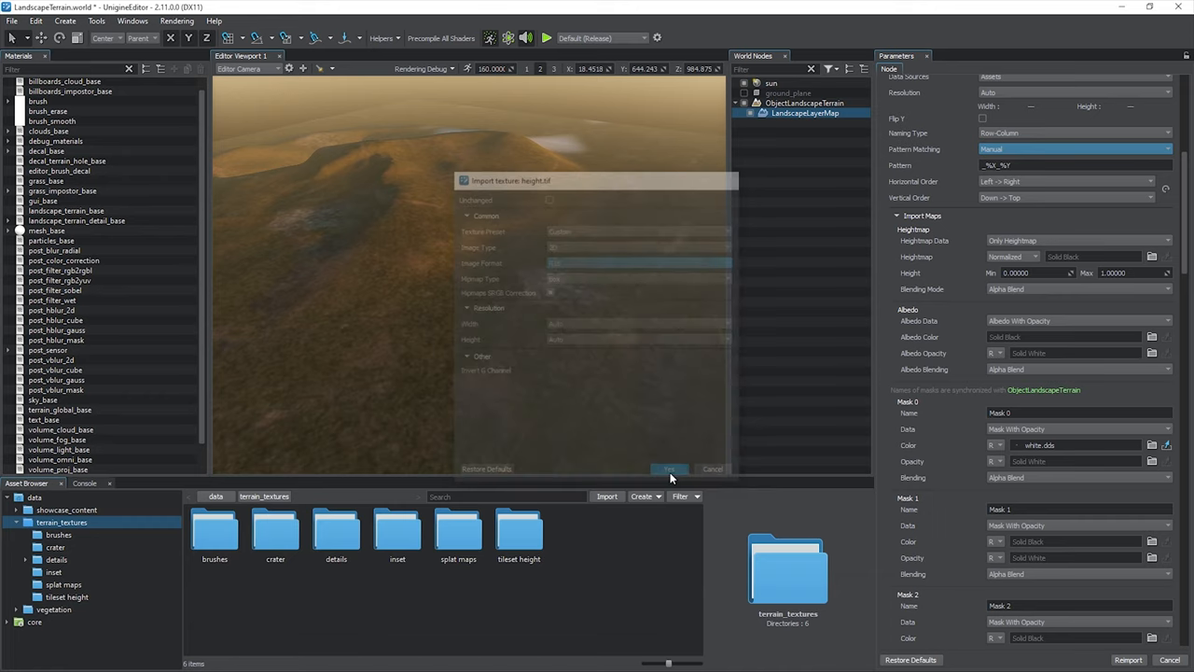
click(668, 468)
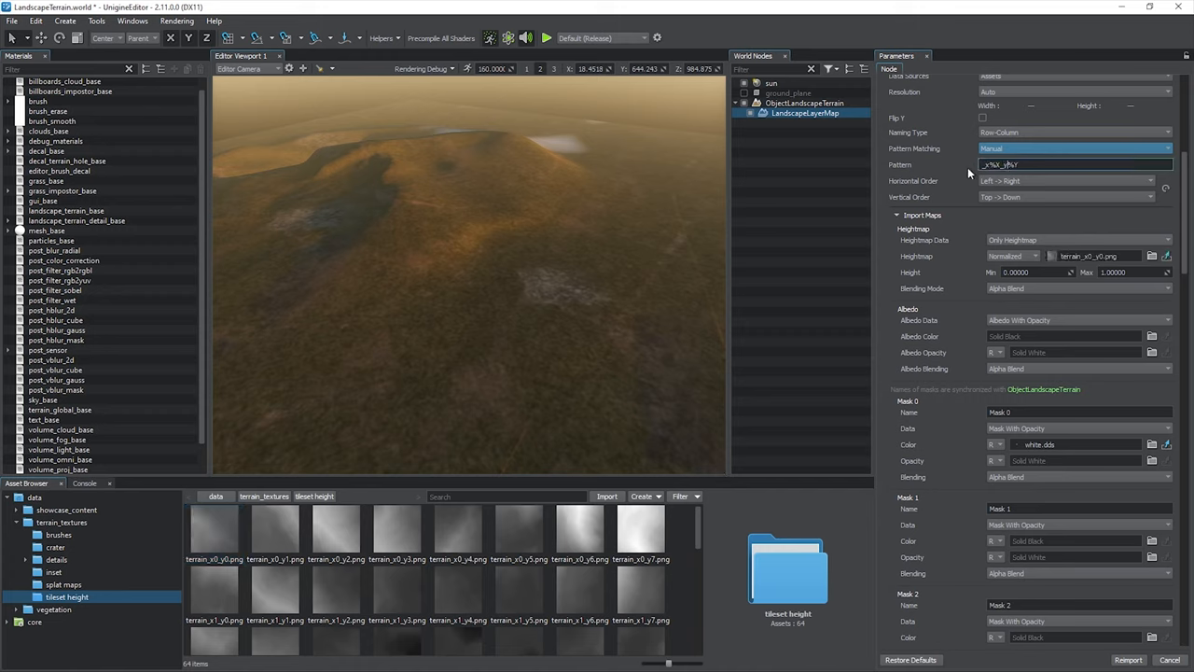
Step: Set heightmap range to min 0 / max 1500 and keep Alpha Blend blending mode
click(1011, 255)
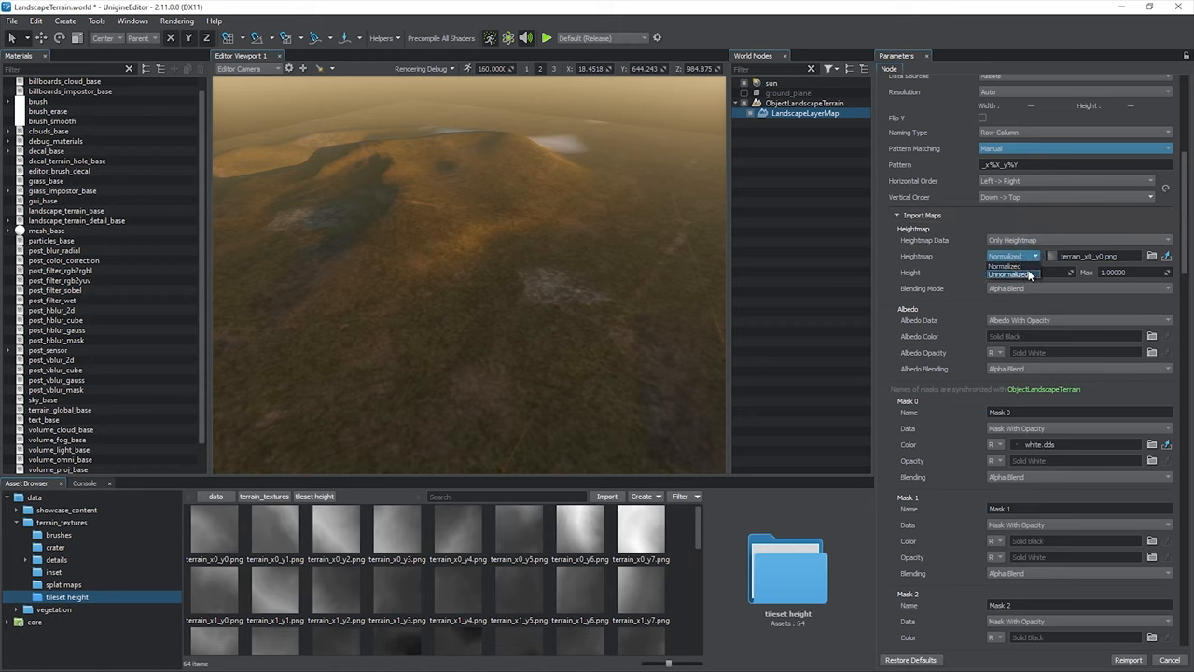
click(1011, 256)
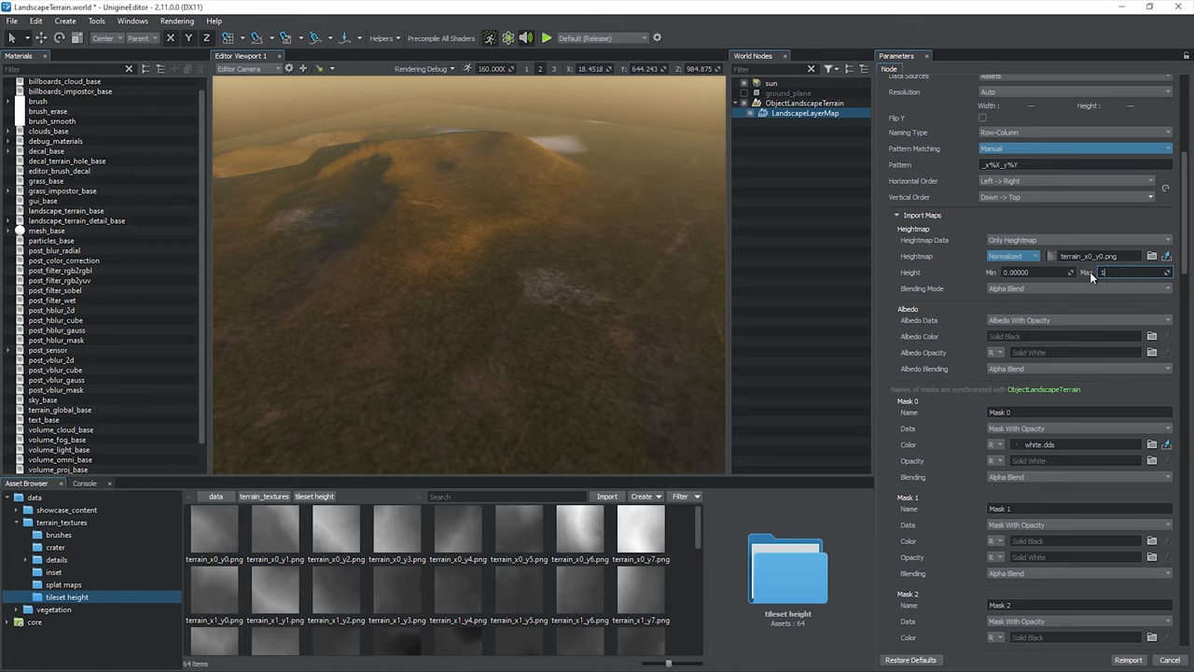
text(1500.0000)
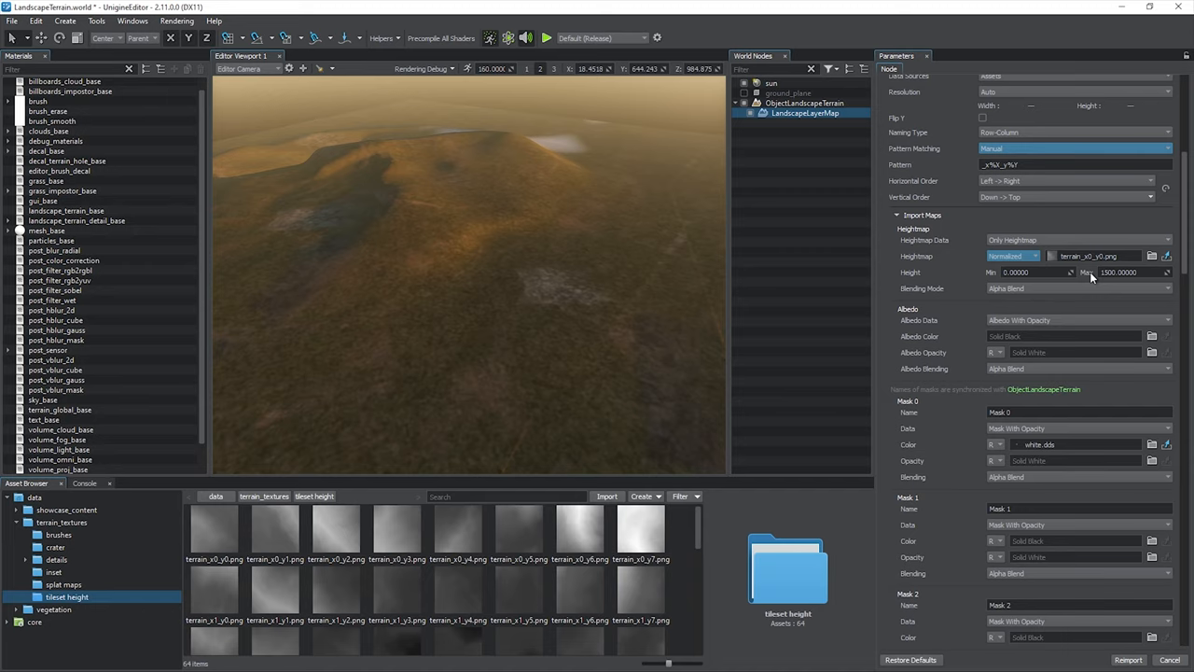
click(1073, 287)
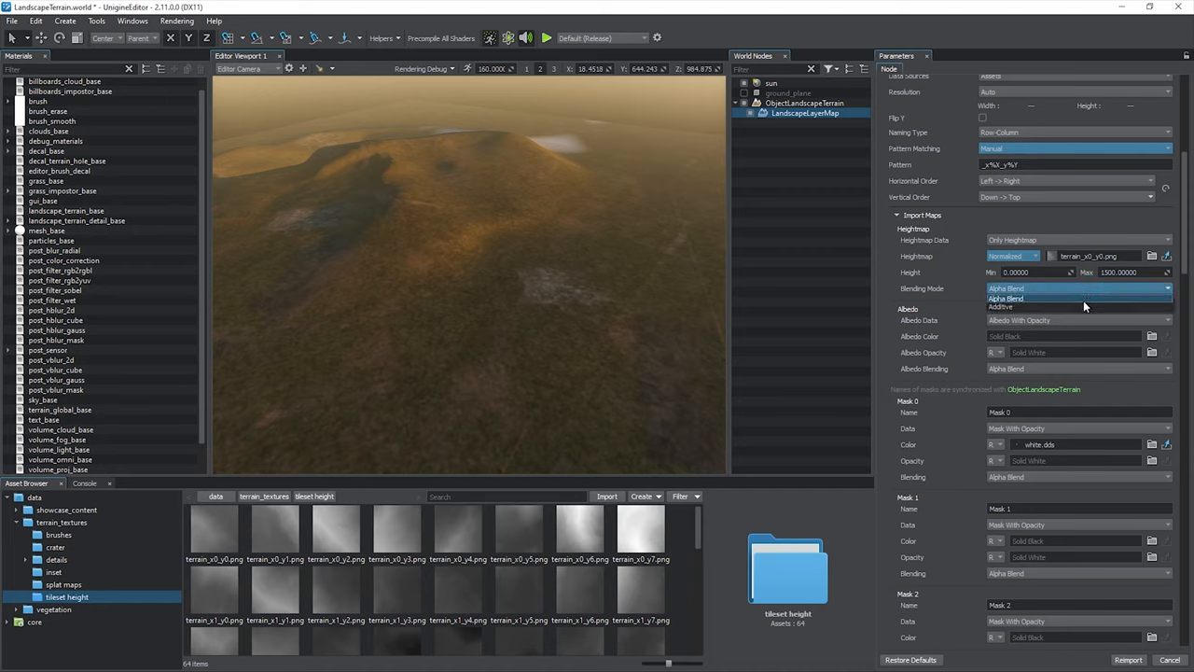
click(1004, 299)
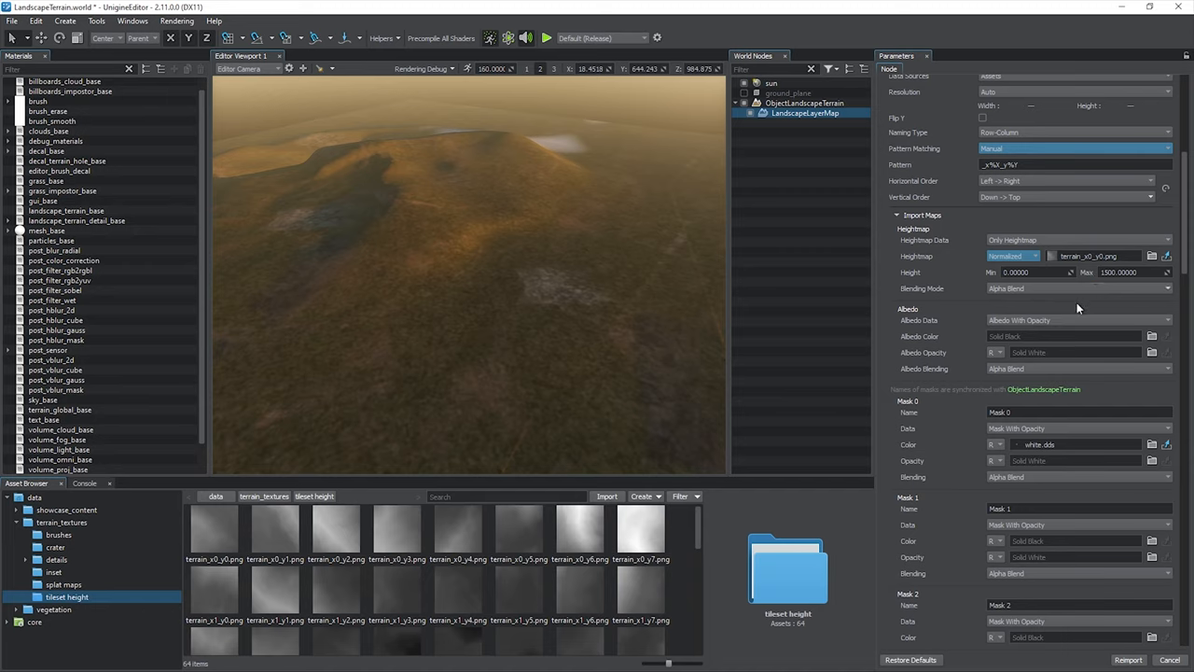
Step: Set Albedo Data to Only Albedo and import albedo.tif as the terrain colour with the Albedo preset
click(1078, 321)
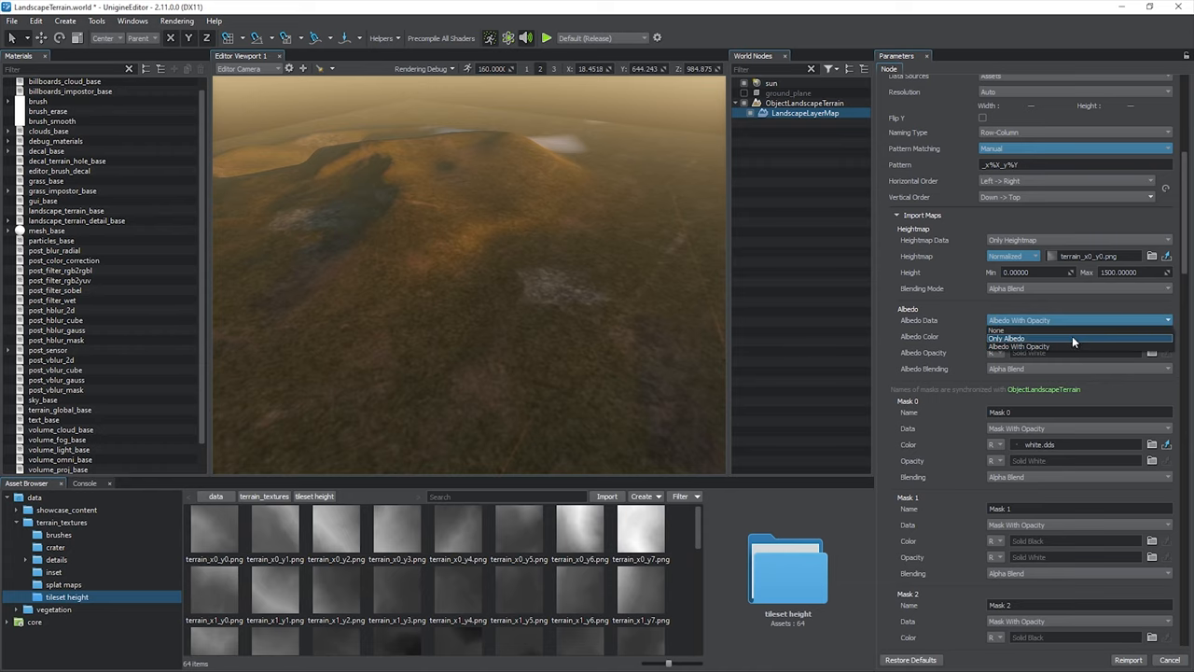
click(1008, 337)
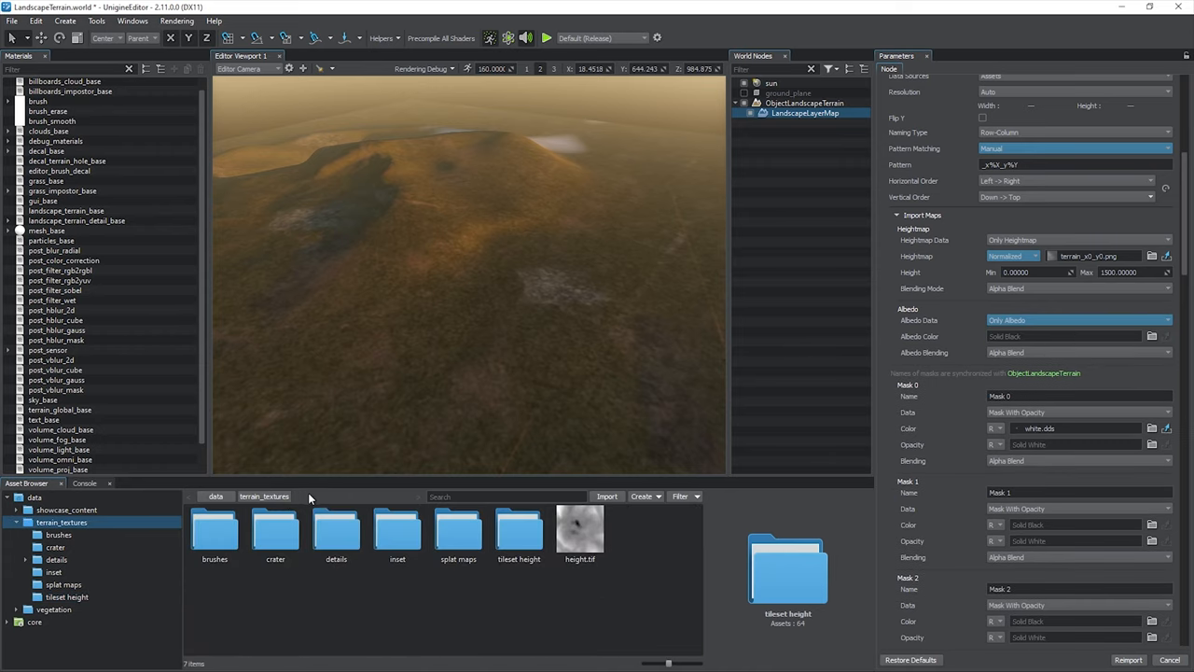
click(606, 496)
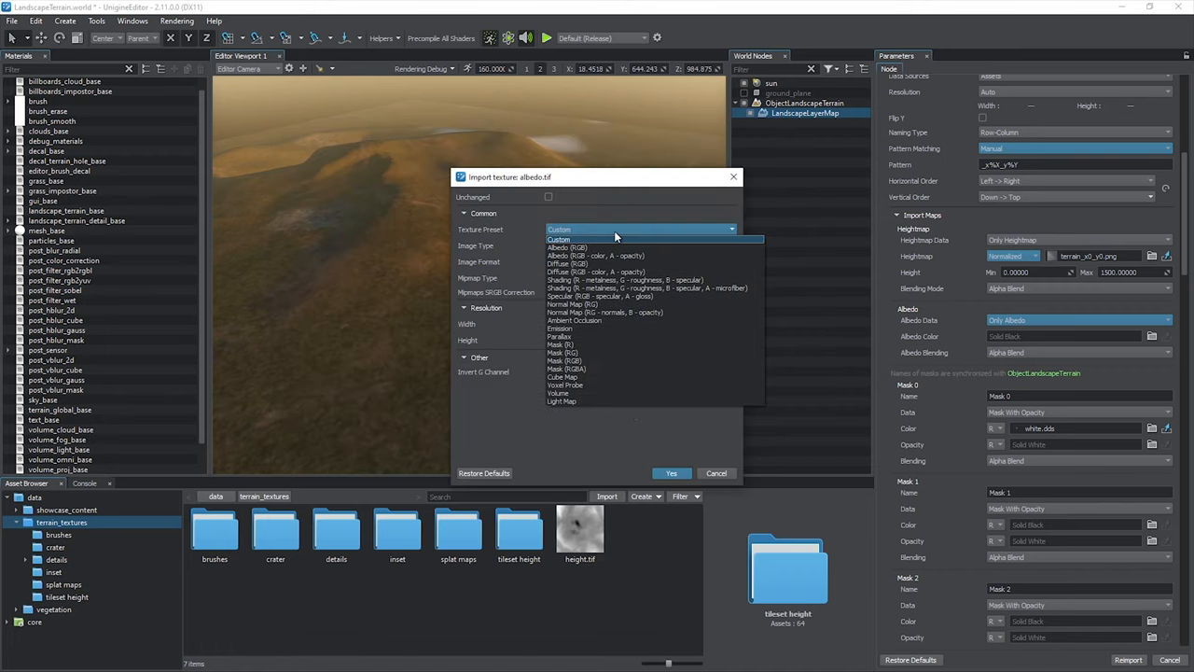
click(595, 254)
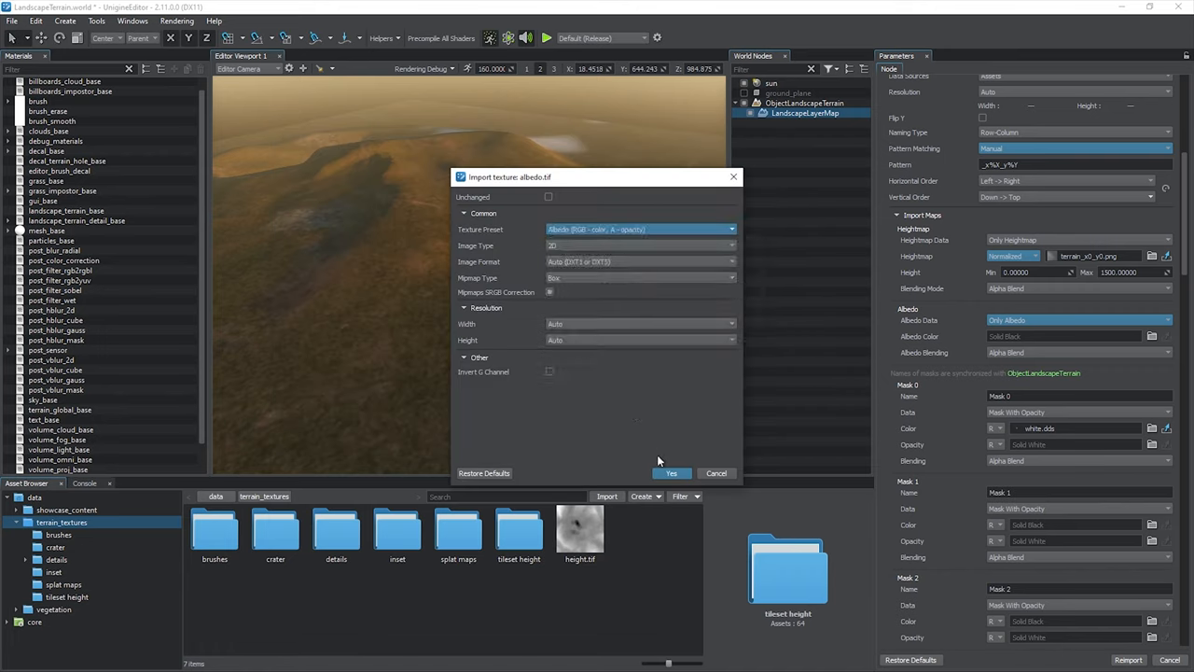
click(672, 474)
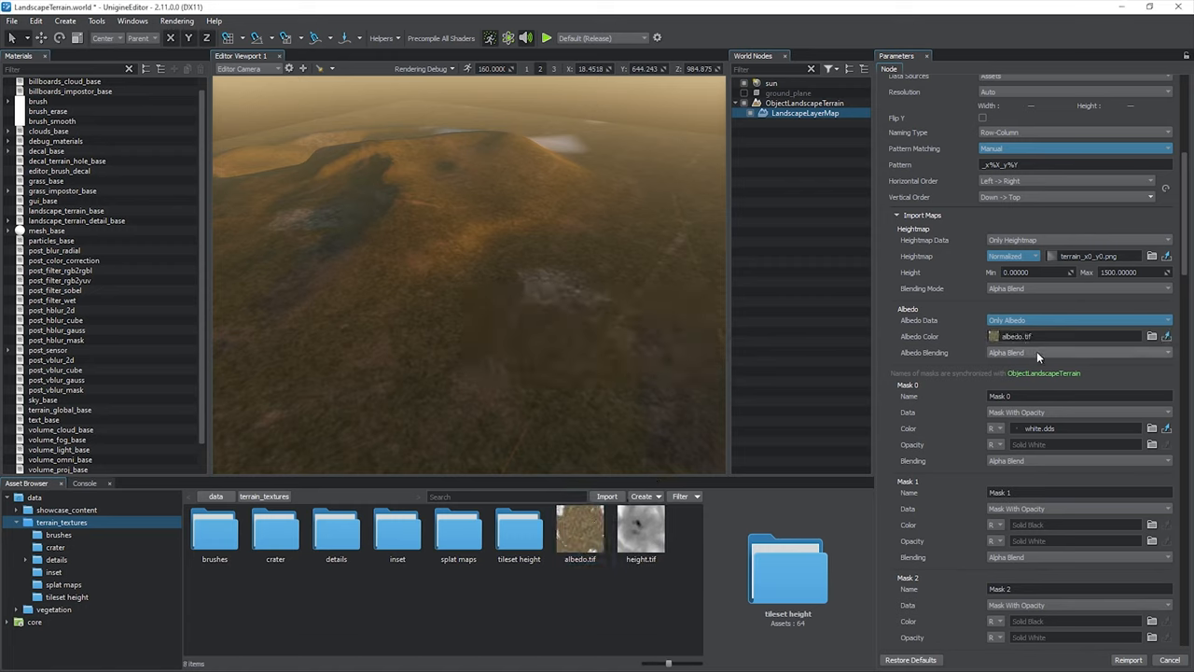
click(1073, 351)
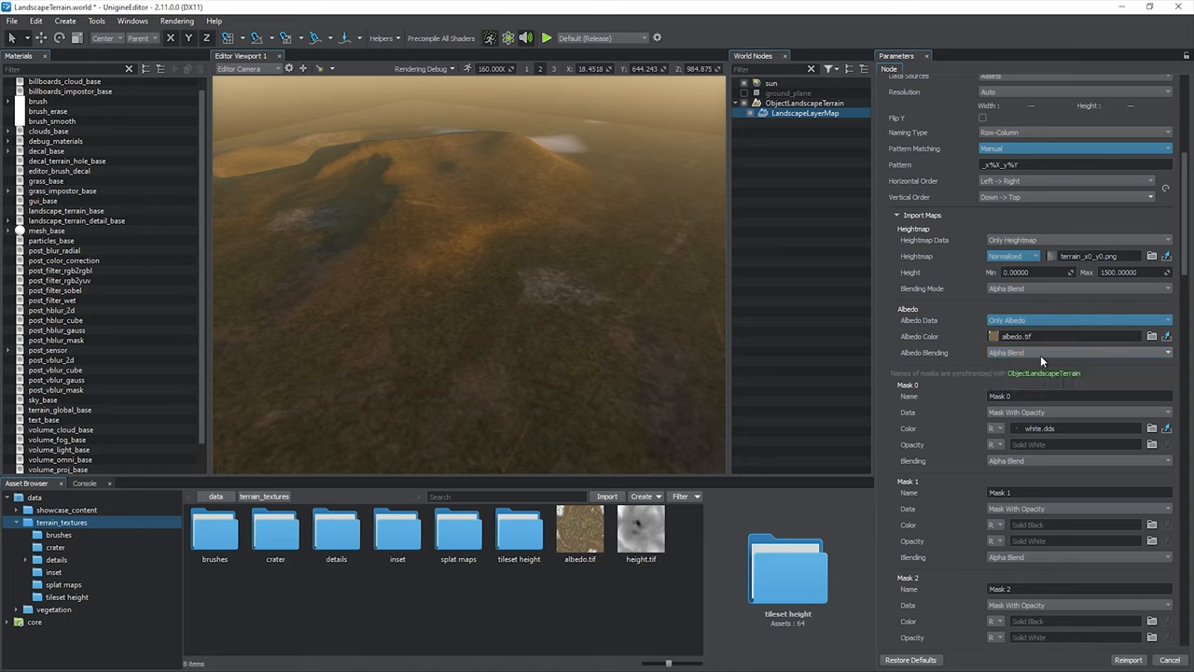
Step: Name Mask 0 'Cliffs' with mask-only data and start picking its image
scroll(down, 3)
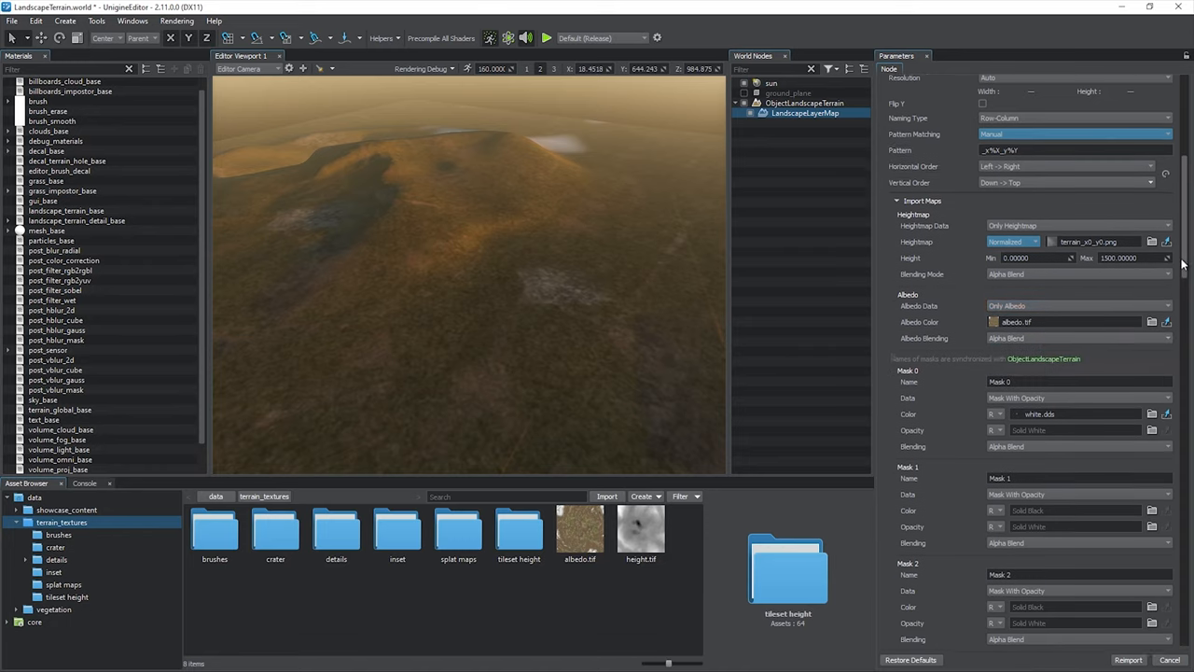
scroll(down, 3)
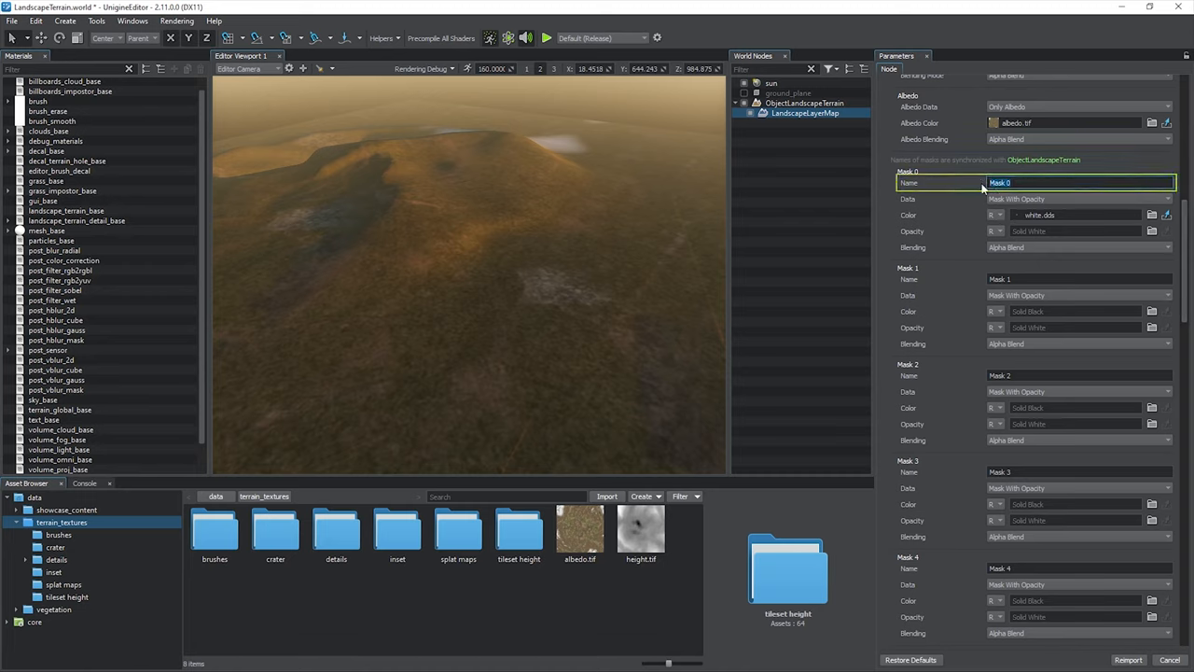
text(Cliffs)
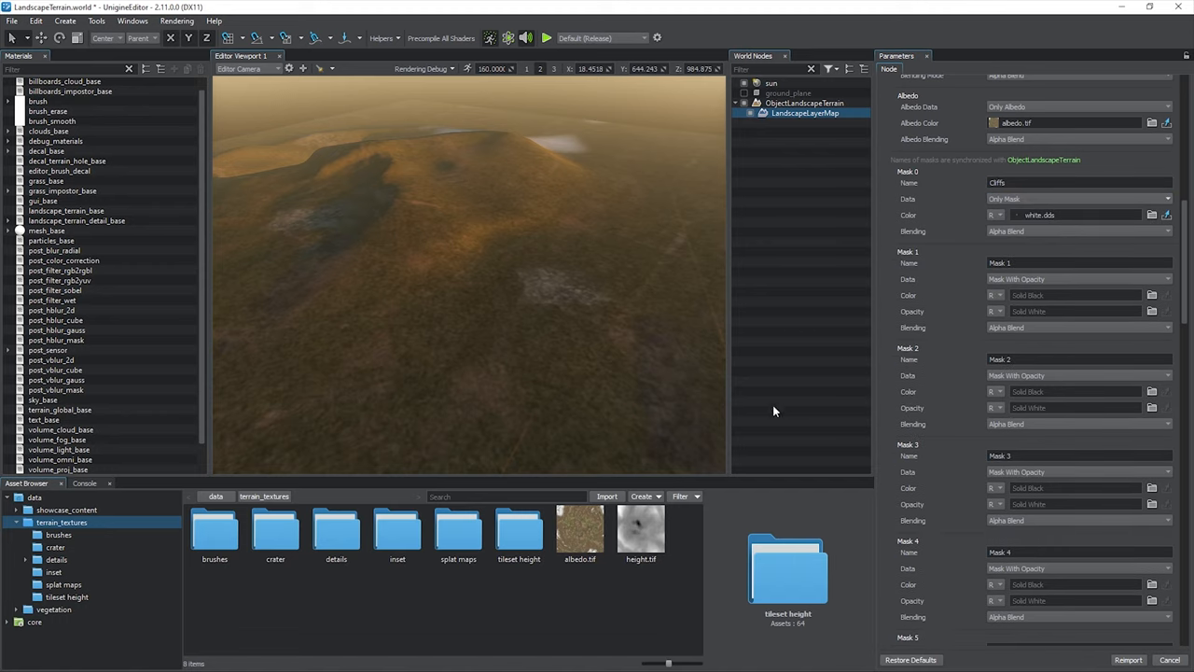
click(607, 496)
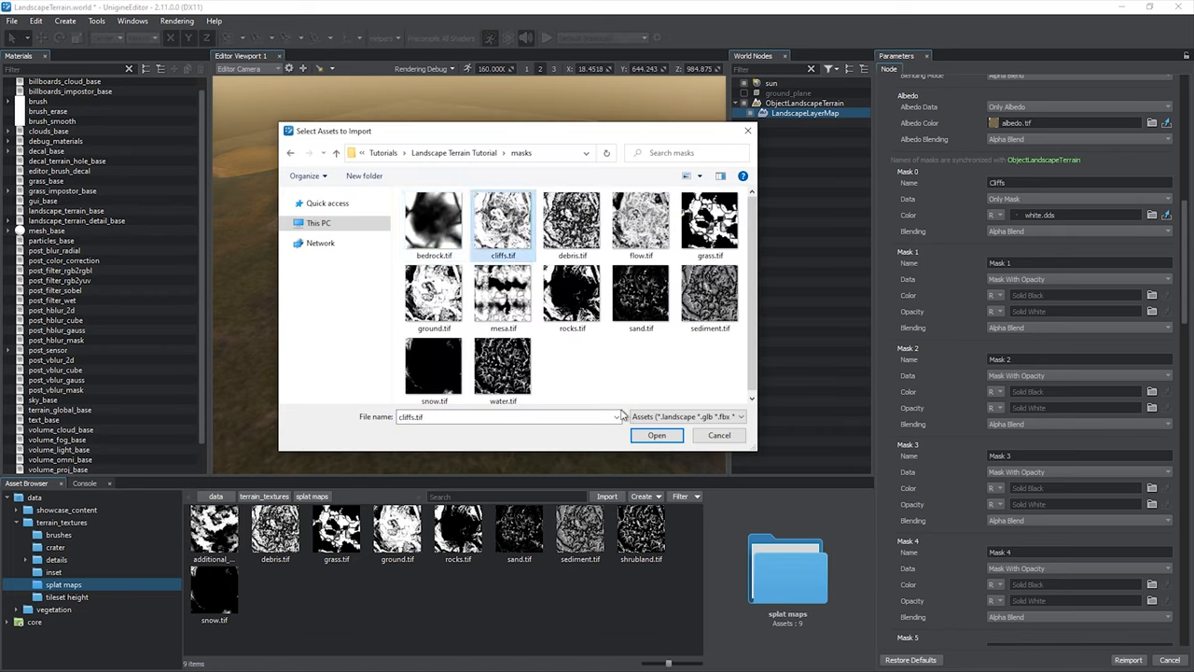
Step: Import cliffs.tif for the Cliffs mask, then reimport the layer map with the new masks
click(657, 437)
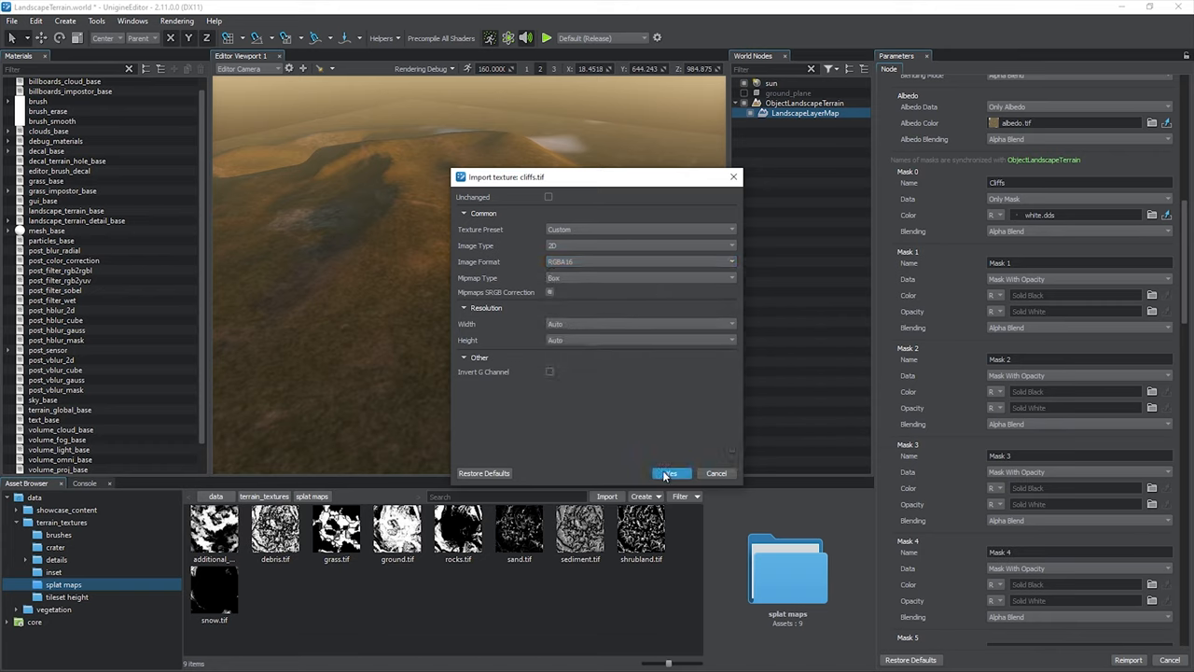
click(670, 474)
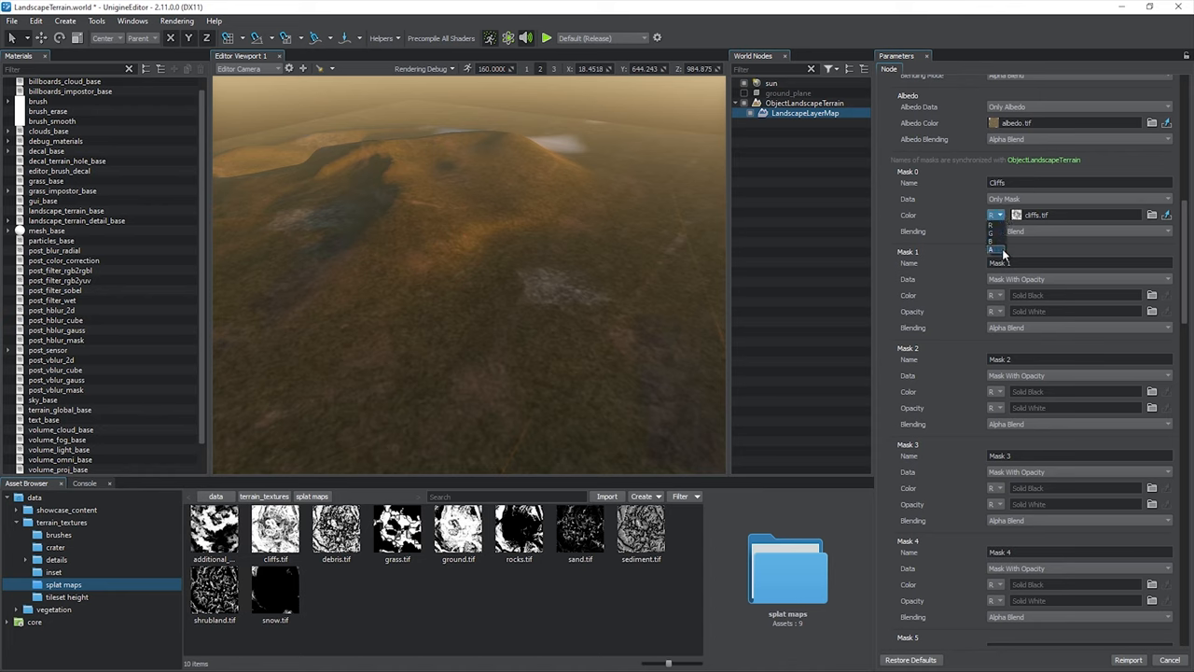
scroll(down, 3)
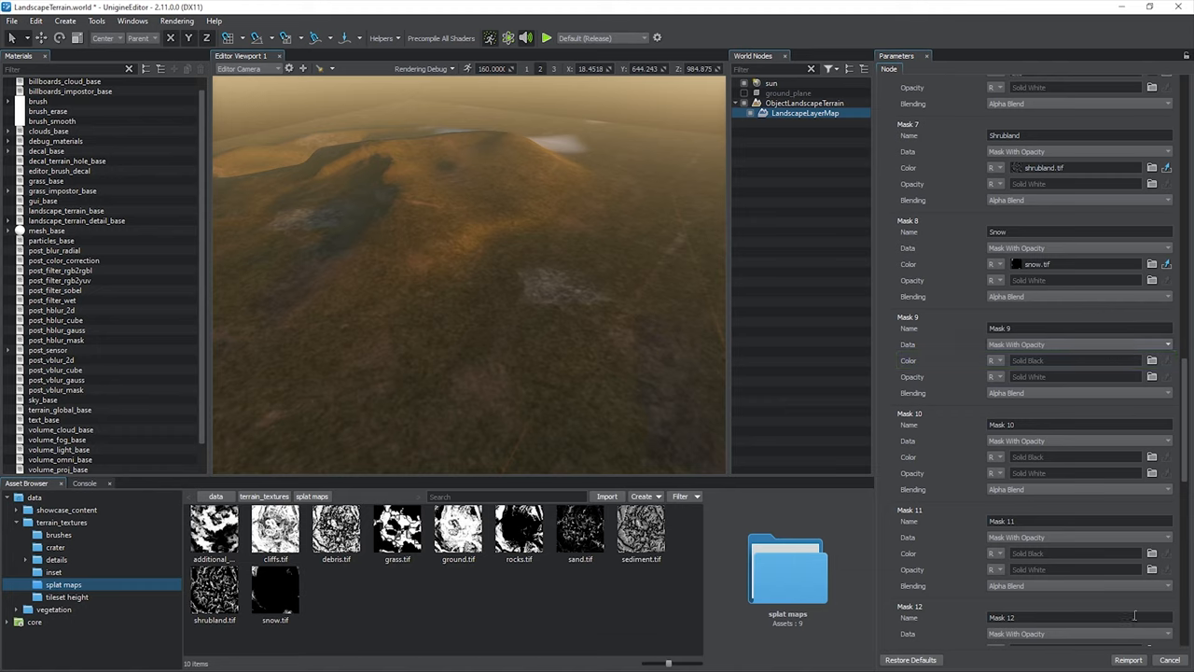
click(1127, 661)
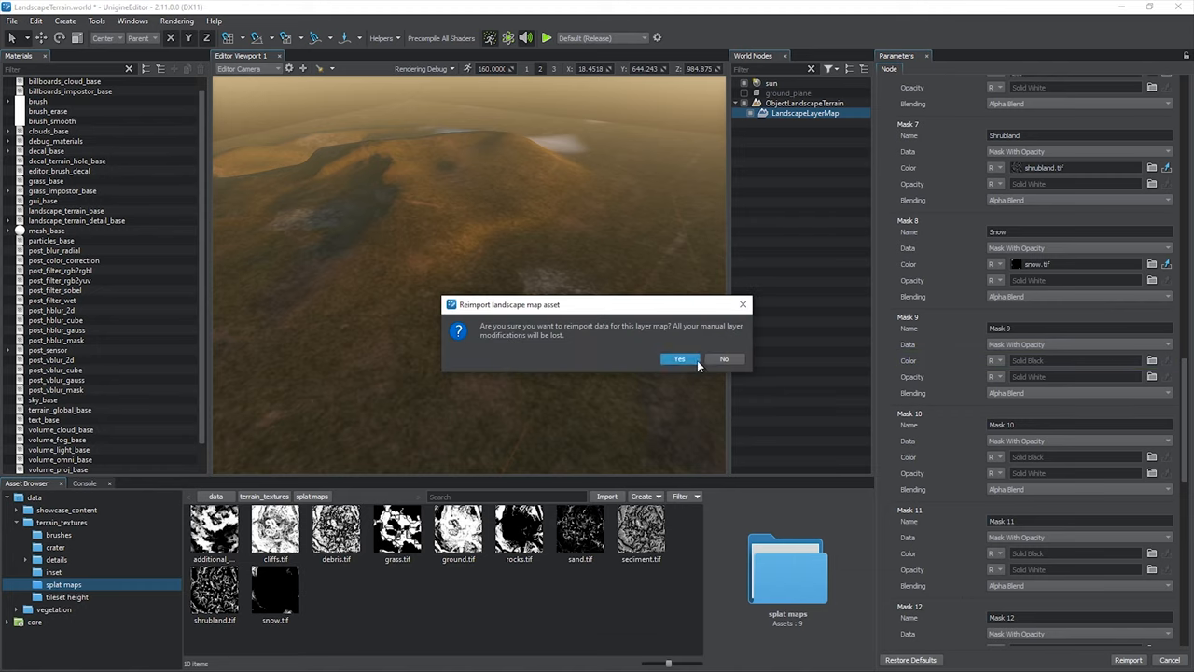
click(679, 359)
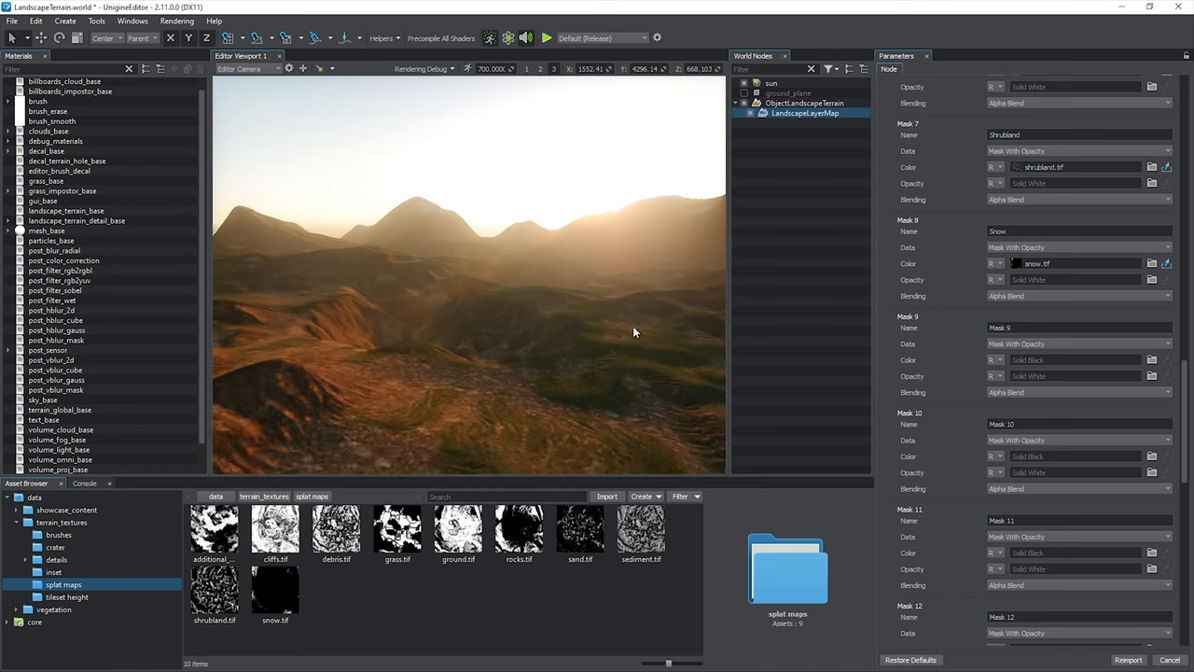
Step: Inspect the sun and LandscapeLayerMap, then show ObjectLandscapeTerrain's Details list (Cliffs through Snow)
click(772, 82)
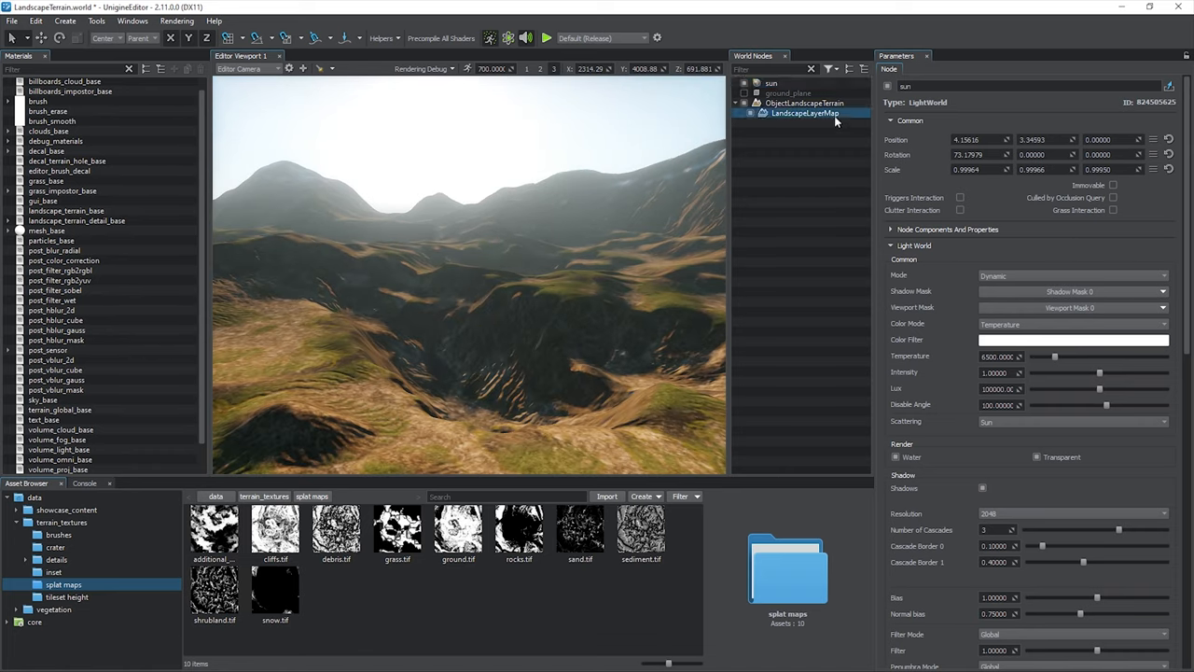
click(804, 112)
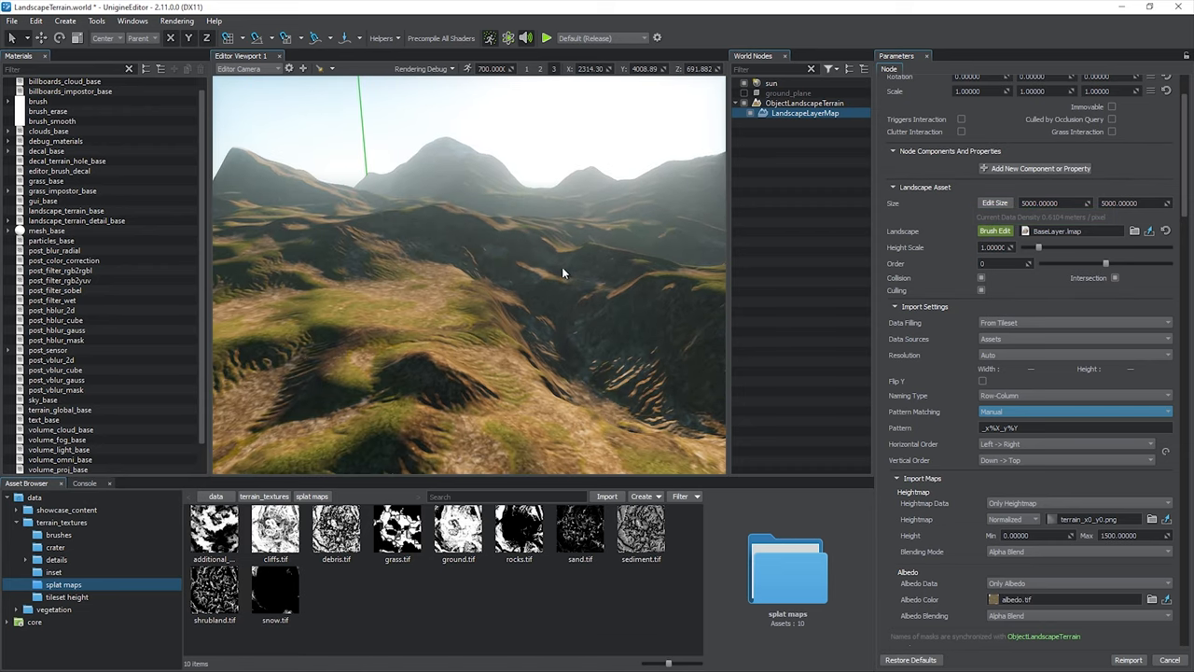
click(380, 38)
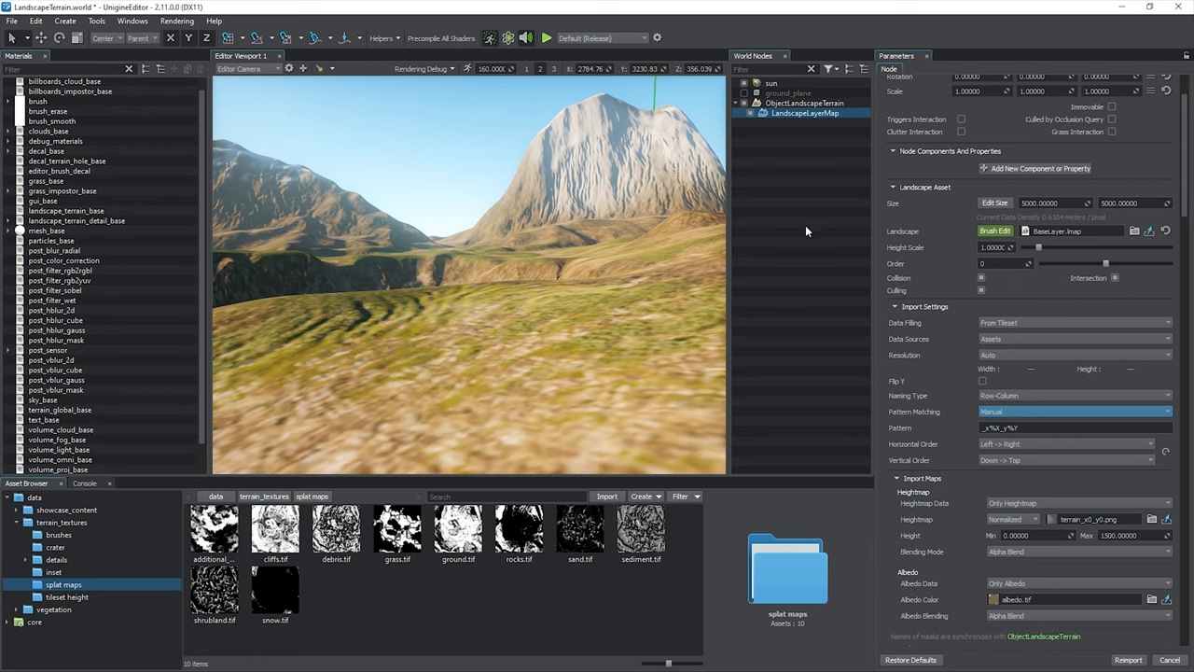
click(807, 102)
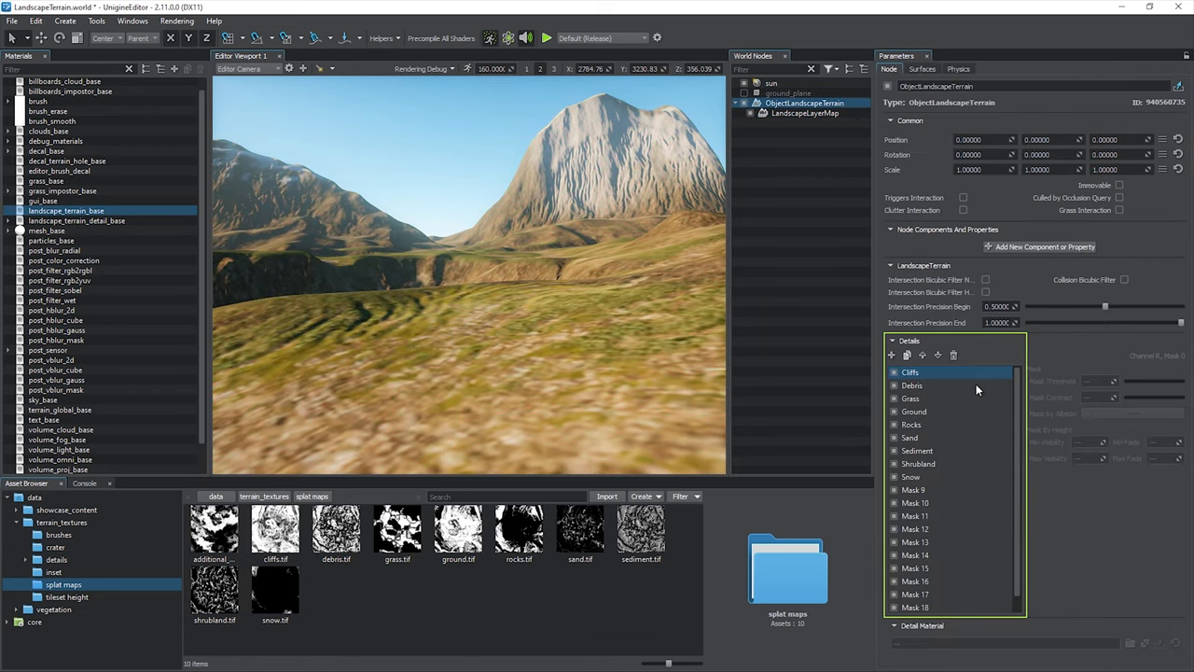
Step: Add detail_0 under the Debris mask and show its settings
click(265, 496)
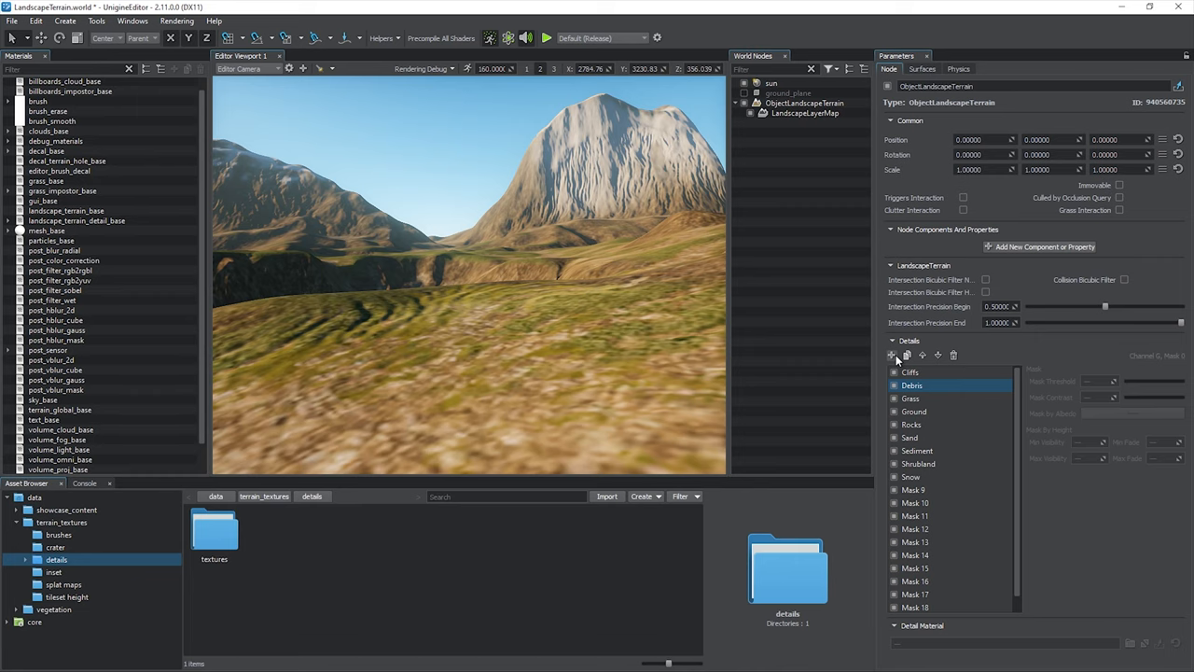
click(892, 355)
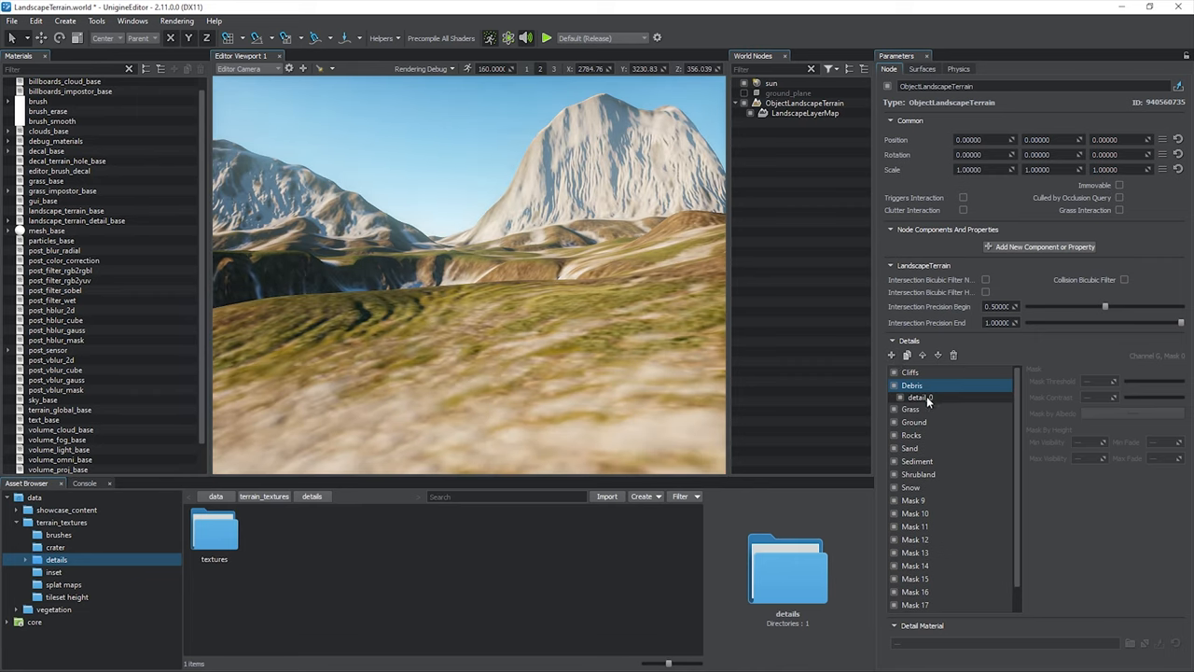
click(918, 396)
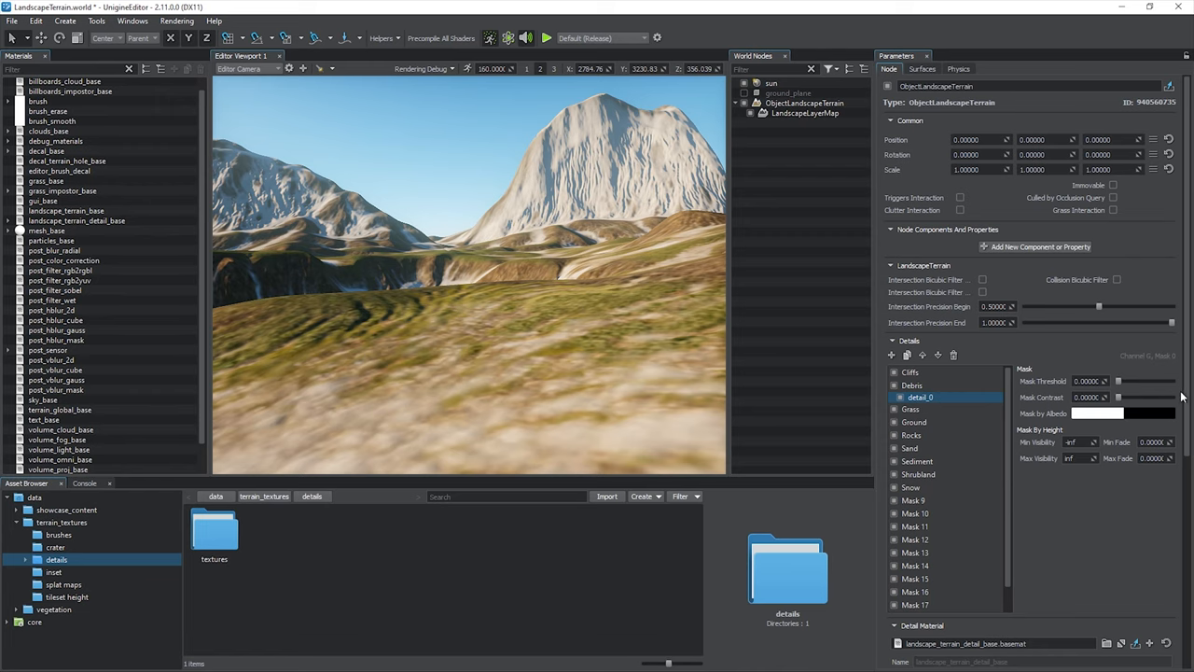
scroll(down, 3)
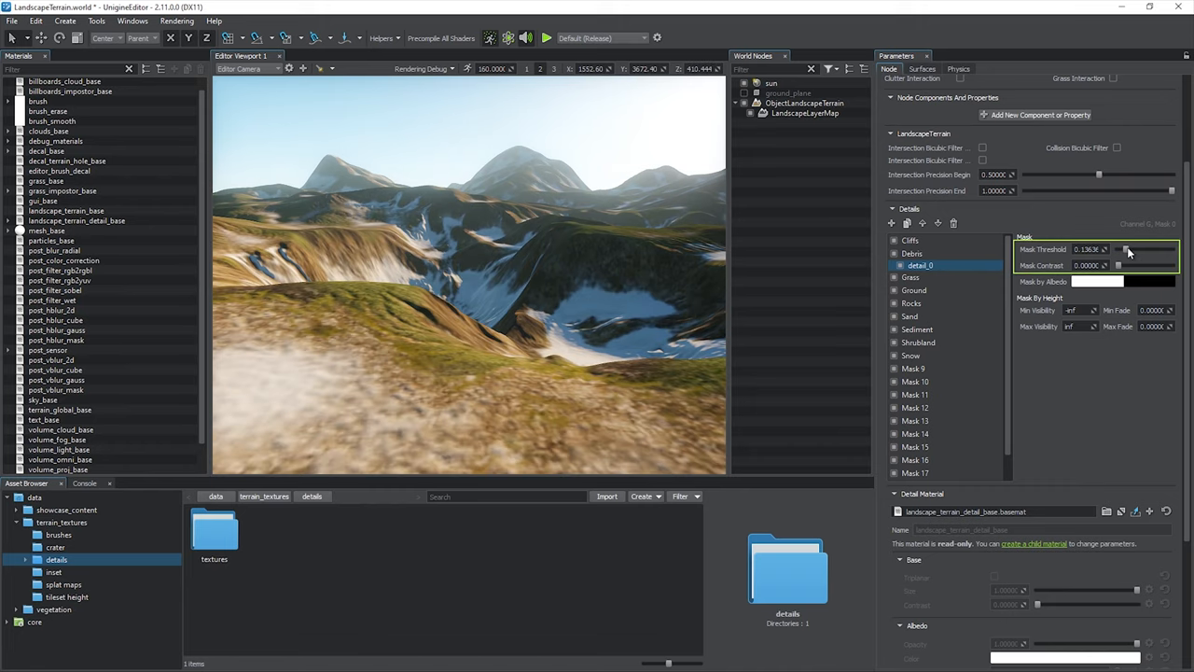
Step: Adjust detail_0's Mask Threshold and set its Mask by Albedo colour
drag(1119, 265, 1140, 265)
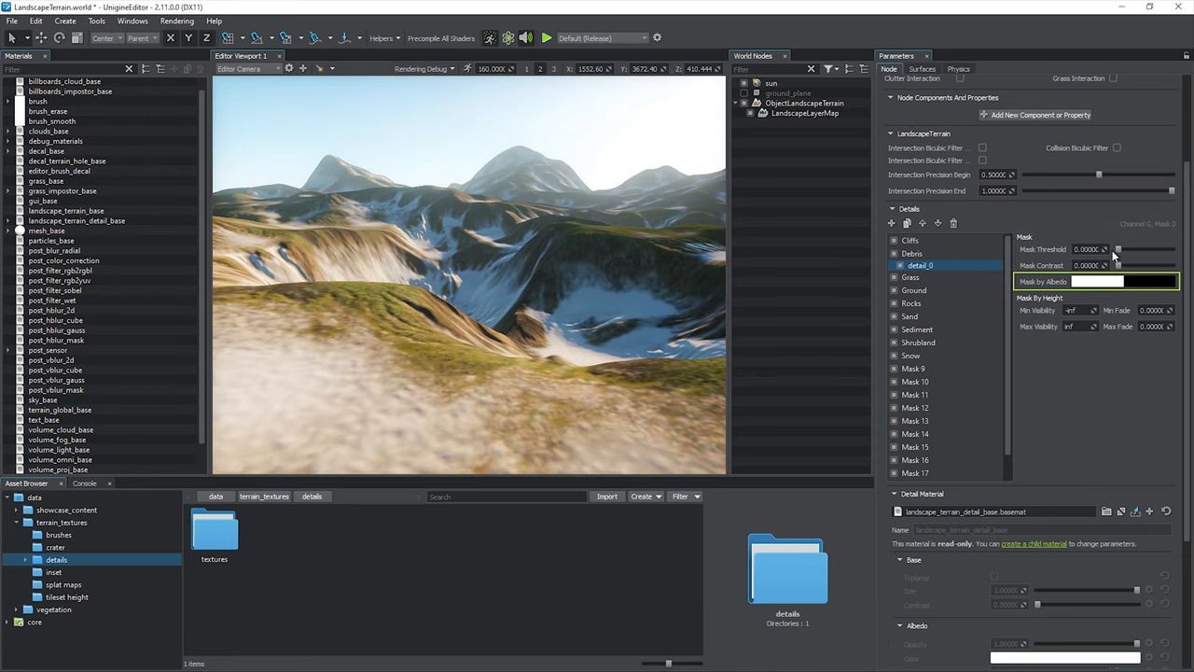
click(1118, 265)
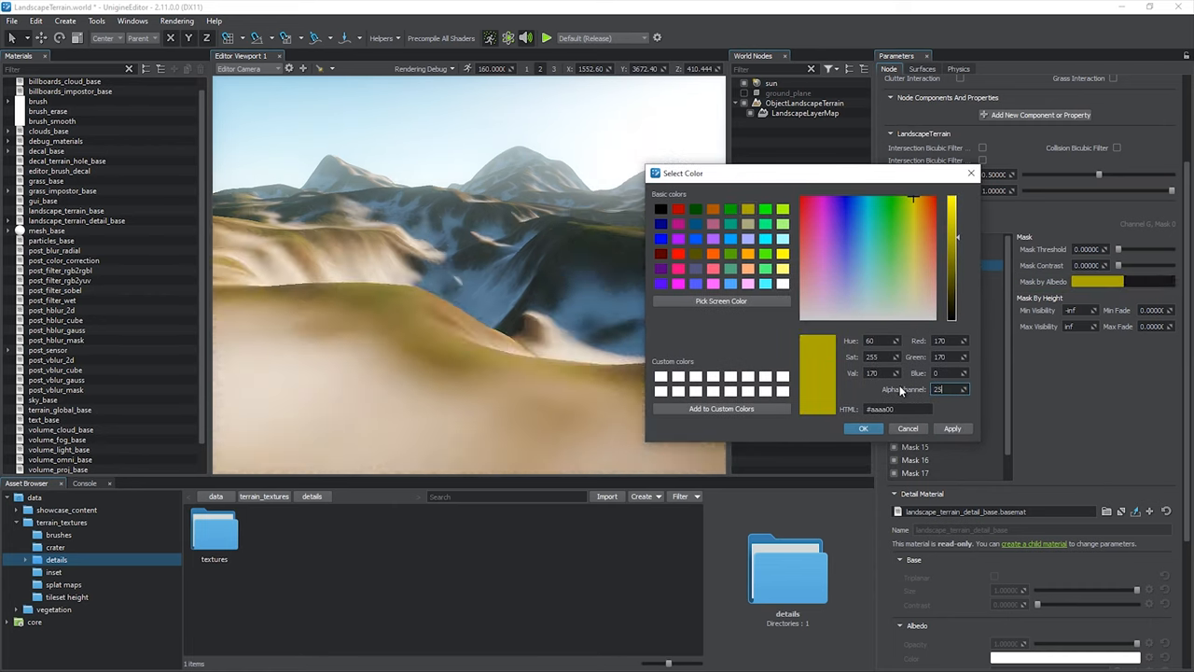
click(862, 427)
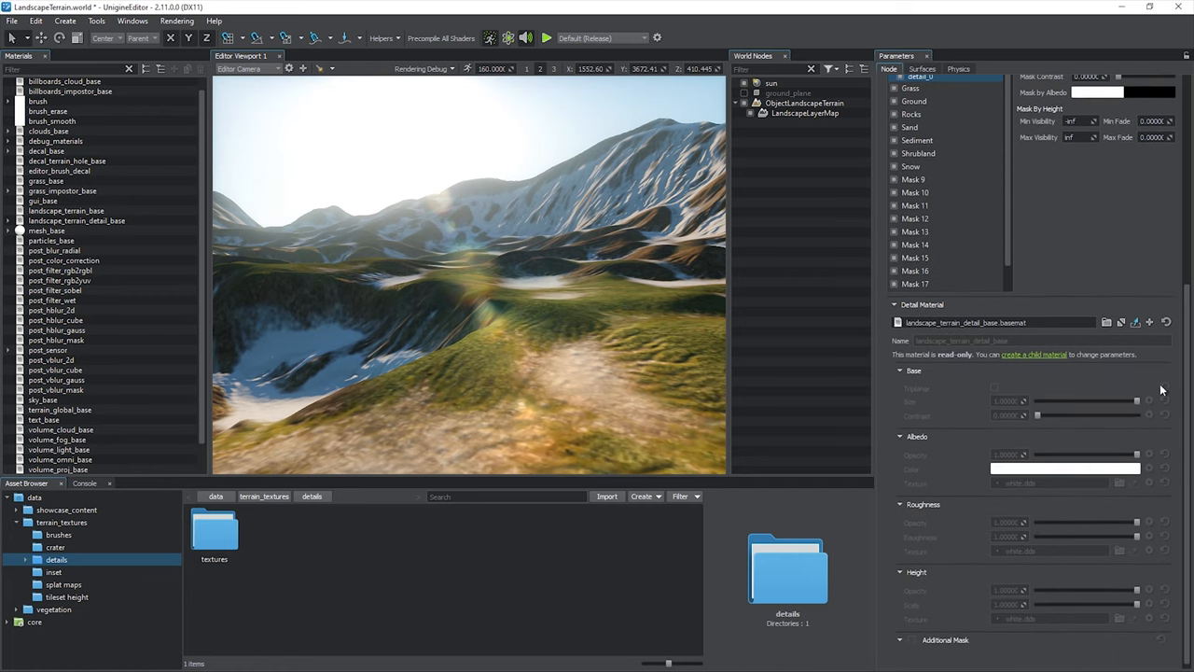
Step: Create an editable debris_detail child material and browse splat maps for additional_mask.png
click(1034, 354)
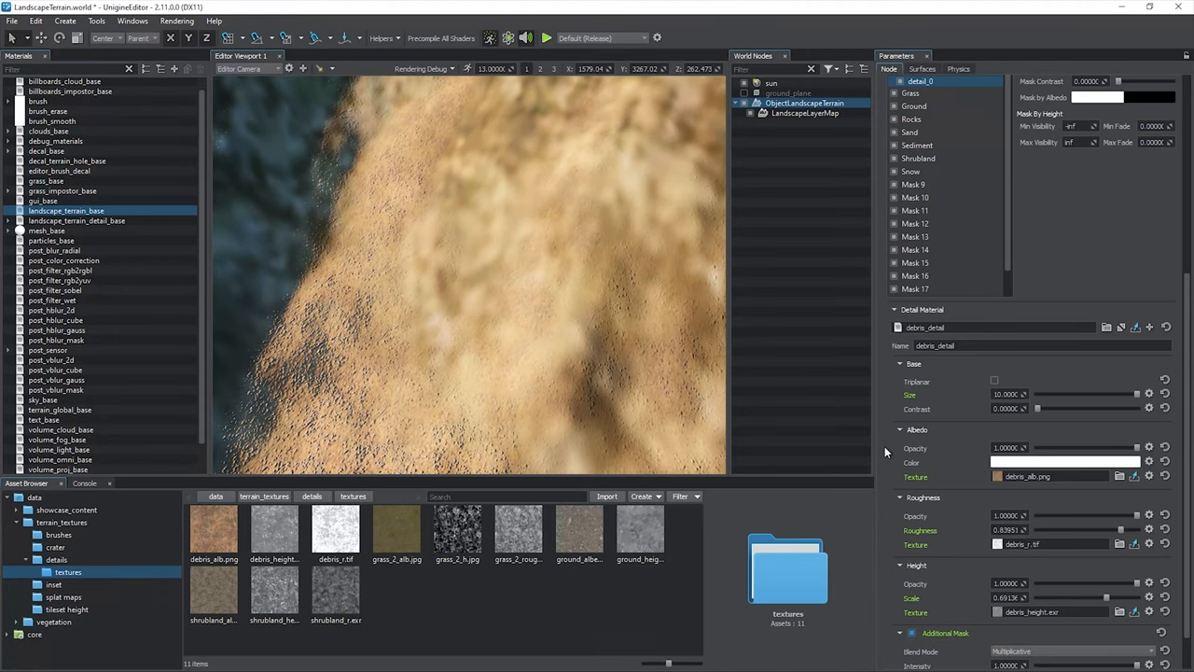
scroll(down, 3)
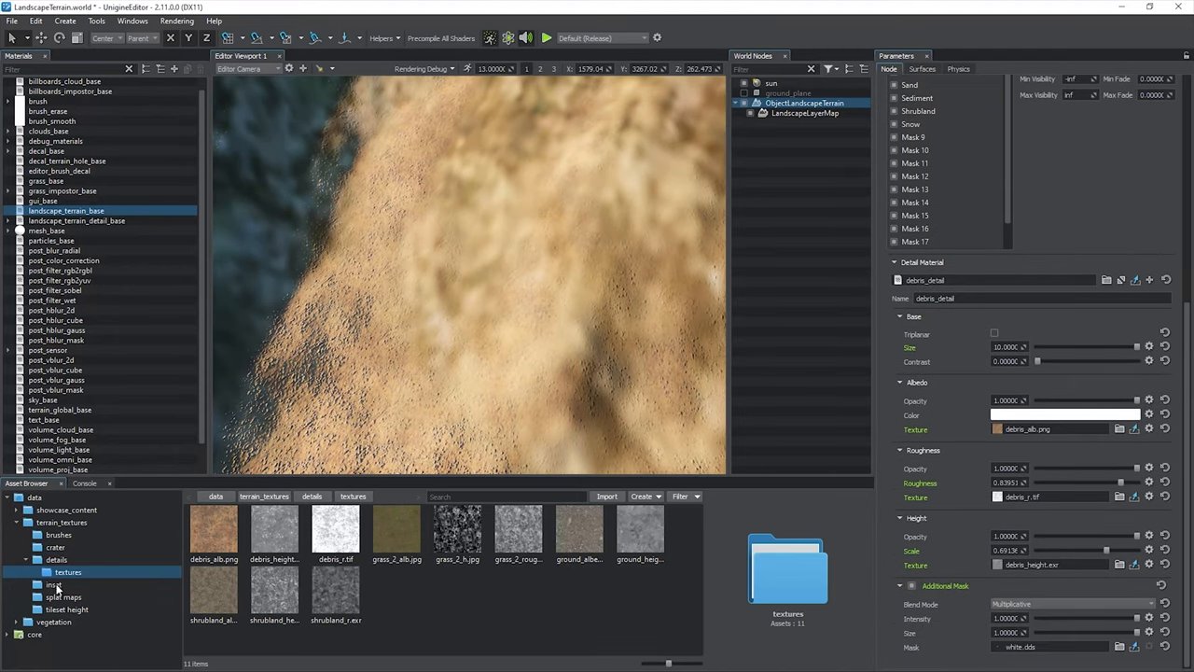
click(64, 597)
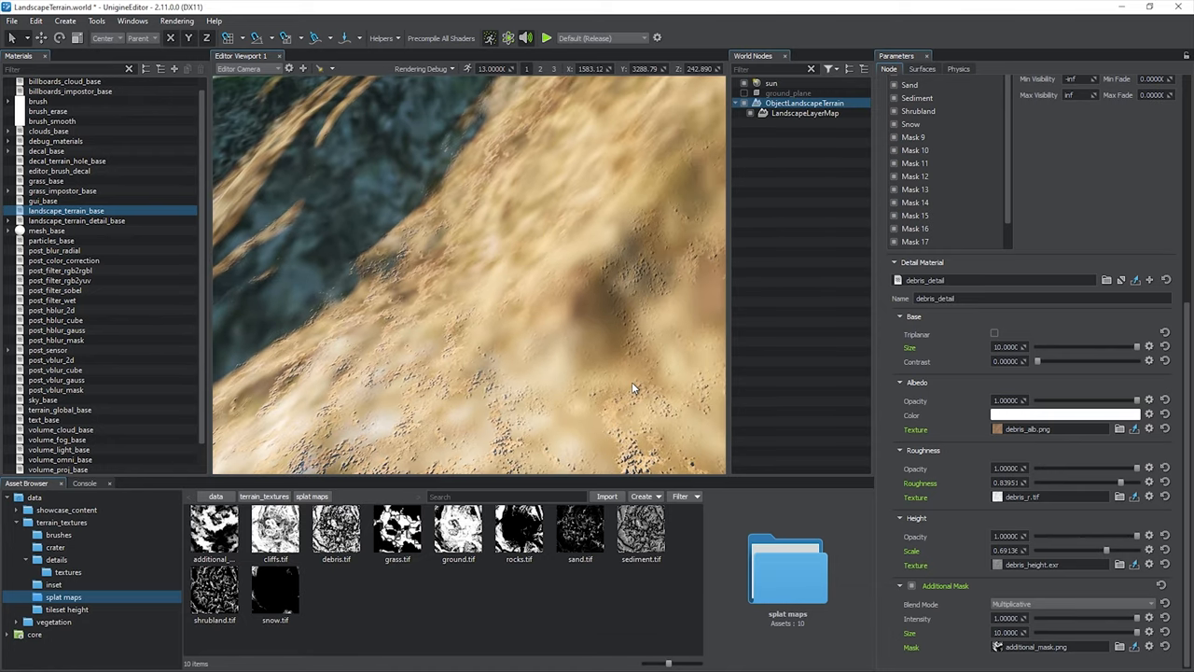
Step: Set Additional Mask Blend Mode to Additive and add a second detail, detail_1, under Debris
click(1073, 605)
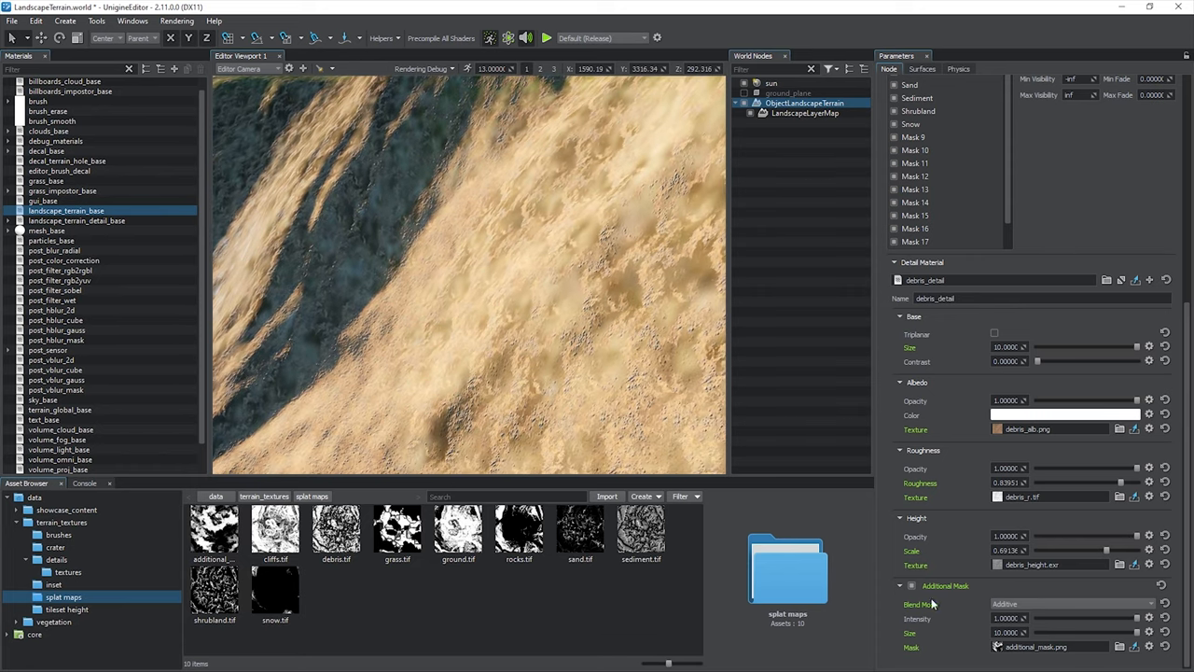
click(1073, 604)
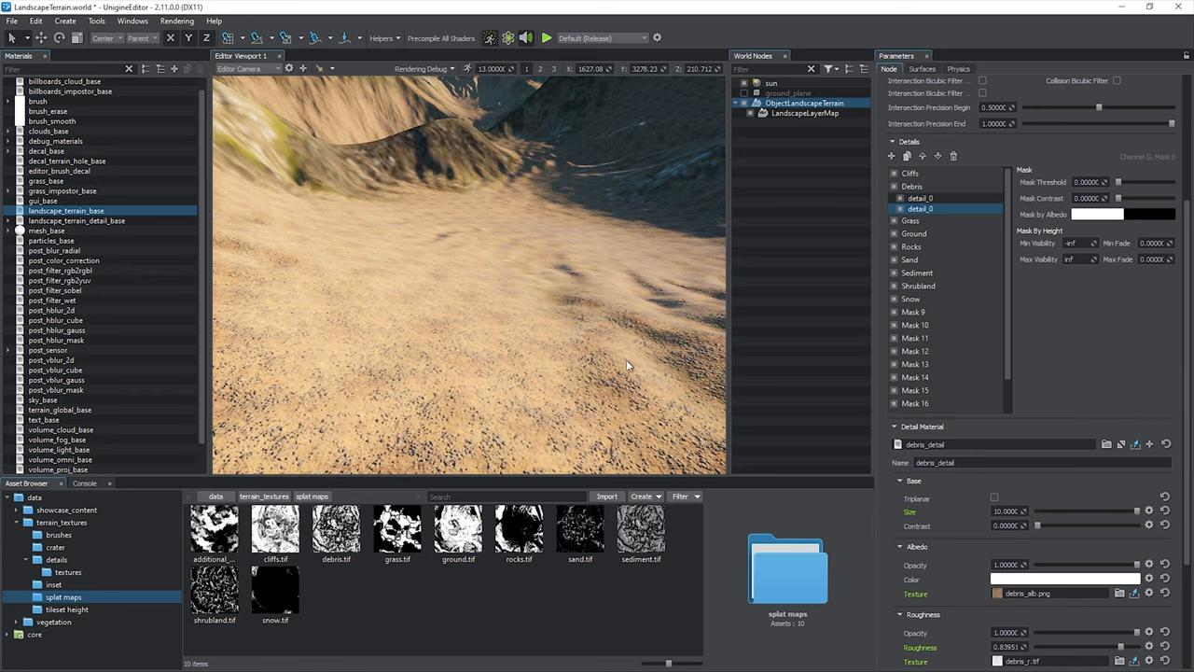
Step: Rename details to detail_big/detail_small; give detail_small debris_detail_1 with Overlay blending and opacity ~0.75
click(56, 559)
text(big)
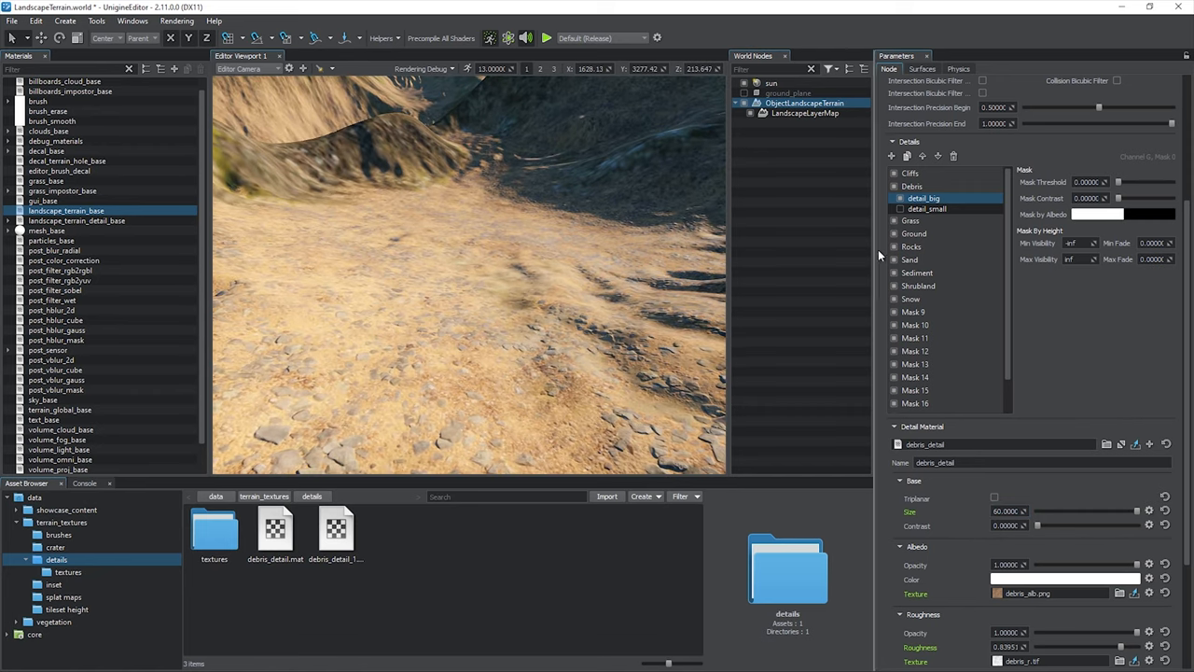
click(928, 209)
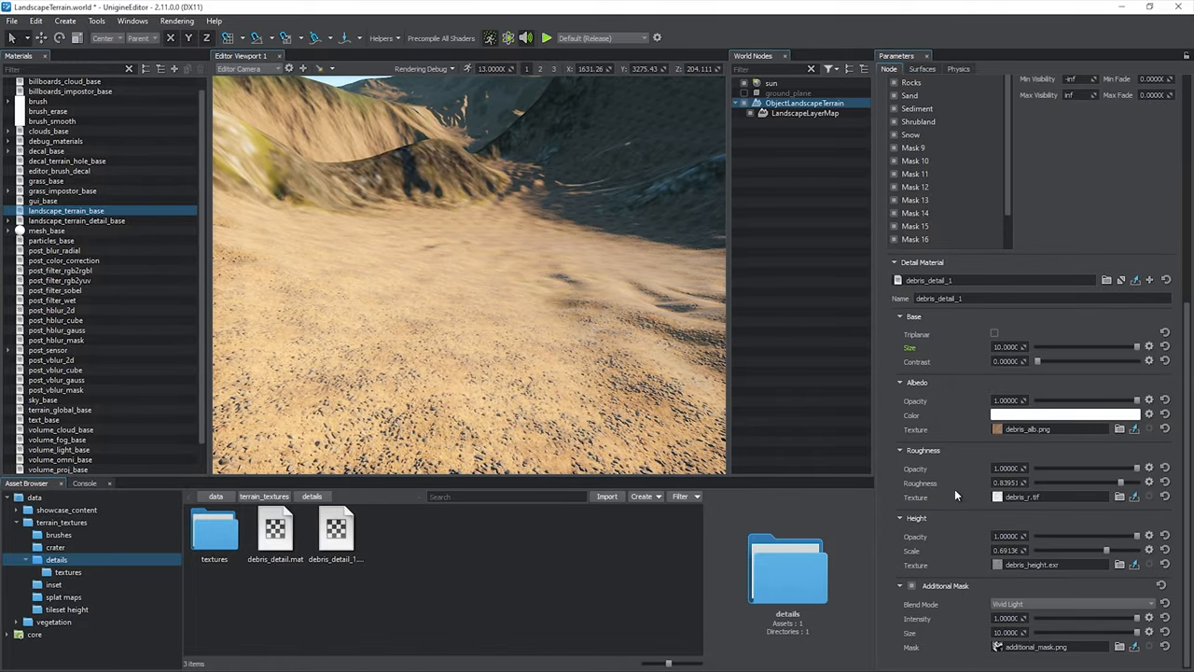
click(1071, 605)
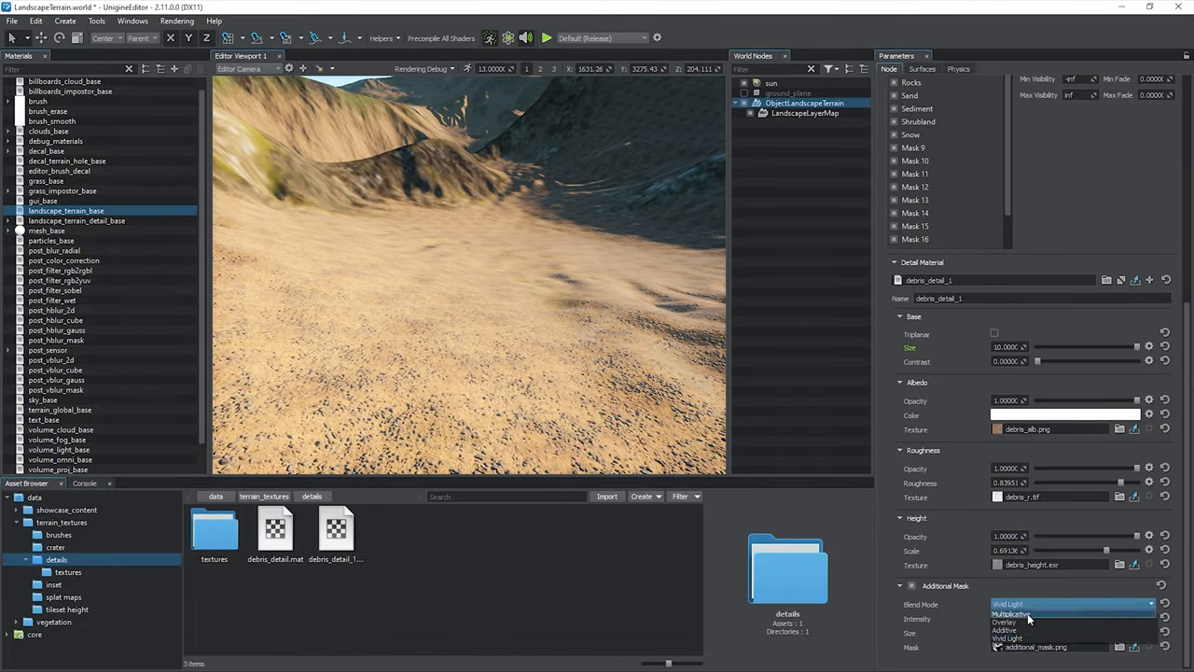
click(1005, 622)
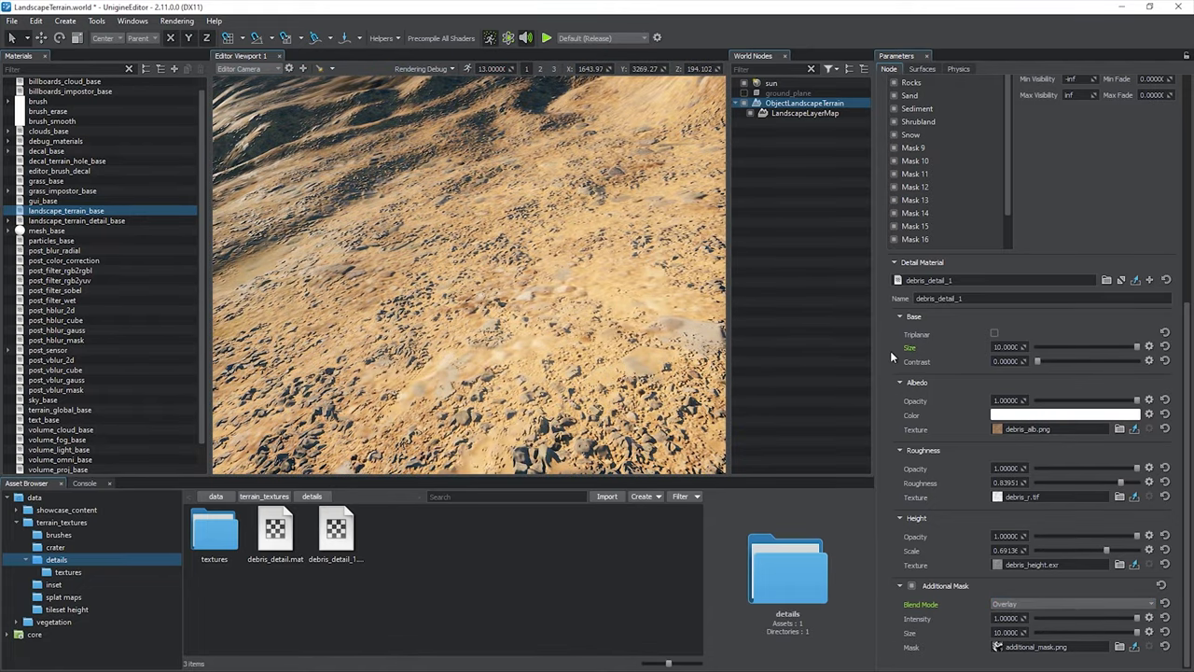
drag(1136, 399, 1112, 399)
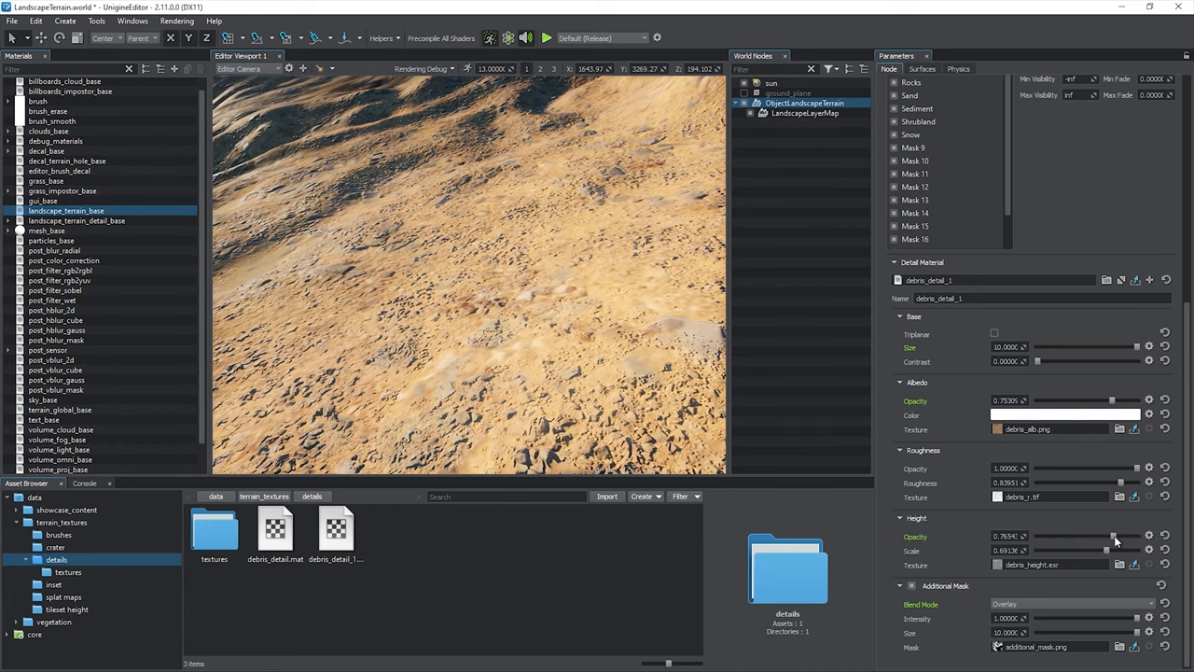
click(927, 157)
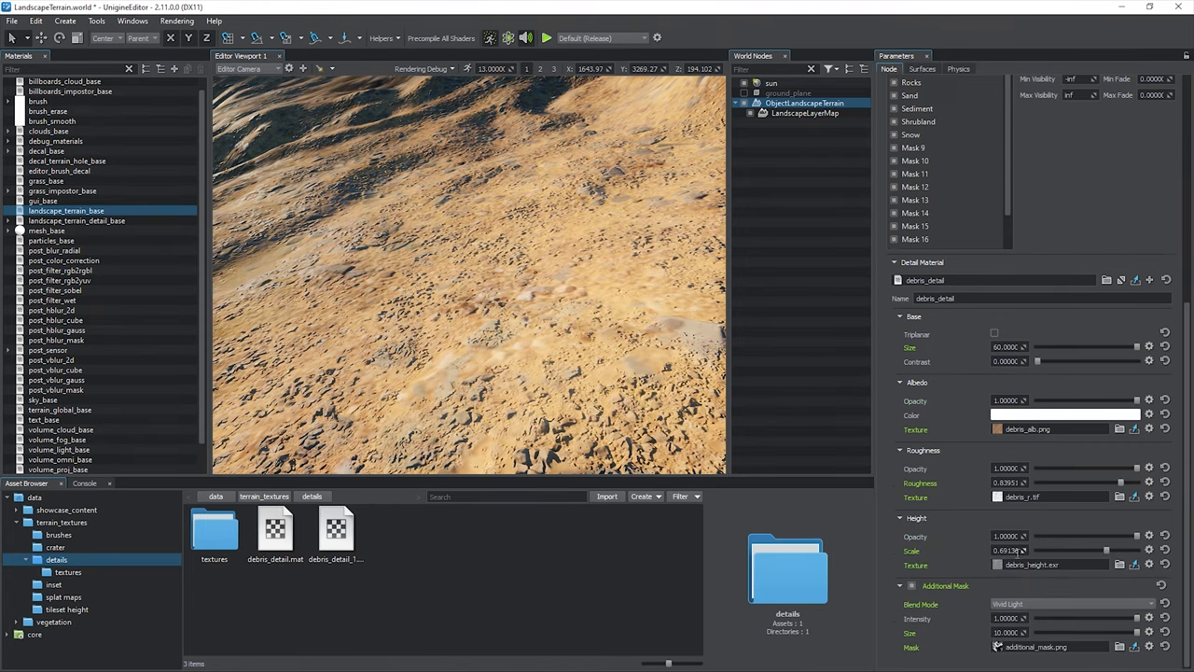
Step: Select the Cliffs layer to add details using a cliffs_detail material
click(924, 146)
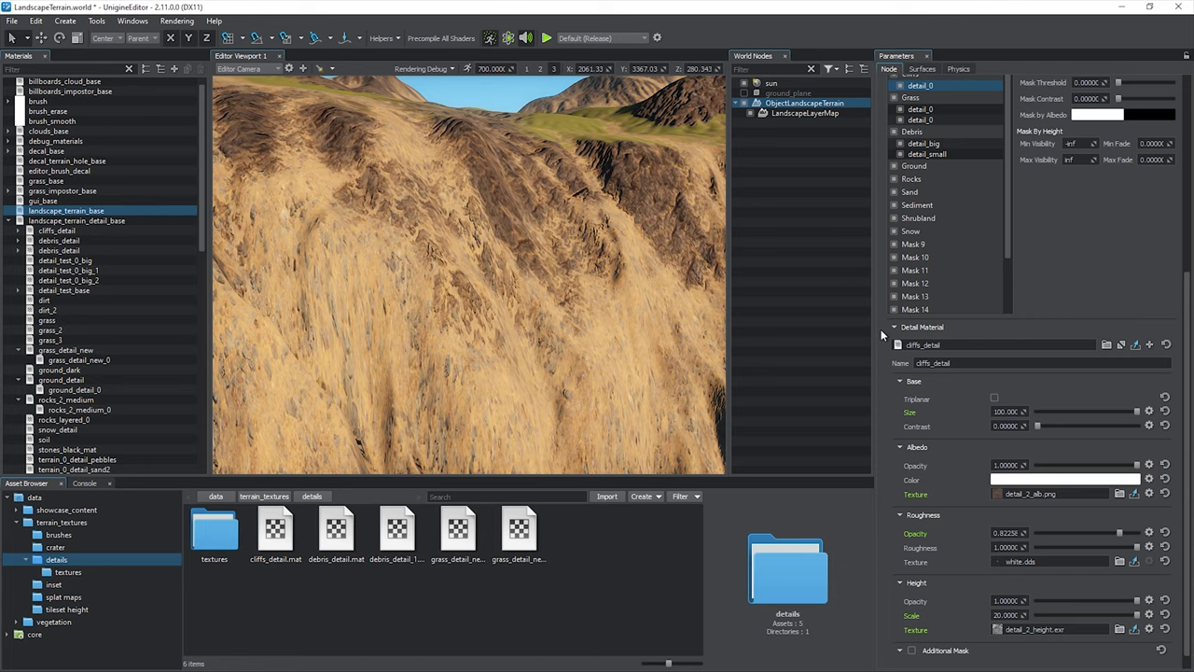
Step: Assign details with their own materials to the remaining layers and add an ObjectCloudLayer node
click(923, 179)
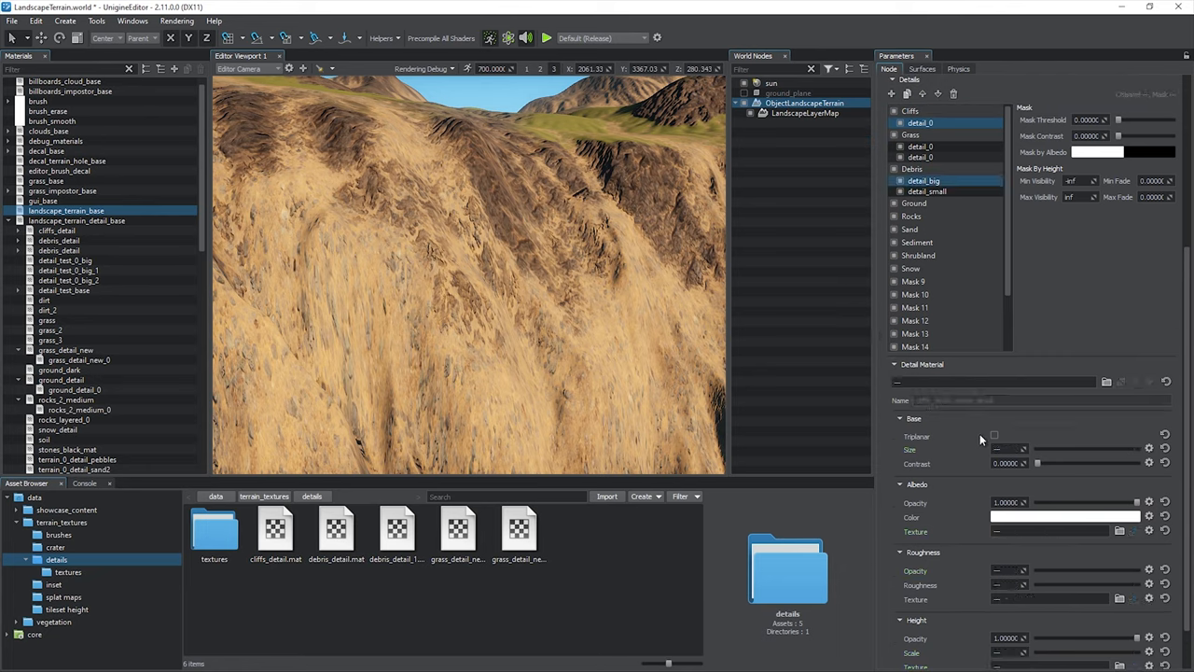
click(993, 436)
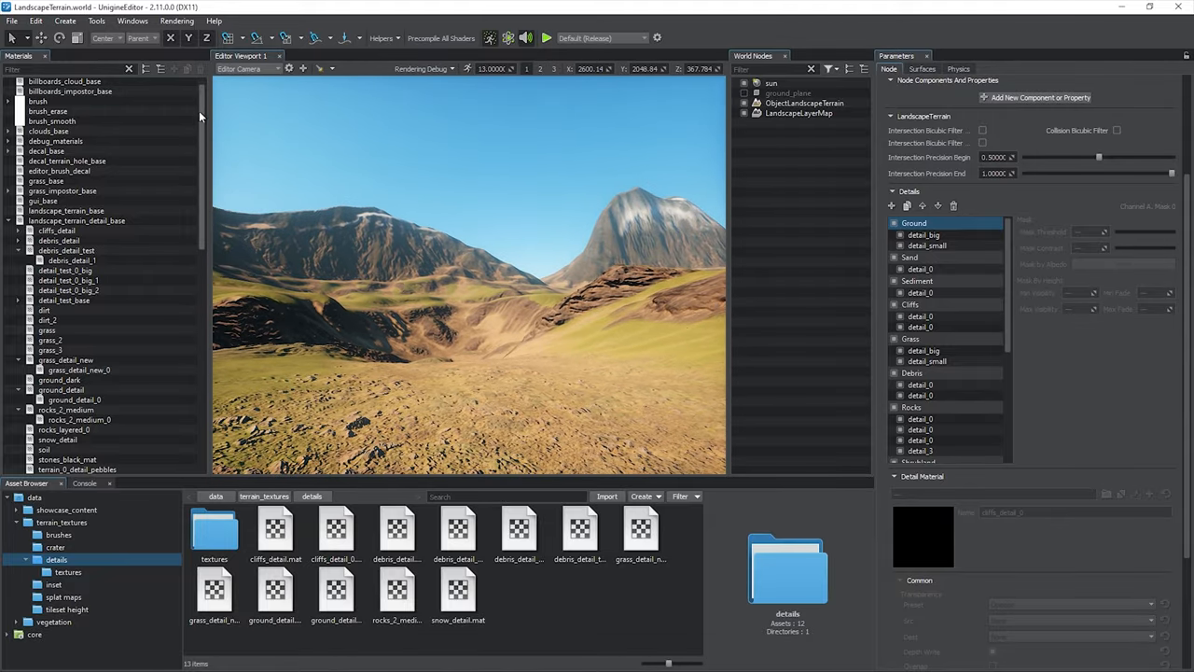
click(175, 20)
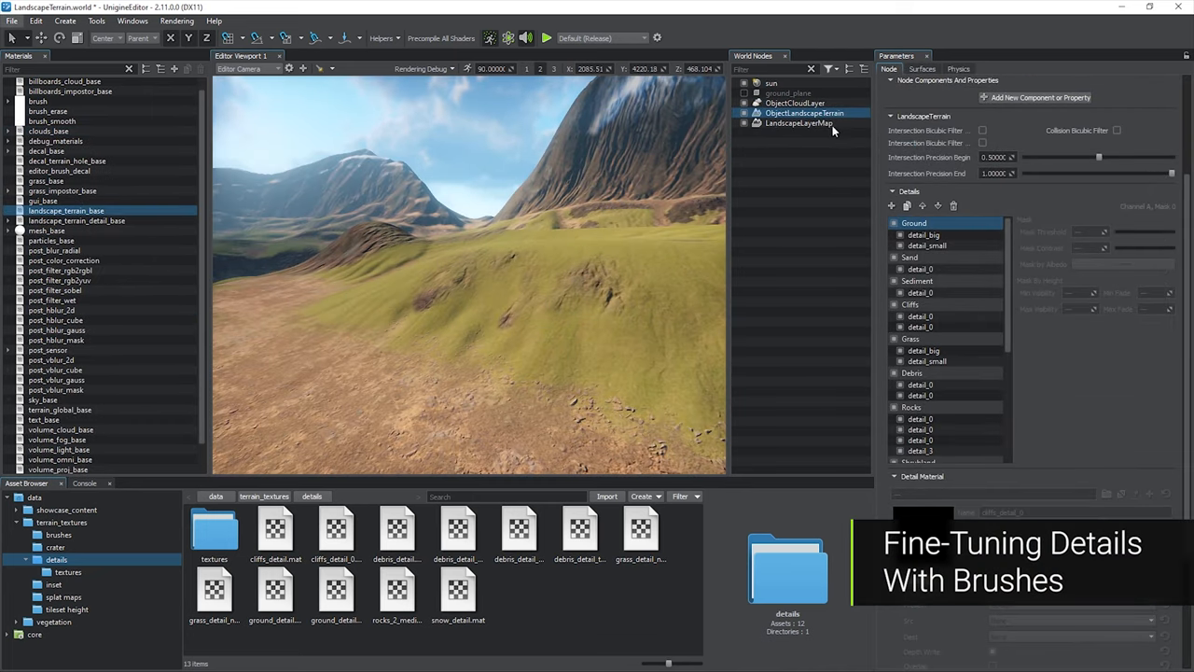
Step: Brush-paint a Debris mask patch onto the grassy hillside beside the rocky outcrop
click(799, 123)
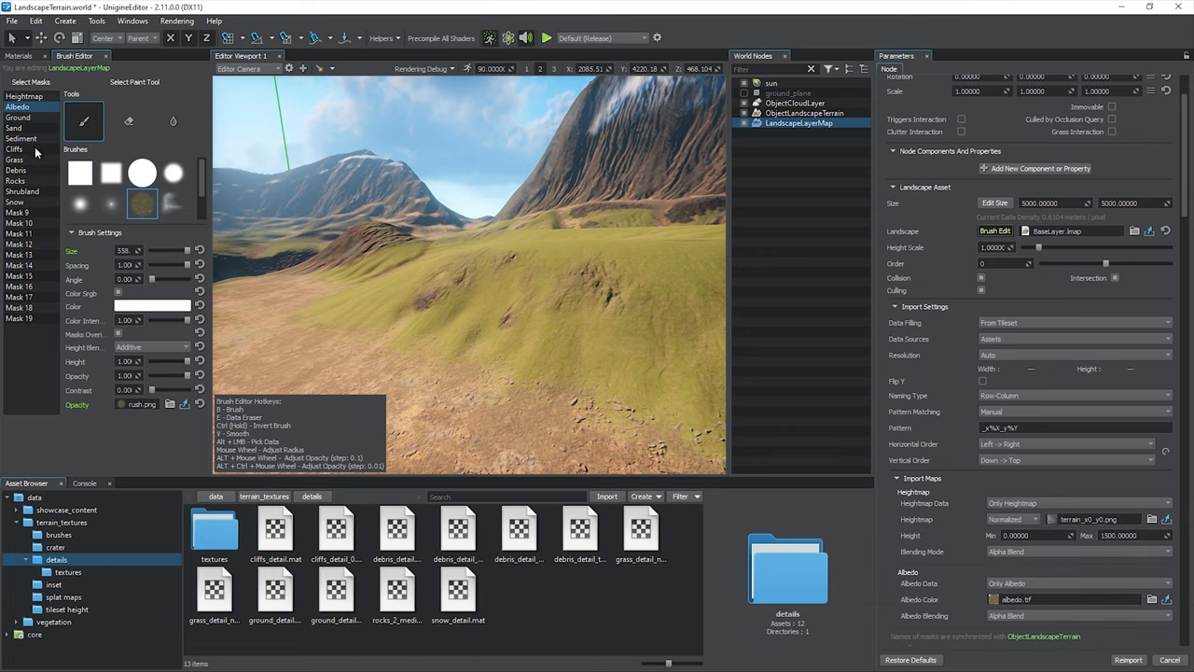
click(15, 149)
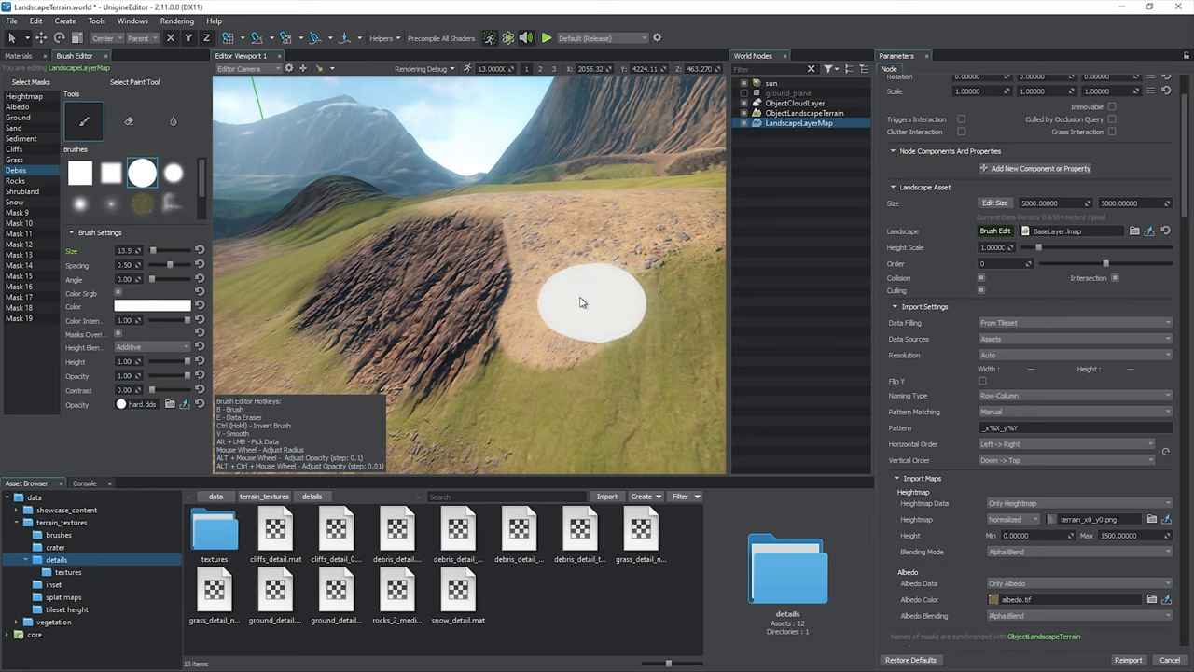
click(593, 302)
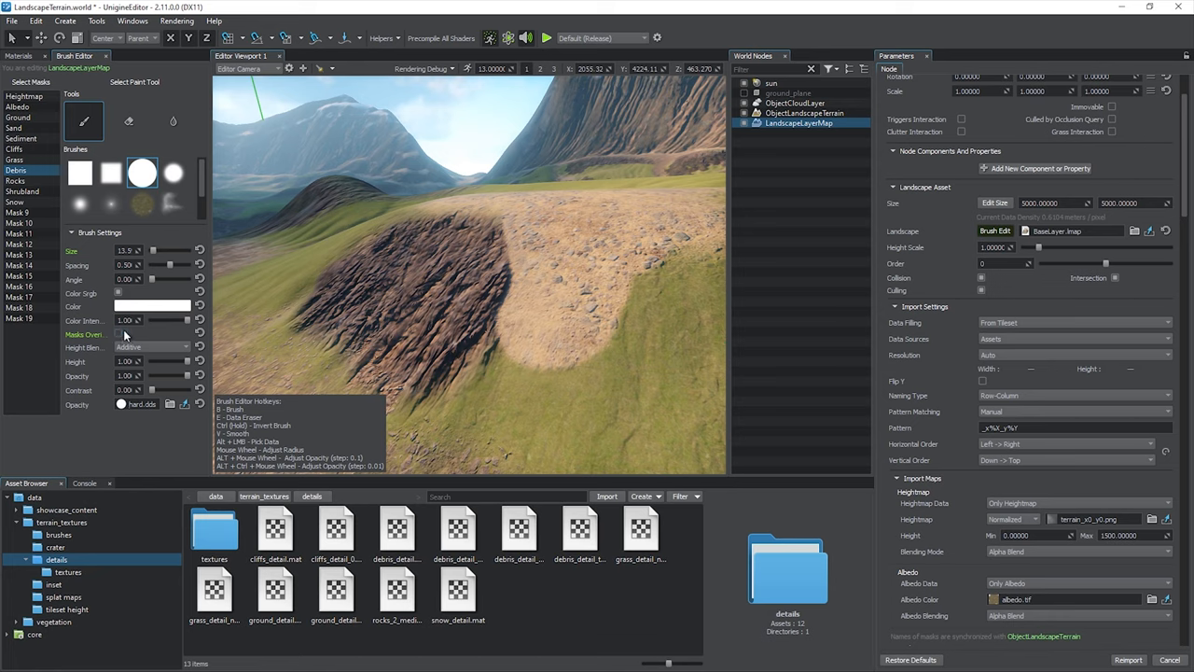
Step: End Brush Edit on the layer map, keeping the painted debris patch
click(519, 235)
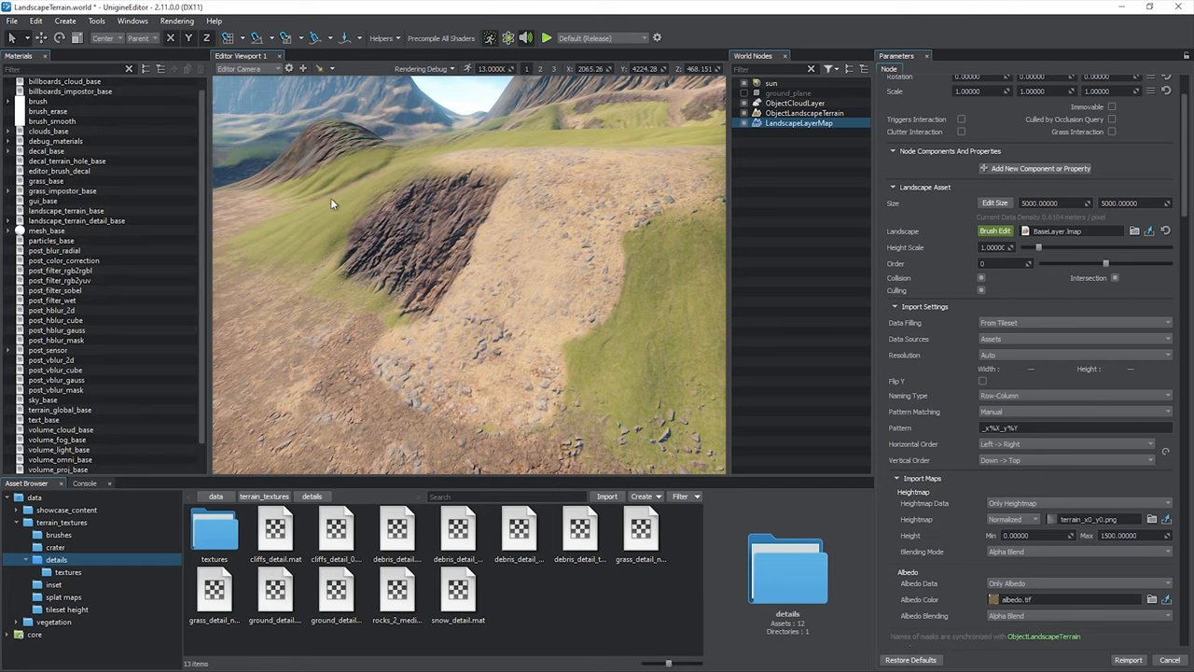
Step: Reimport the layer map data and confirm the warning before adding LandscapeLayerMap_1
click(1127, 661)
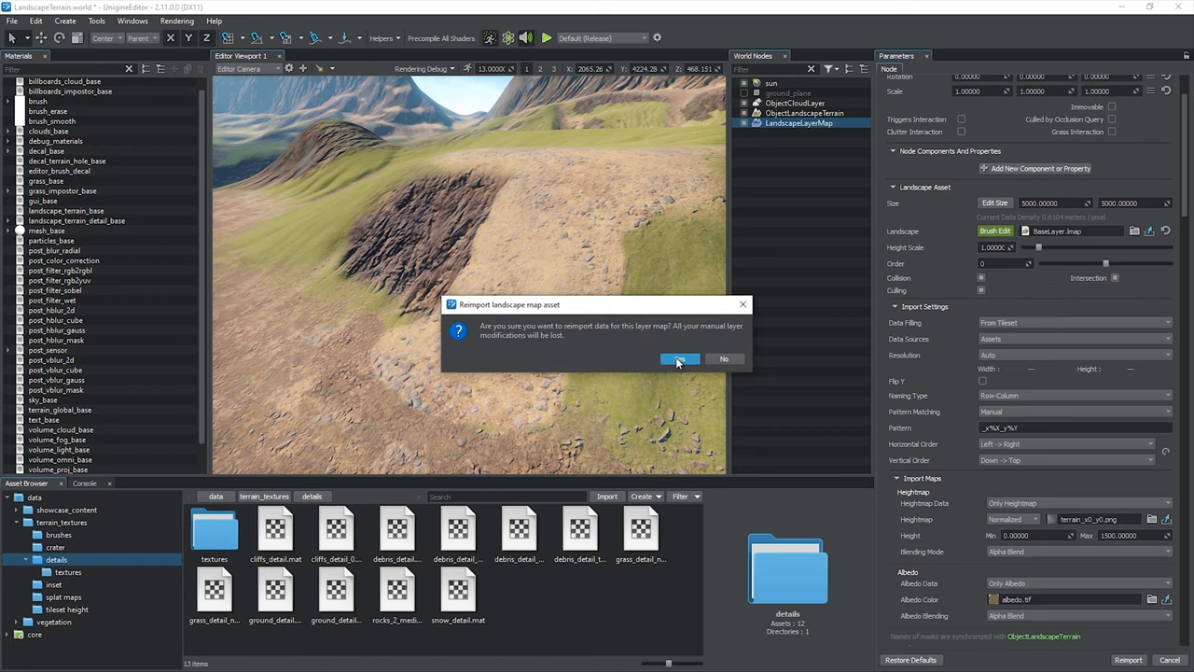
click(679, 358)
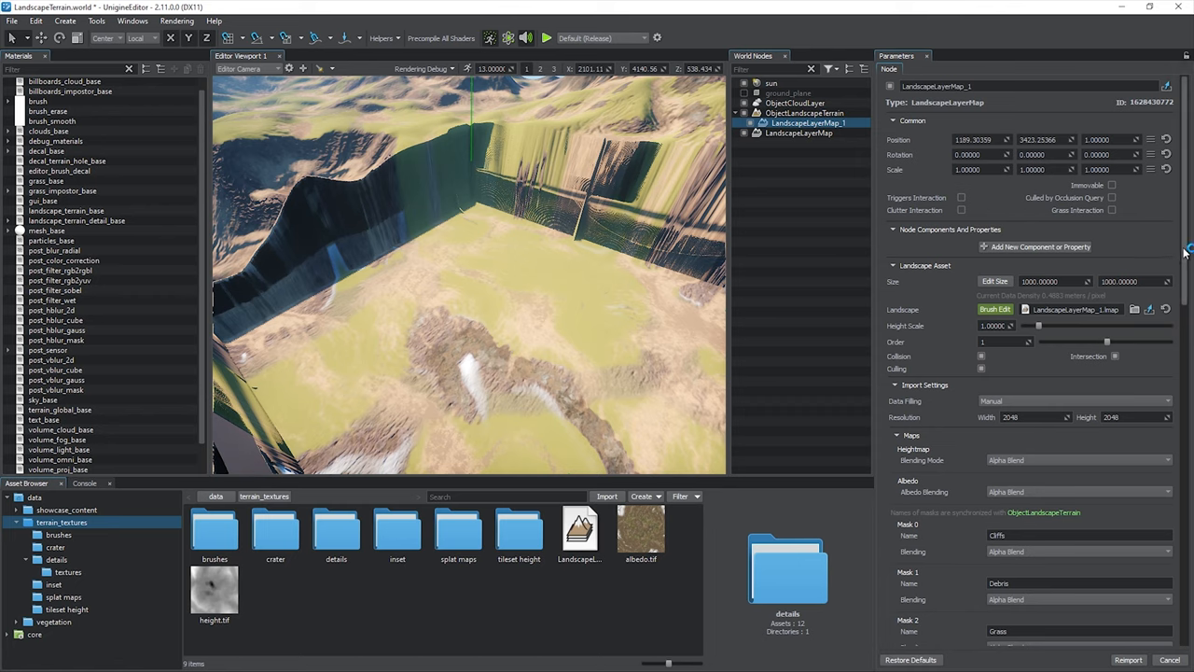
Step: Set LandscapeLayerMap_1 heightmap blending to Additive and keep albedo at Alpha Blend
scroll(down, 3)
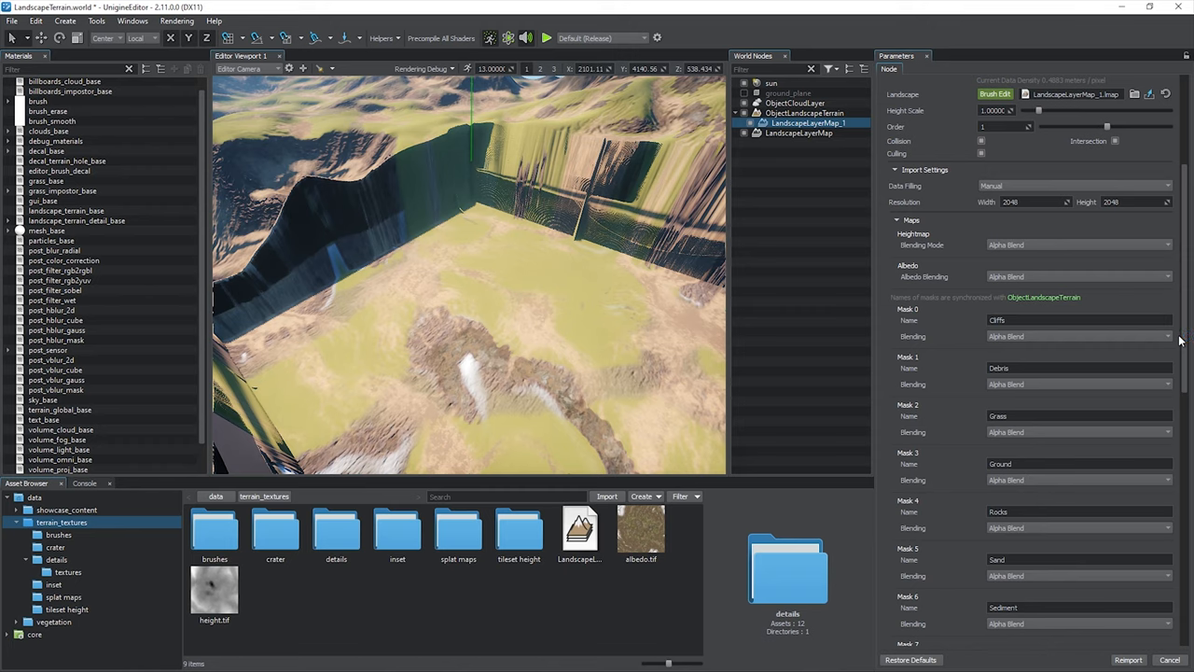
click(1079, 245)
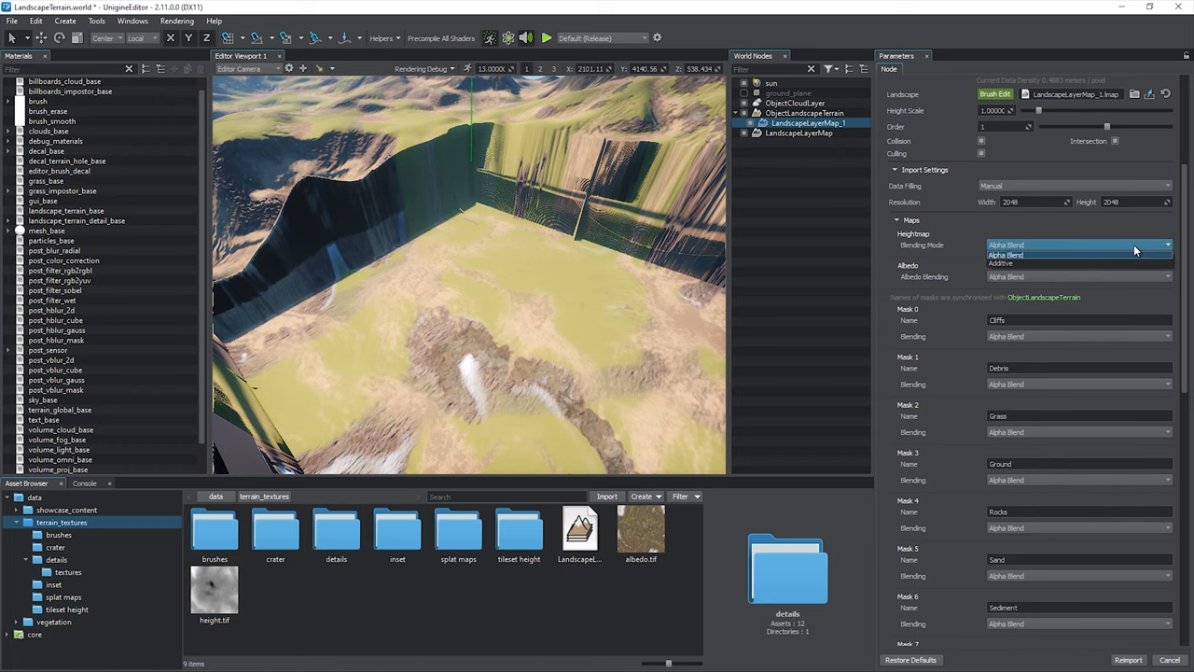
click(1004, 263)
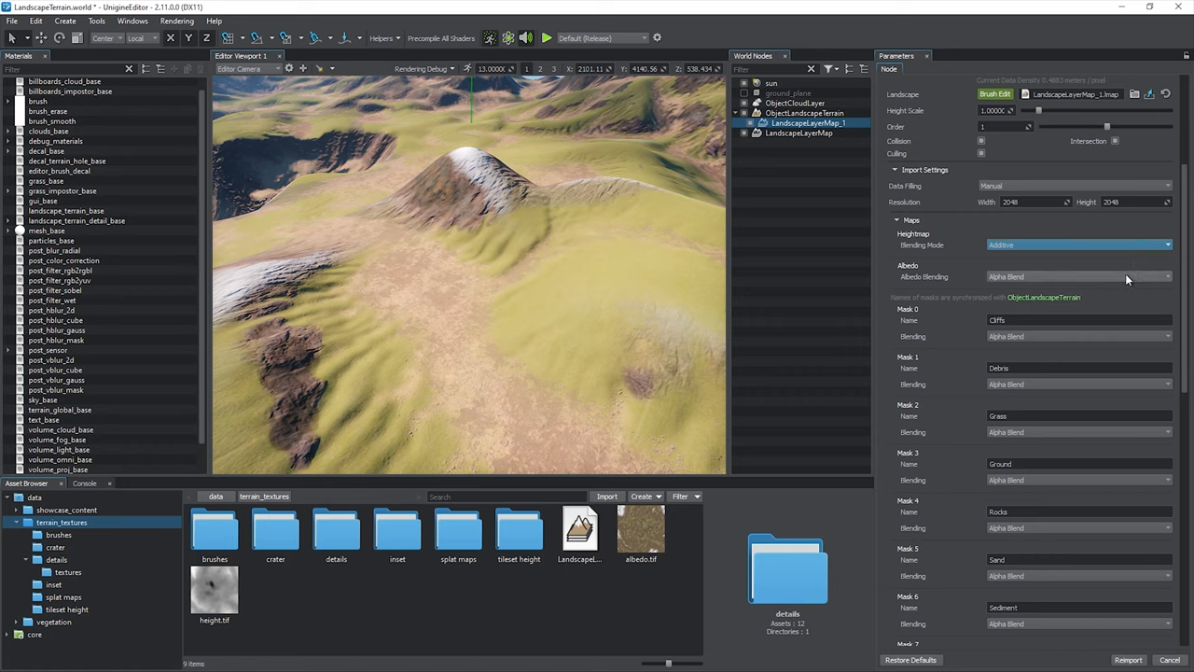
click(1079, 276)
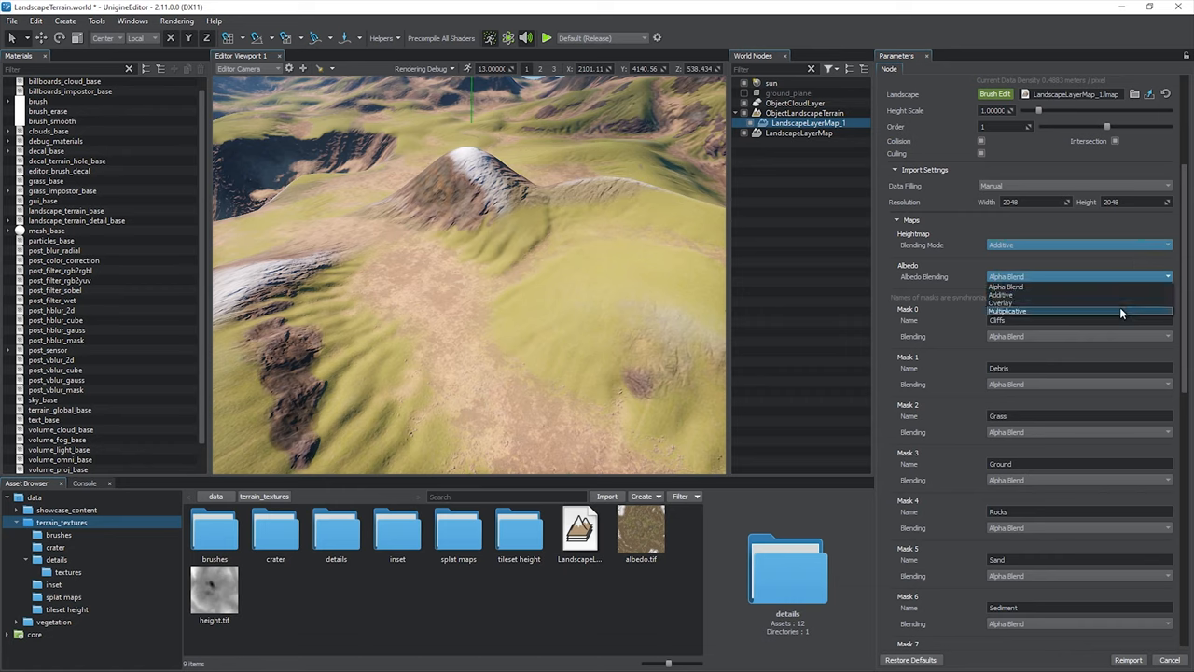
click(1008, 310)
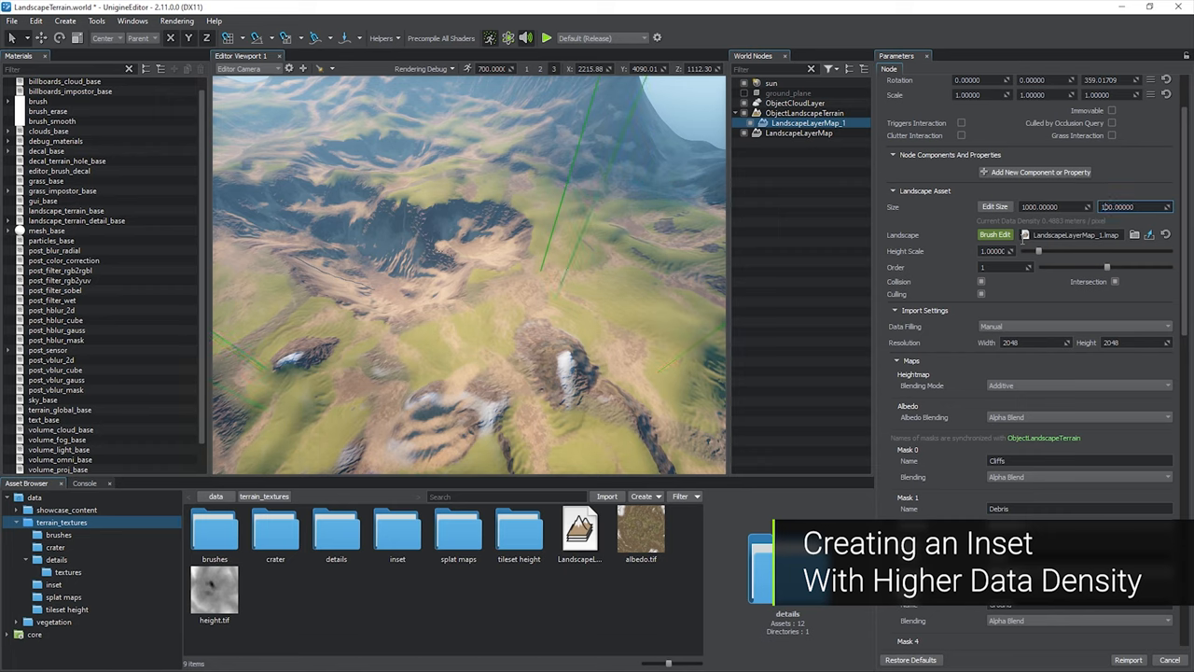
Step: Fill the layer map from imported files with a soft-edged opacity texture and no Cliffs data
click(1073, 325)
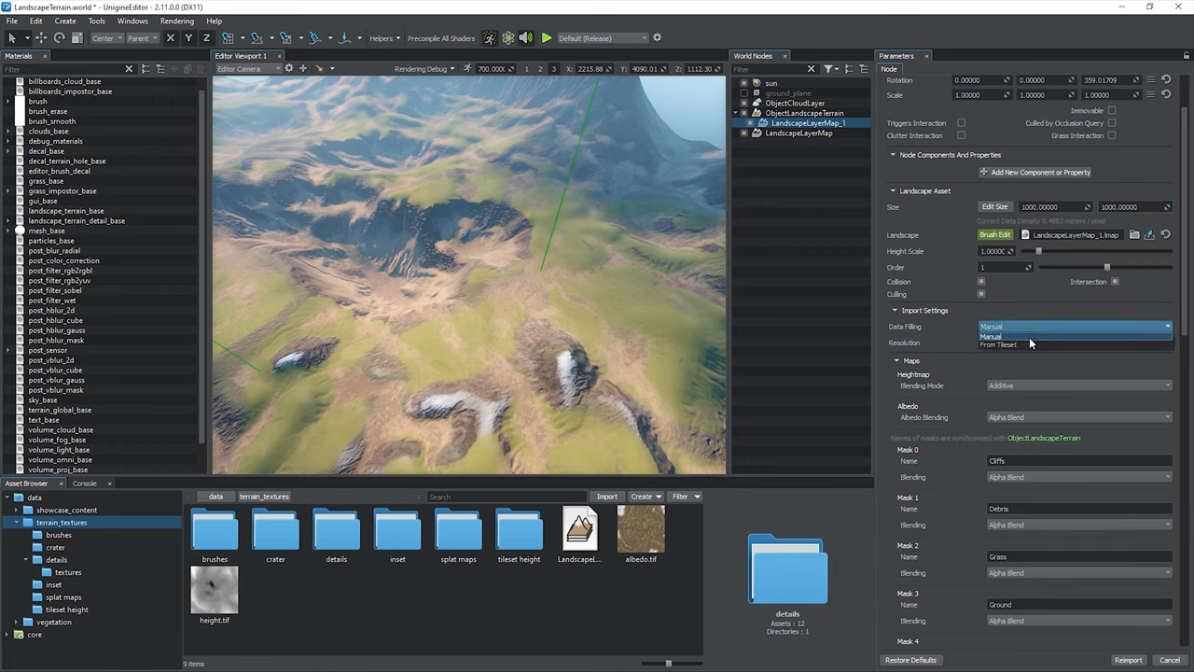
click(998, 344)
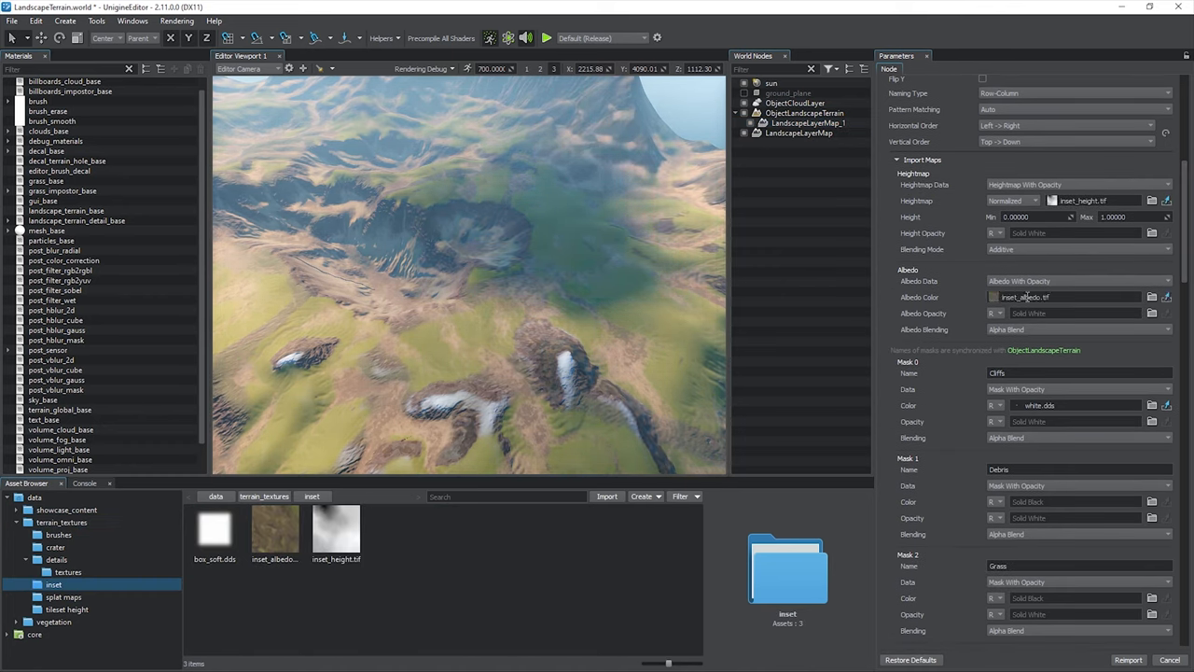
click(1116, 217)
text(400.00000)
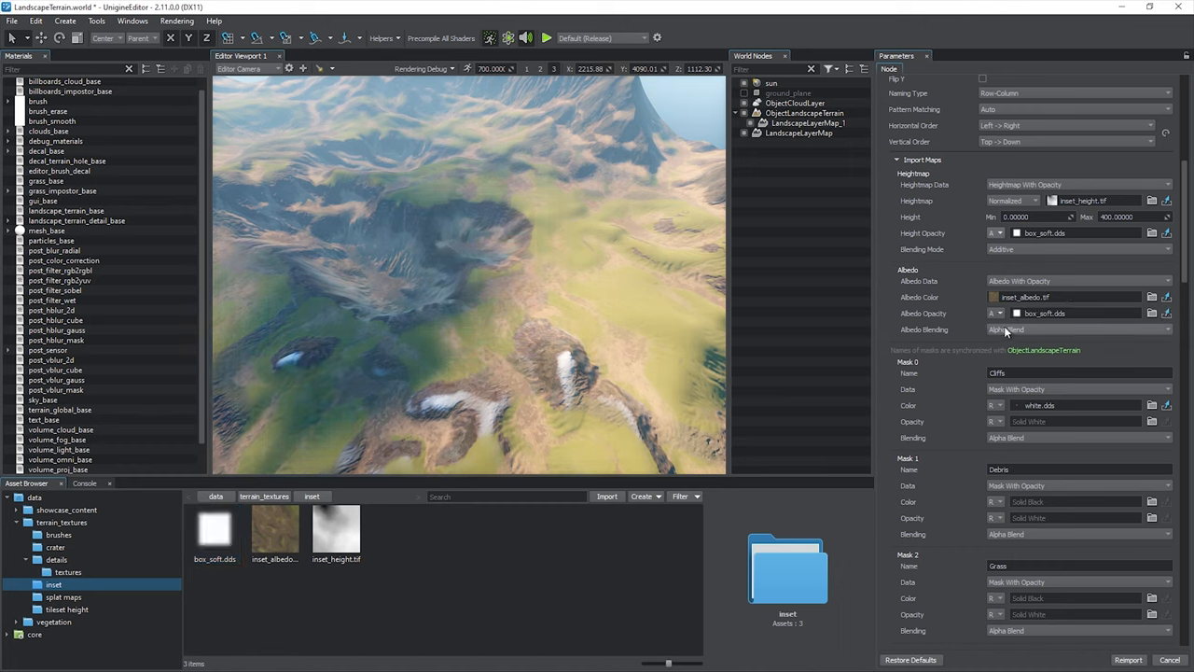
scroll(down, 3)
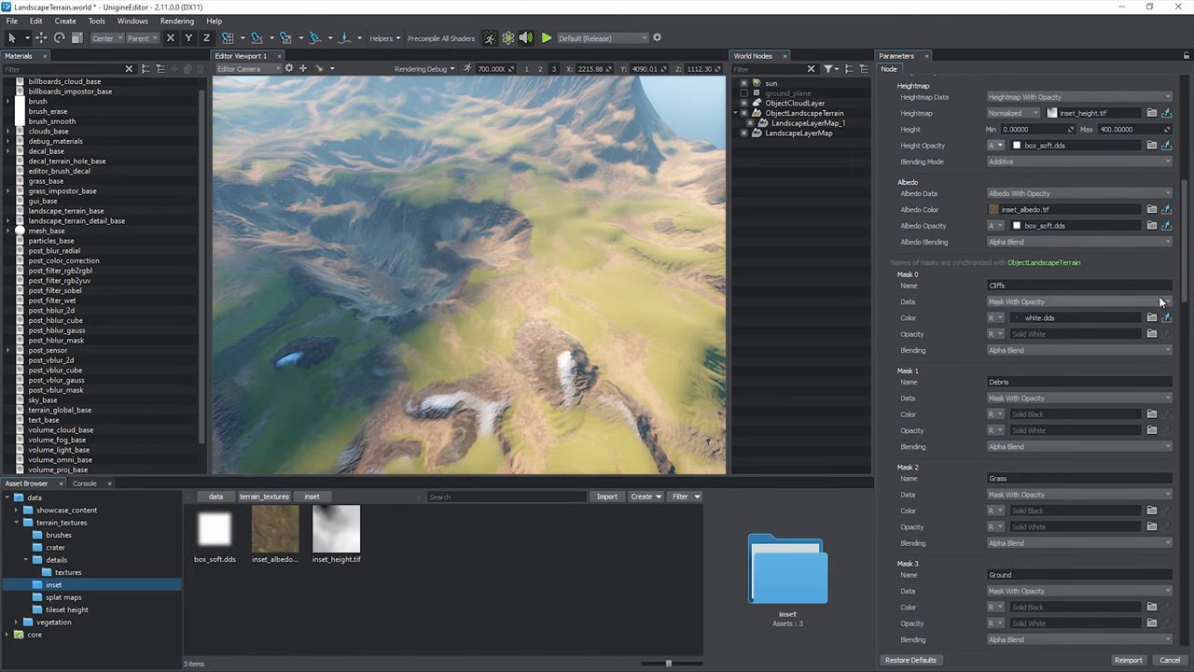
click(1079, 300)
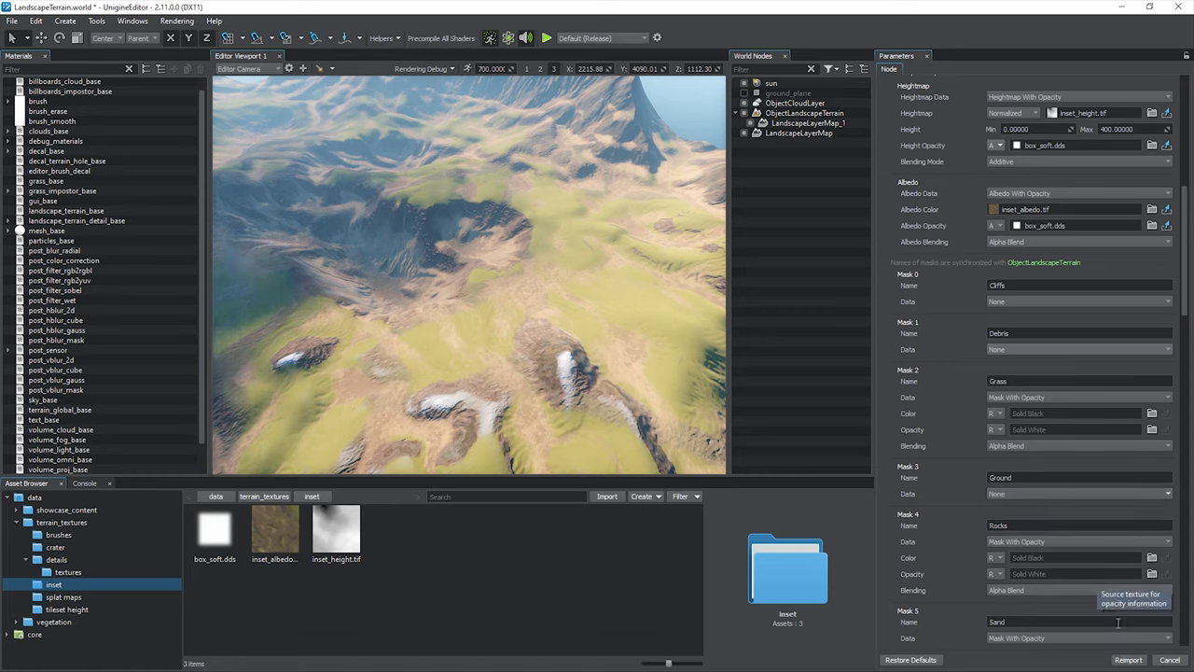
Step: Reimport the layer map from its source maps and confirm Yes
click(1127, 660)
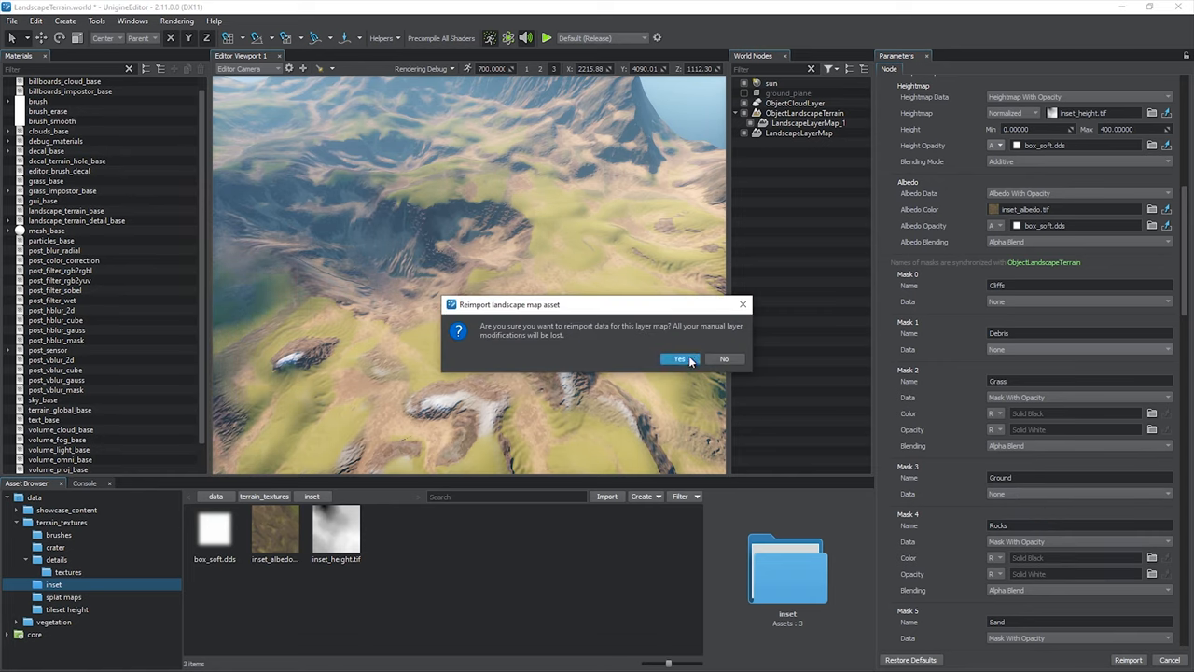
click(680, 358)
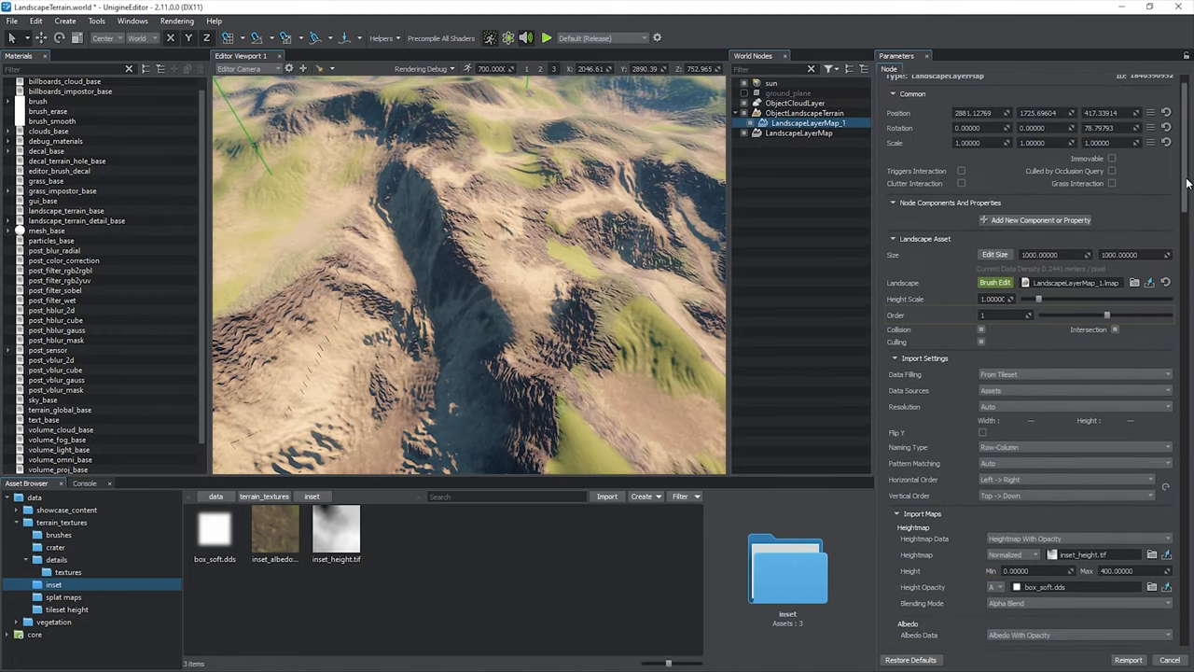
click(1003, 314)
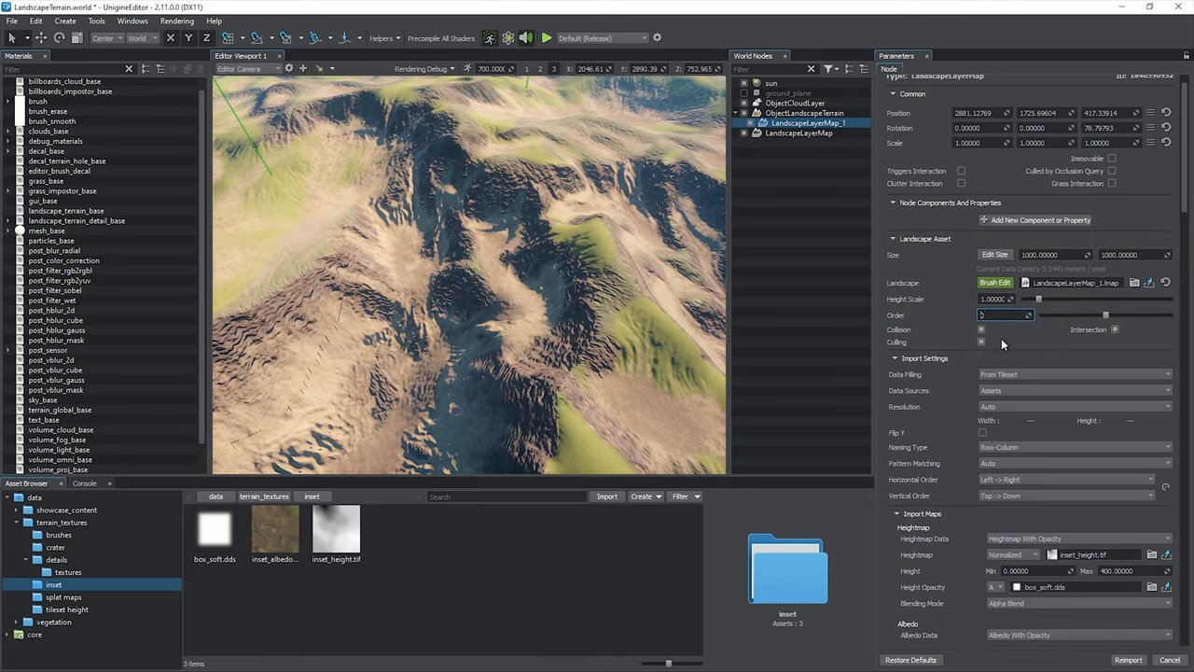
click(799, 133)
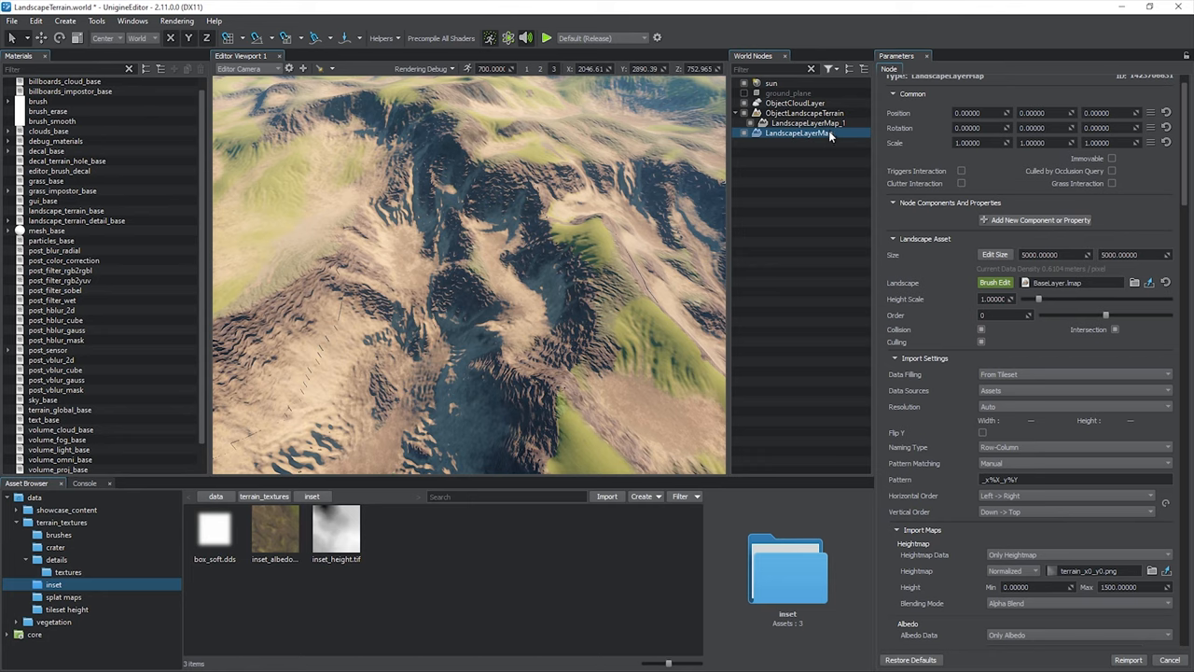
click(810, 123)
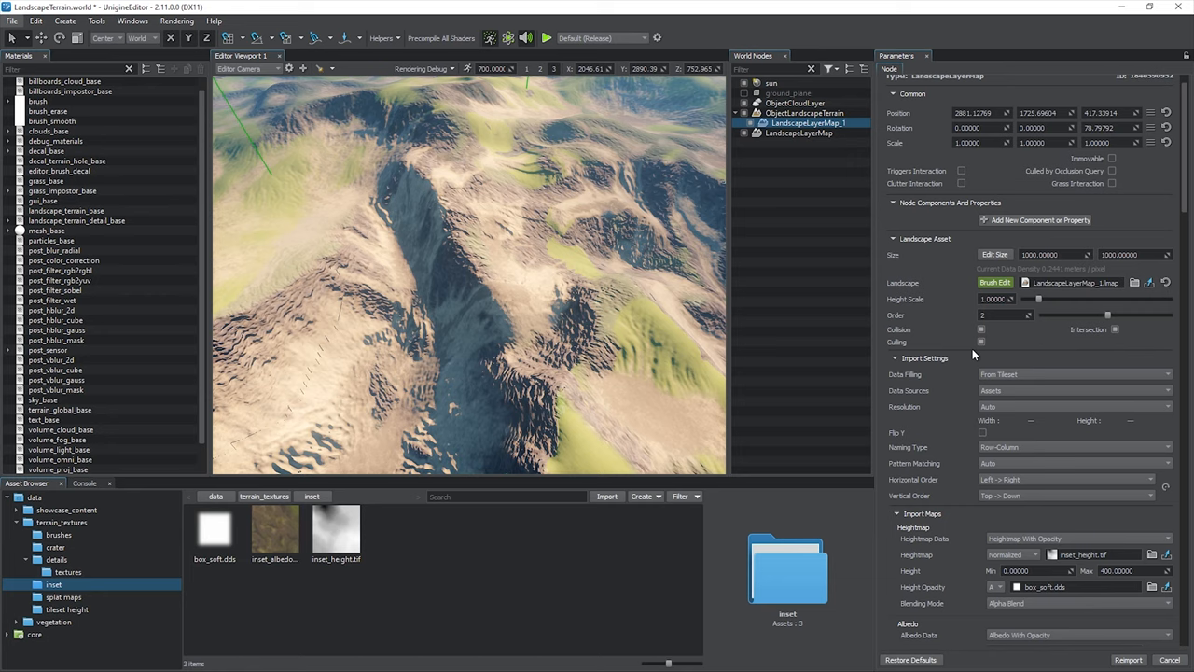
mouse_move(981, 341)
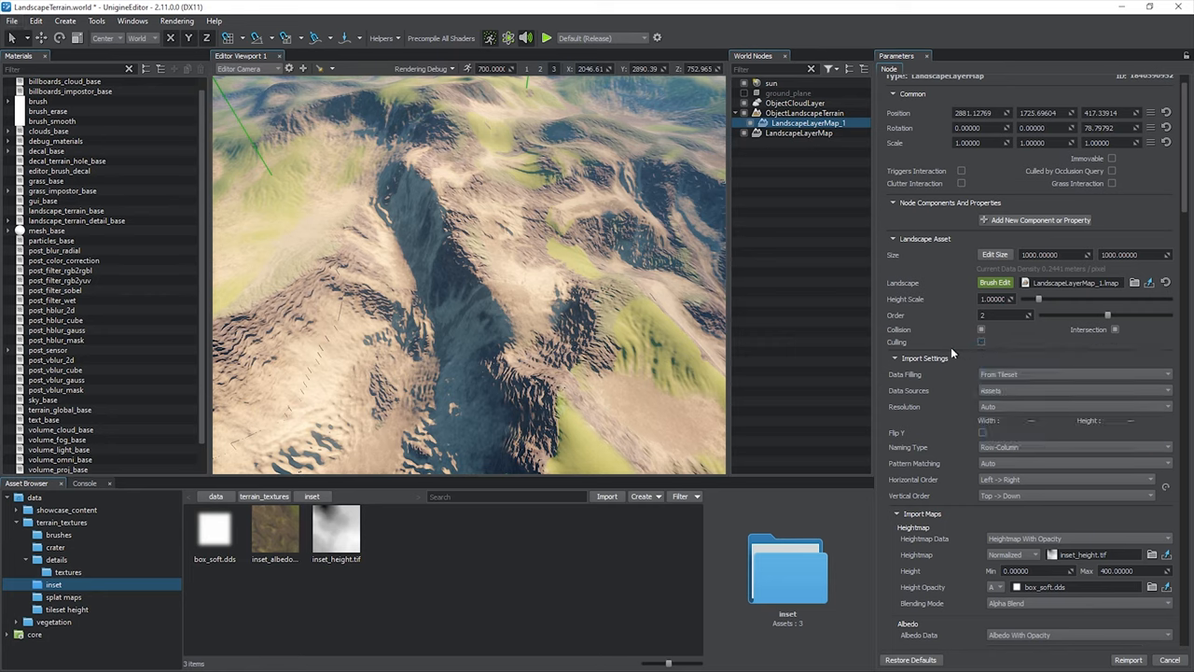
click(798, 133)
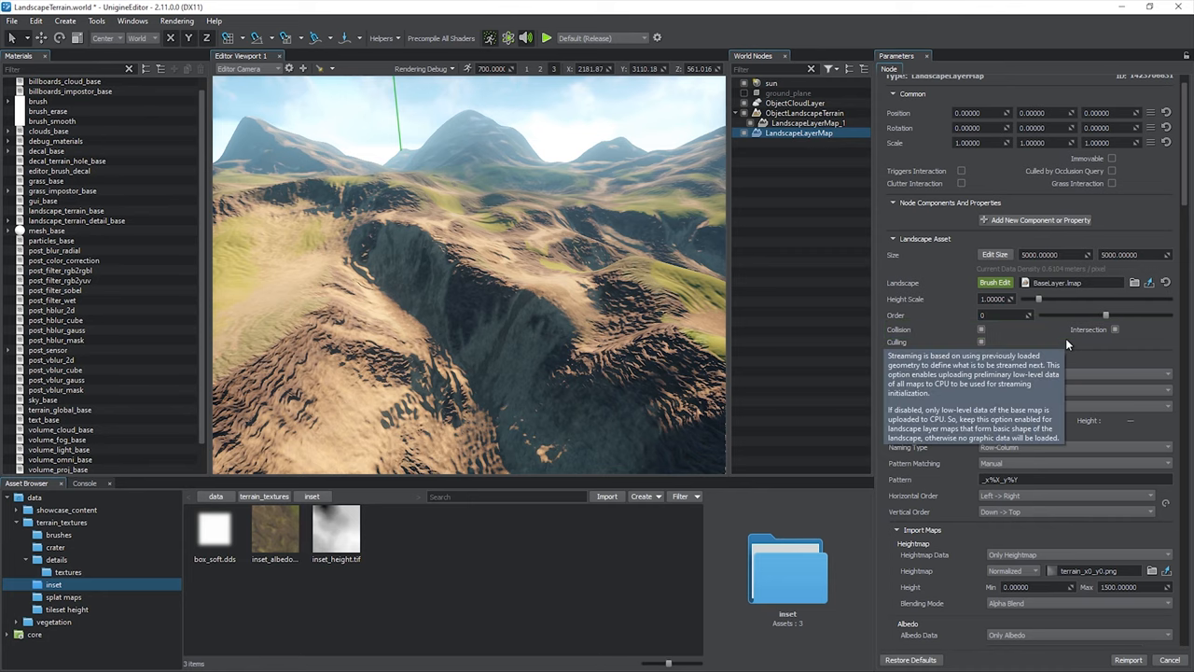
mouse_move(933, 313)
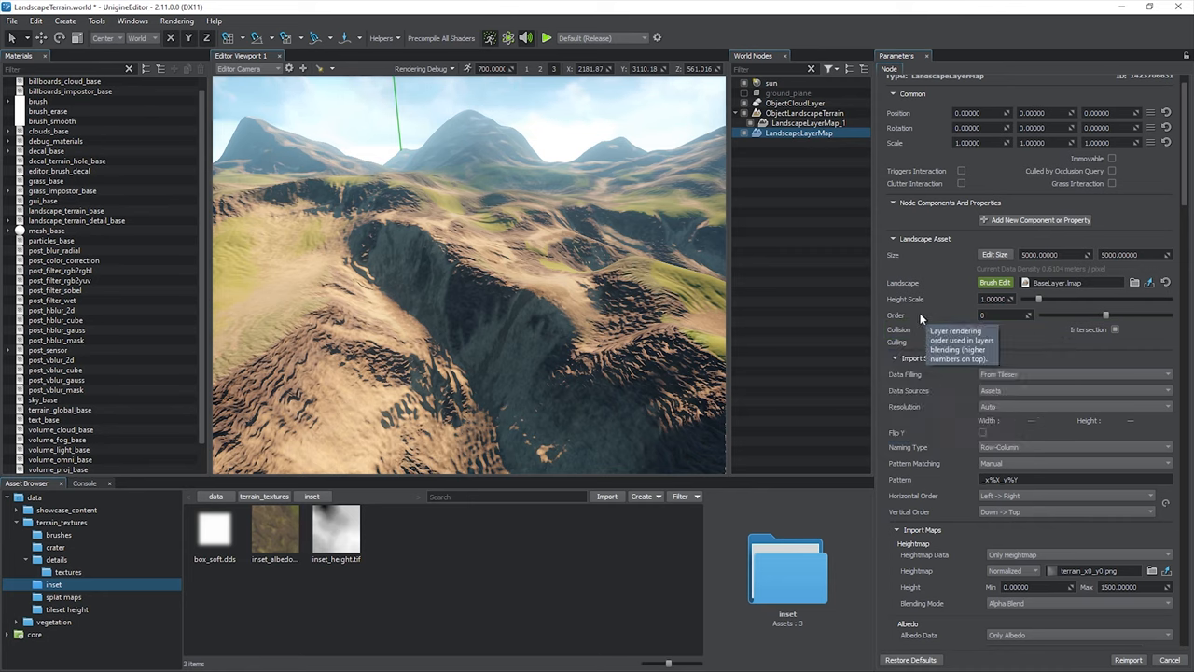
click(805, 114)
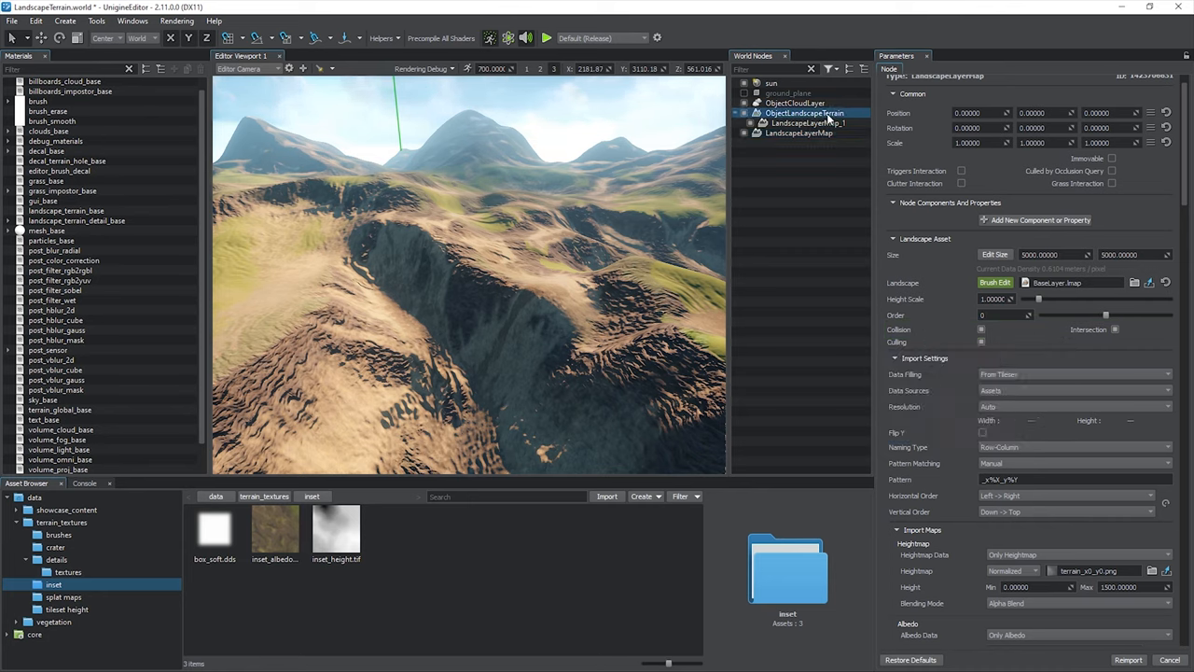
Step: Select ObjectLandscapeTerrain, review its Surfaces settings and return to Node settings
click(921, 67)
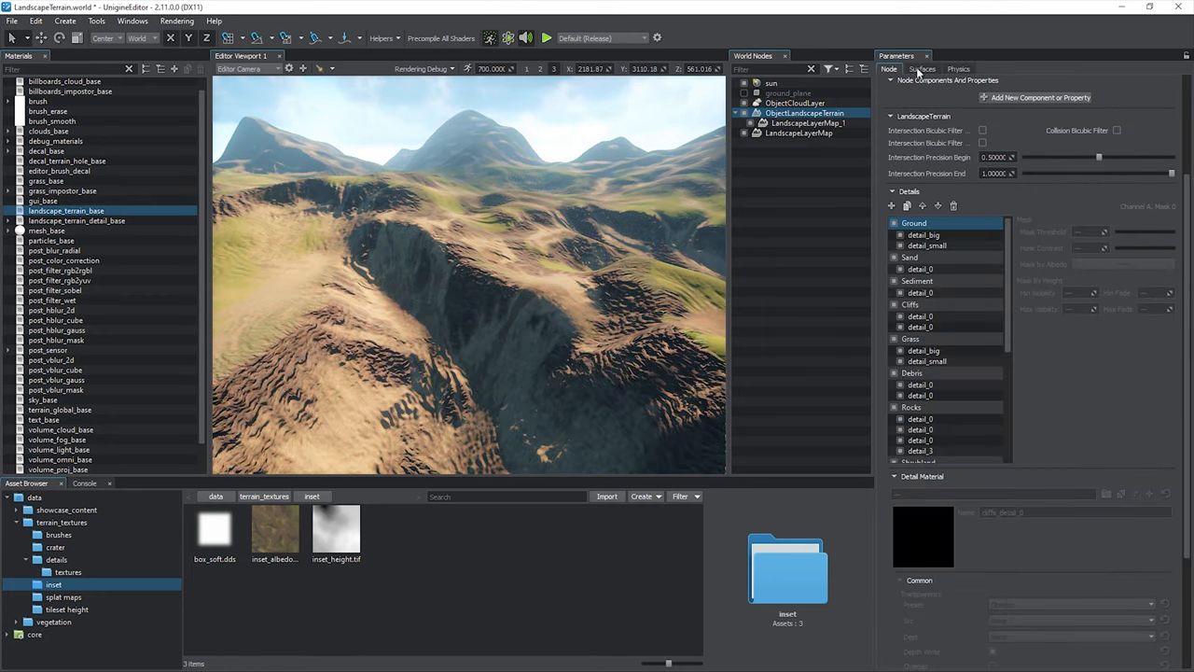
click(922, 67)
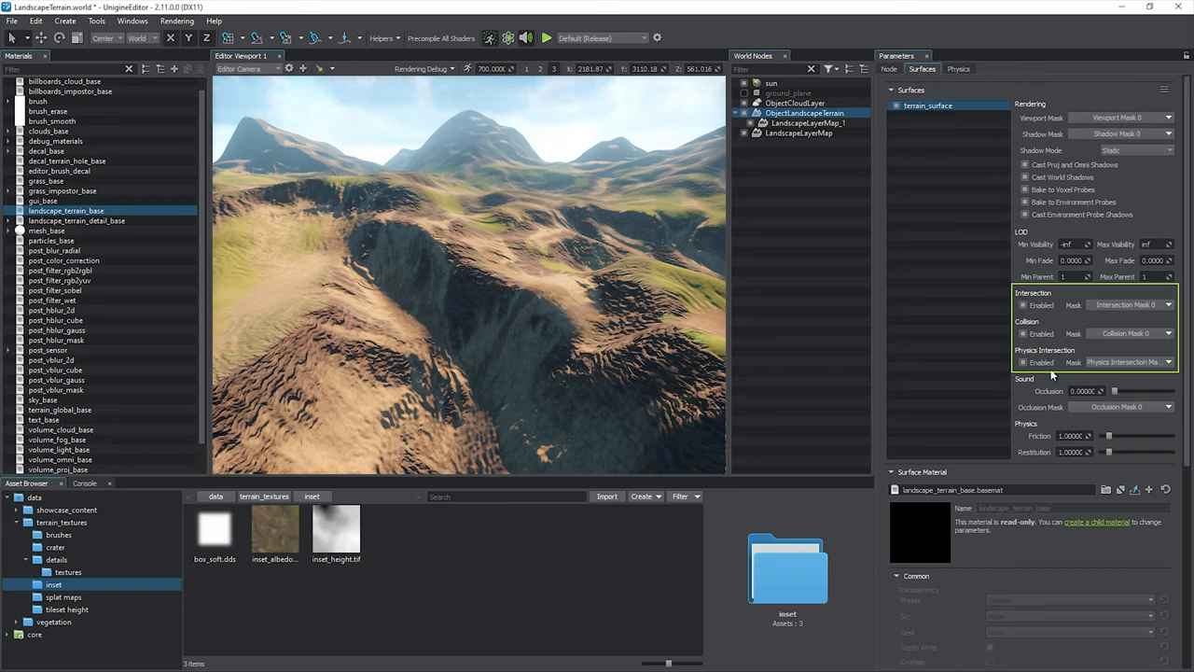
click(889, 67)
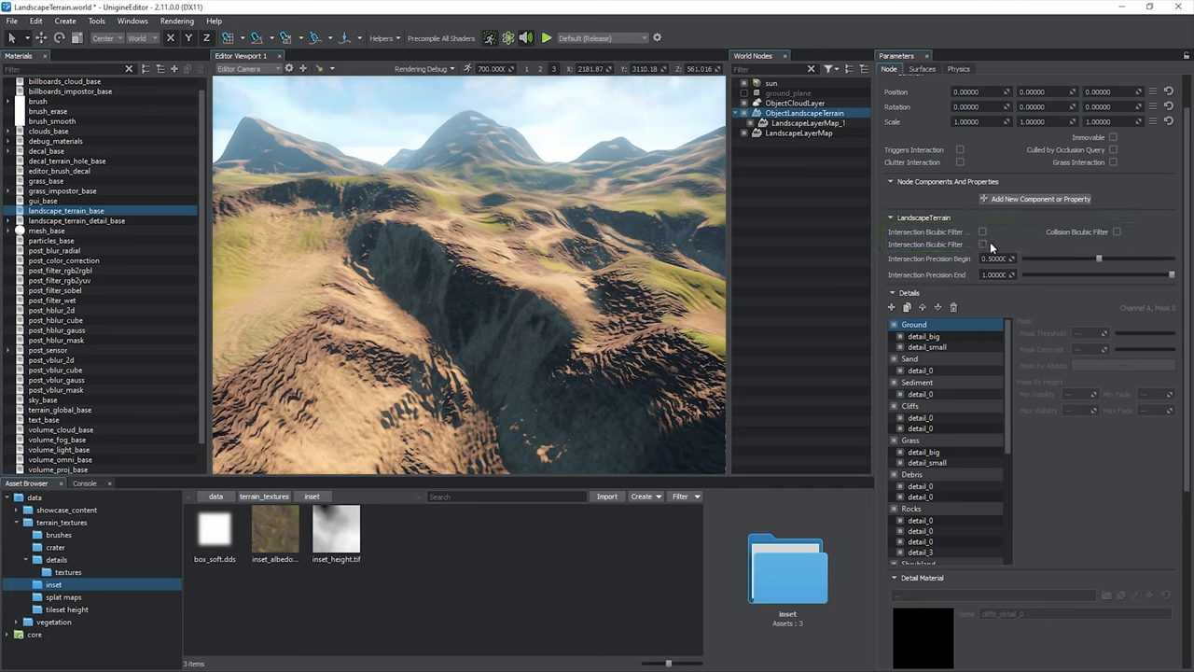
mouse_move(996, 244)
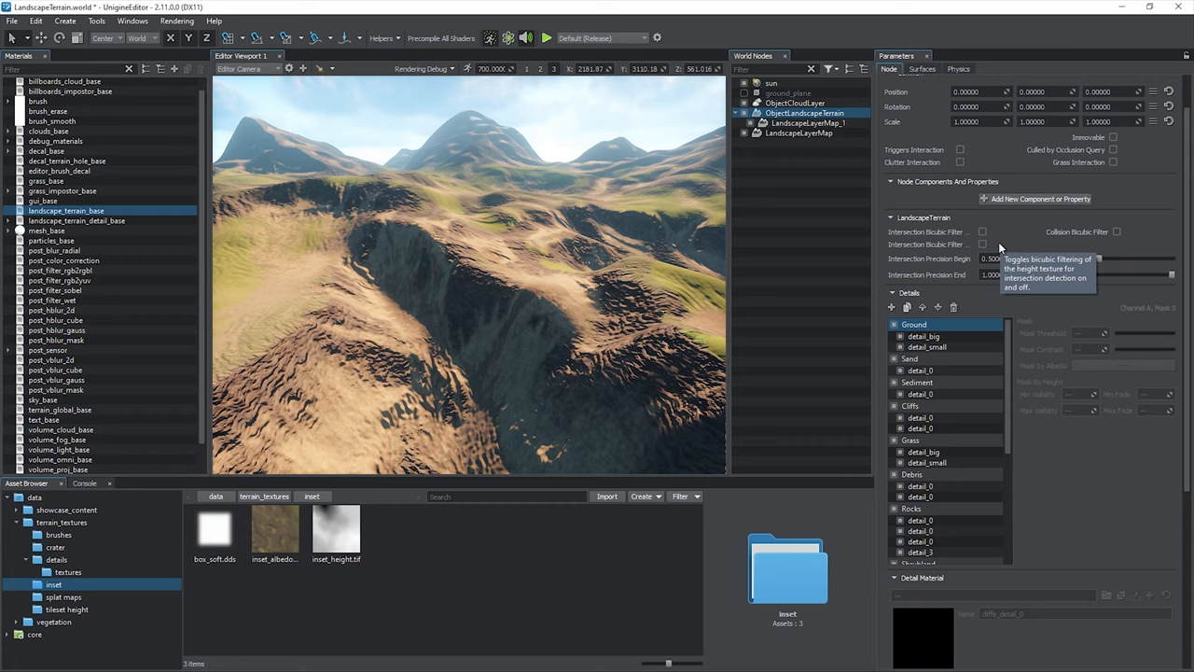
mouse_move(1053, 219)
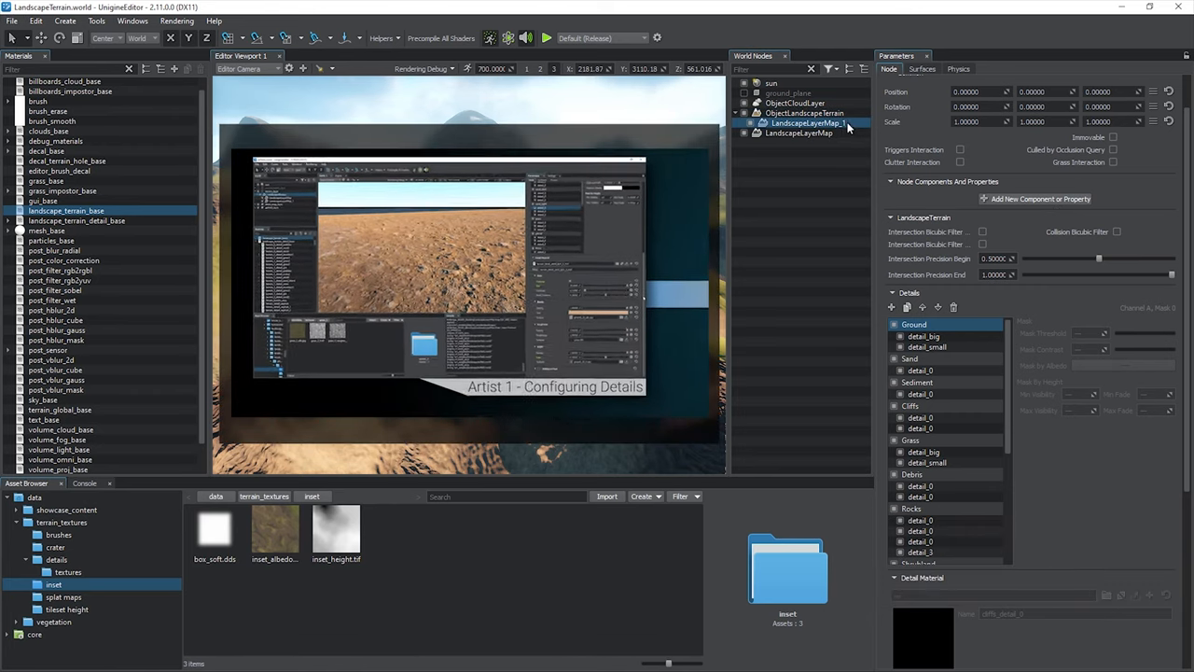
Step: Rename the layer maps BaseLayer and InsetLayer and group InsetLayer under a NodeLayer saved as inset_layer.node
right_click(799, 132)
text(Ba)
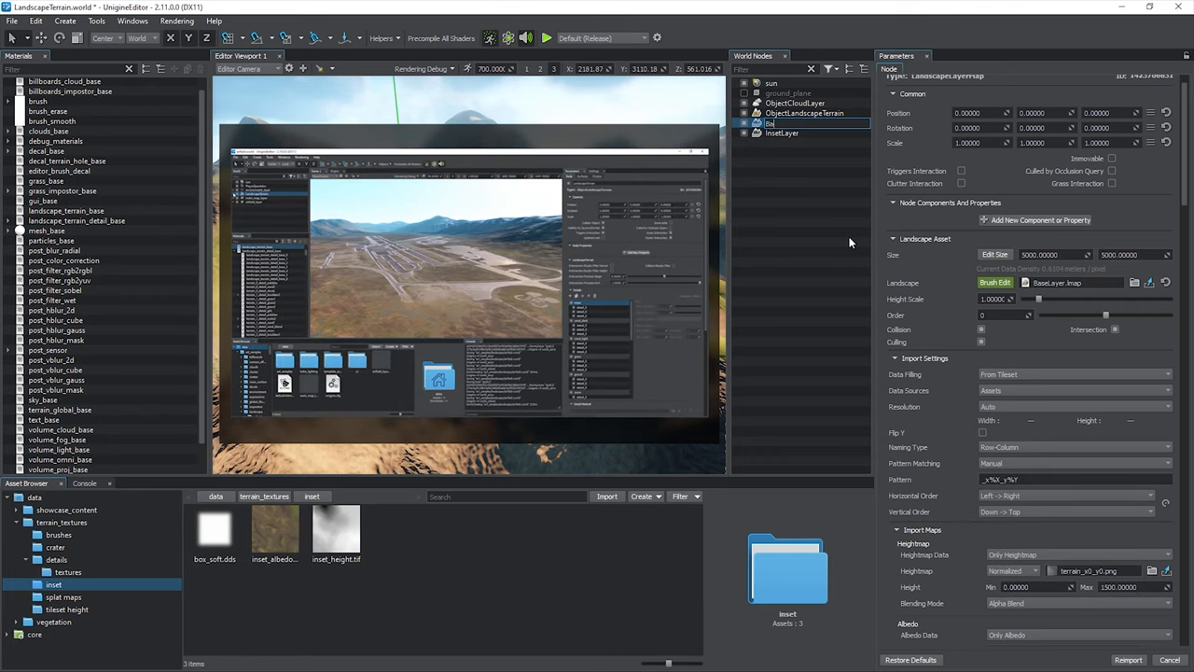
click(782, 123)
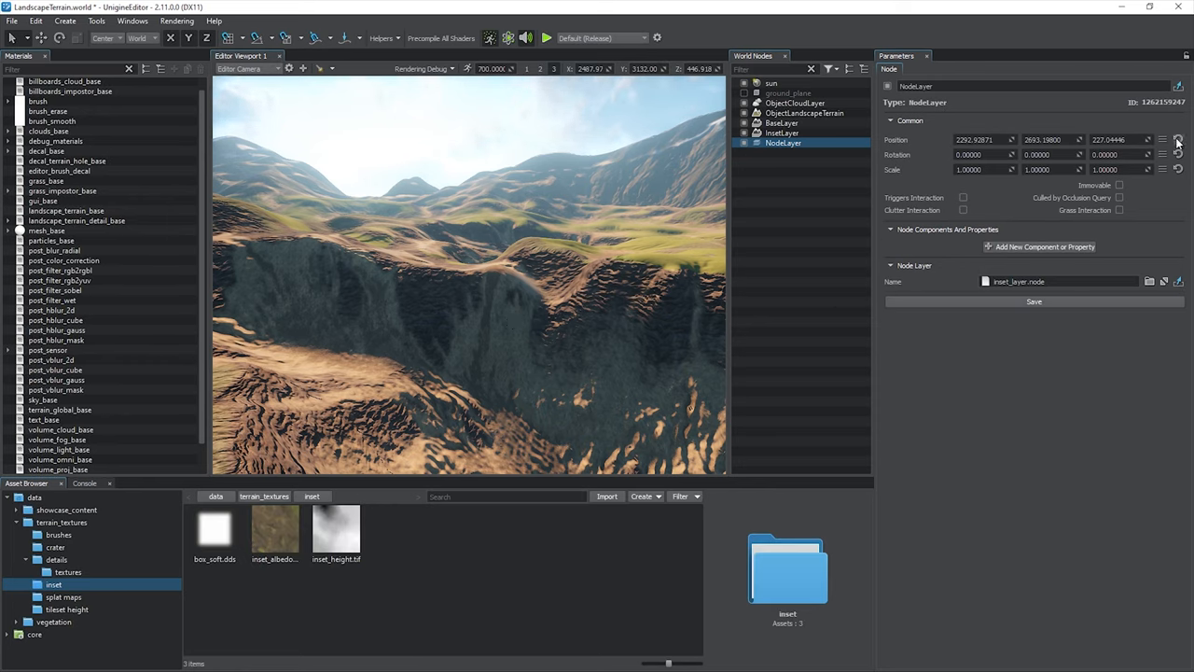
click(1180, 138)
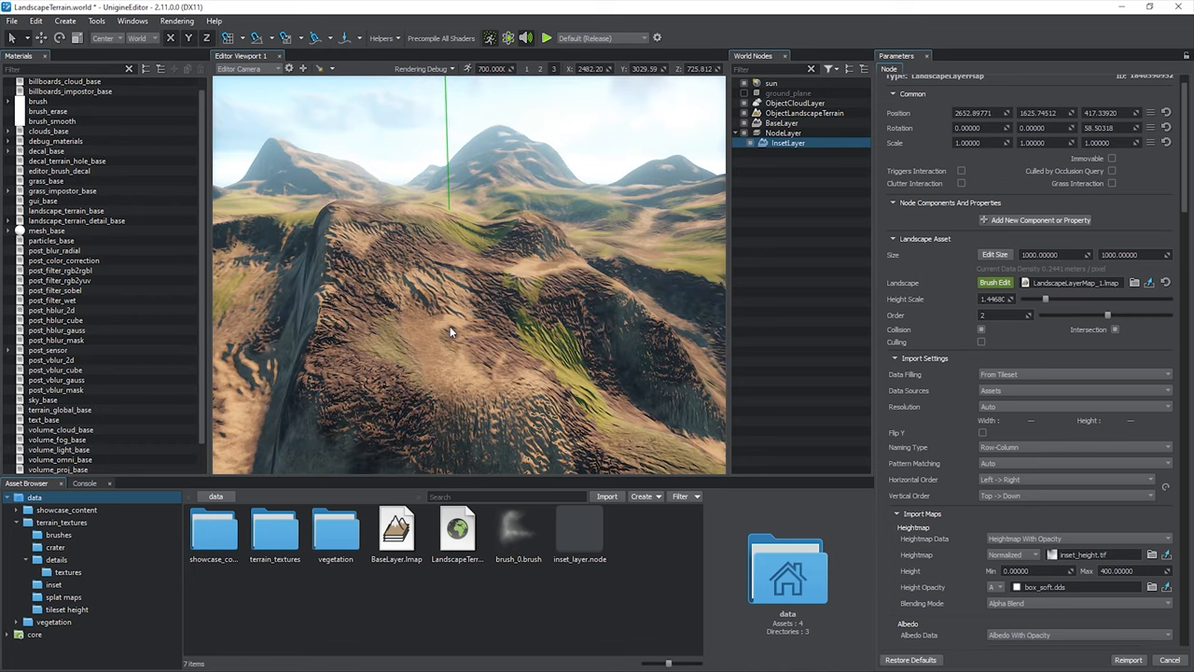
click(784, 132)
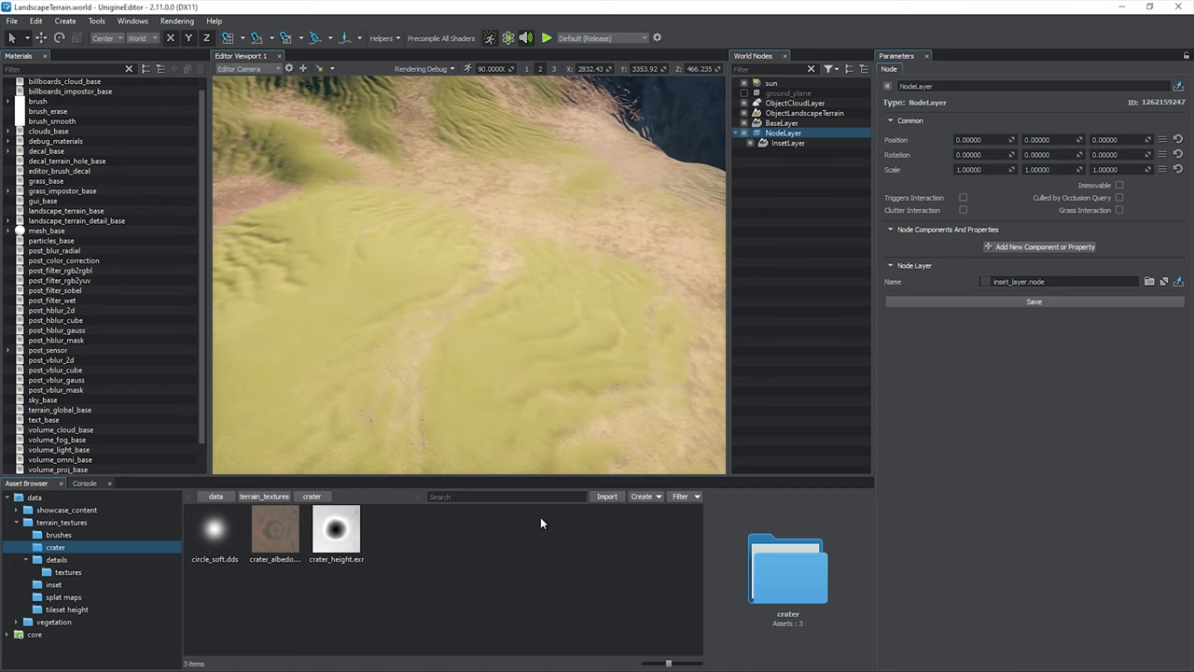
Step: Create a crater Landscape Layer Map asset from height, albedo and circle_soft maps and reimport it
click(642, 496)
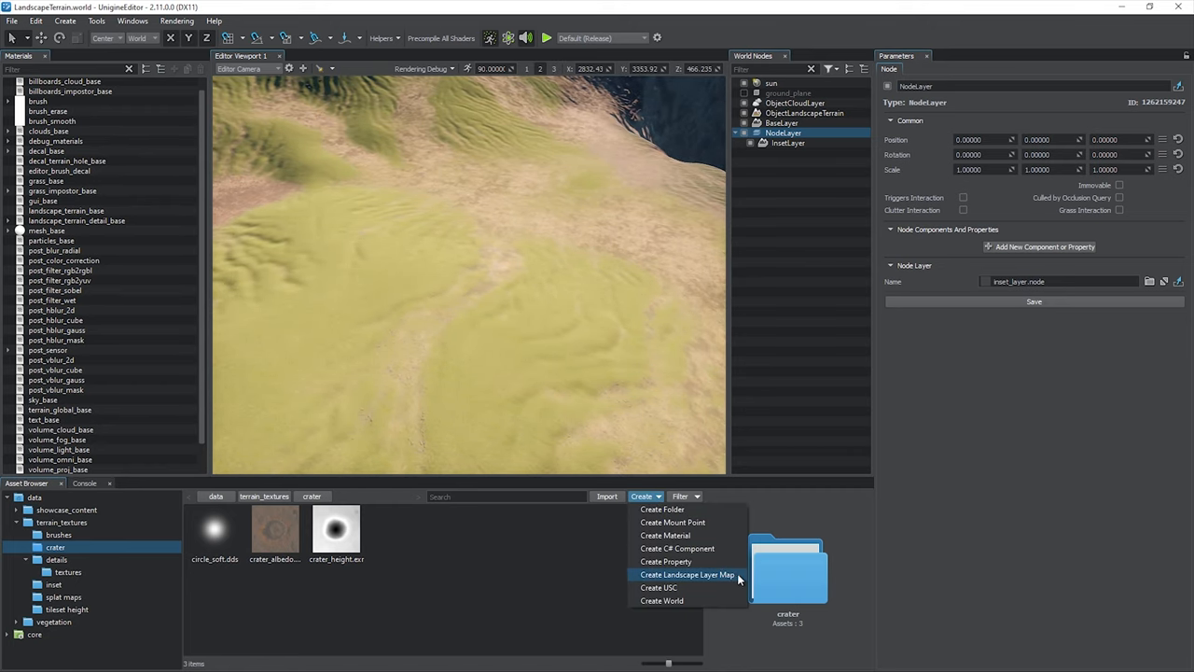
click(687, 574)
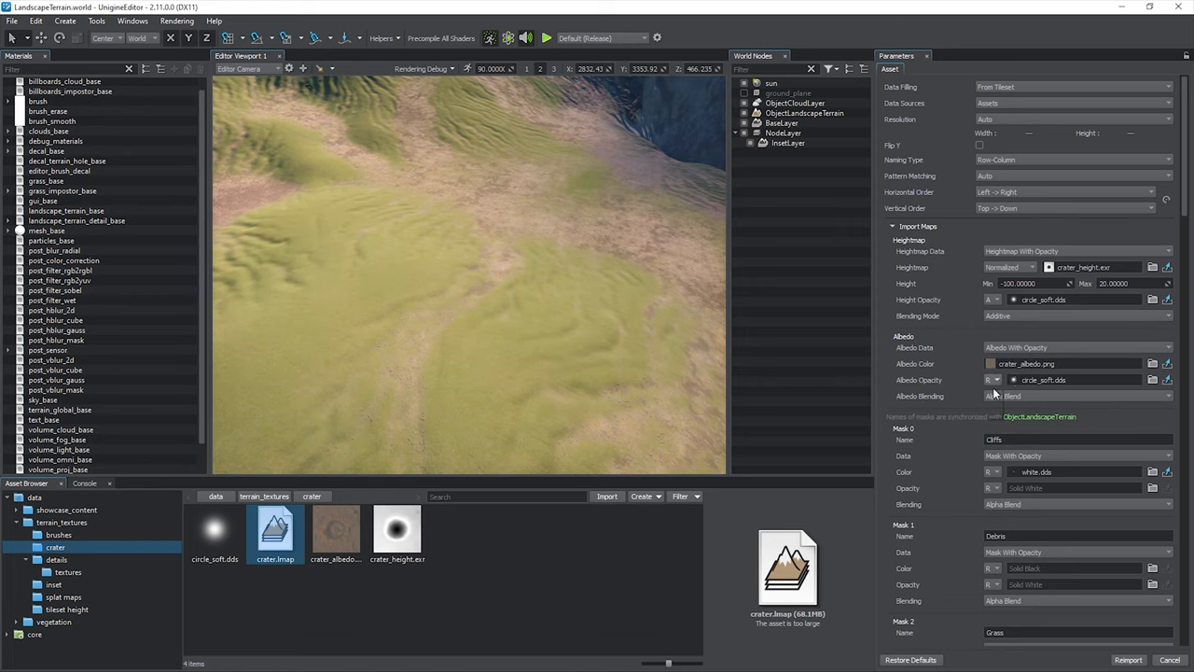
click(1127, 661)
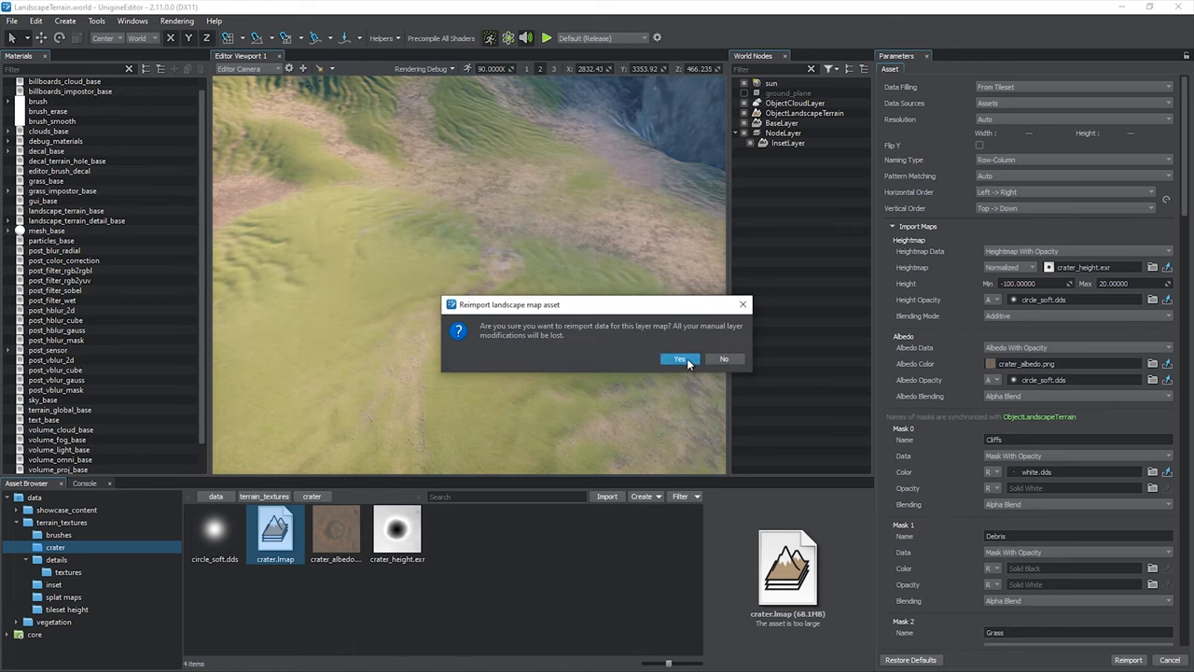
click(679, 358)
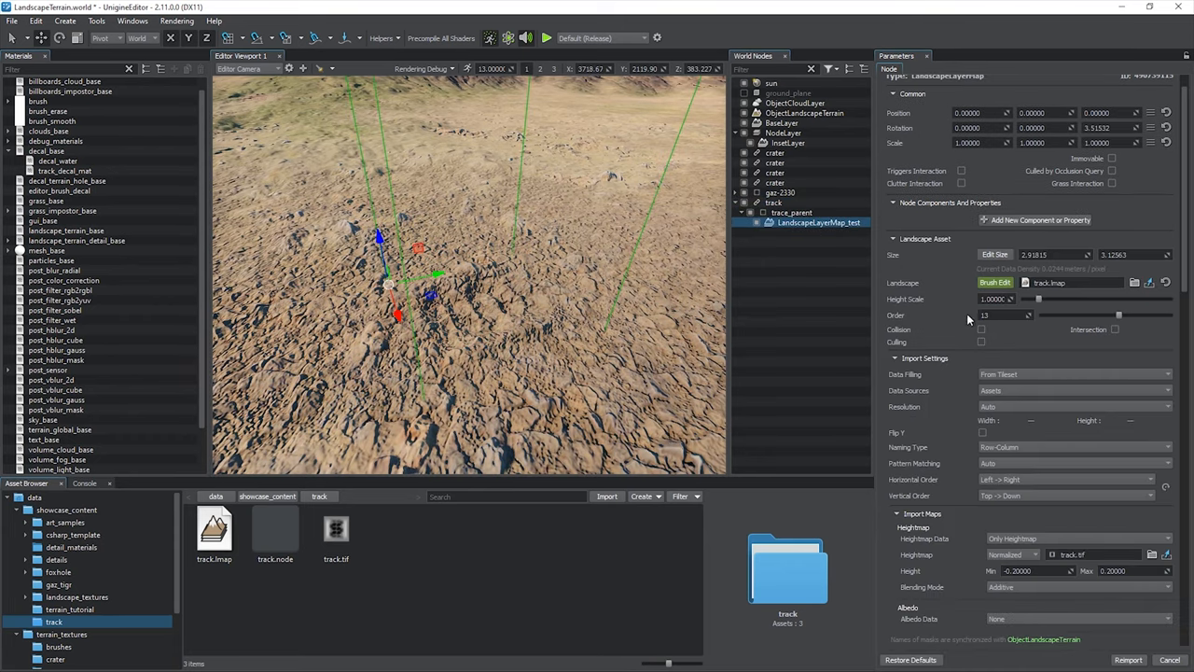
Step: Review the track layer map and place crater_large and crater_small layer maps beside BaseLayer
scroll(down, 3)
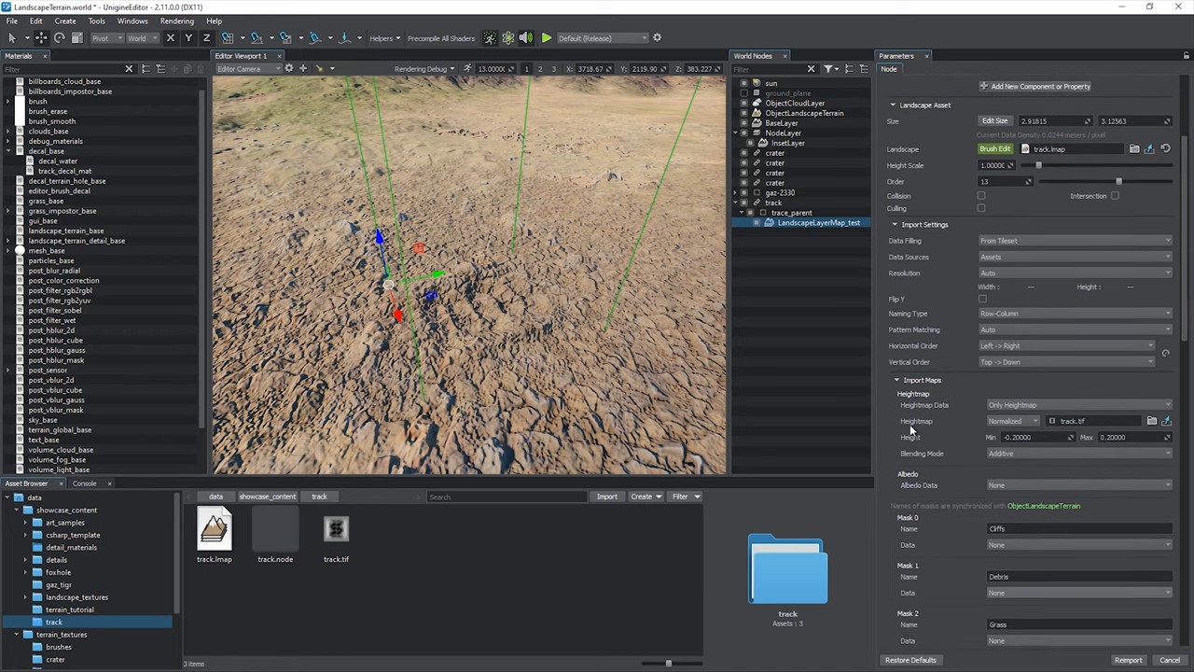
click(772, 202)
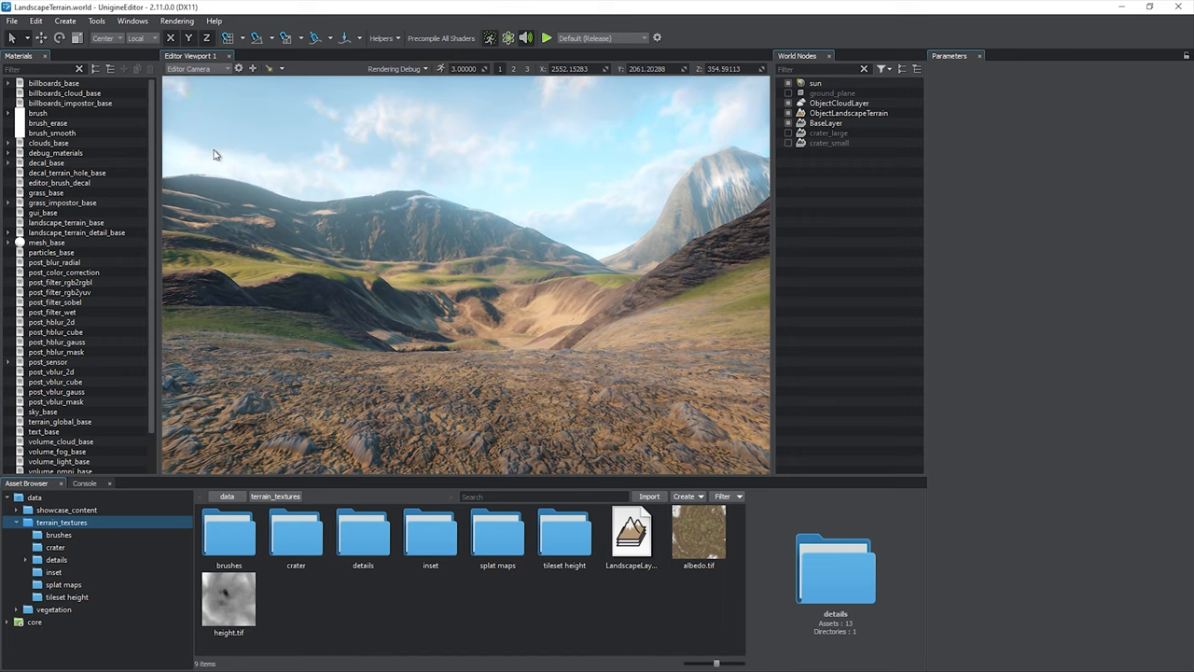
click(133, 21)
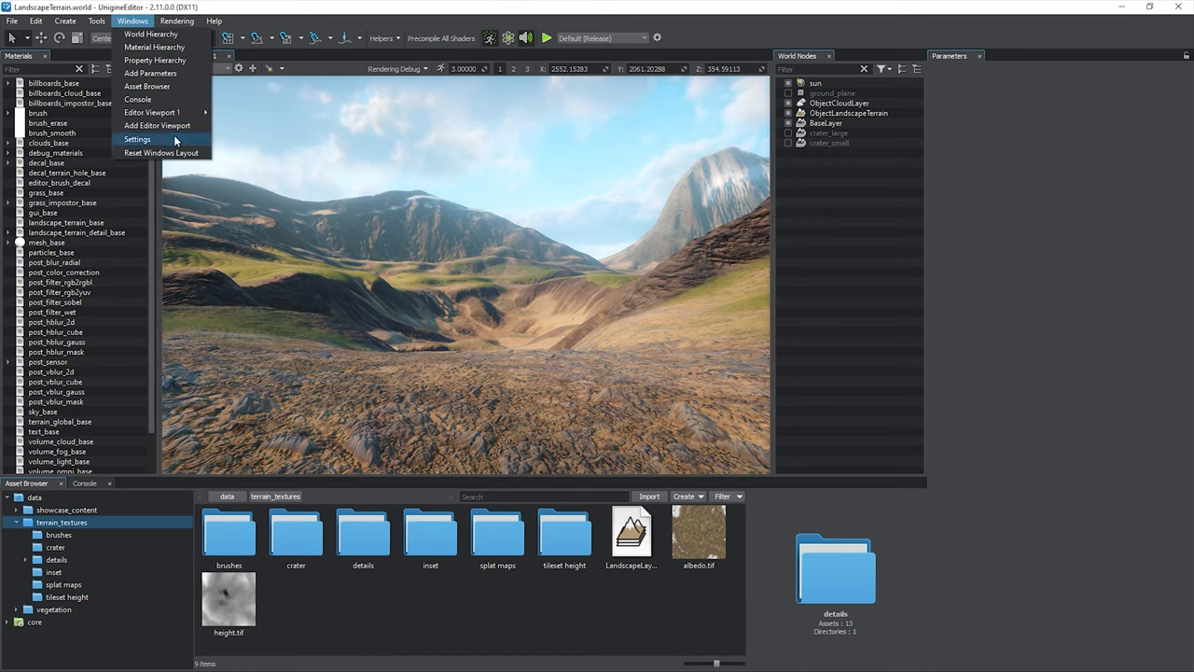
Step: Show the Render > Landscape page in the Settings window
click(139, 138)
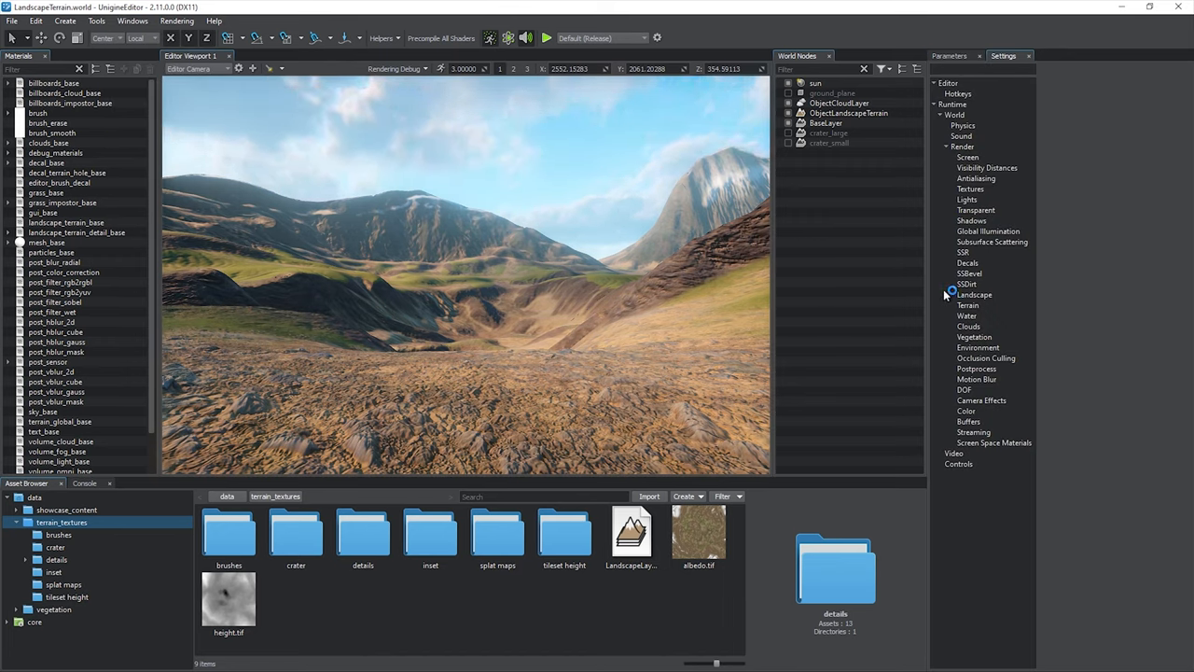
click(974, 295)
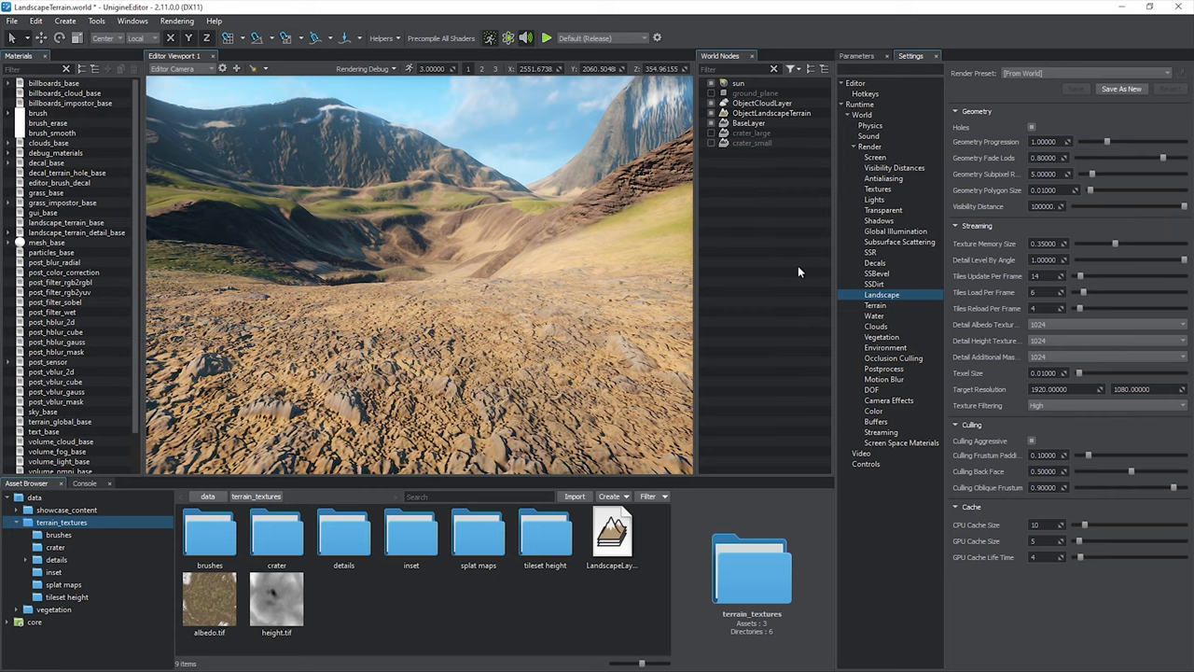
Step: Select the landscape terrain and raise its geometry progression value
click(380, 37)
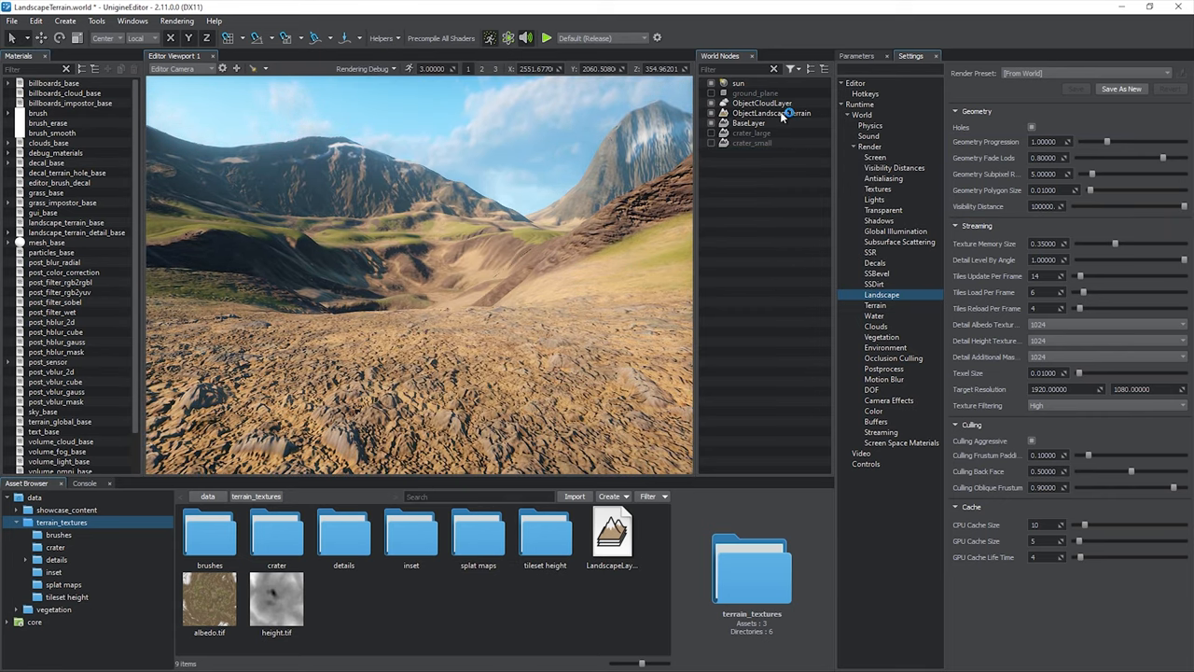
click(769, 114)
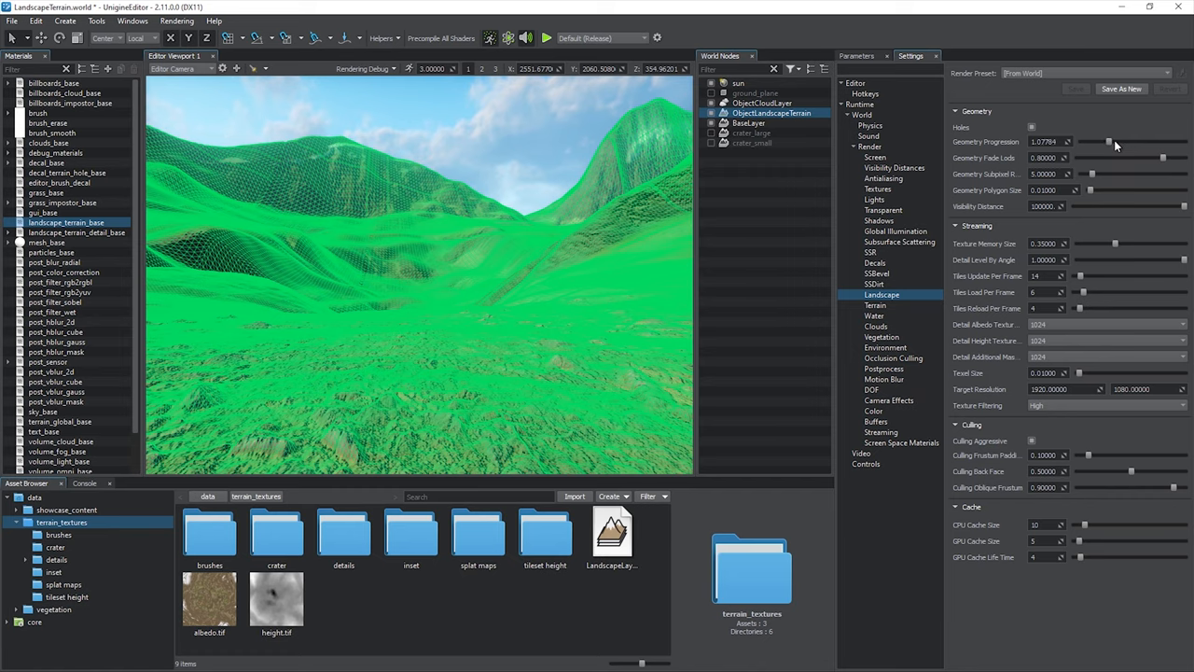
drag(1109, 141, 1127, 142)
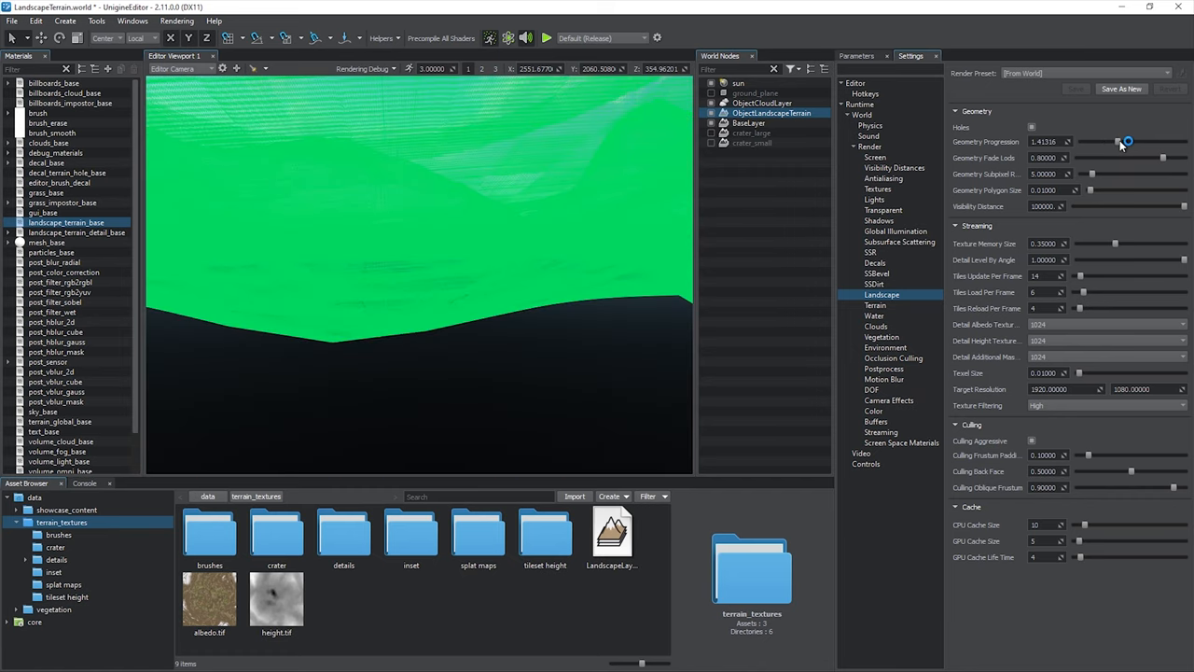
drag(1129, 142, 1105, 142)
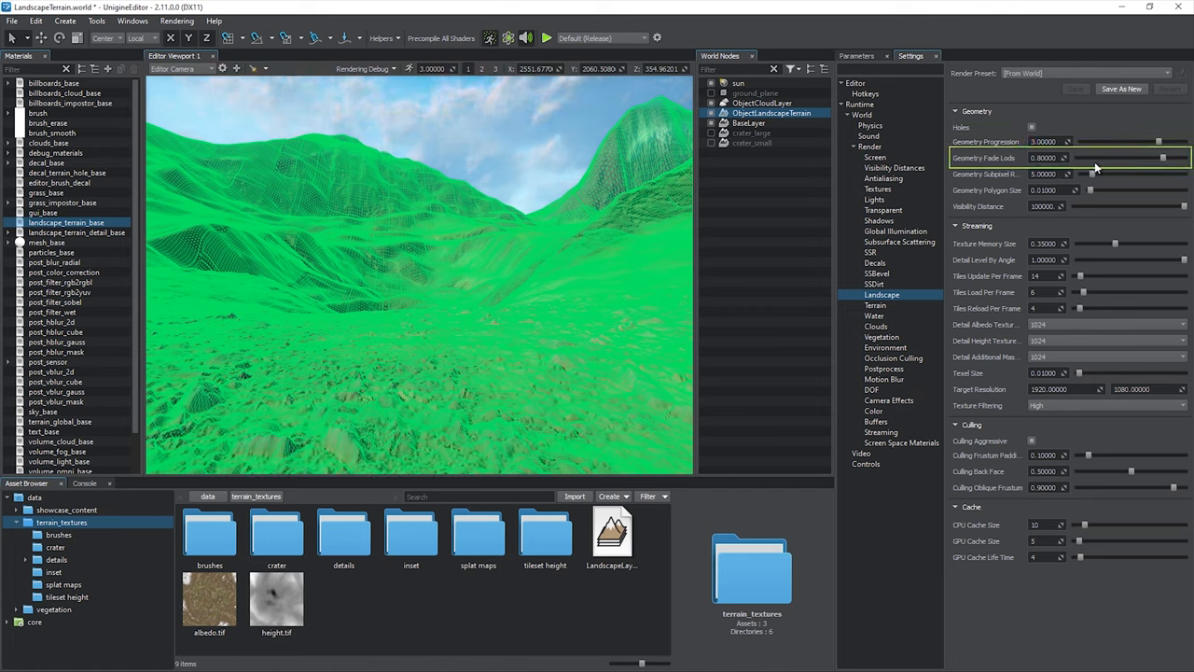
Step: Tune the Geometry Fade Lods and Geometry Subpixel Reduction sliders for terrain tessellation
drag(1161, 156, 1134, 156)
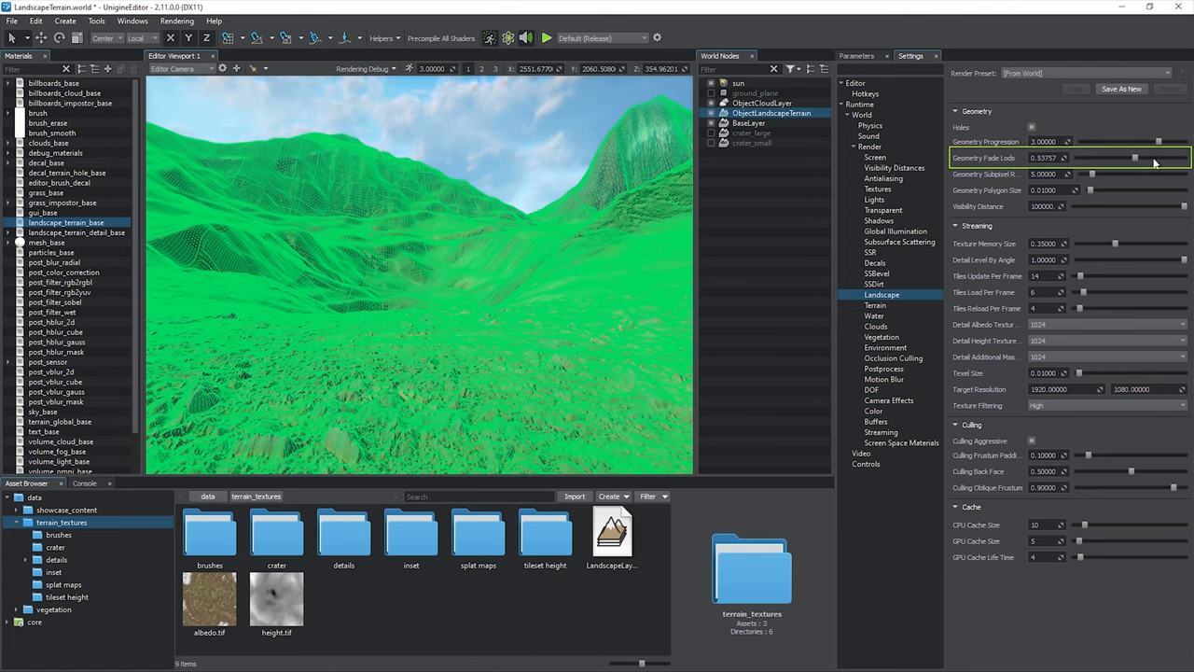
drag(1135, 156, 1155, 156)
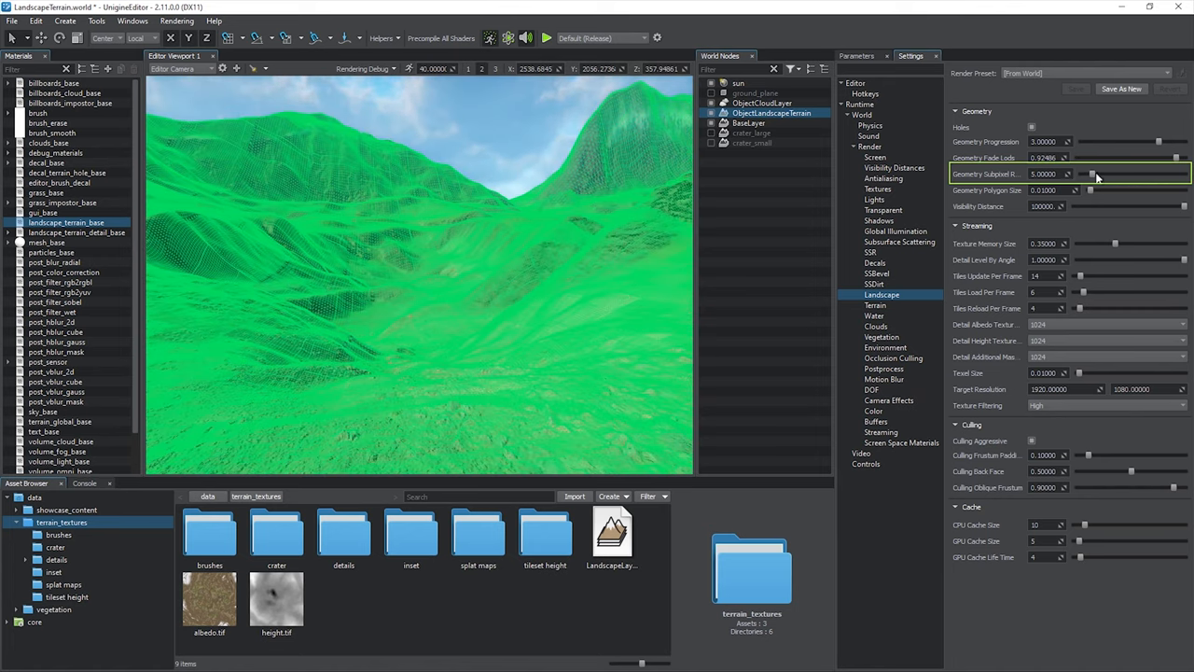
drag(1092, 174, 1157, 174)
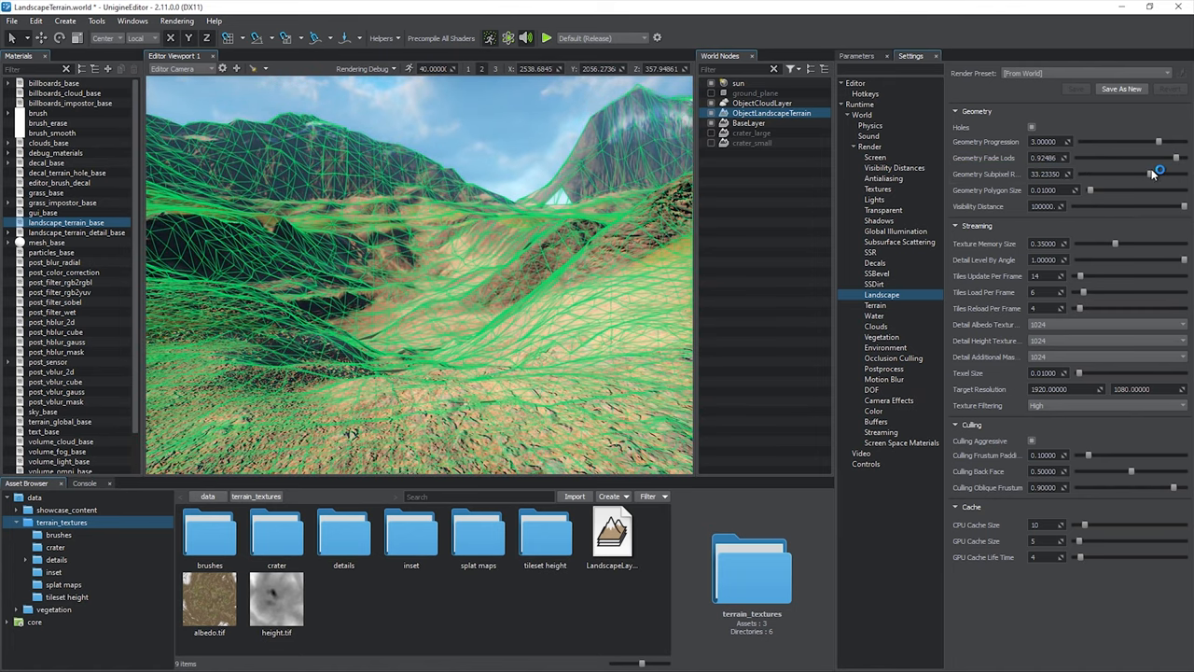
drag(1160, 176, 1092, 175)
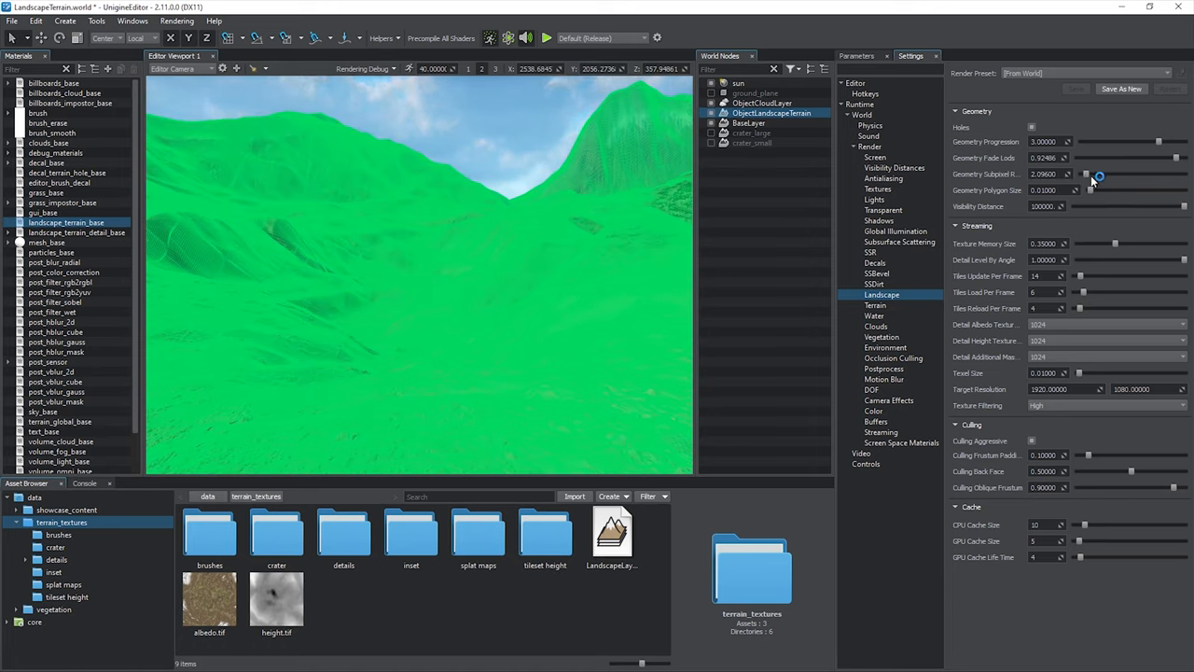
drag(1097, 176, 1063, 175)
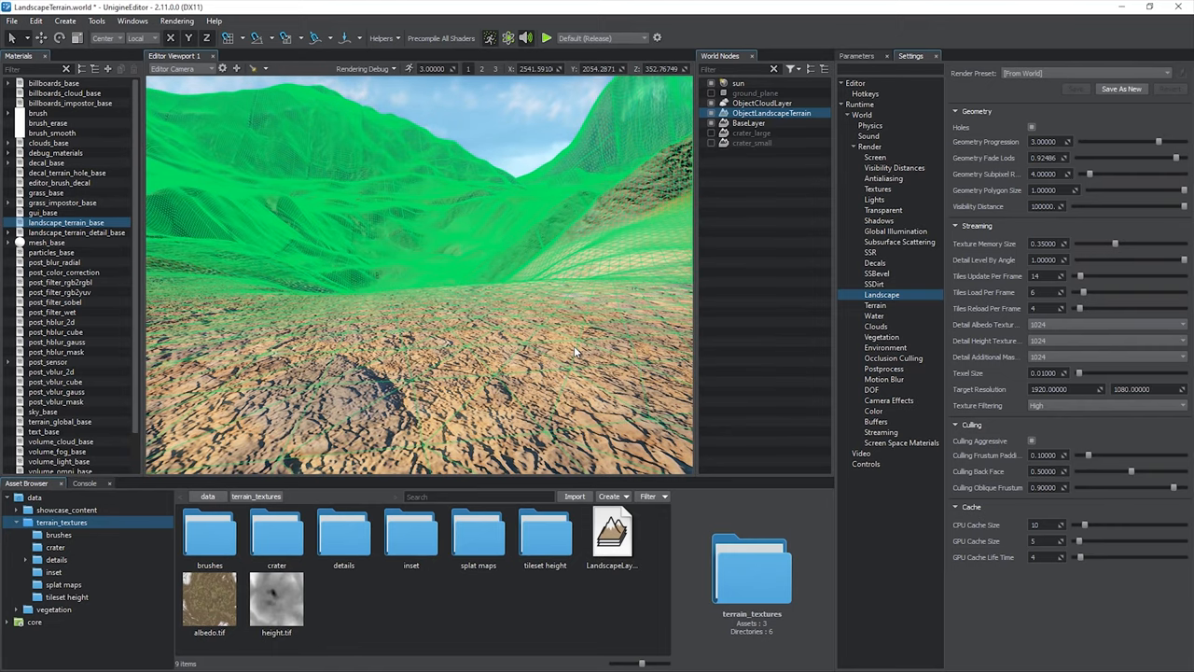
Step: In the editor Camera Settings, enter 11.300 and 28.900 to raise clipping and visibility distances
click(1049, 190)
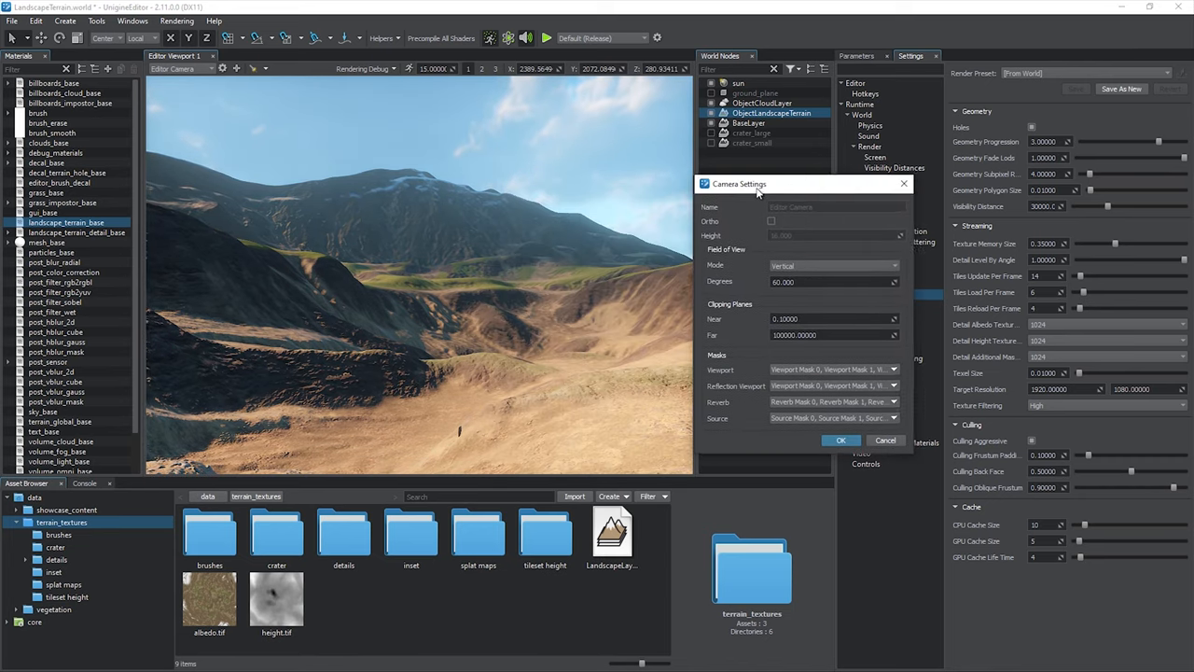
text(11.300)
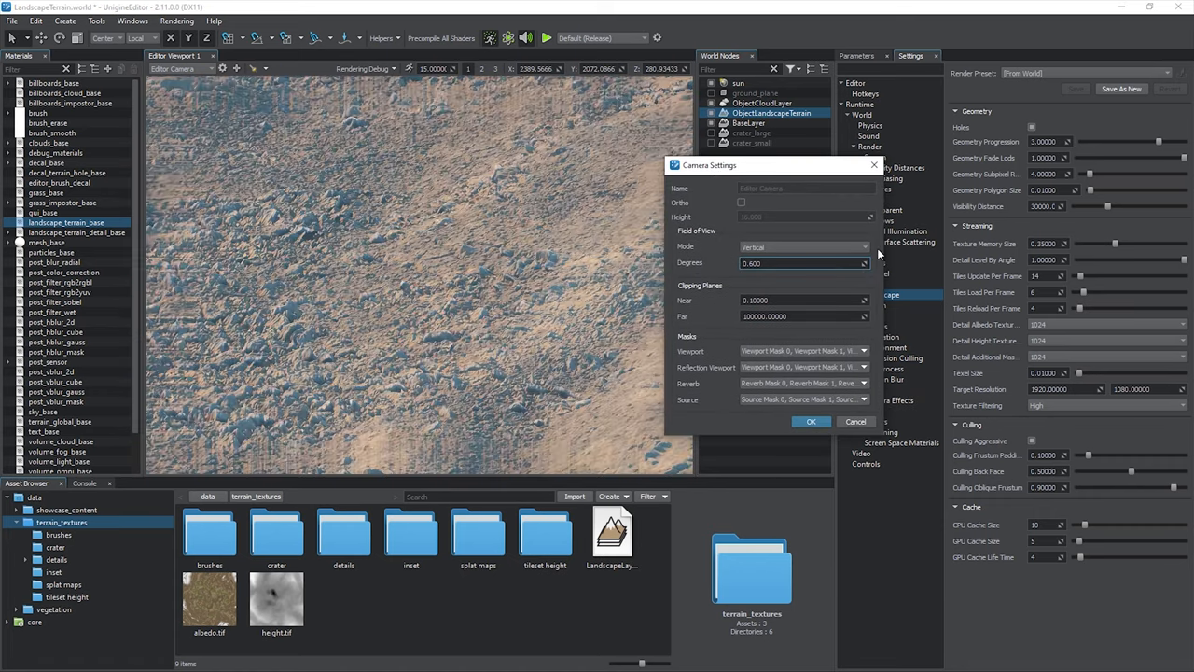
text(28.900)
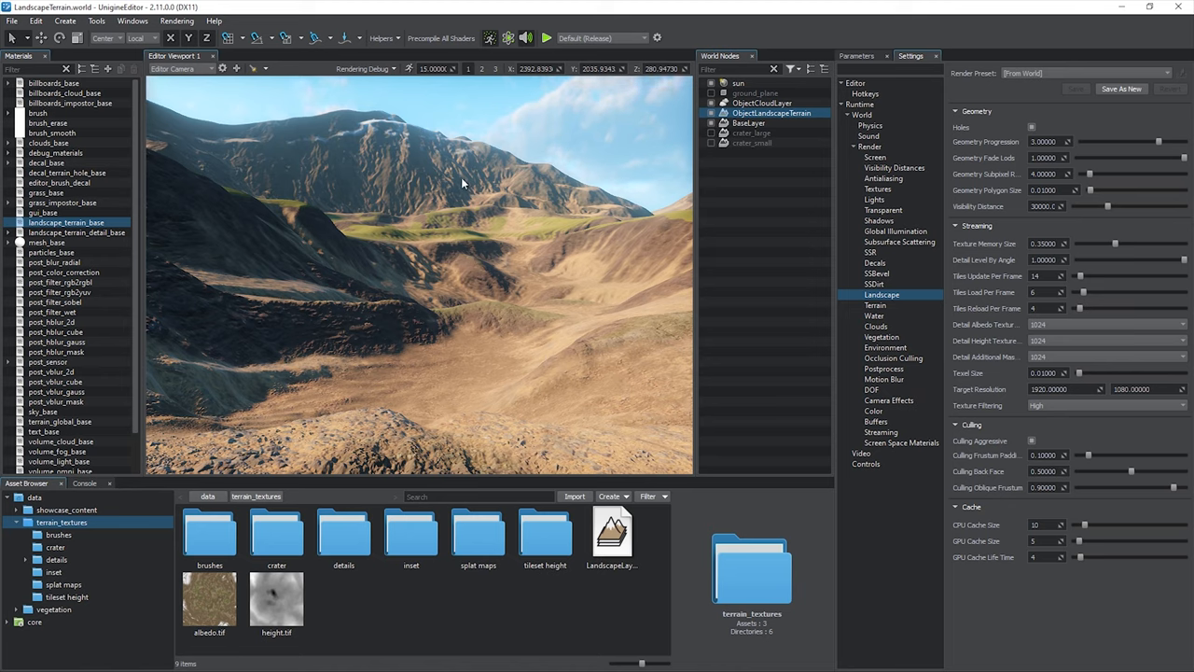
click(383, 38)
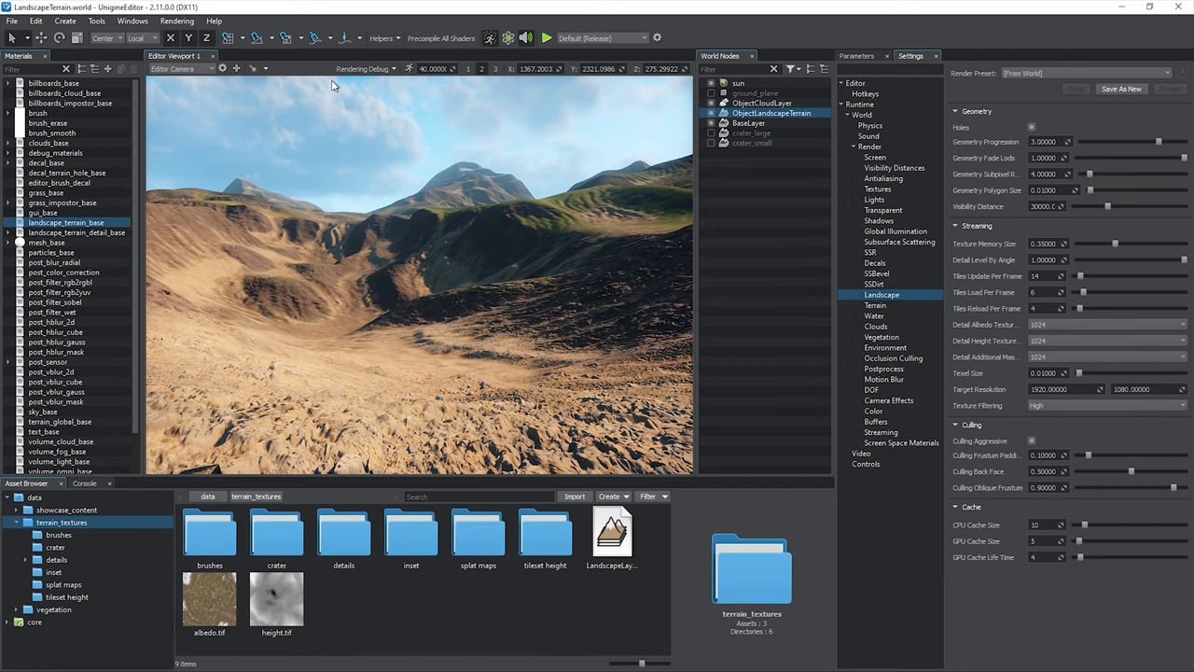
click(381, 38)
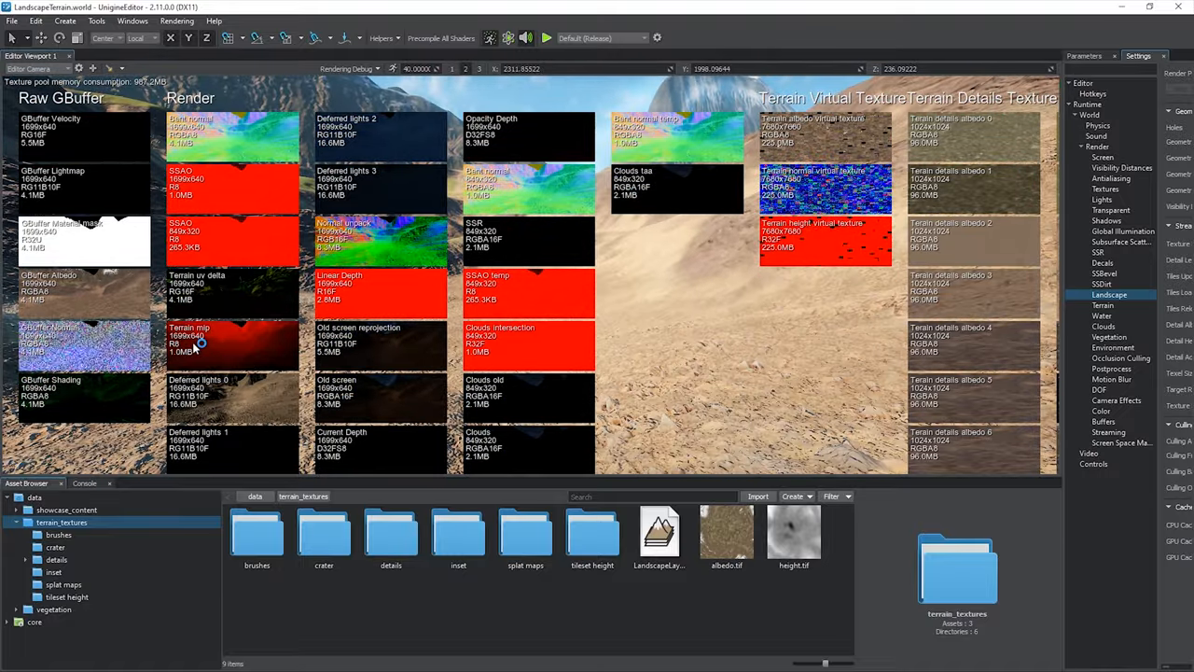
click(381, 37)
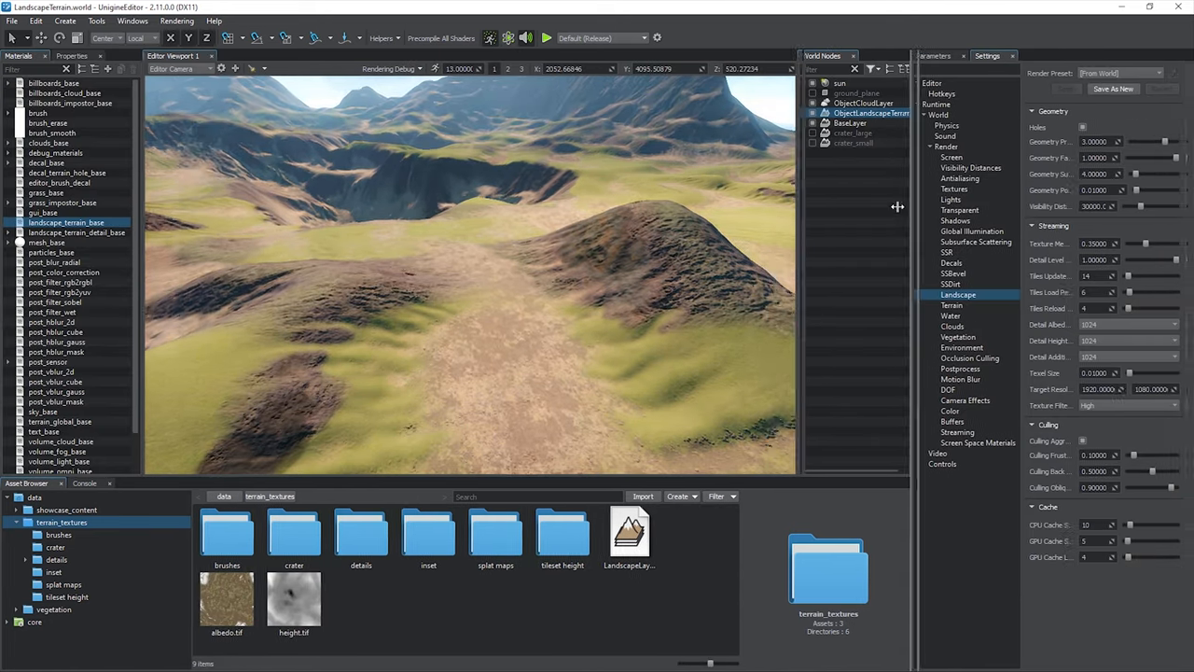
Step: Open the profiler from Tools and tune the landscape Detail Level By Angle slider
click(97, 21)
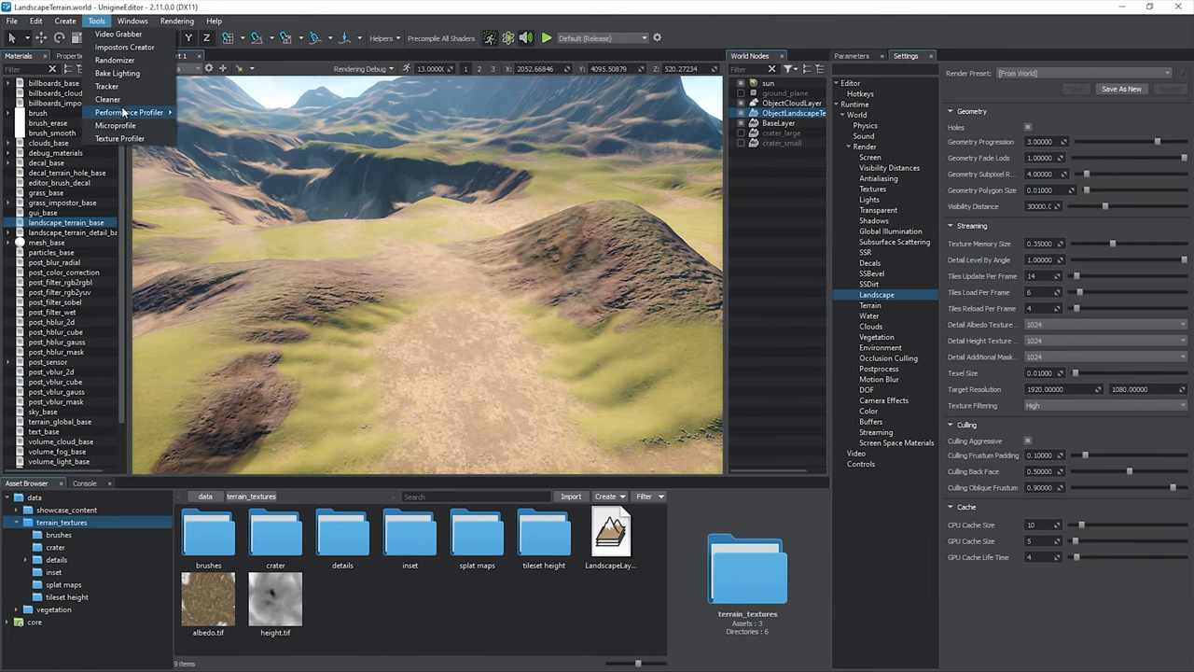
click(130, 112)
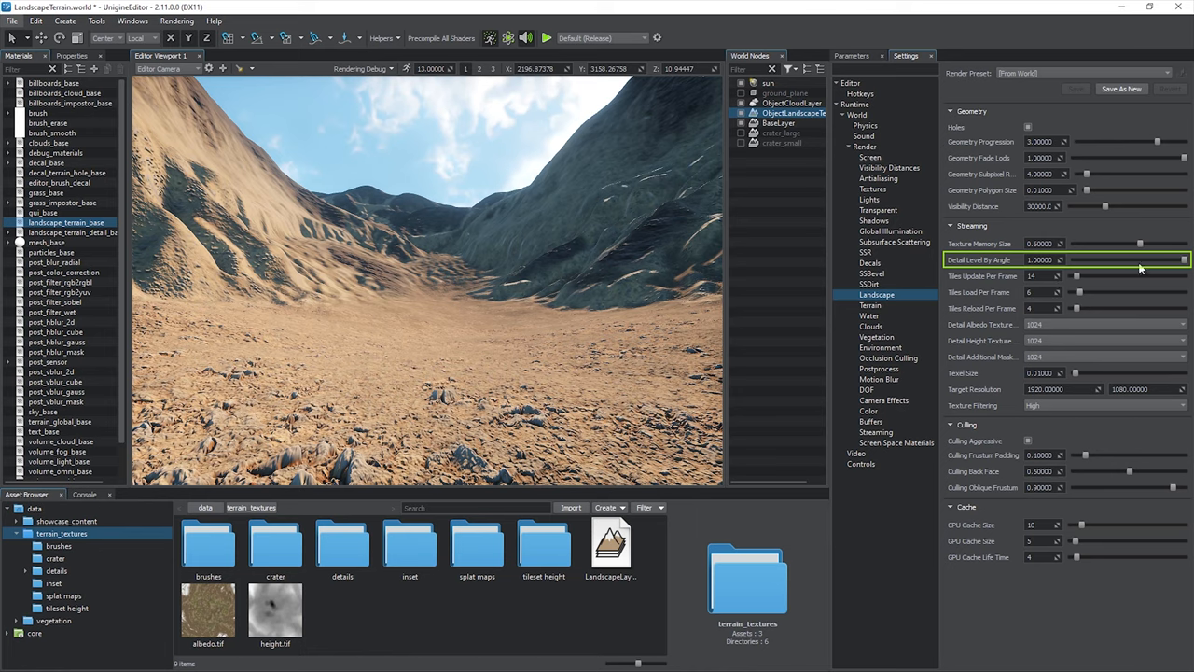
drag(1185, 259, 1073, 260)
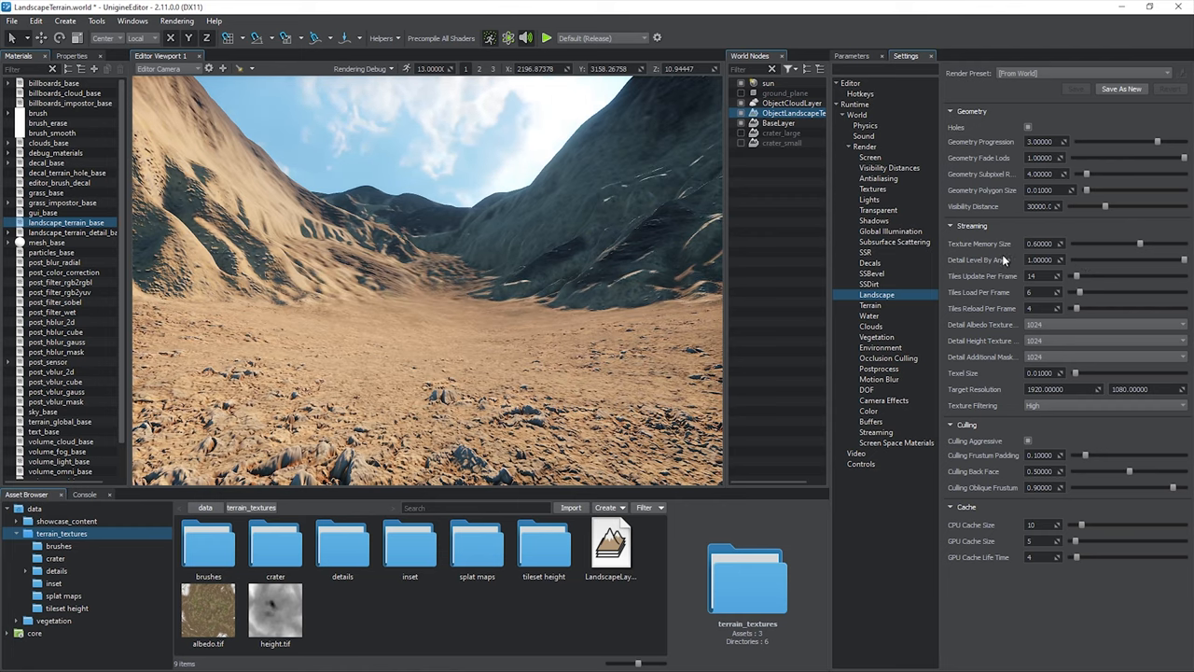
mouse_move(1004, 259)
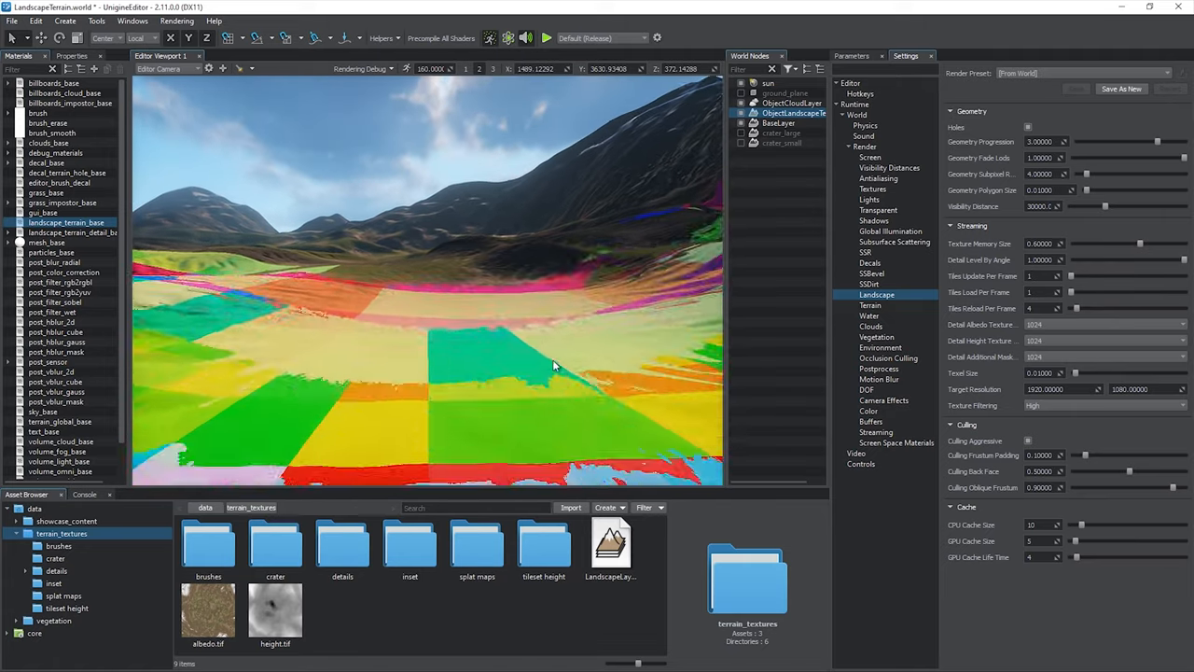
Step: Show Performance Profiler statistics while selecting crater_large, crater_small and ObjectLandscapeTerrain
click(782, 133)
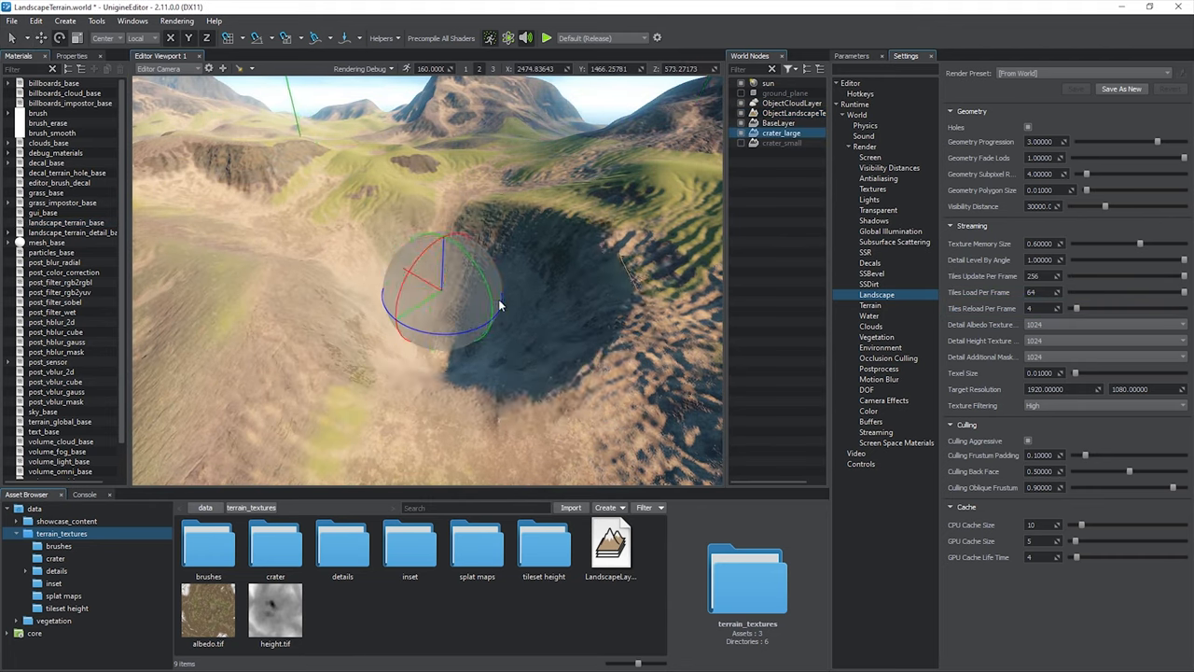
click(97, 21)
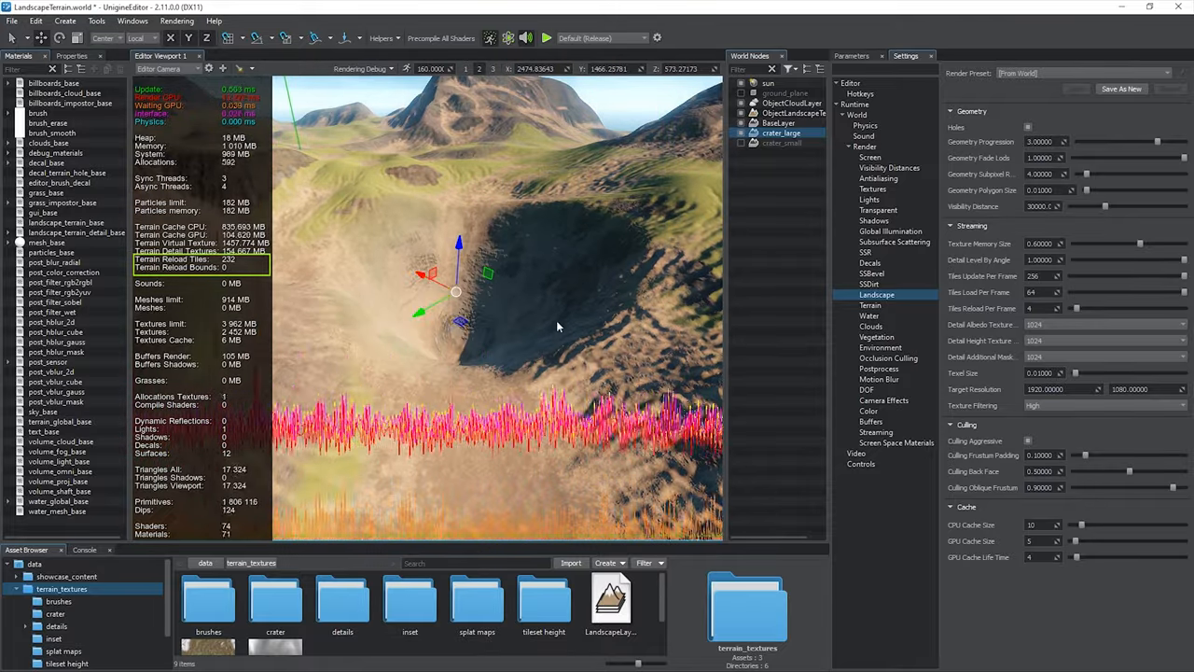
click(782, 142)
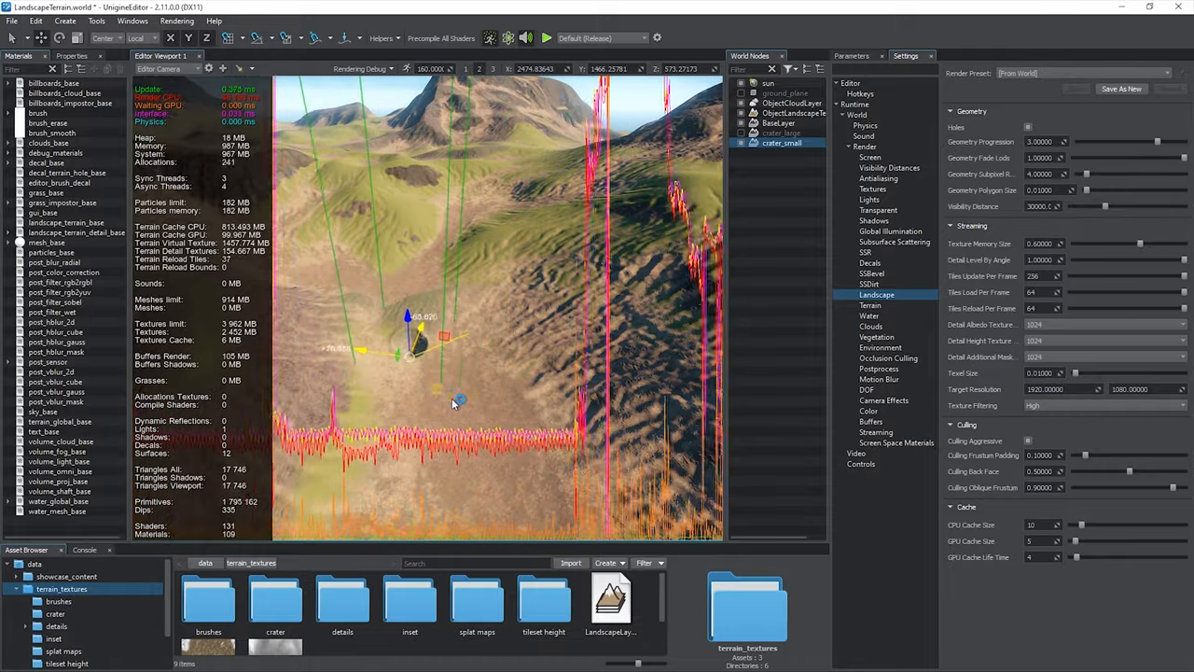
click(782, 134)
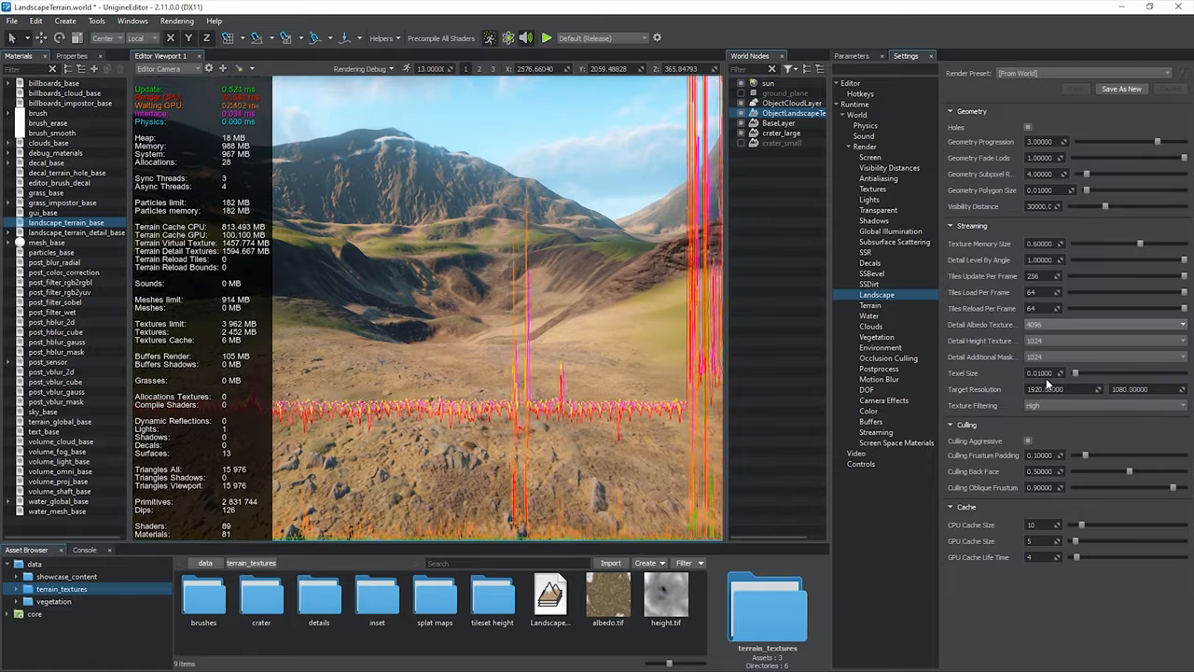
Step: Set the landscape Texel Size to 1.00000 then 0.00100, with Helpers wireframe turned off
click(1101, 340)
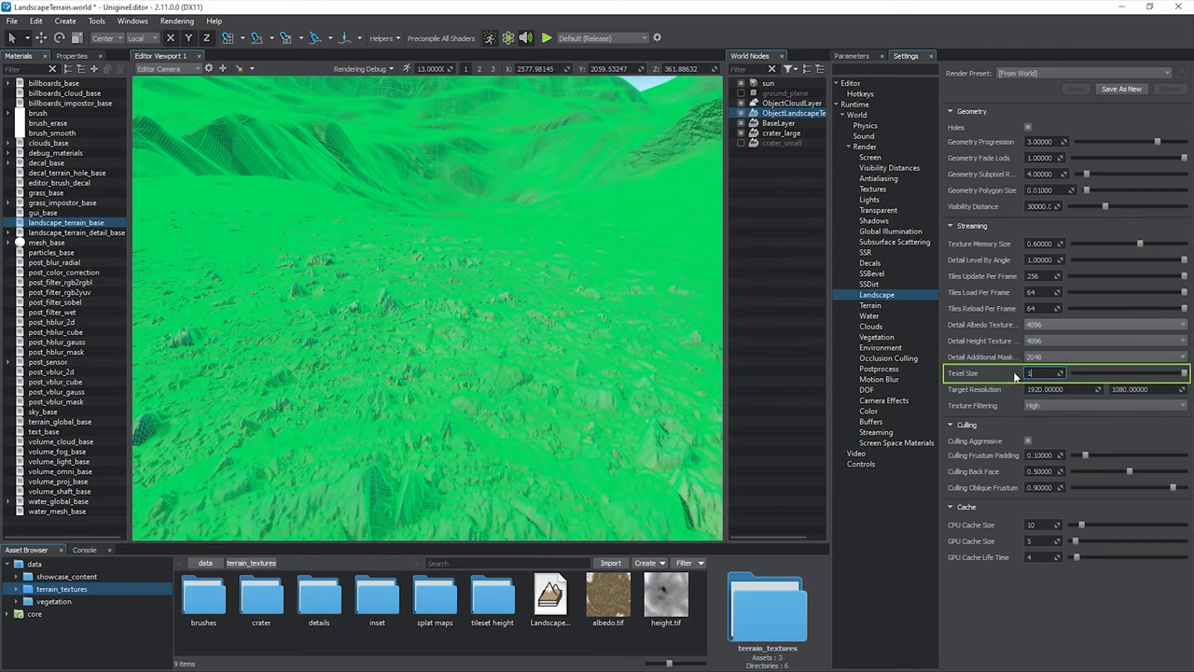
text(1.00000)
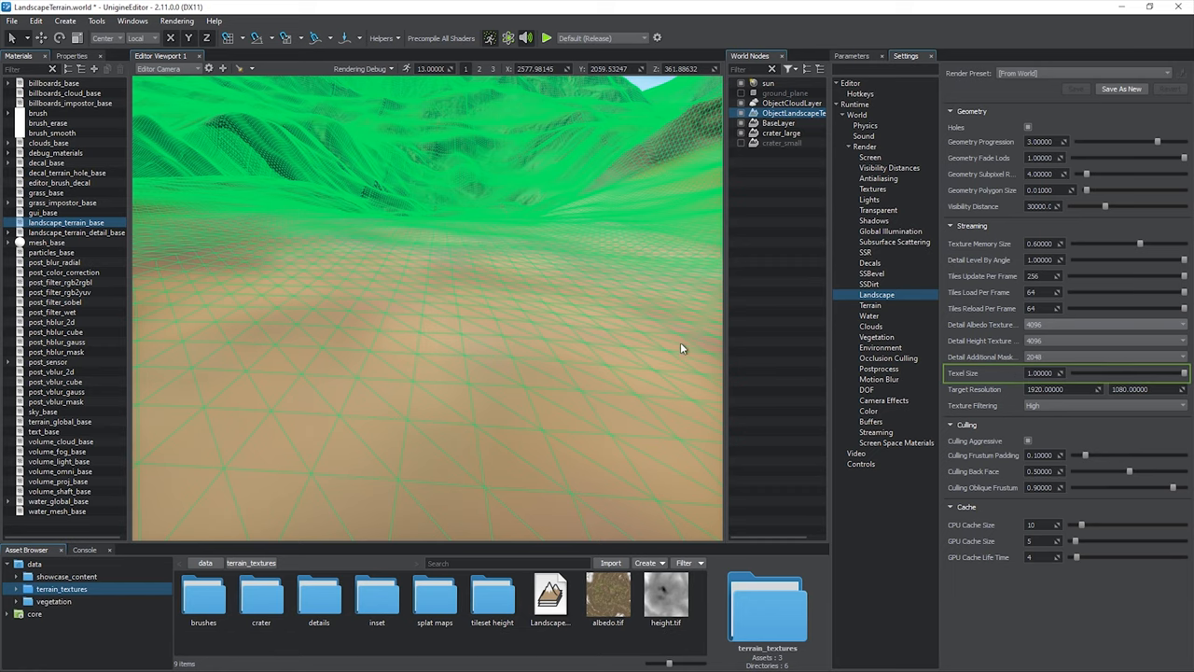
click(381, 37)
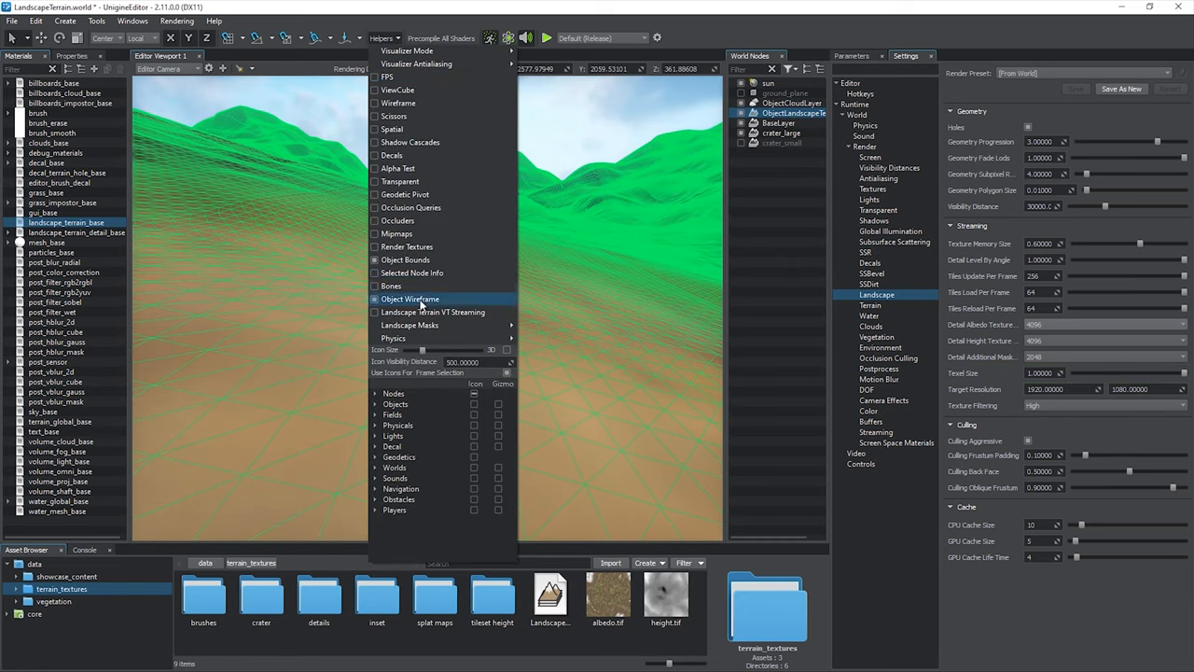
click(411, 299)
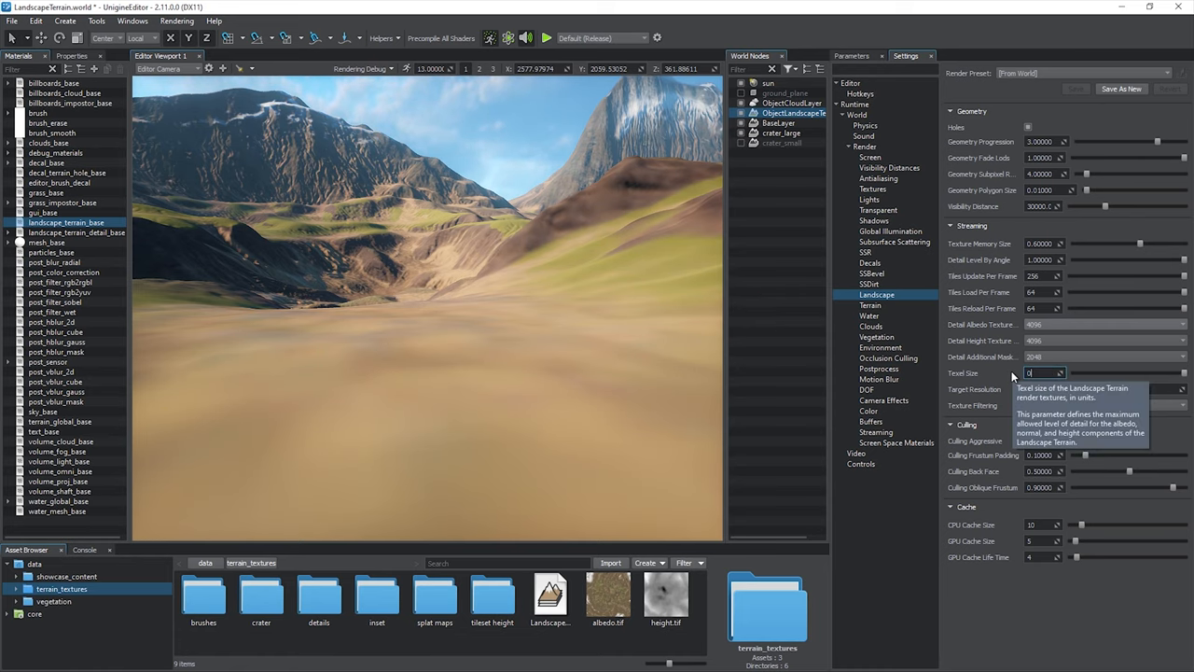
text(0.00100)
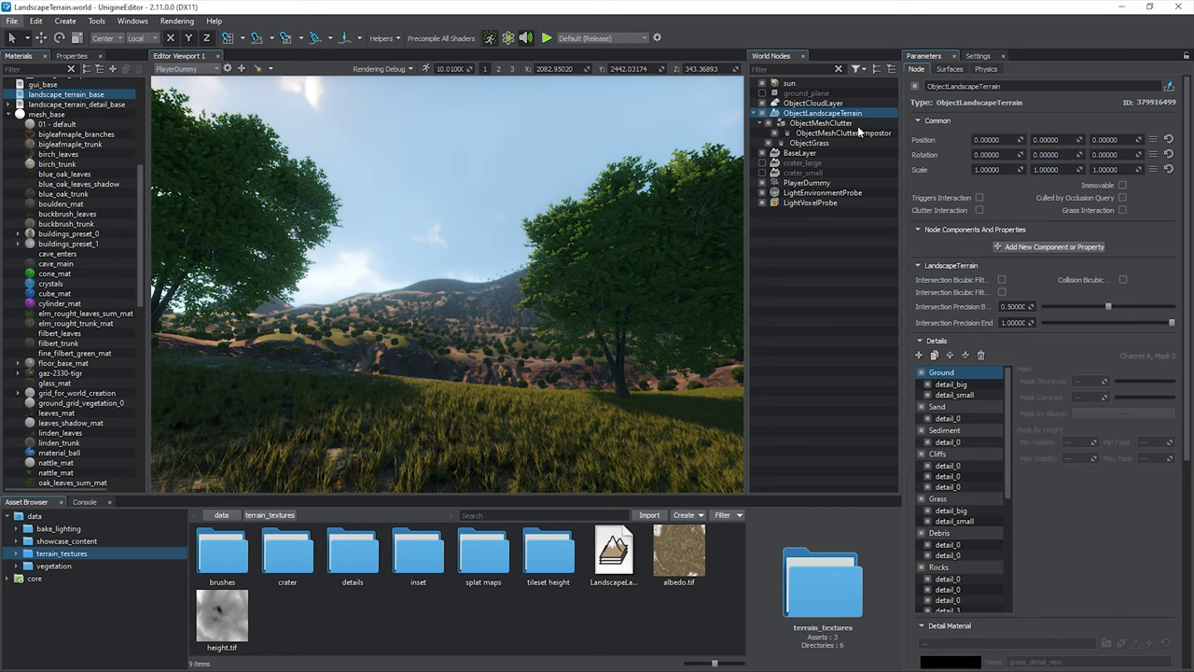
Step: Set Mask Terrain to Grass on both ObjectMeshClutter and ObjectGrass
click(821, 123)
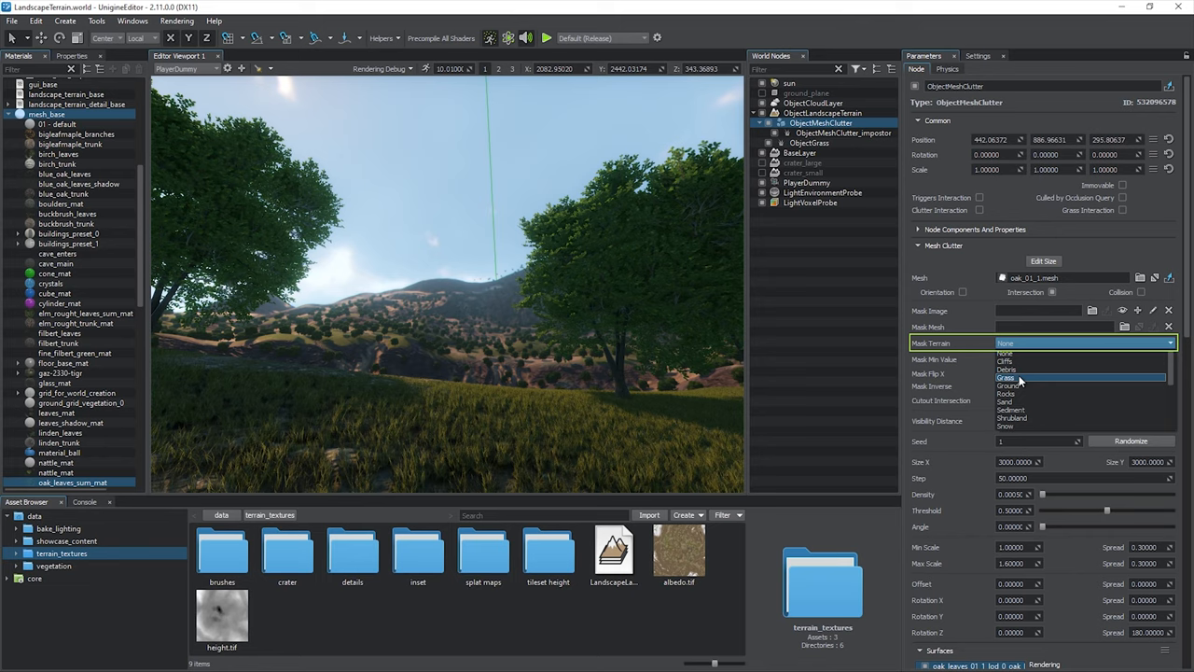
click(1008, 377)
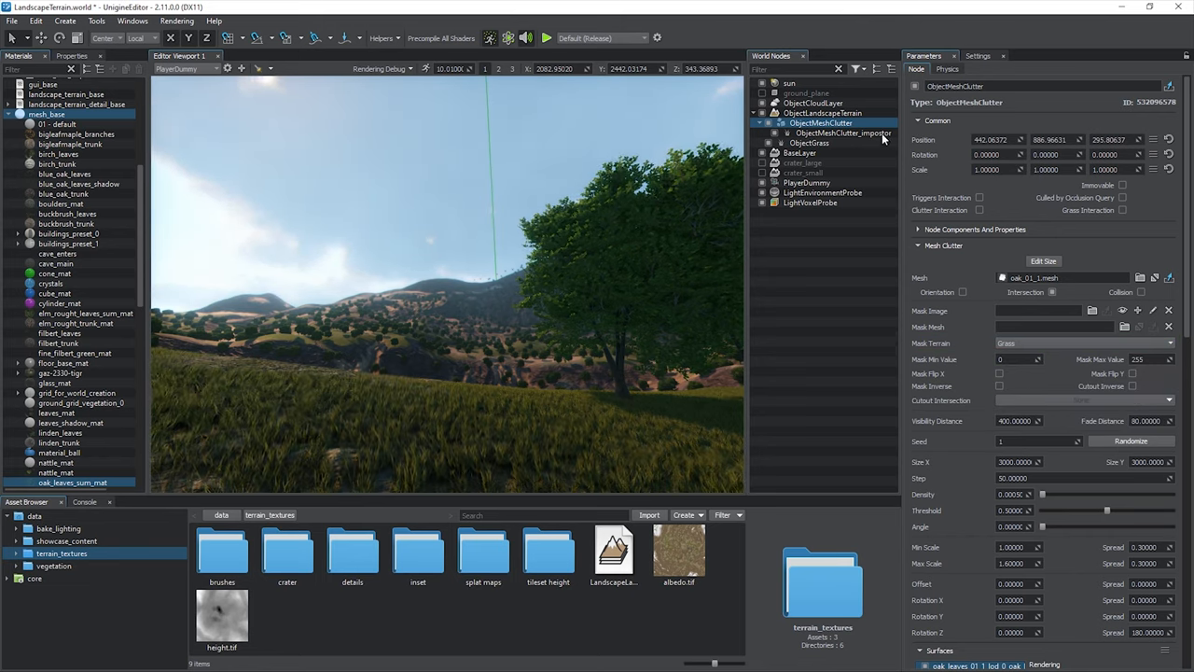
click(808, 141)
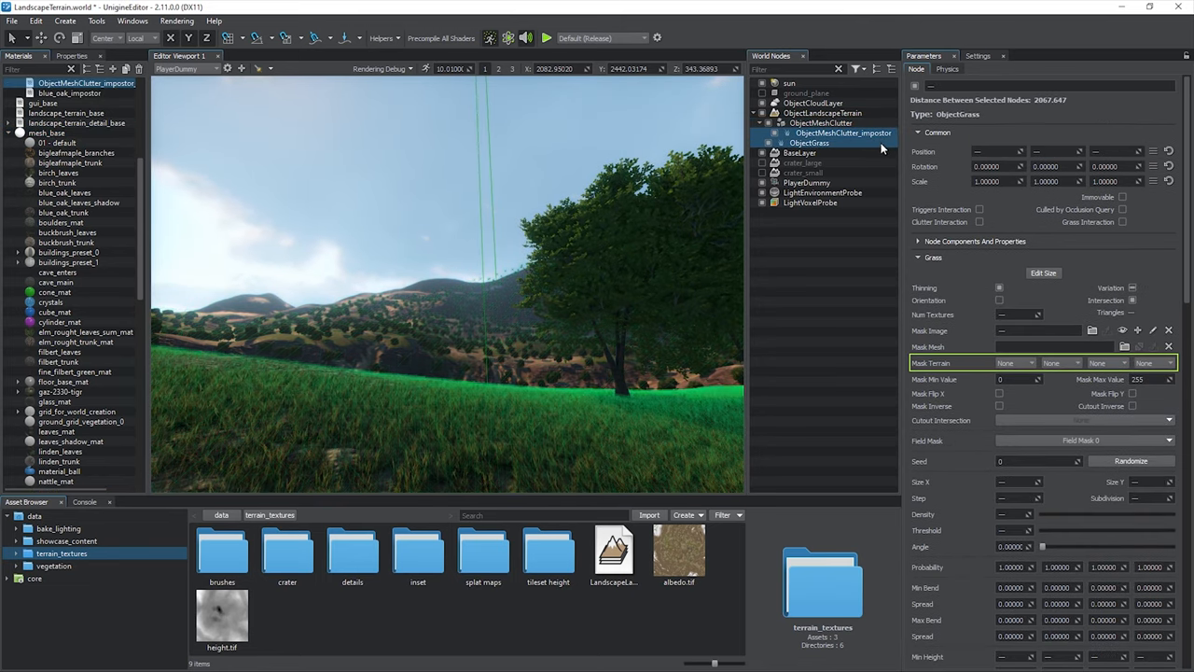
click(1015, 362)
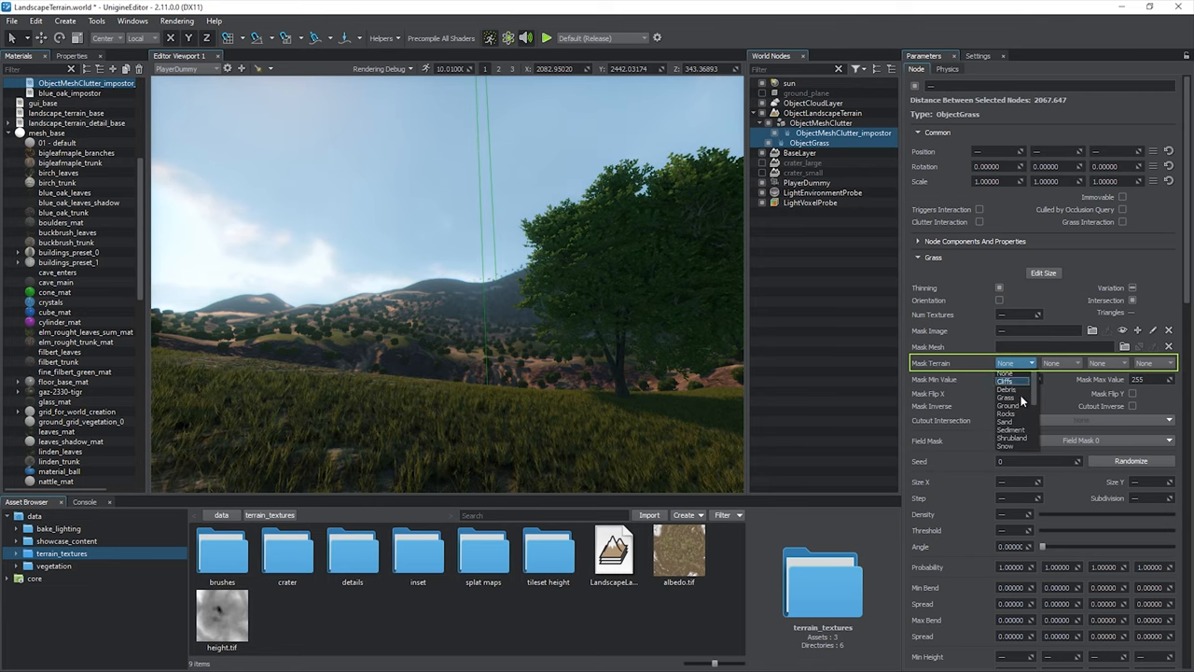
click(1007, 398)
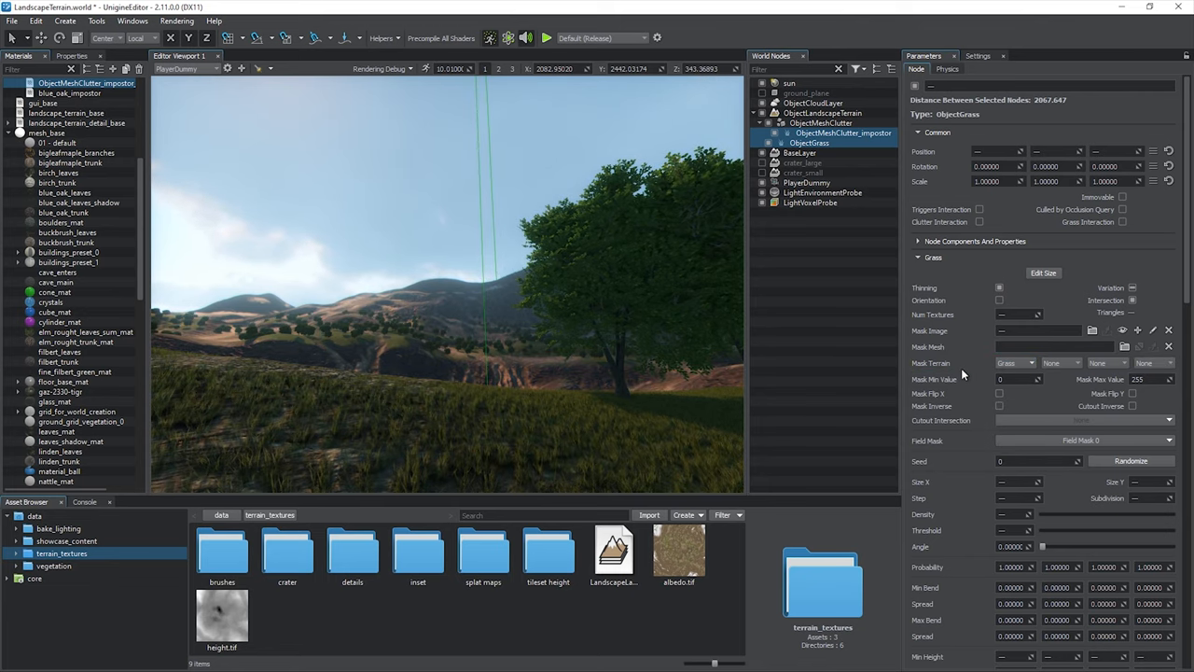